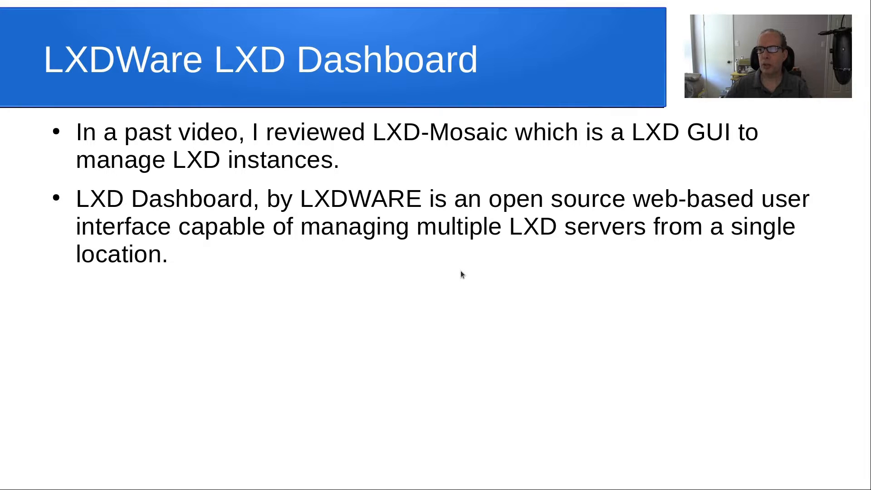
mouse_move(499, 292)
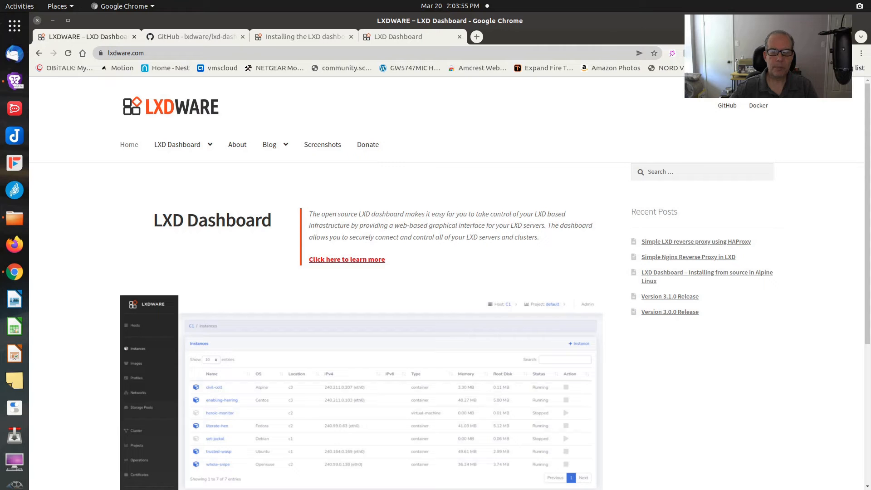
Bring up the lxd-dashboard GitHub repository and scroll through its README feature list
click(177, 145)
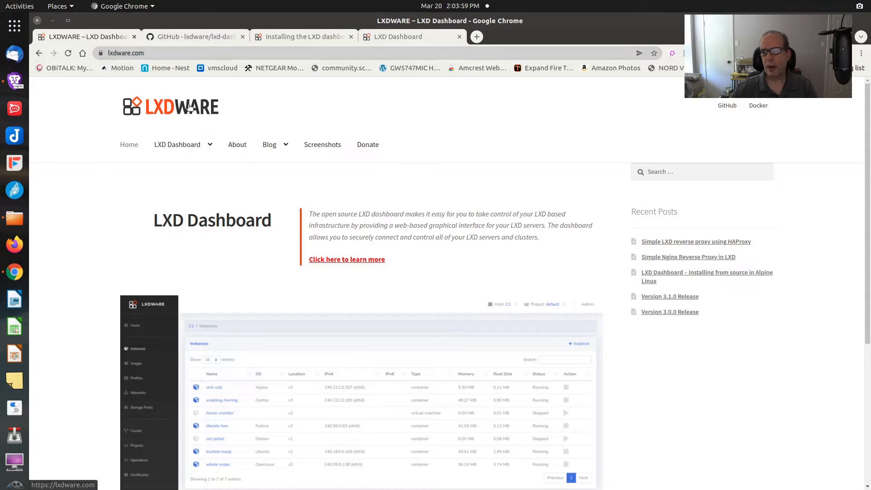
mouse_move(667, 113)
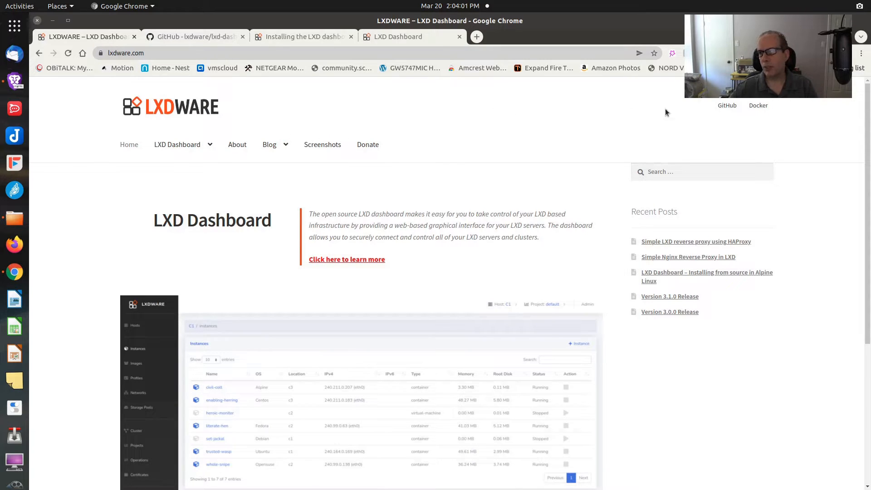
mouse_move(731, 109)
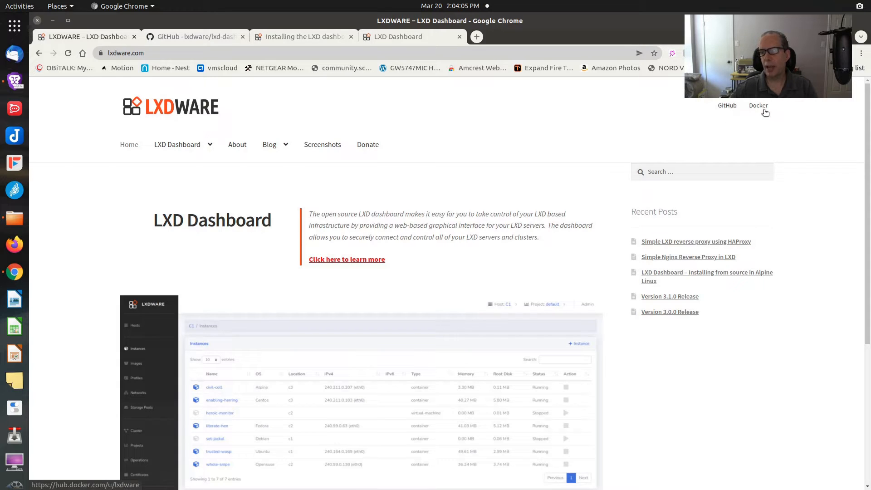
mouse_move(707, 113)
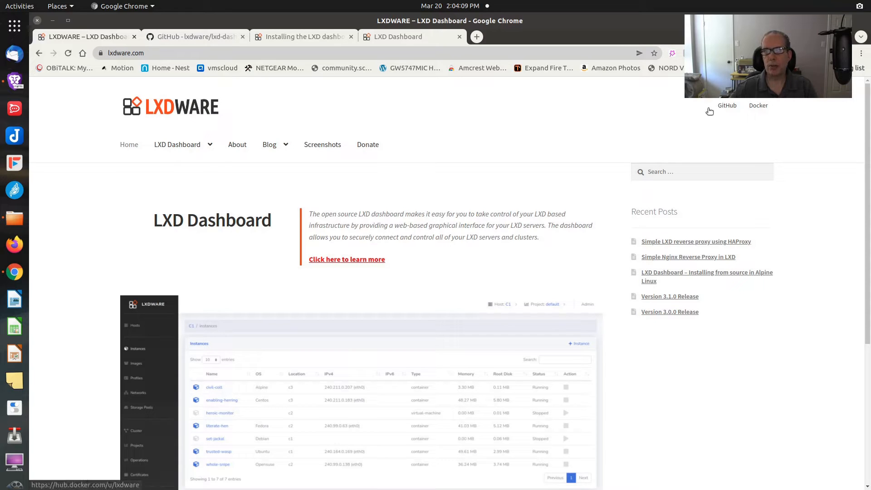
click(194, 36)
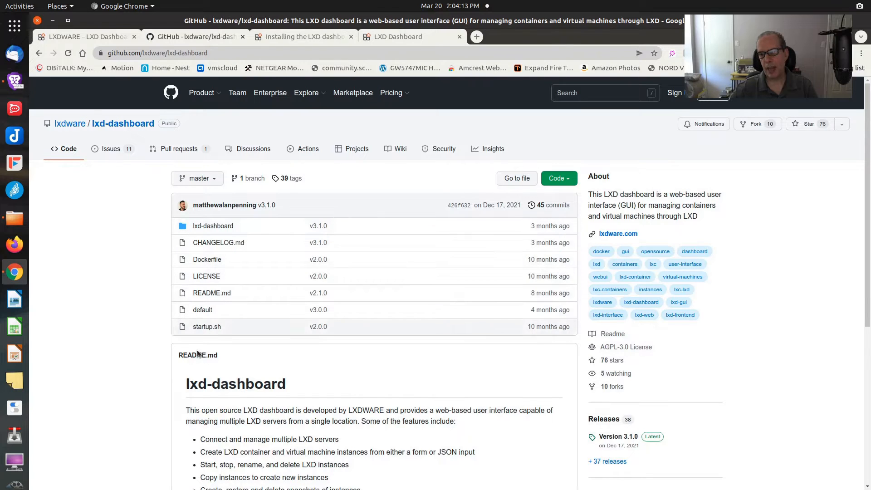
scroll(down, 3)
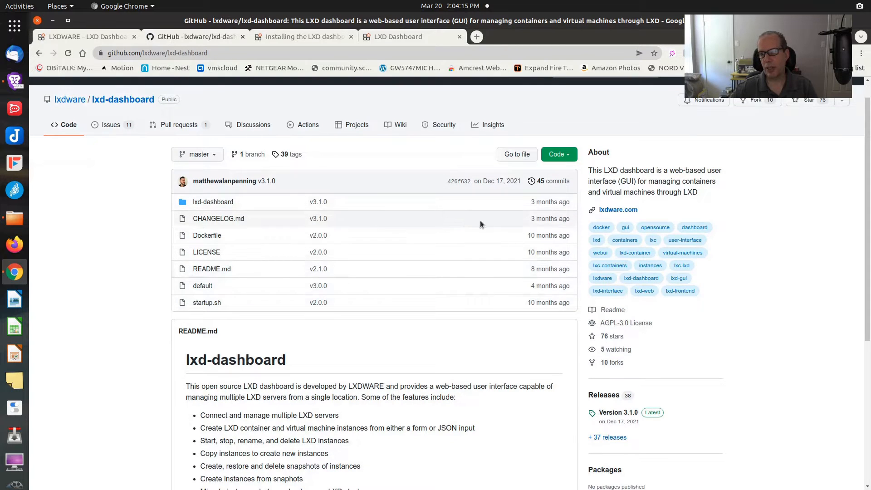
mouse_move(538, 316)
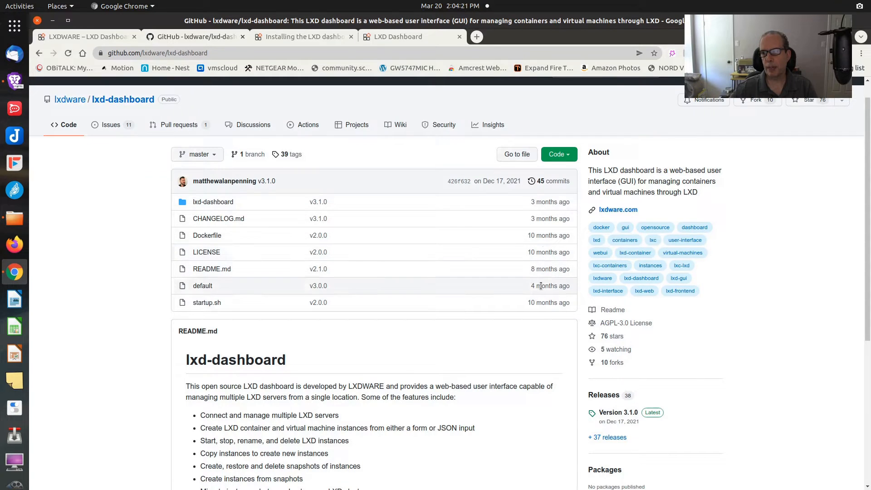
scroll(down, 3)
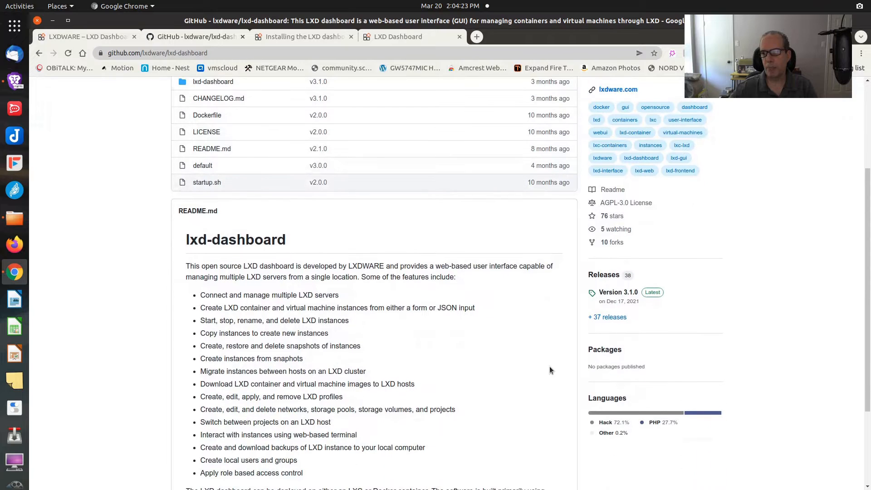
mouse_move(617, 312)
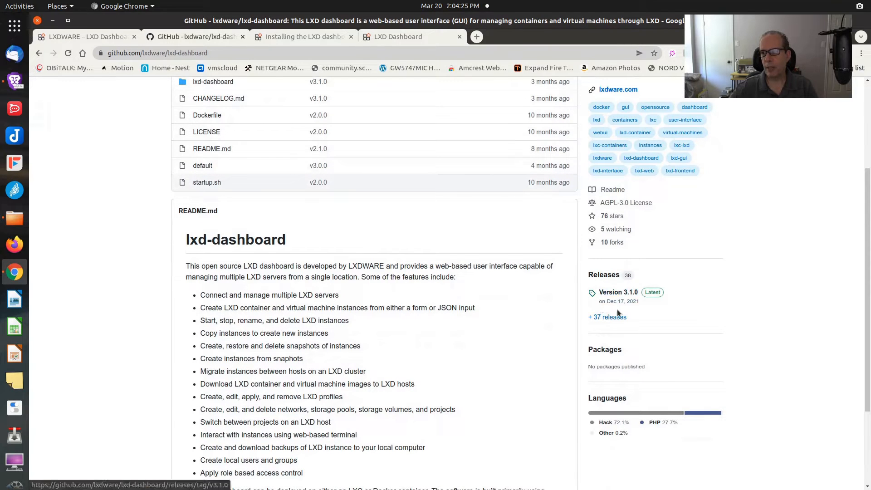
mouse_move(645, 327)
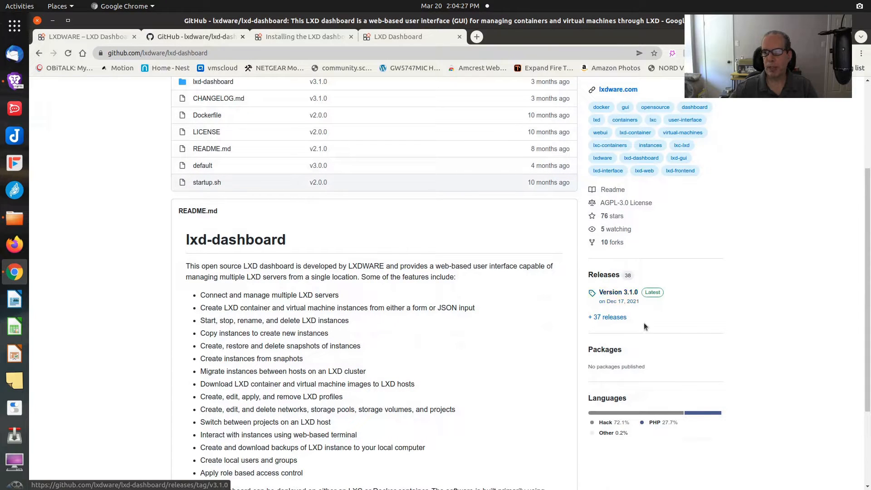
scroll(down, 3)
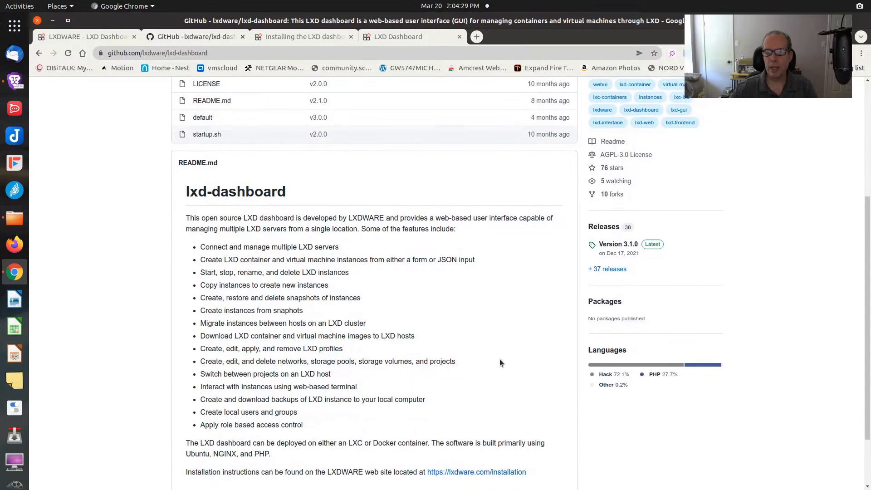
scroll(down, 3)
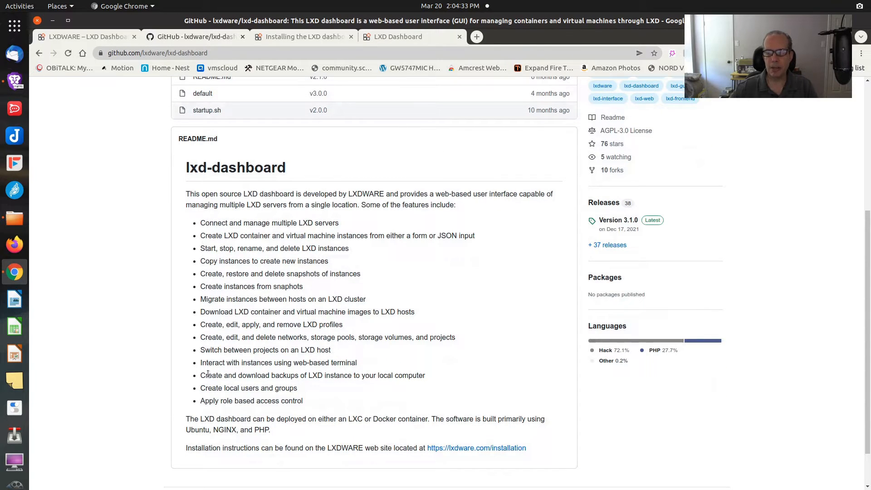
mouse_move(162, 247)
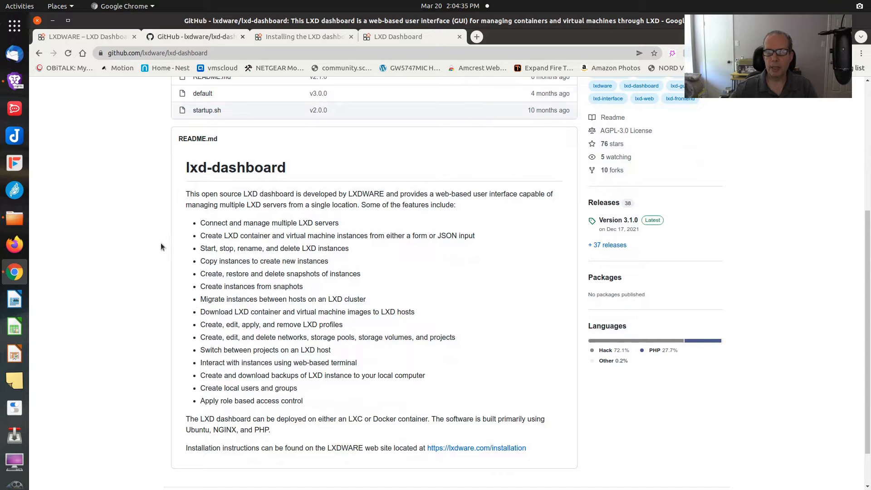
mouse_move(138, 157)
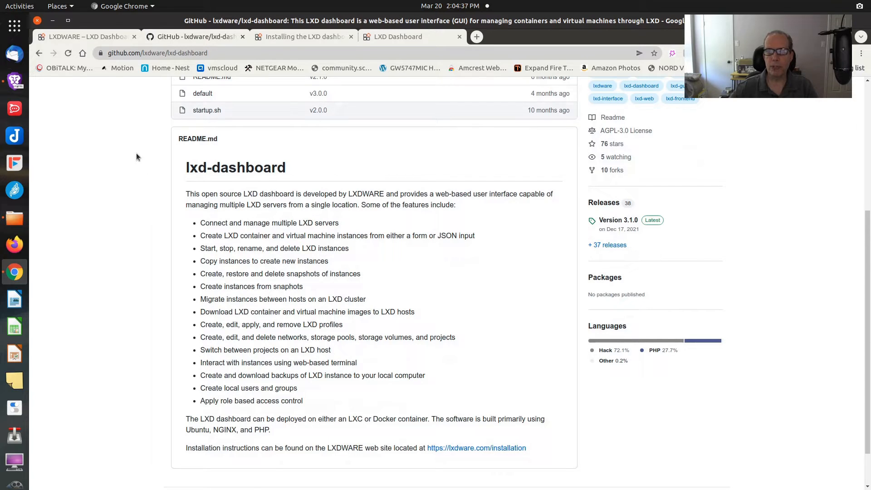
Switch to the LXDWARE Docker image installation guide and scroll to the docker run command
click(303, 37)
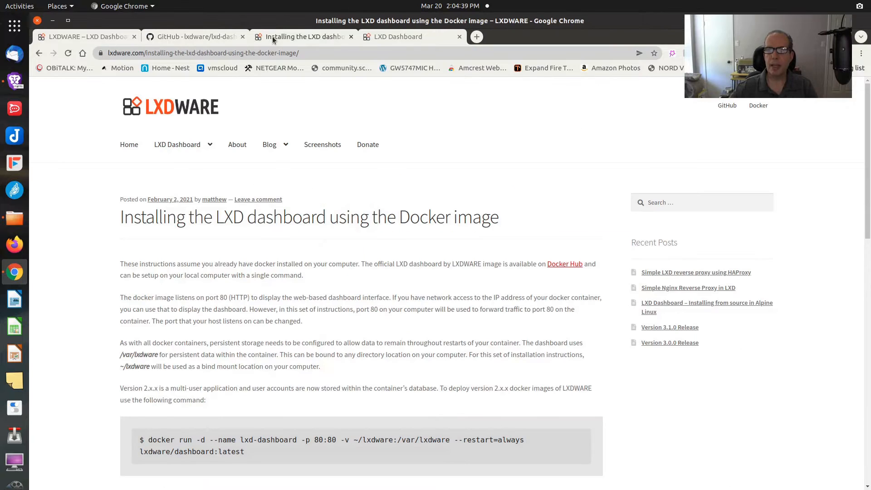
mouse_move(114, 198)
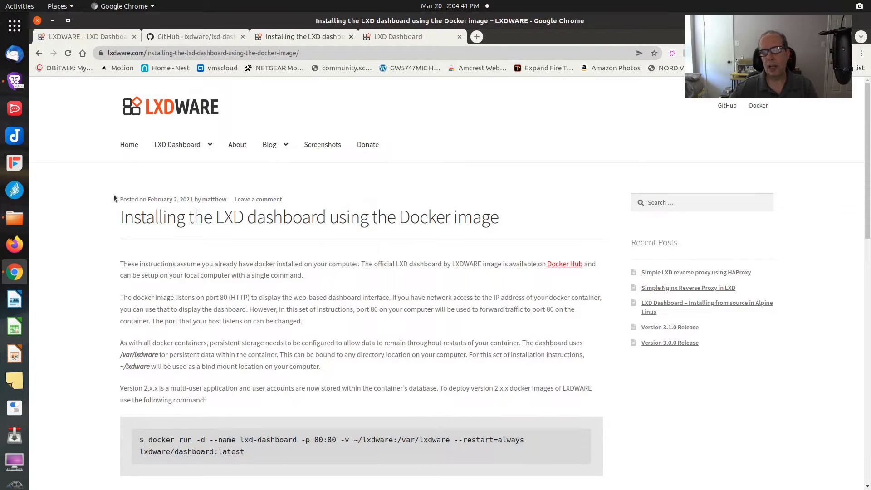
scroll(down, 3)
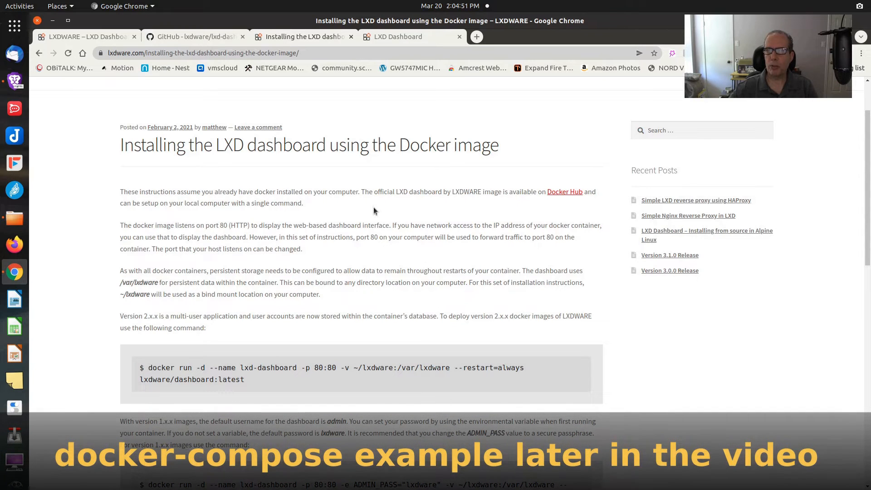
mouse_move(329, 105)
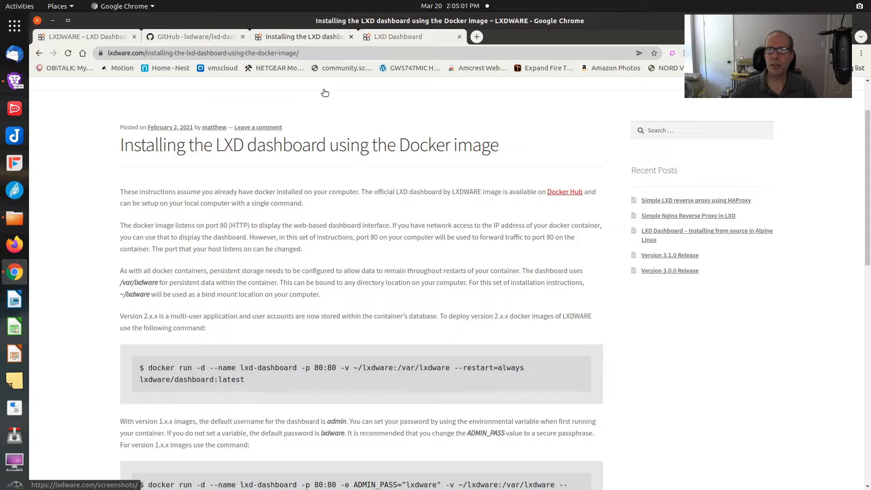
mouse_move(303, 37)
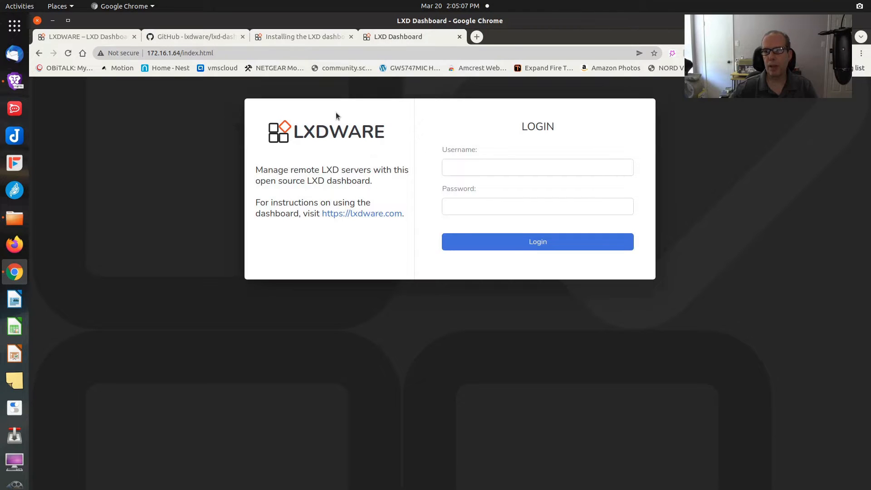
mouse_move(179, 137)
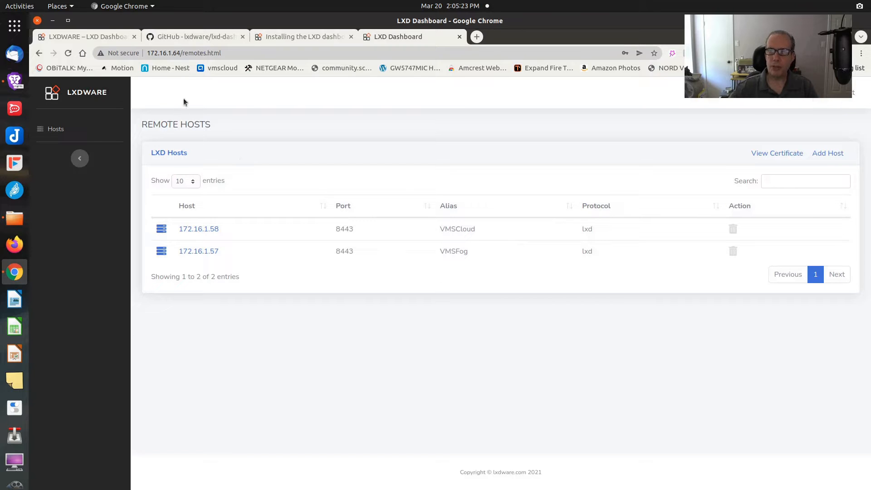
mouse_move(107, 185)
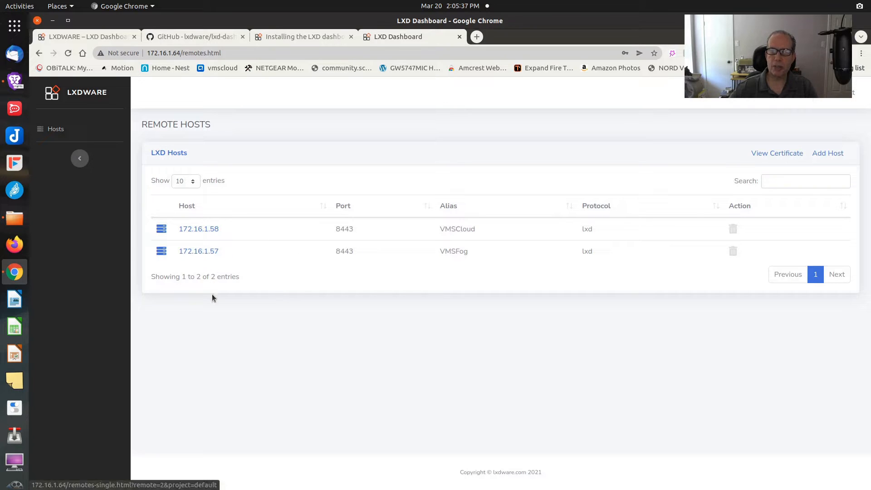
mouse_move(207, 229)
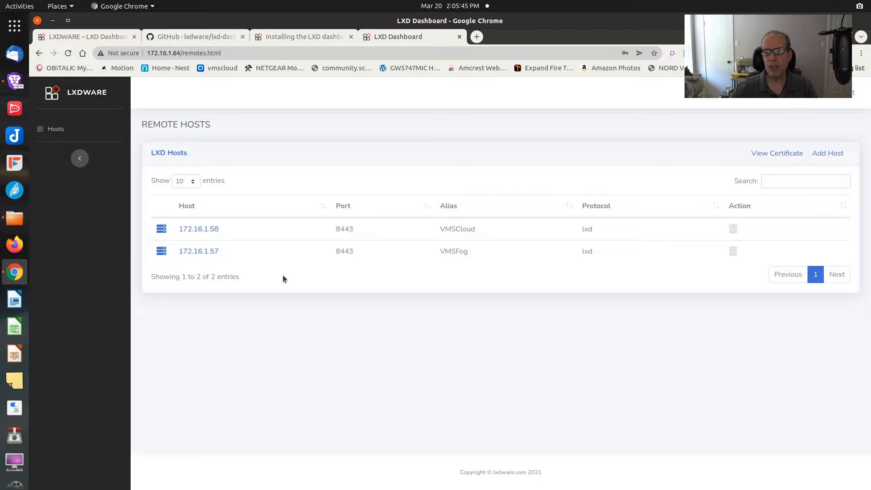
mouse_move(341, 307)
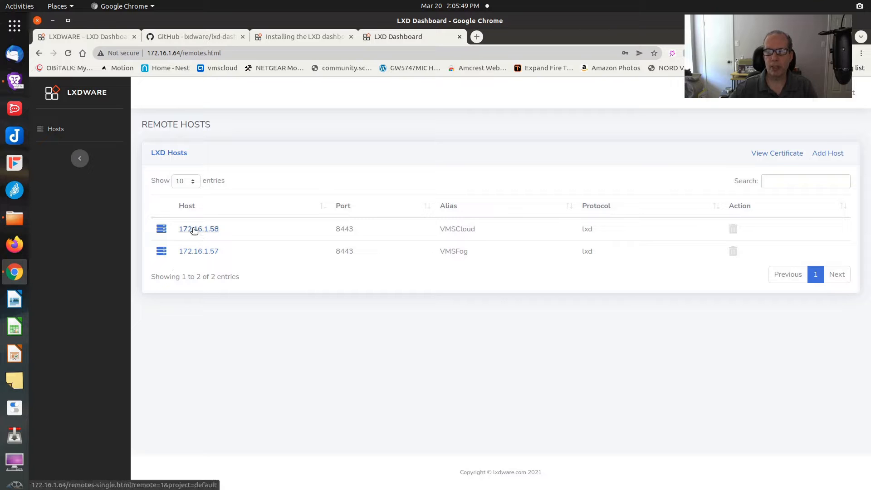
Open the VMSCloud host 172.16.1.58 and page its instances list to entries 21–24 of 24
click(198, 229)
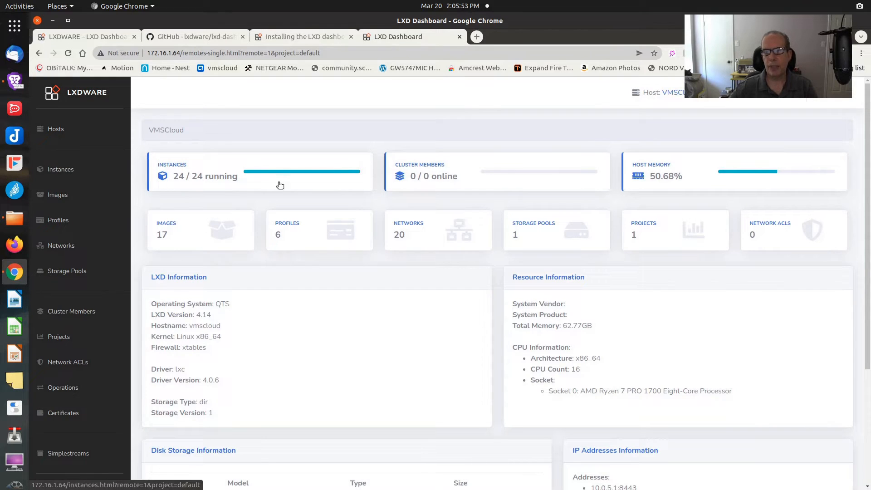
mouse_move(349, 310)
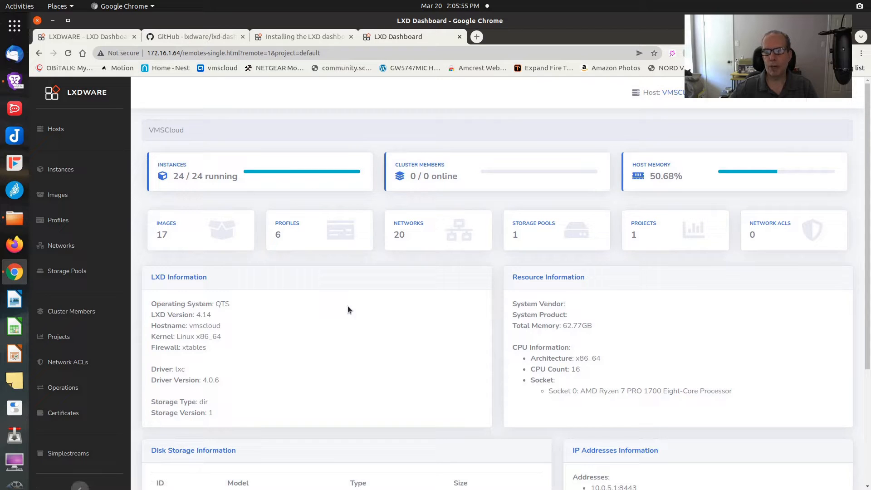
mouse_move(347, 223)
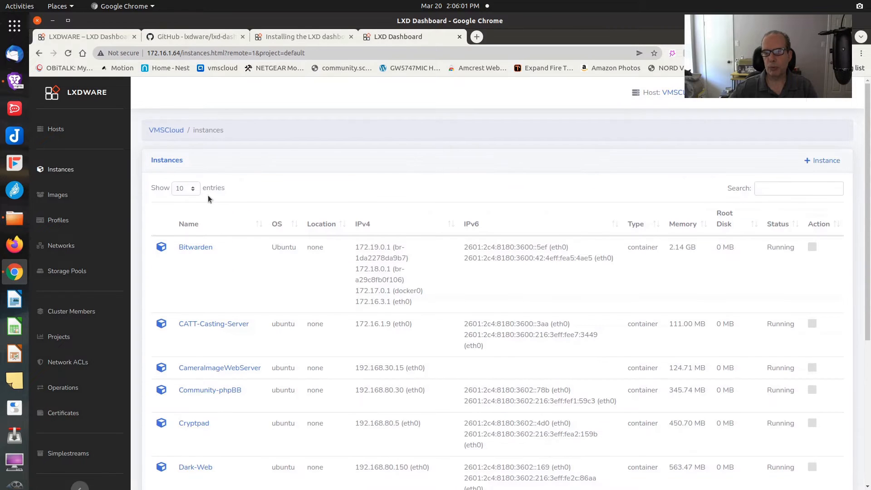
scroll(down, 3)
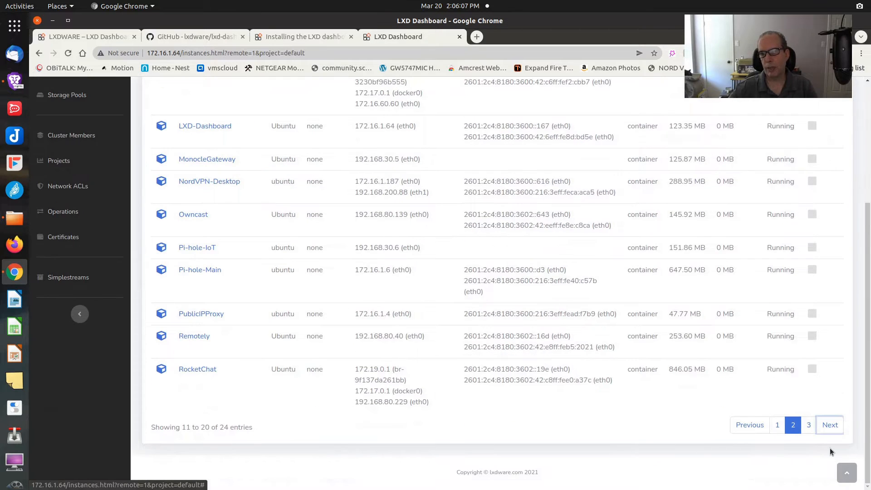
click(831, 425)
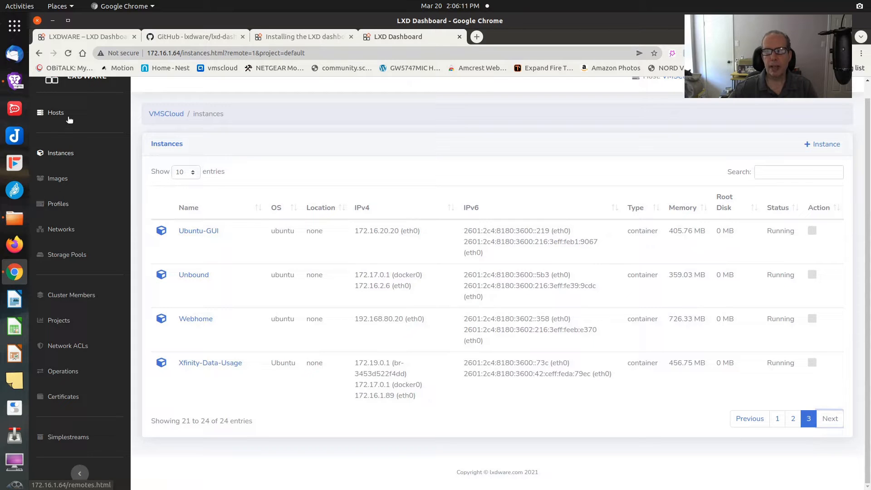
click(56, 112)
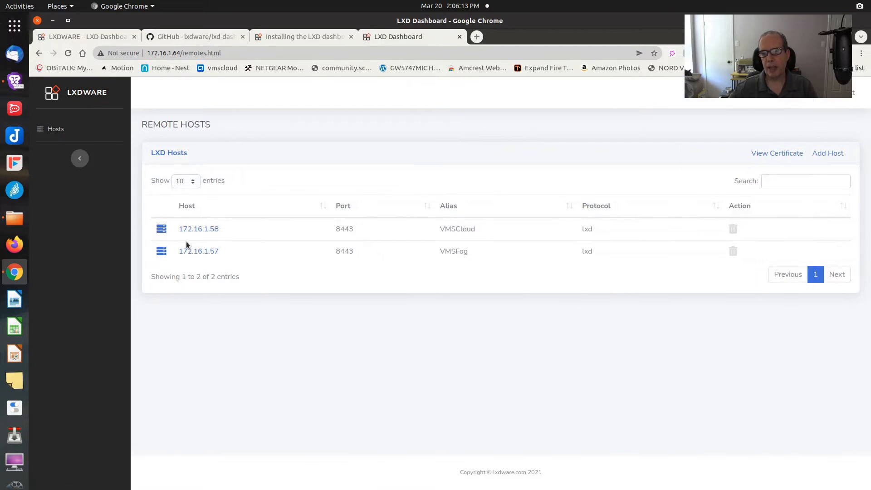
click(198, 250)
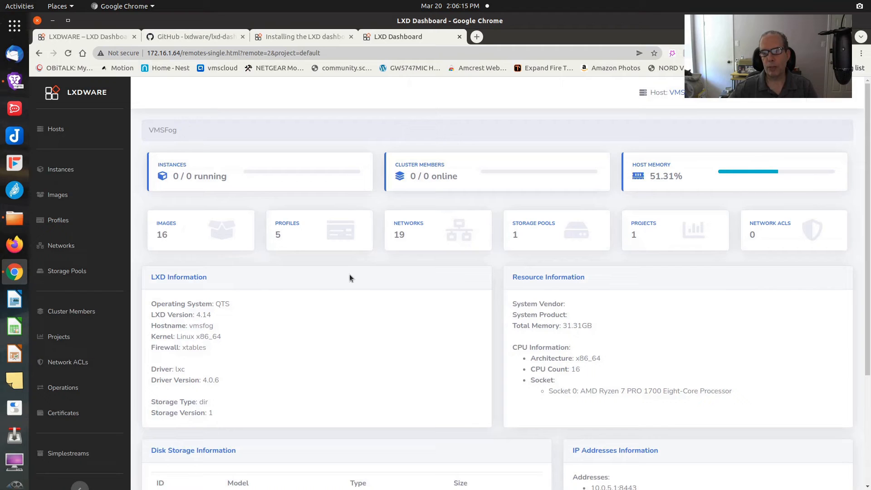
mouse_move(229, 213)
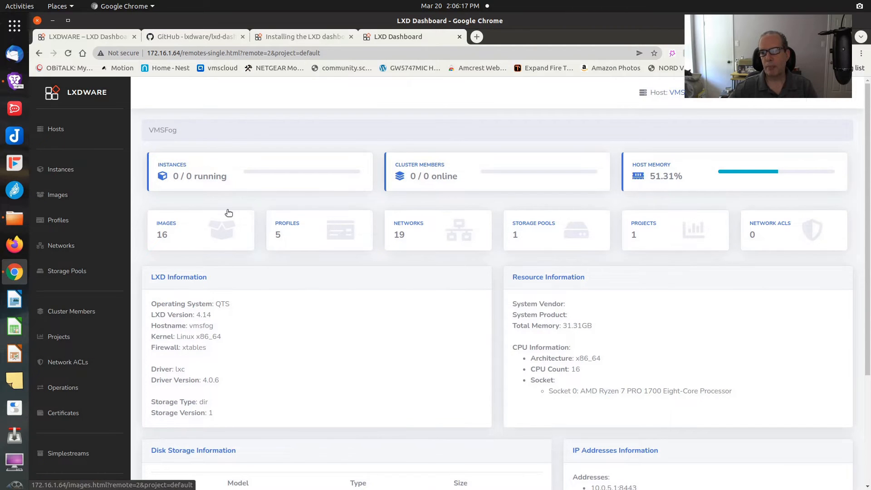
mouse_move(401, 270)
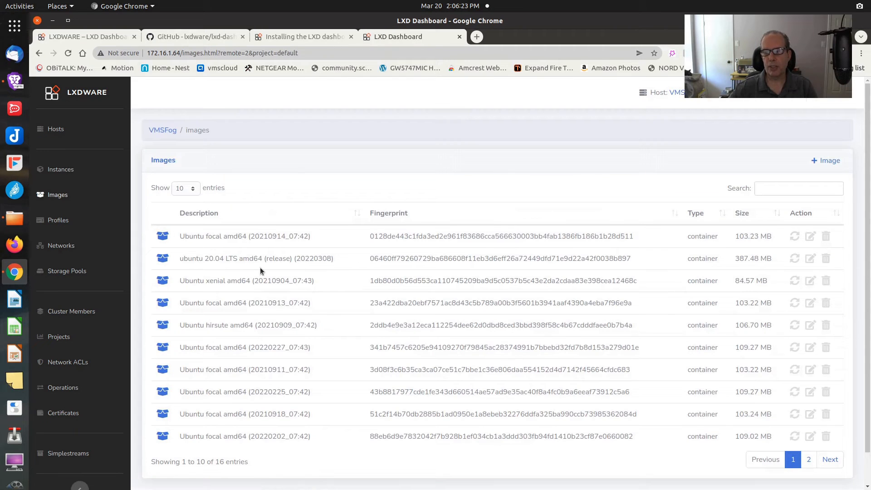
mouse_move(267, 309)
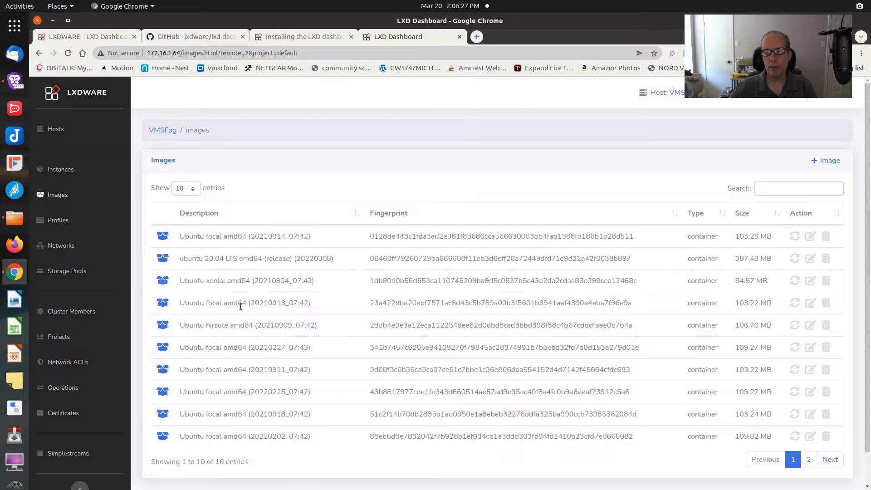
mouse_move(60, 169)
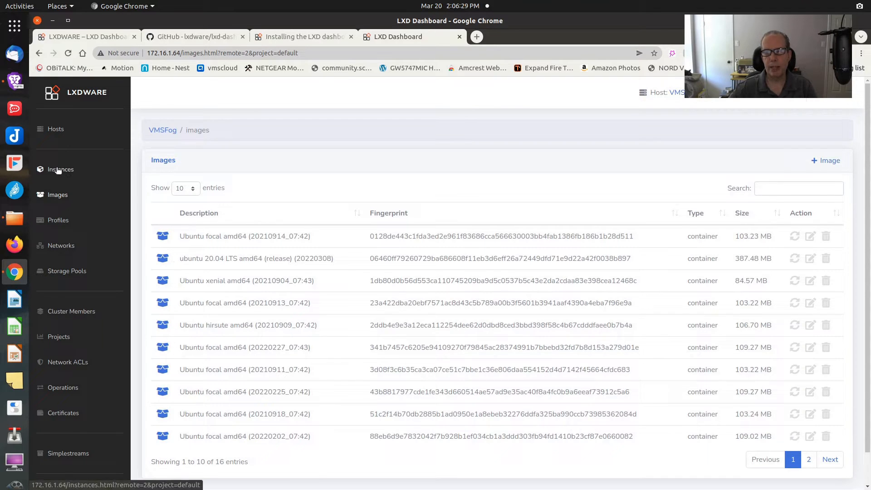
click(39, 53)
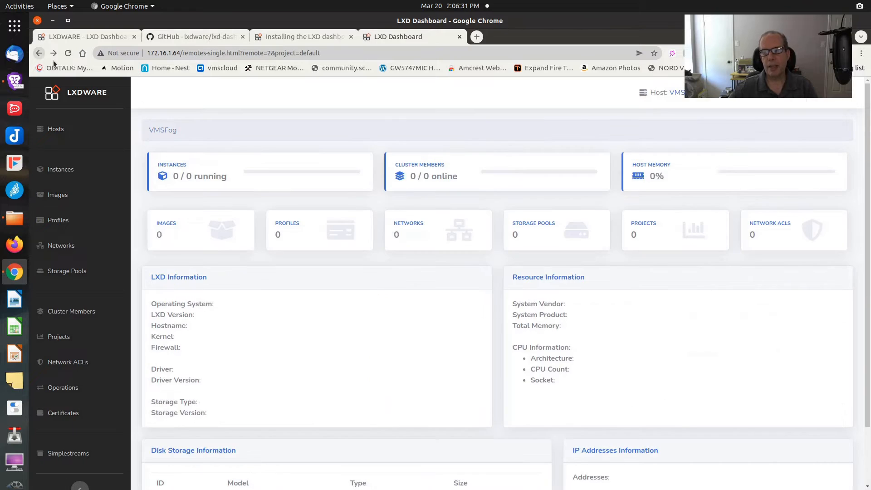
click(58, 219)
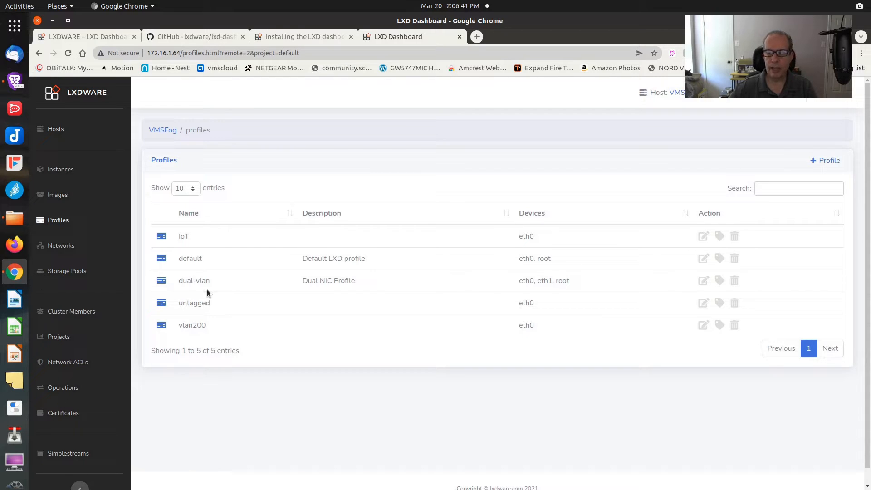
mouse_move(214, 337)
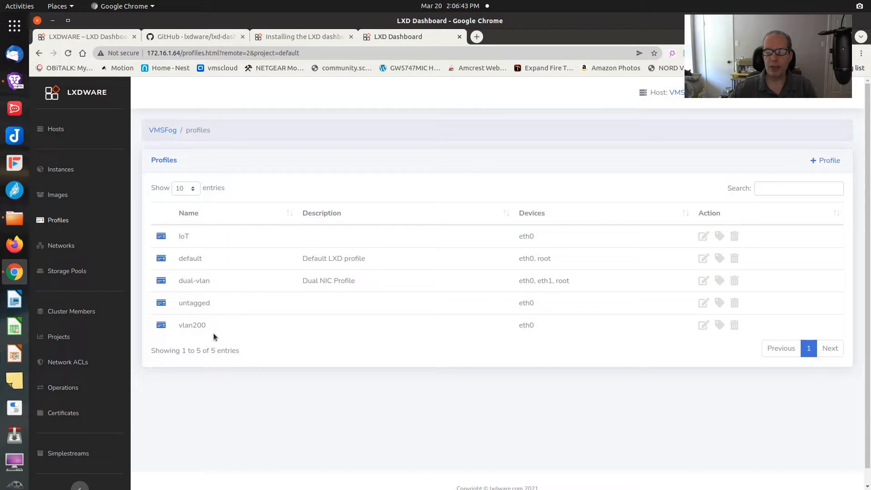
mouse_move(209, 249)
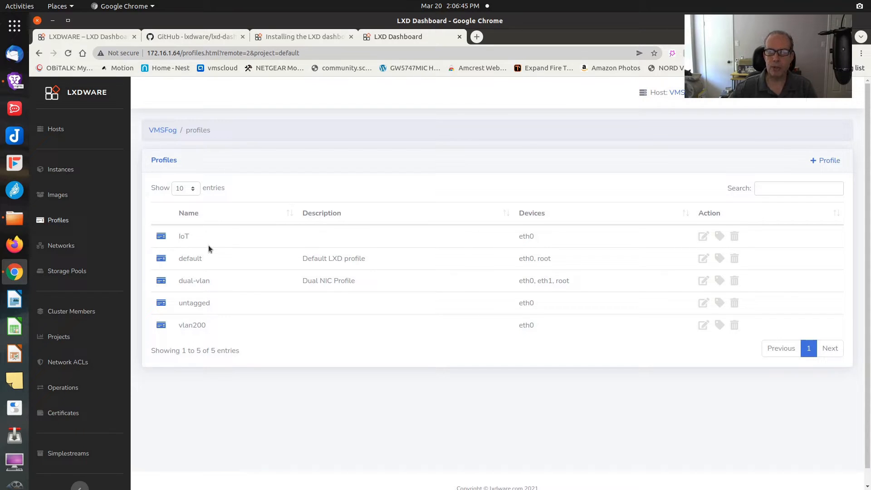
mouse_move(189, 218)
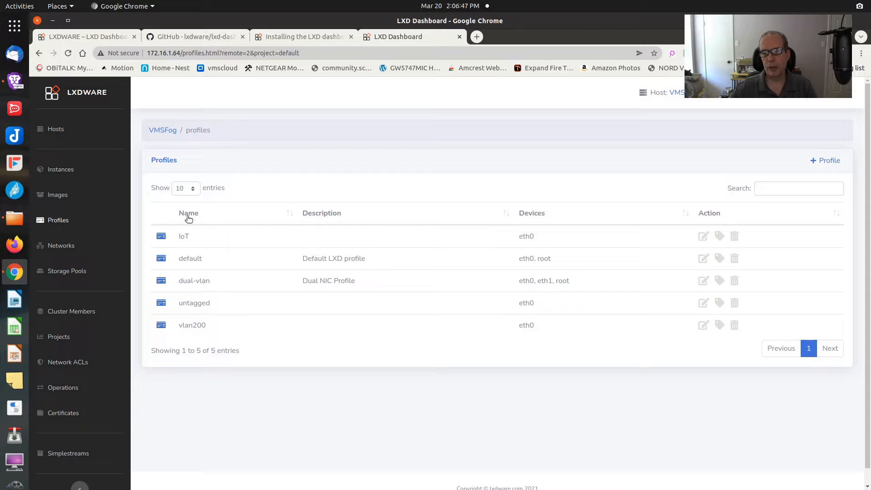
mouse_move(283, 261)
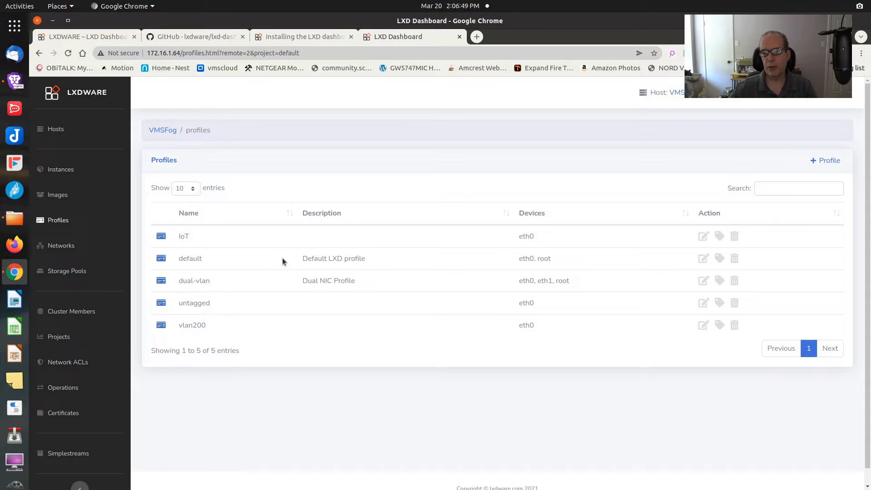
mouse_move(69, 134)
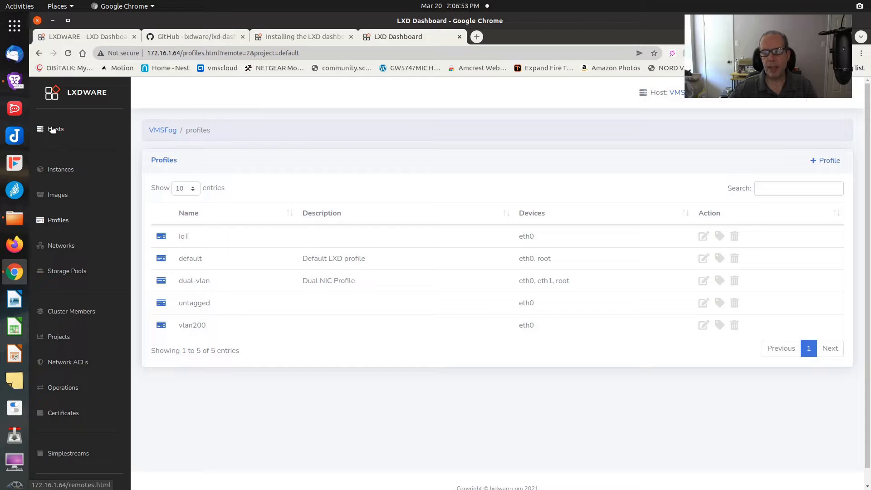
click(55, 129)
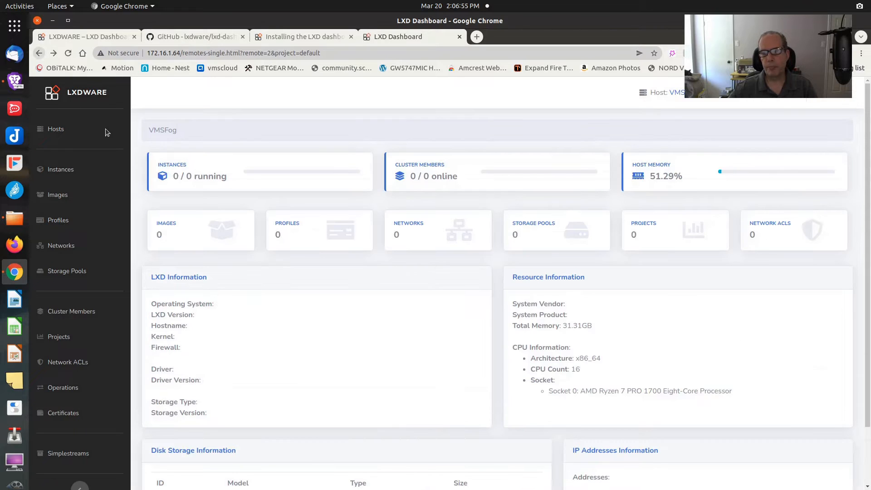
click(60, 245)
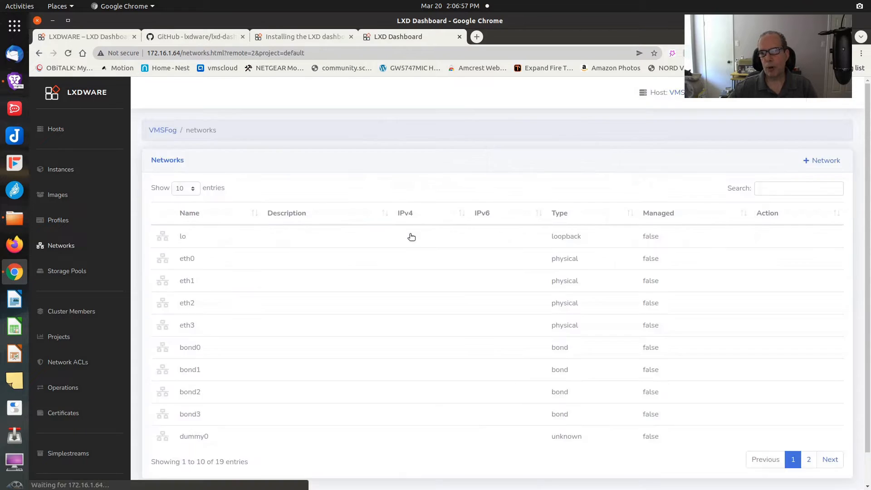
mouse_move(541, 340)
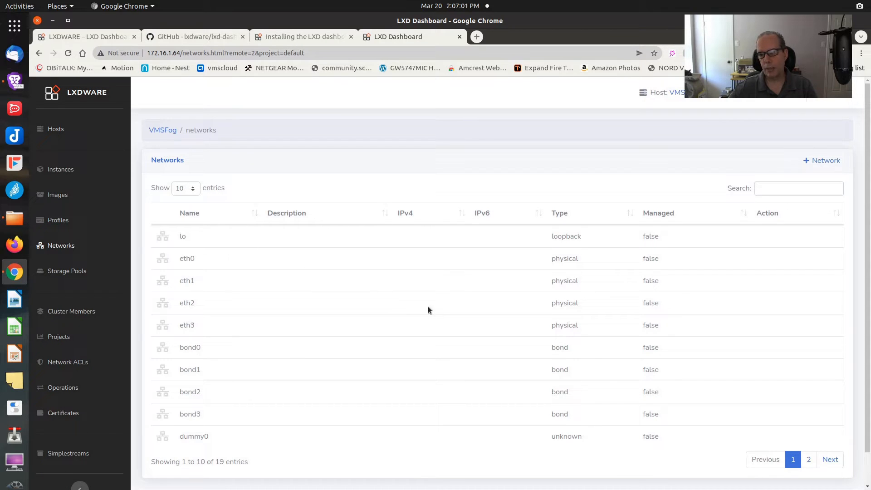
mouse_move(313, 340)
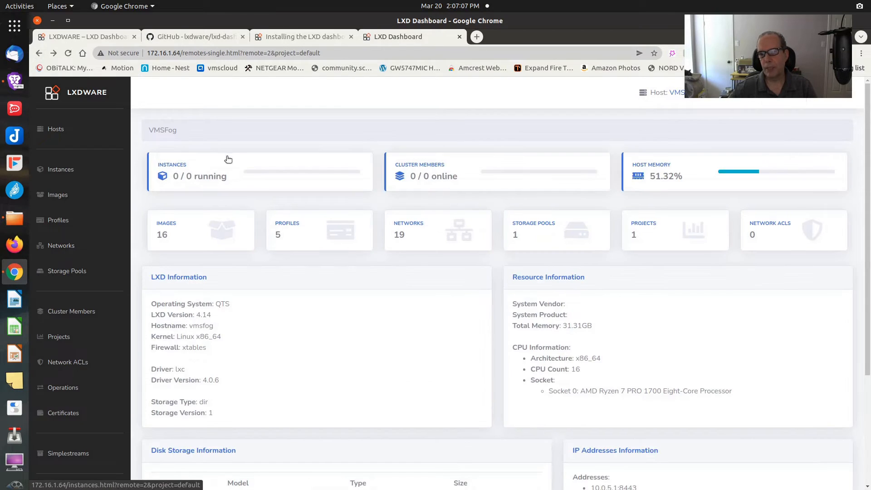
click(66, 271)
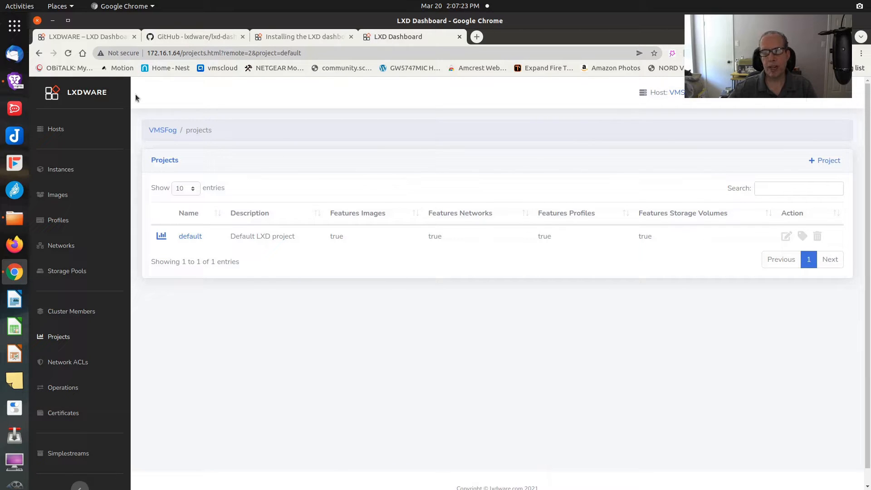
mouse_move(40, 53)
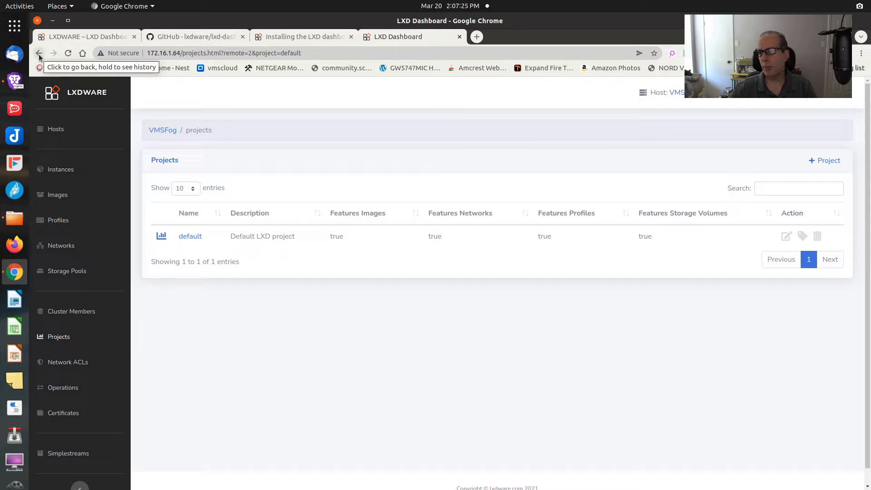
click(39, 53)
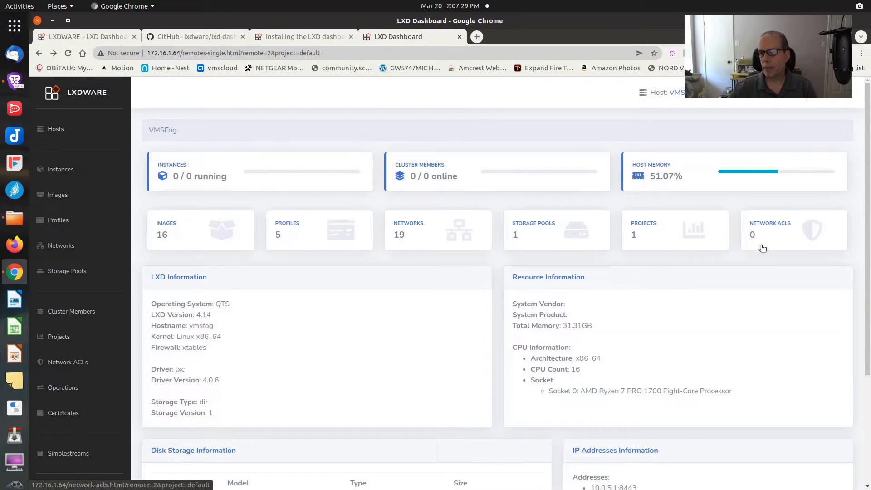
mouse_move(233, 239)
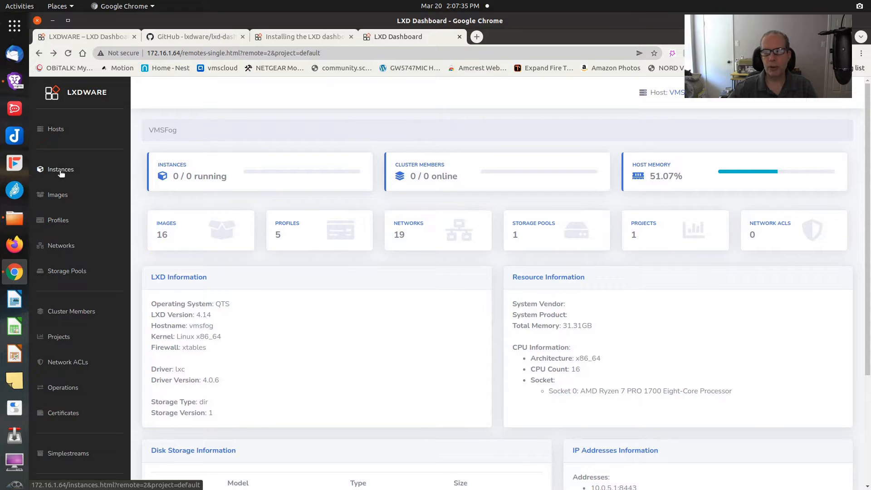
Start a new instance on VMSFog named 'test', kept as a container
click(60, 169)
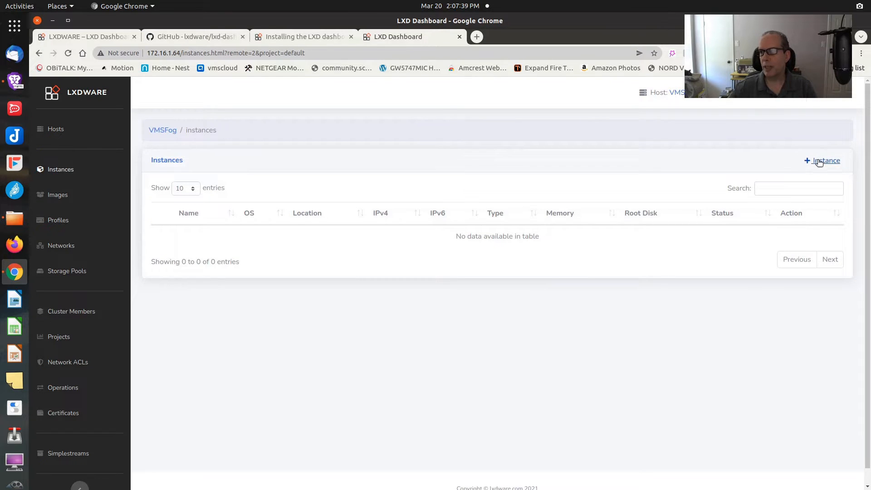
click(823, 160)
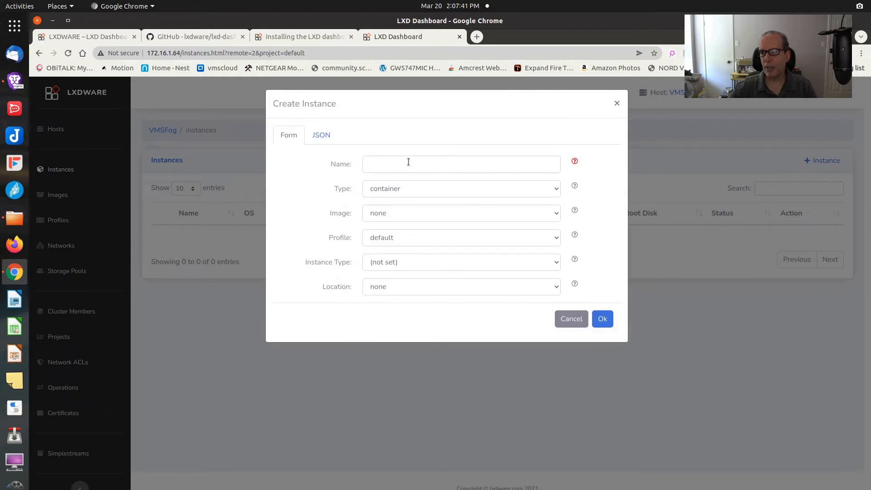
text(test)
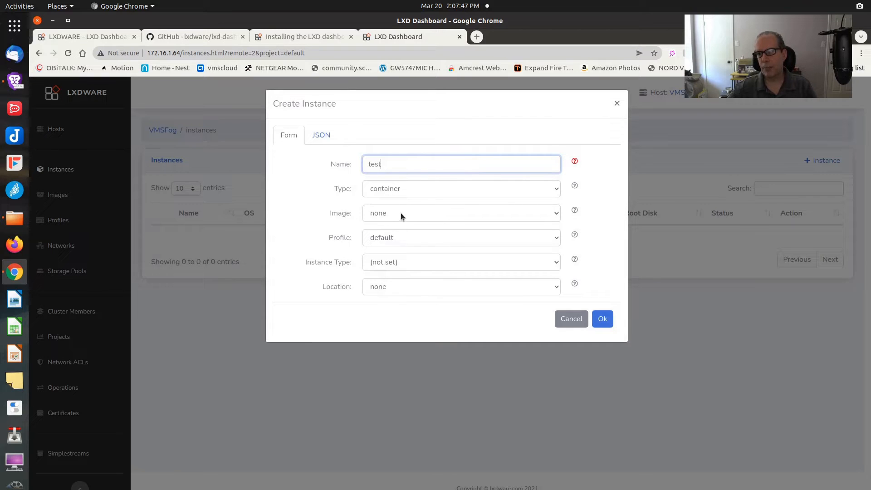
click(462, 188)
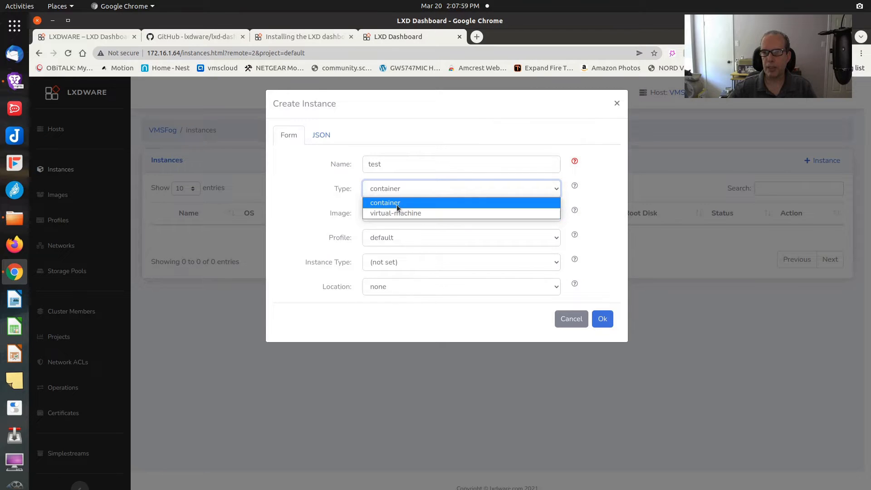
click(385, 204)
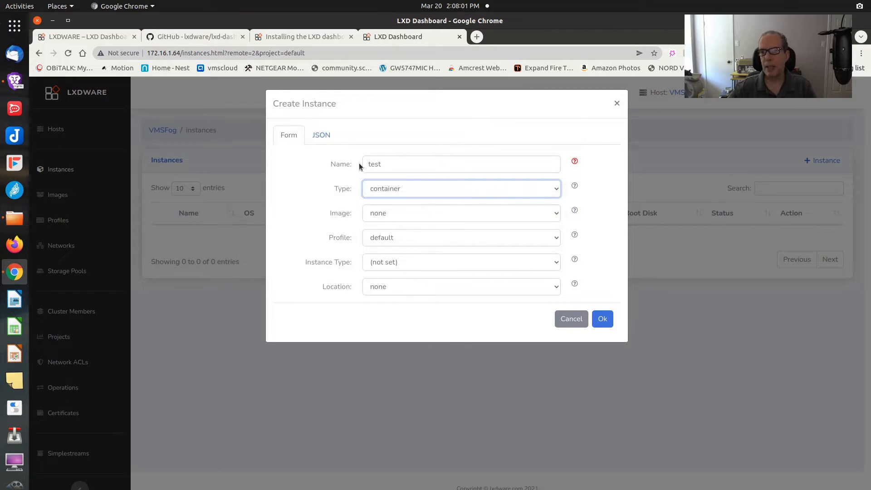
mouse_move(477, 190)
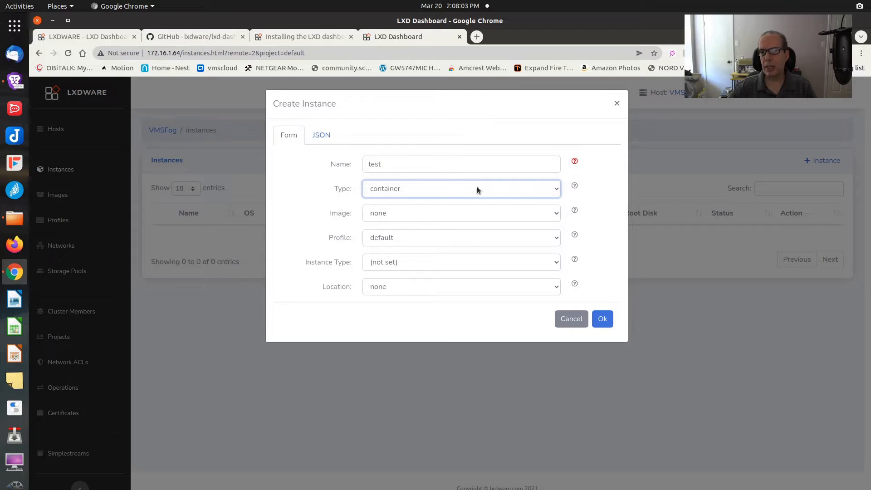
click(461, 212)
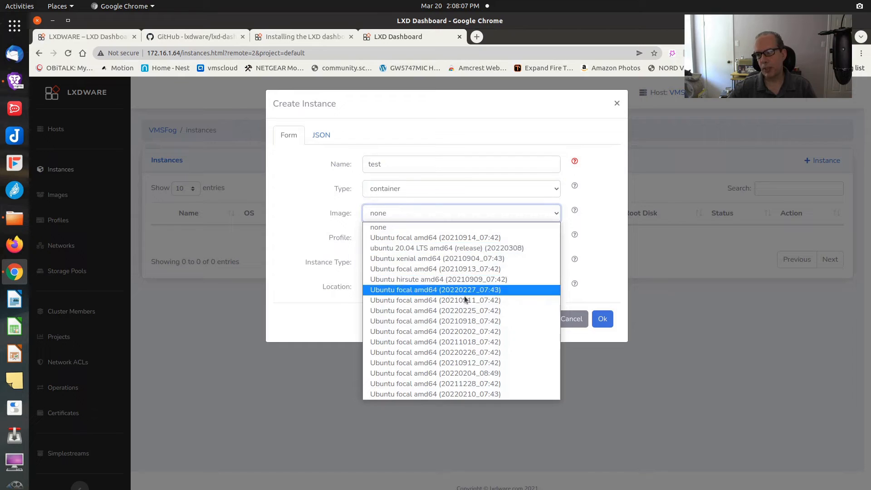
mouse_move(440, 259)
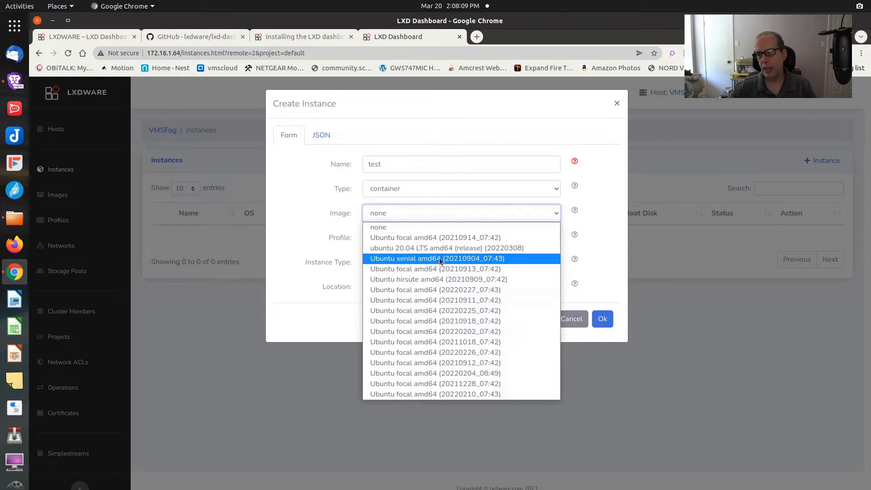
mouse_move(427, 238)
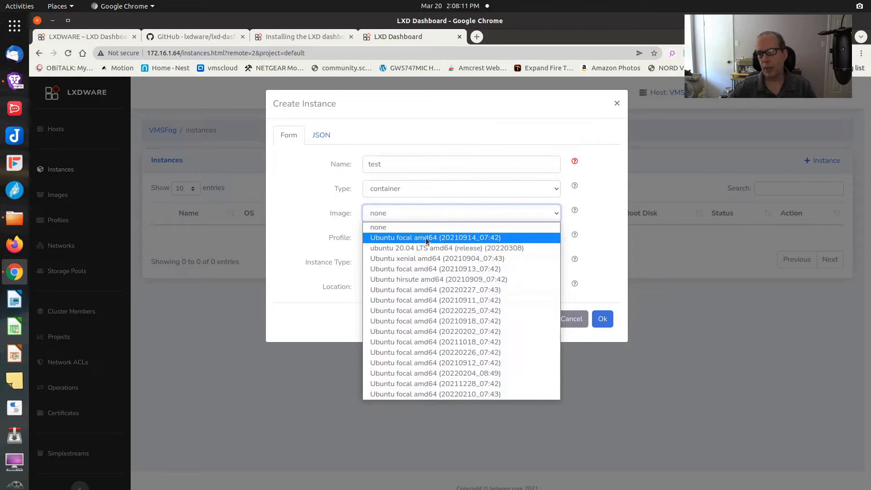
click(435, 238)
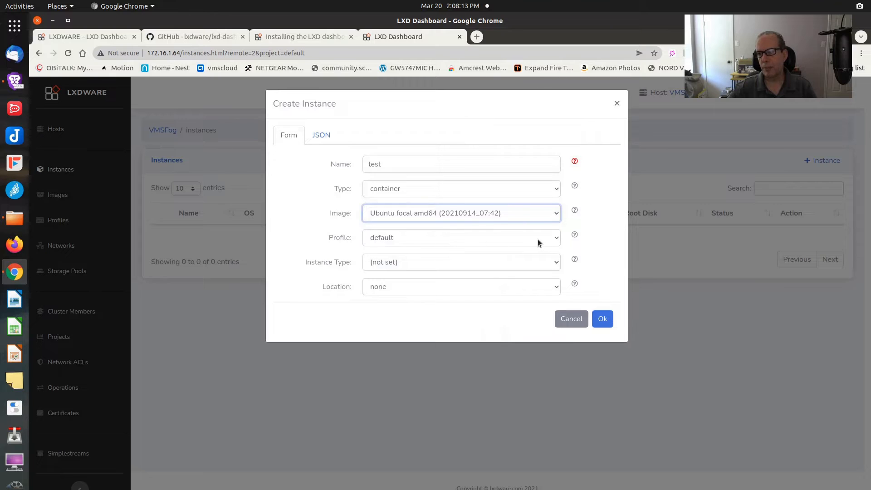
click(462, 238)
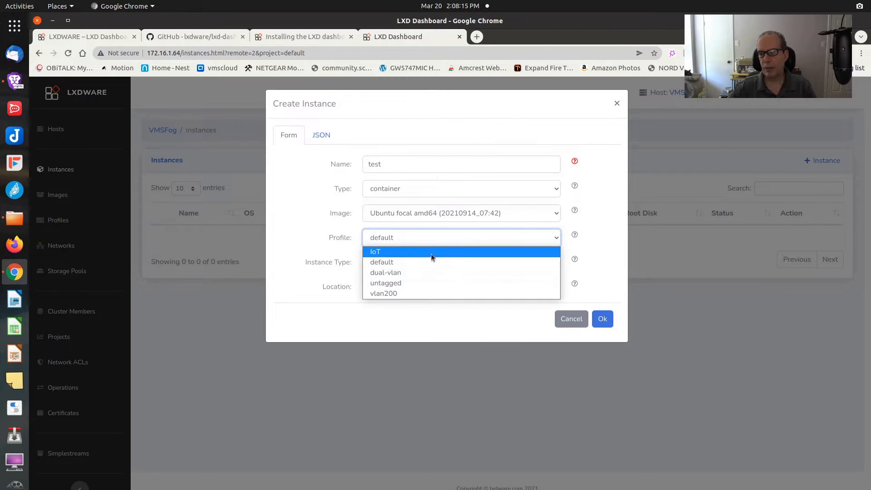
mouse_move(427, 261)
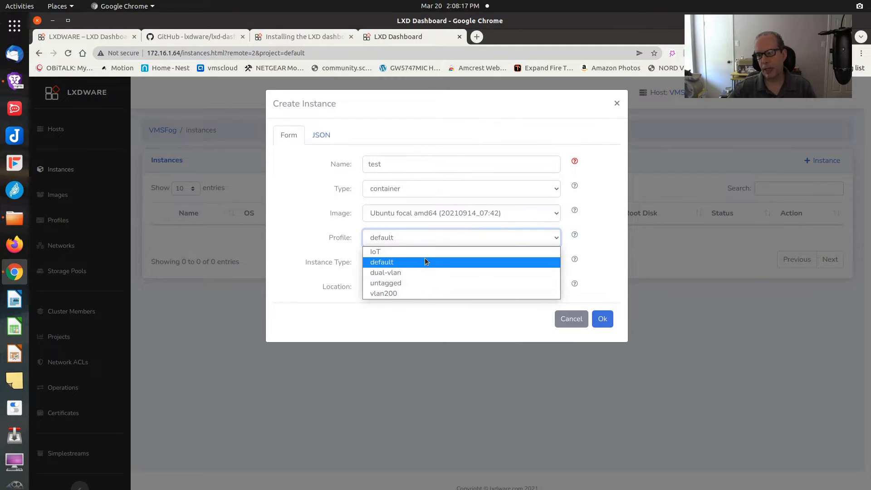
click(382, 262)
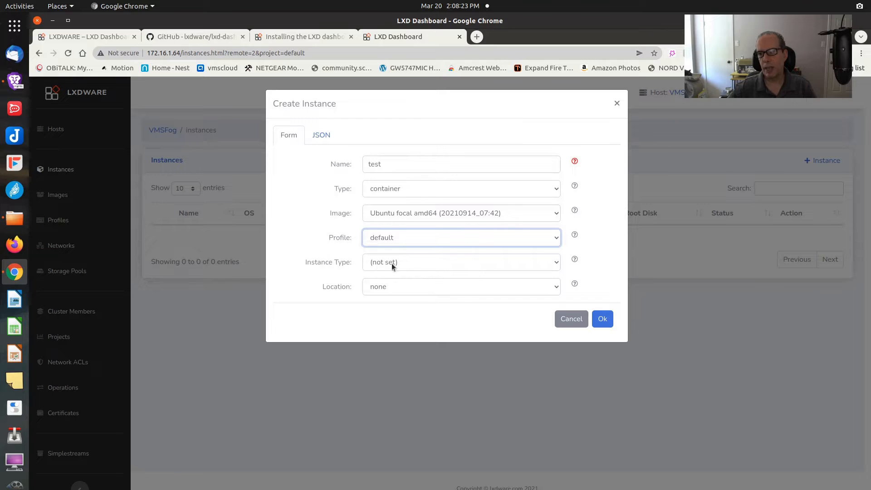
Pick the t3.micro instance type and leave the location set to none
click(461, 262)
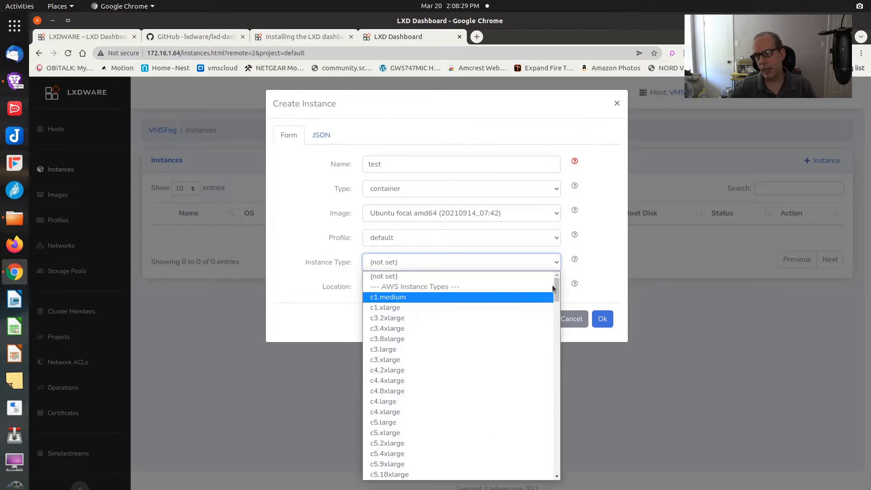
scroll(down, 3)
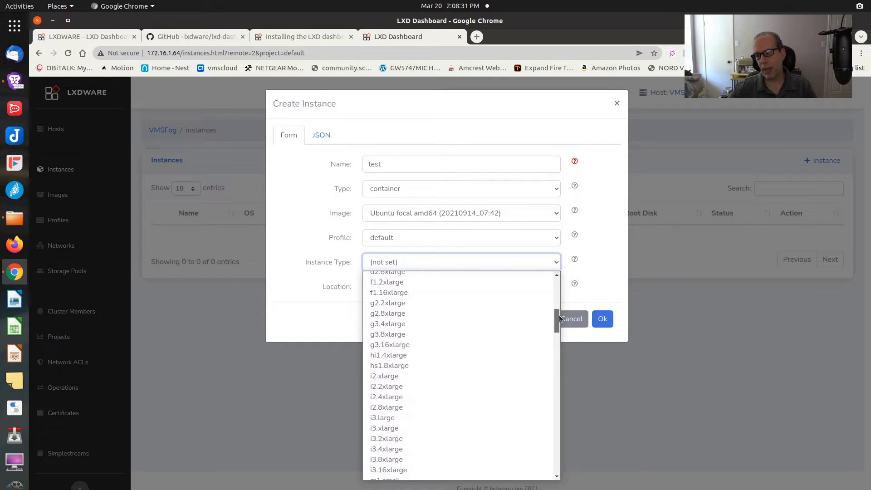
scroll(down, 3)
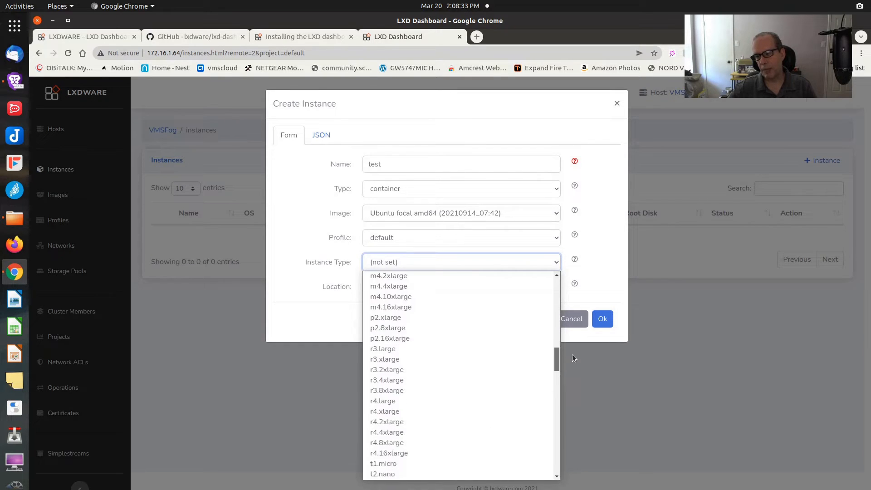
scroll(down, 3)
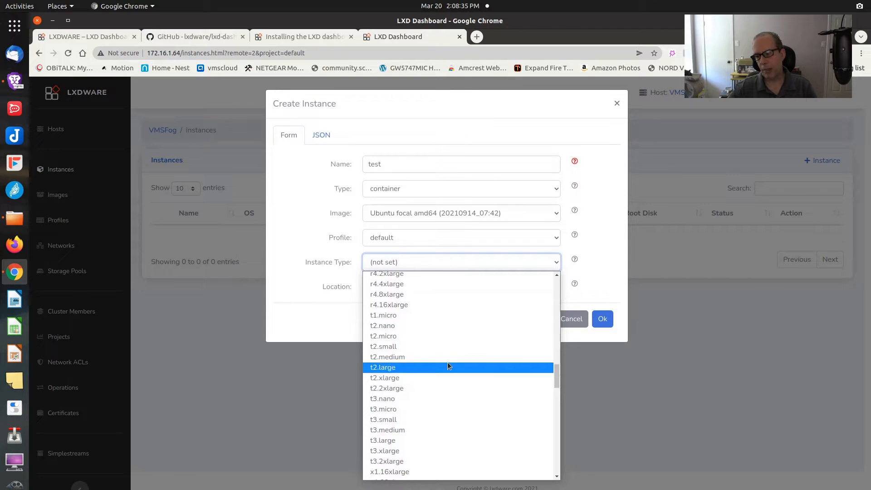
mouse_move(452, 400)
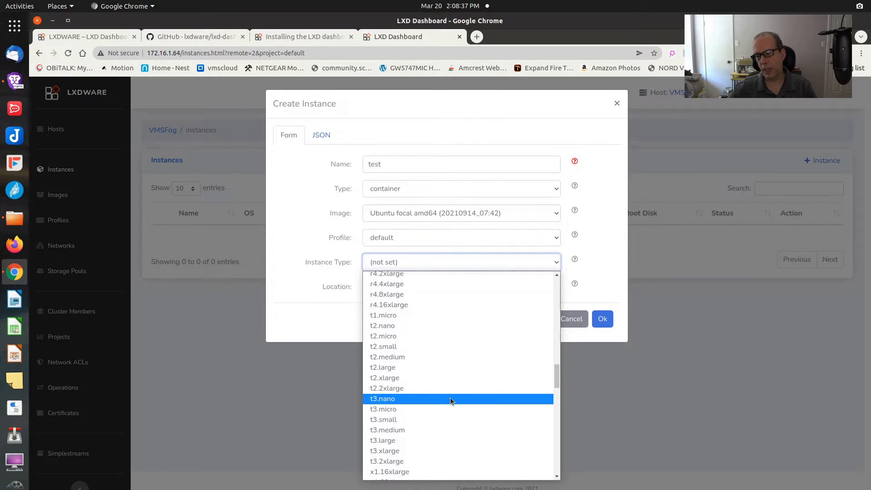
mouse_move(403, 349)
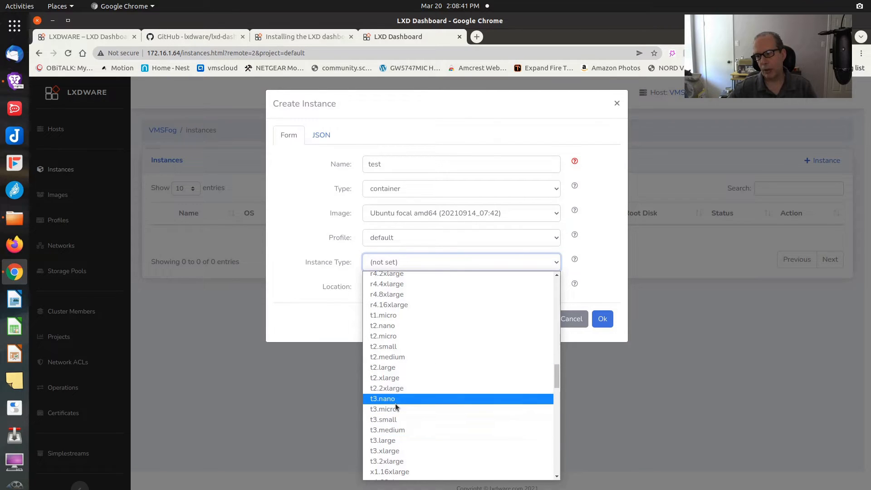
click(383, 409)
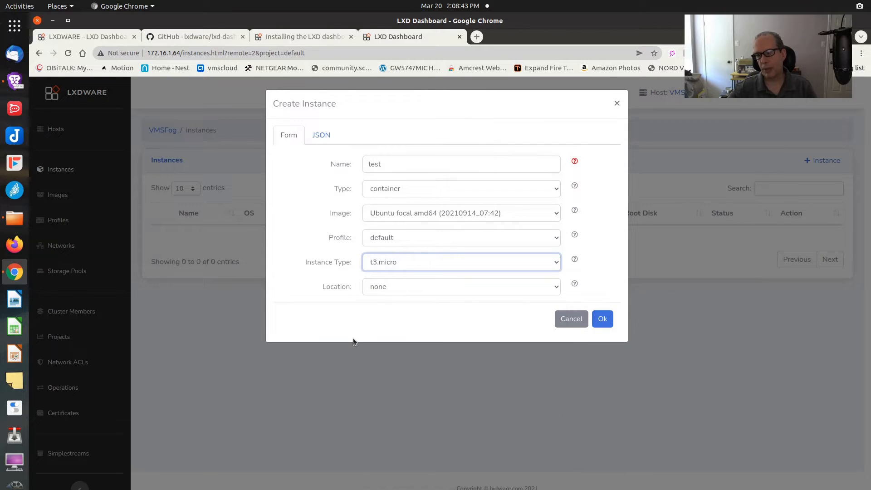
click(461, 286)
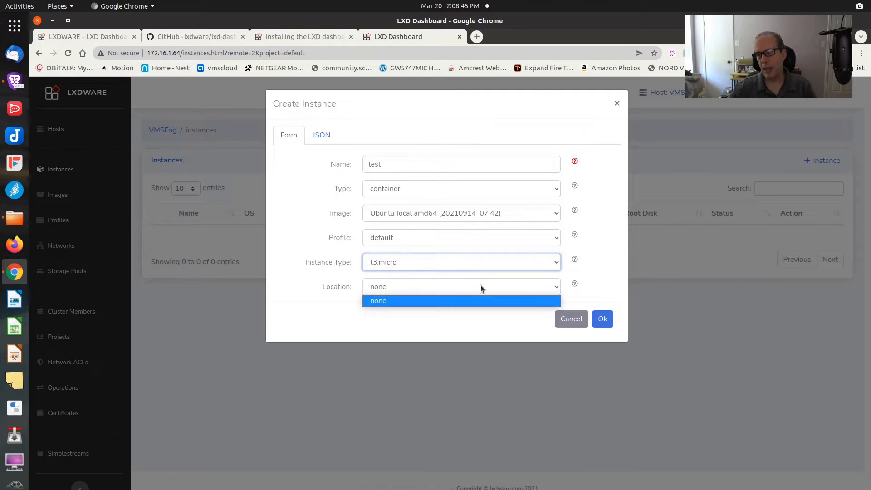
click(379, 300)
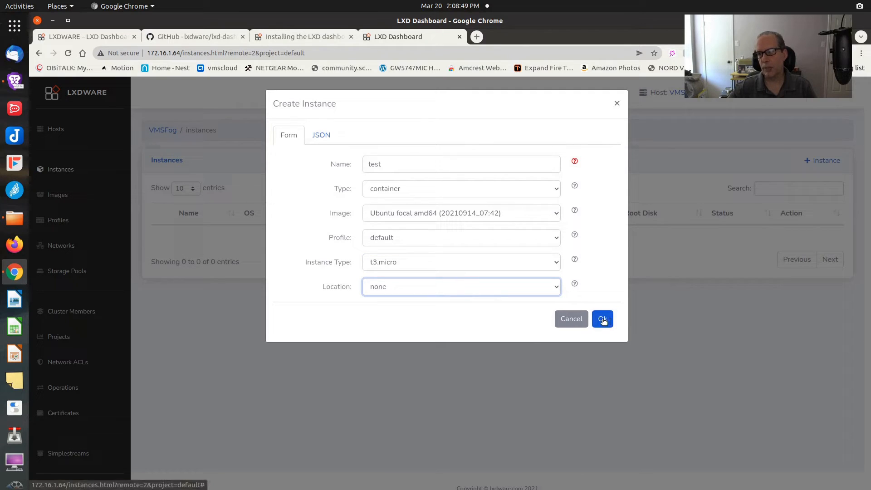
Create the test container and attempt to start it, getting a failure error
click(603, 320)
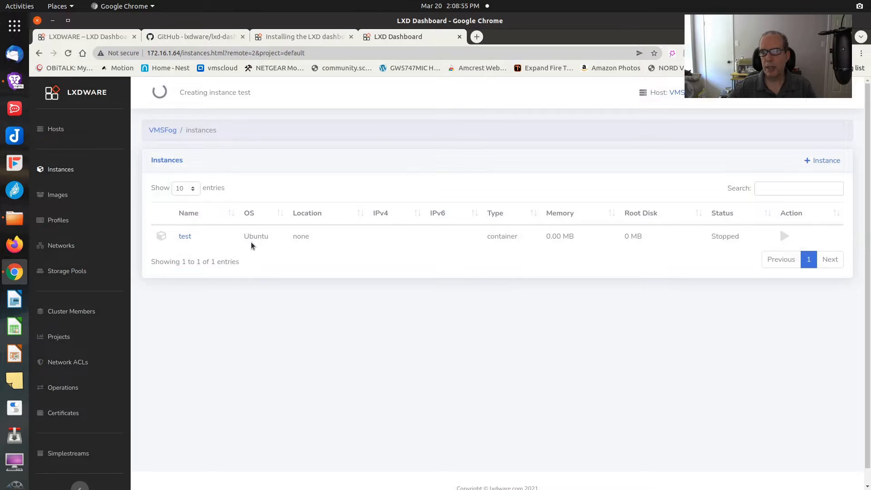
mouse_move(380, 236)
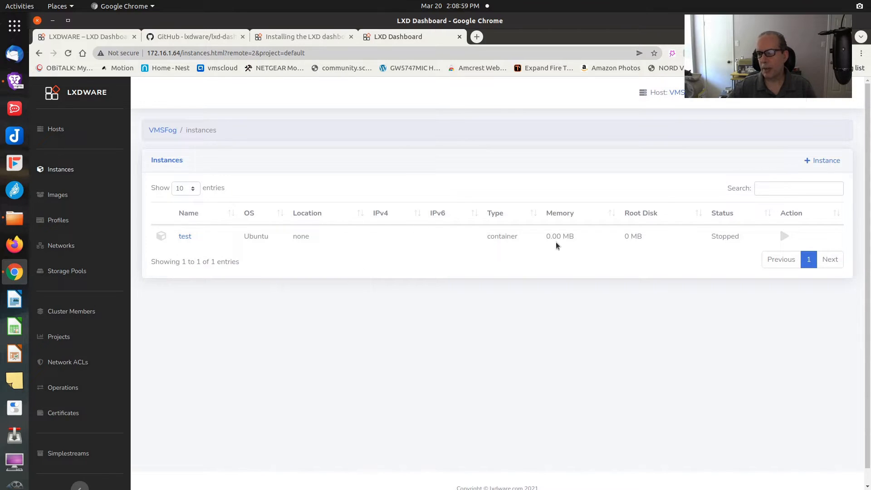
mouse_move(784, 236)
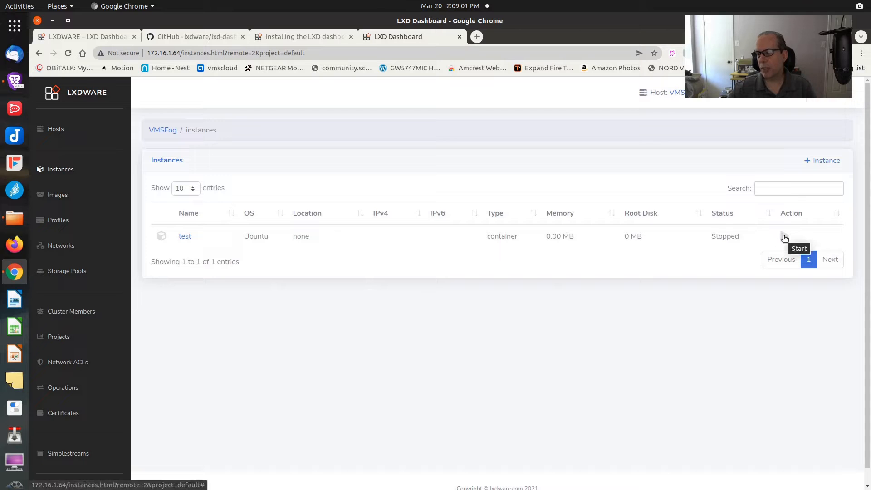
click(784, 236)
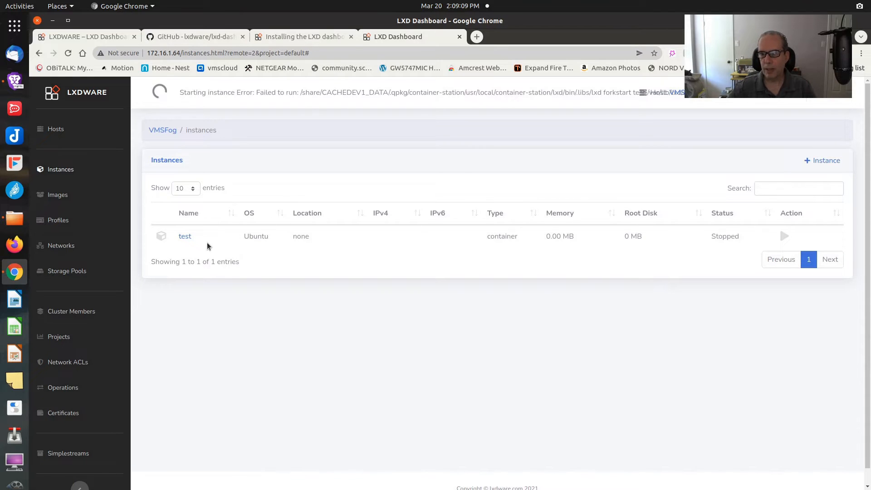
mouse_move(262, 308)
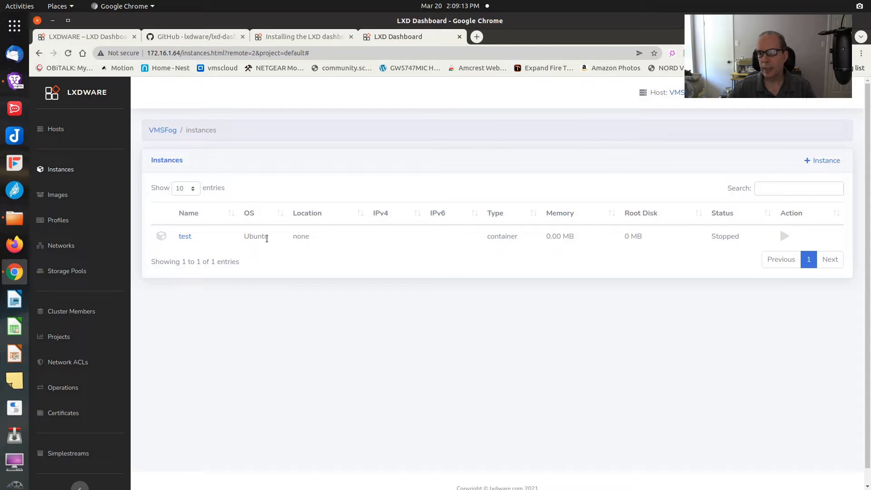
Set the test container's security privileged and nesting to true, then start it
click(185, 236)
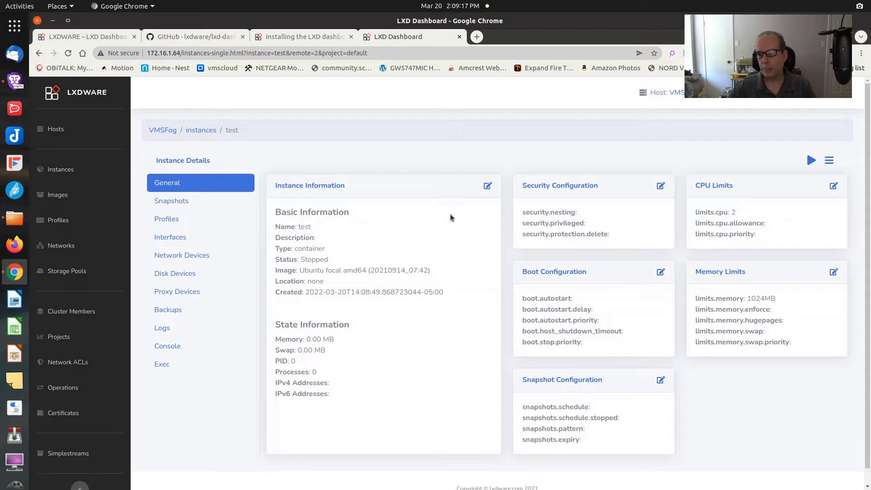
mouse_move(664, 207)
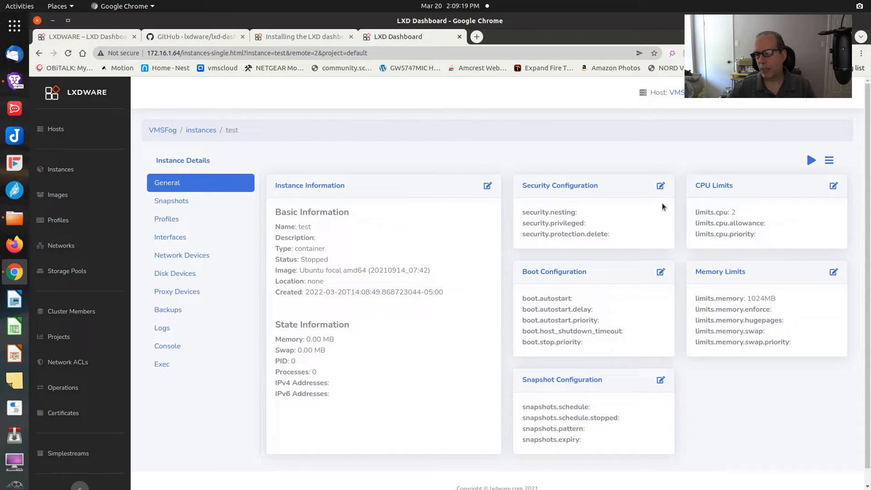
mouse_move(661, 187)
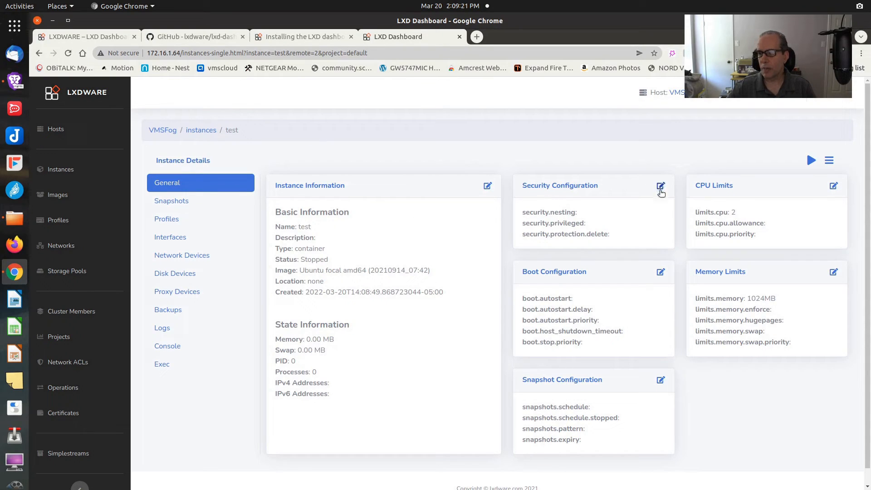
mouse_move(661, 186)
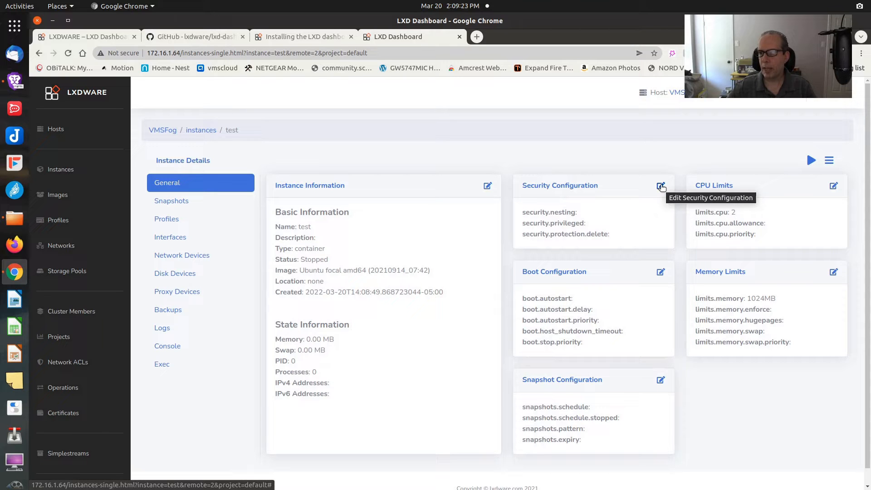
click(661, 187)
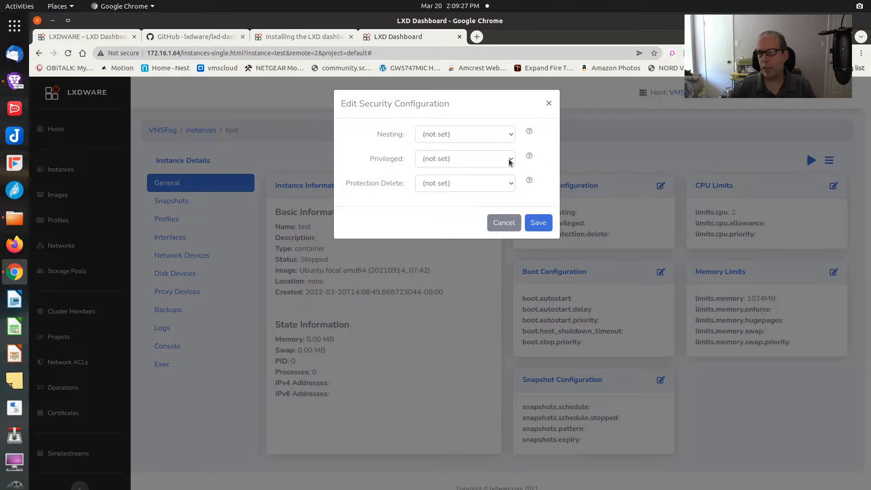
click(465, 158)
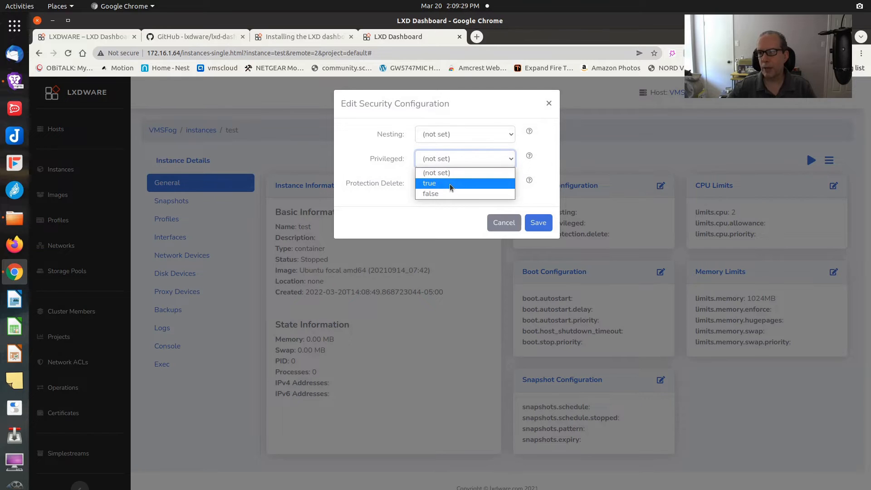
click(430, 184)
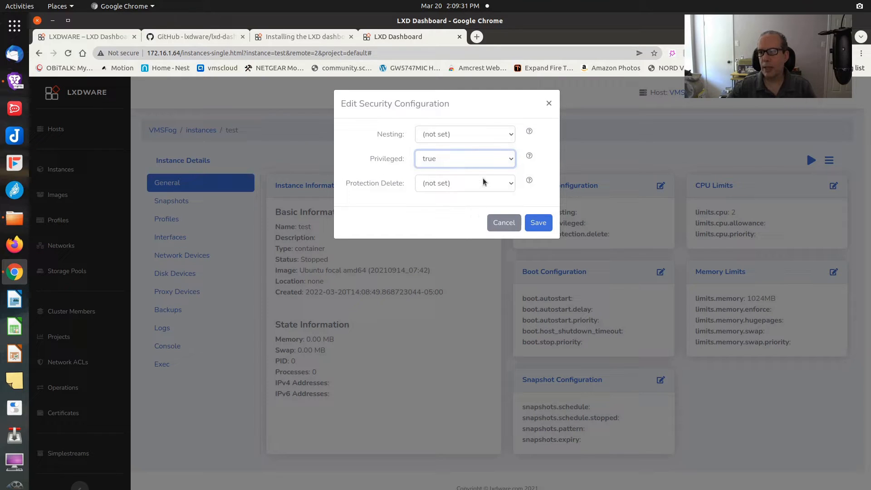
click(465, 135)
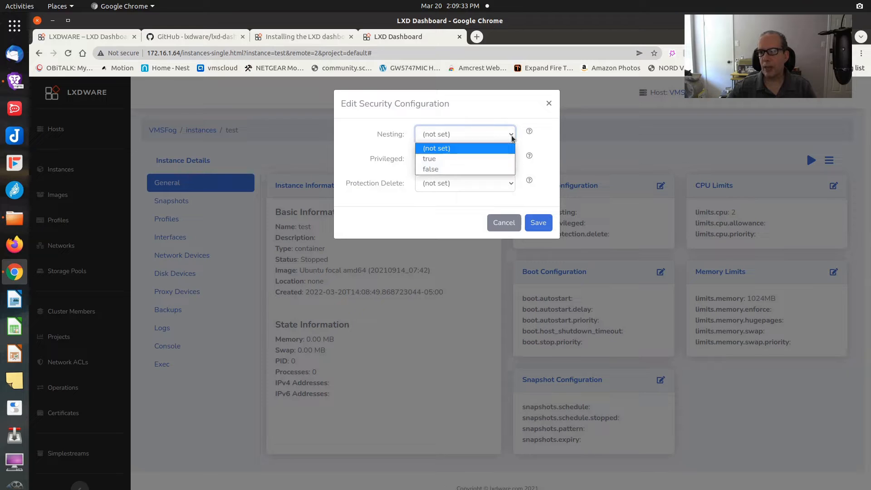
click(430, 158)
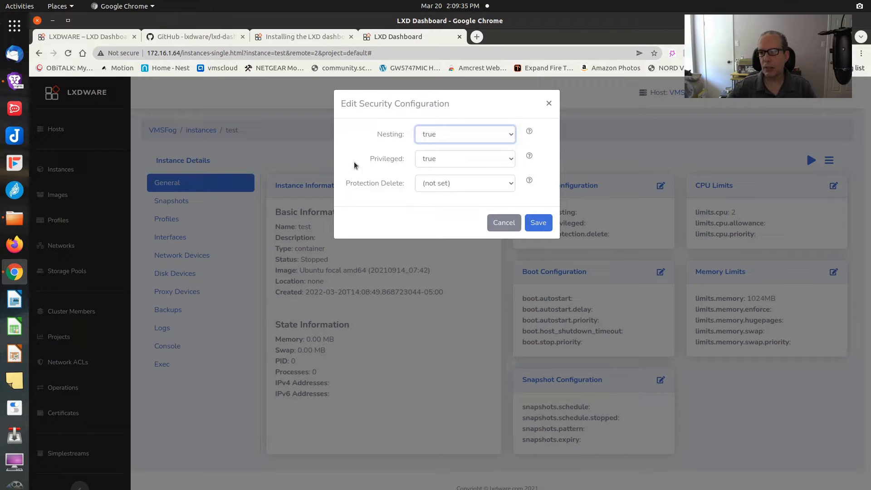
mouse_move(430, 140)
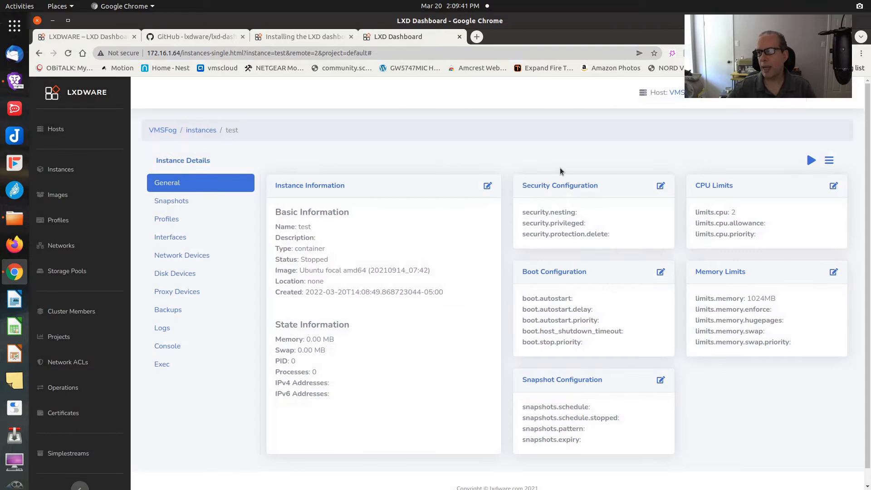
click(811, 159)
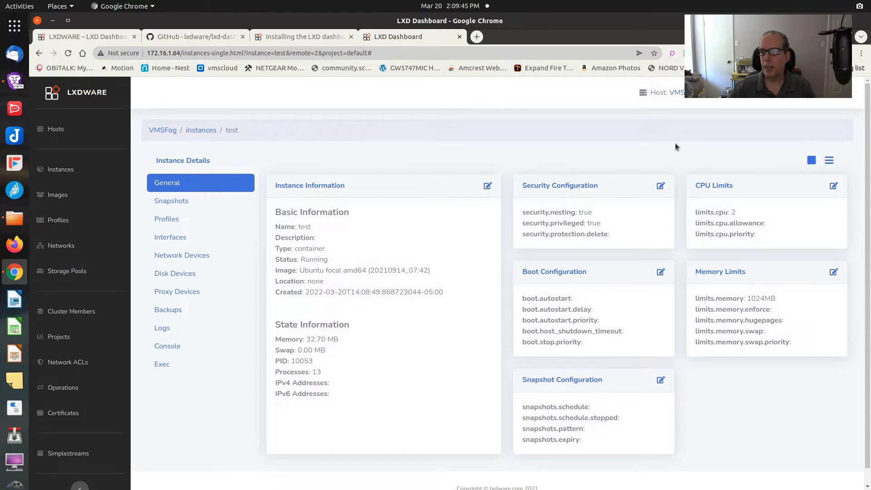
mouse_move(160, 155)
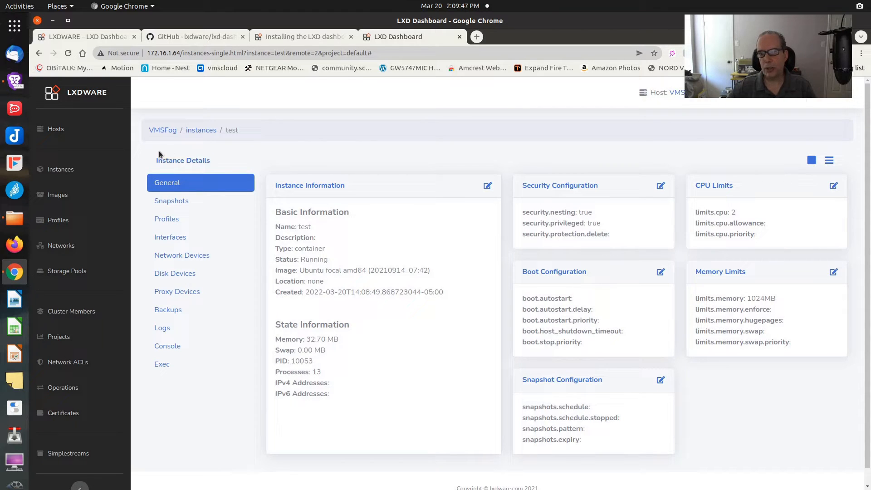
Reopen the test container's details and select its IPv4 address 10.0.7.10
click(202, 130)
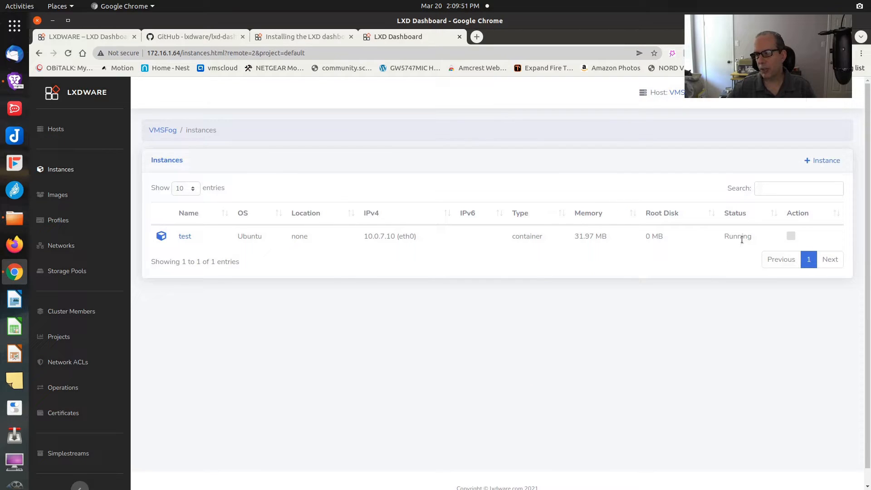
click(185, 236)
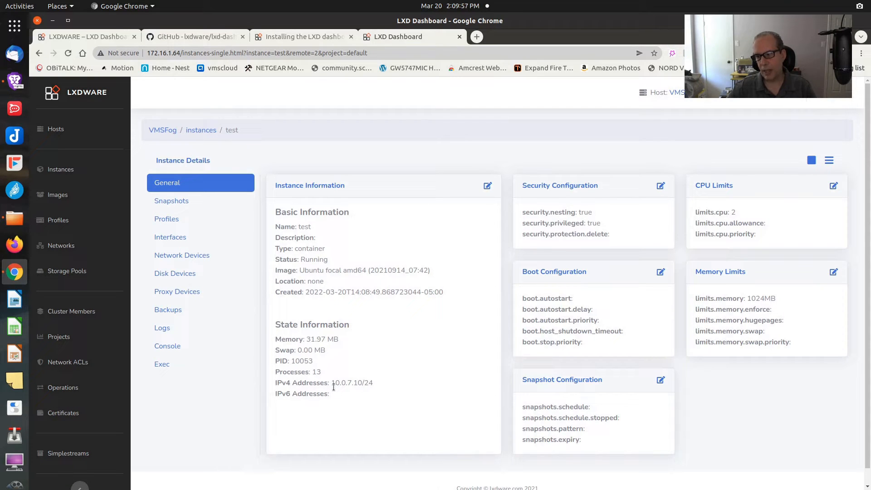
double_click(353, 382)
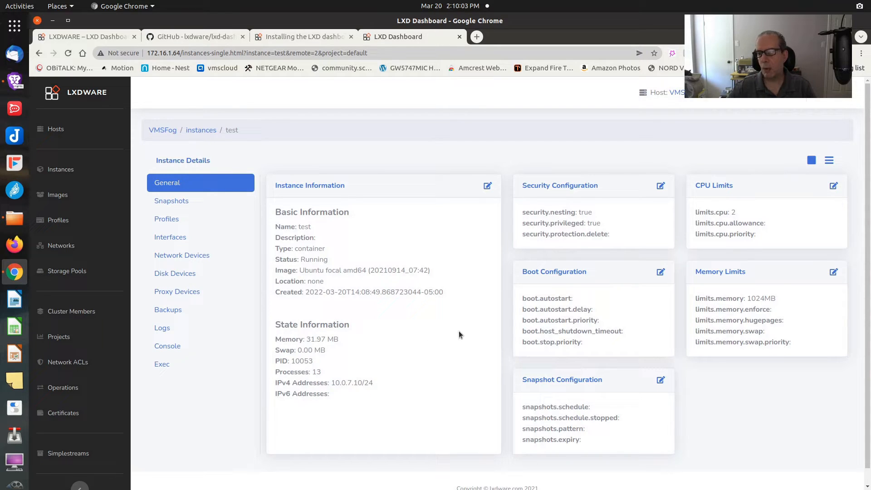
mouse_move(538, 294)
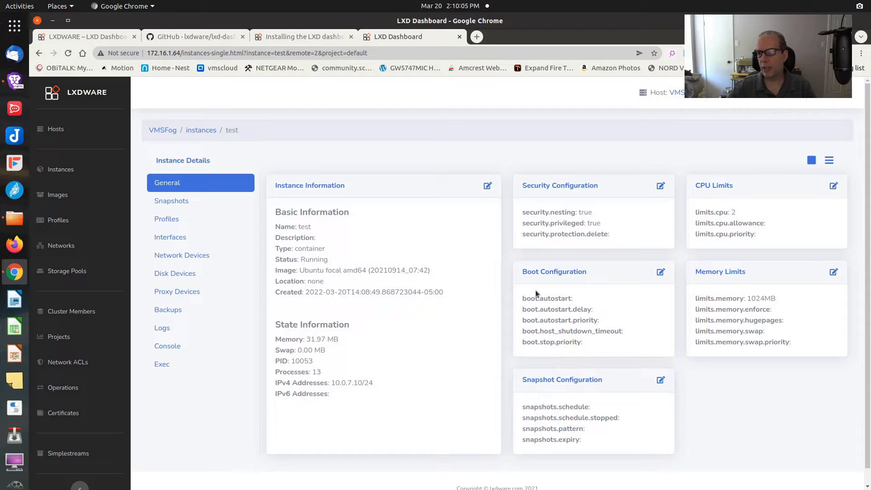
mouse_move(519, 306)
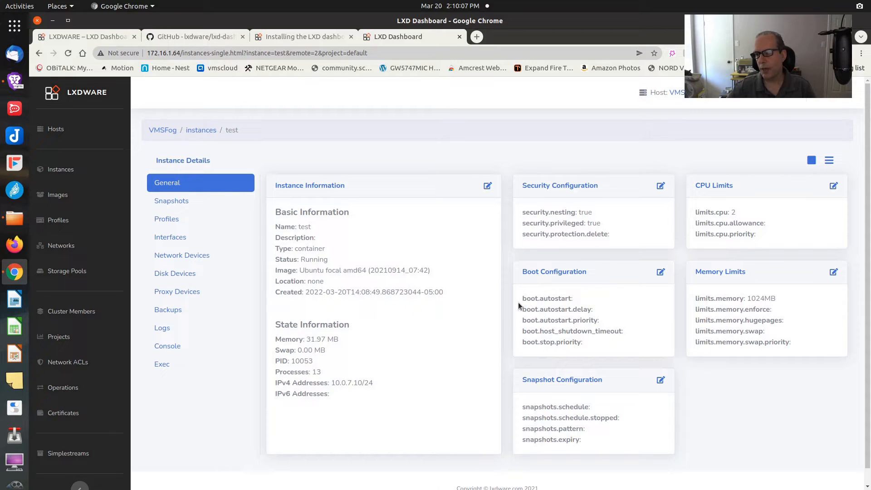
mouse_move(469, 253)
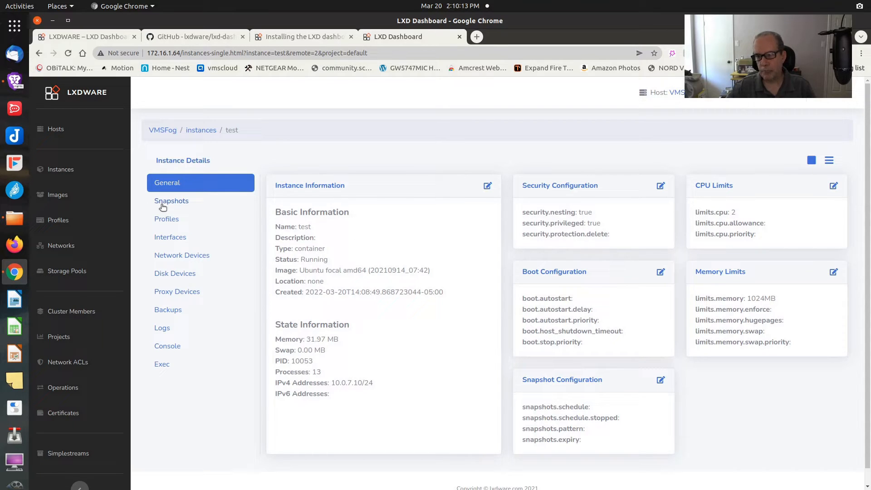
Attach the 'untagged' profile to the test instance alongside default and return to the instances list
click(167, 219)
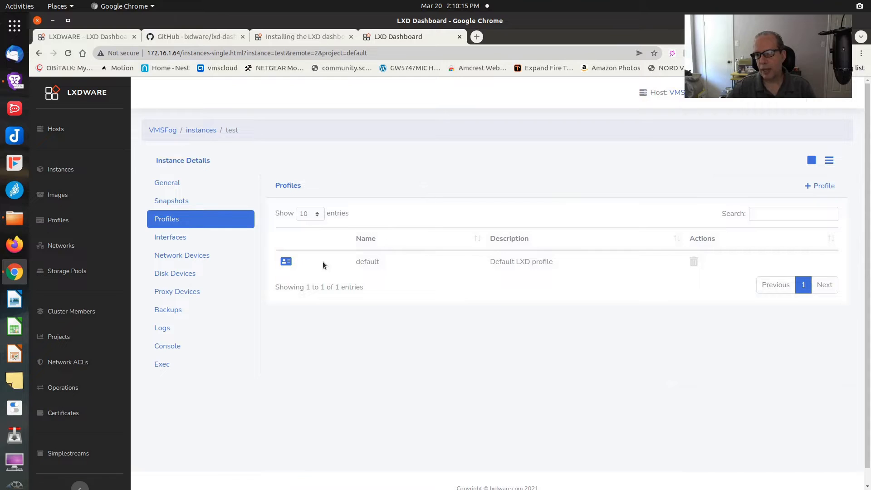
mouse_move(731, 251)
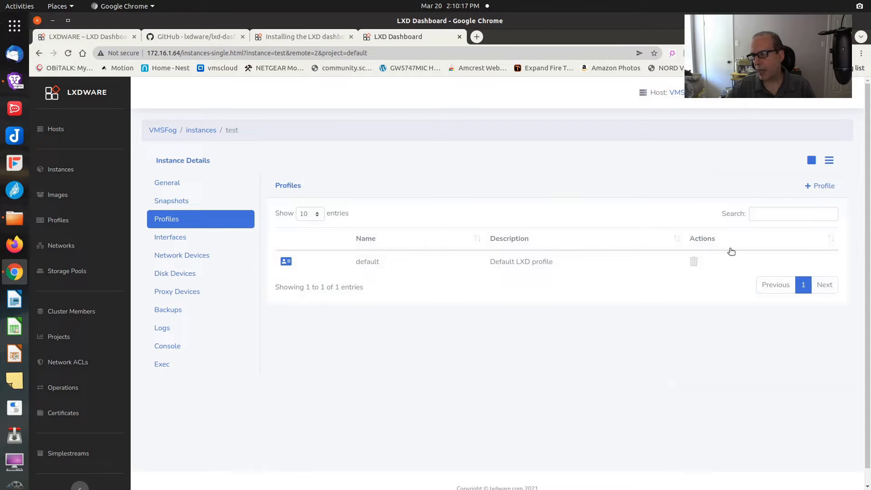
click(820, 185)
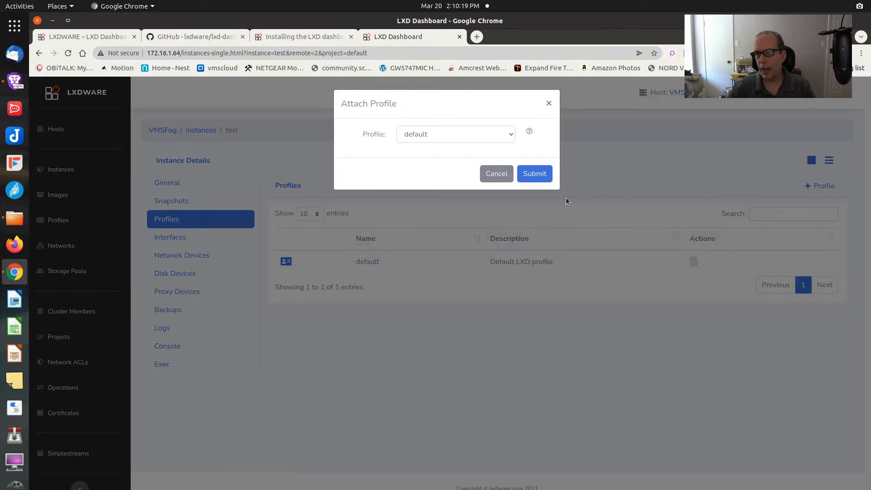
click(455, 134)
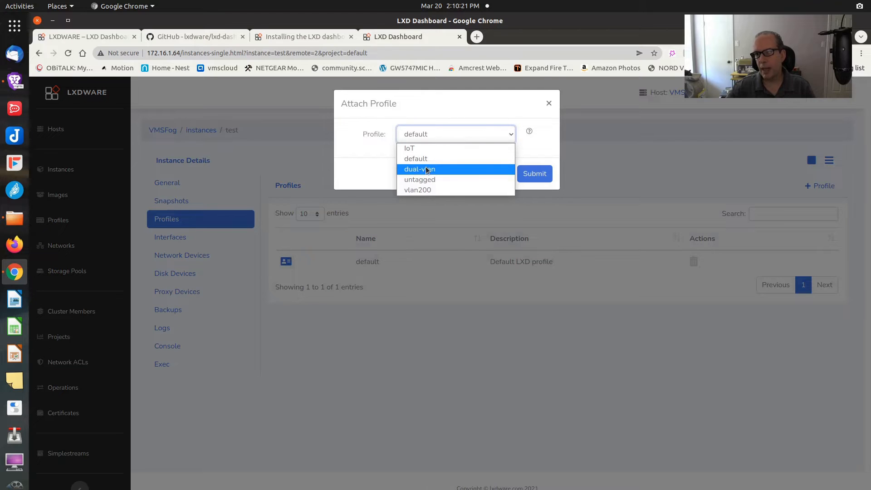
click(419, 179)
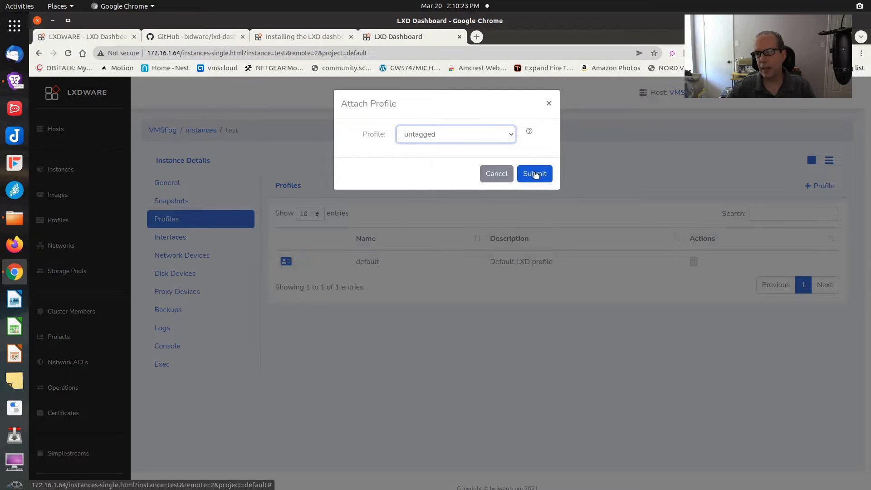
click(534, 173)
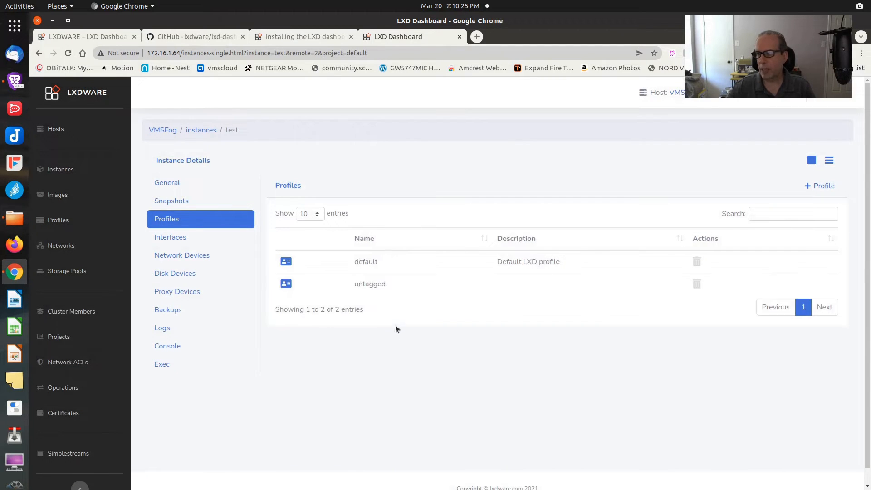
mouse_move(536, 240)
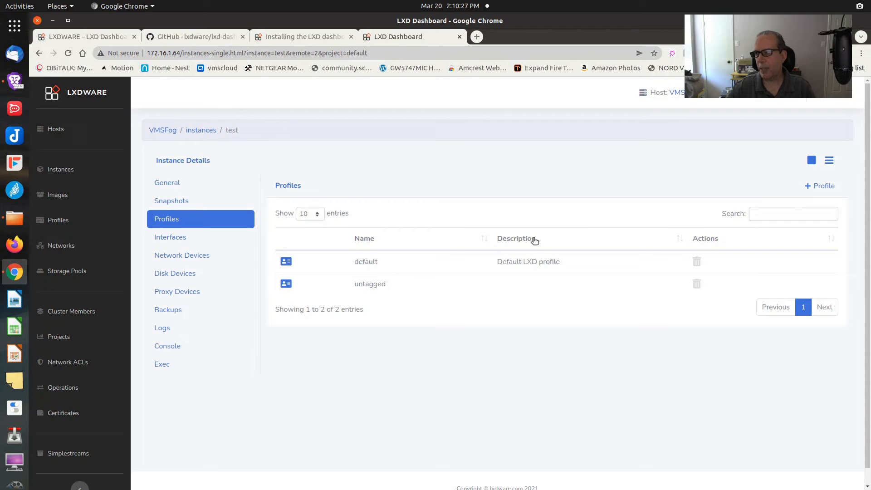
click(812, 160)
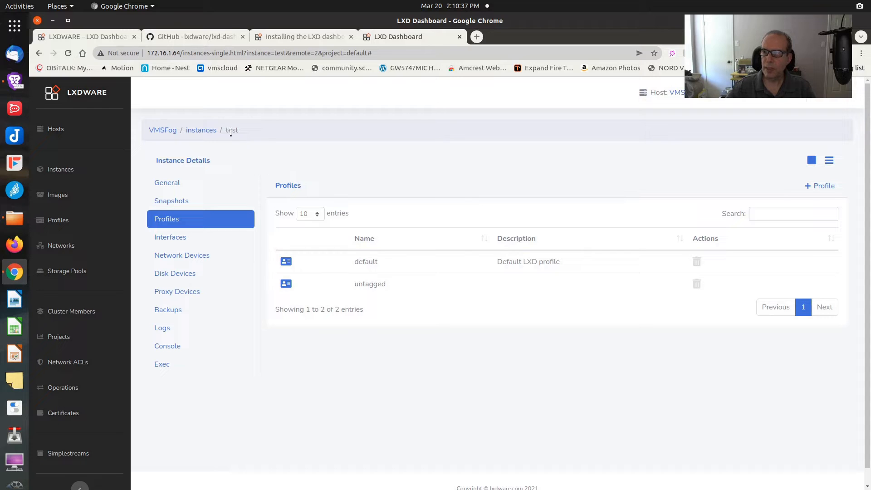
mouse_move(193, 136)
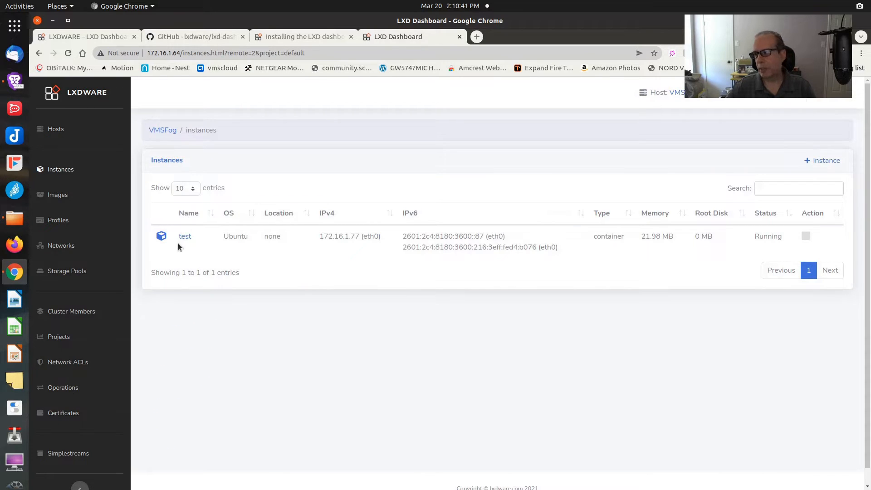
mouse_move(321, 237)
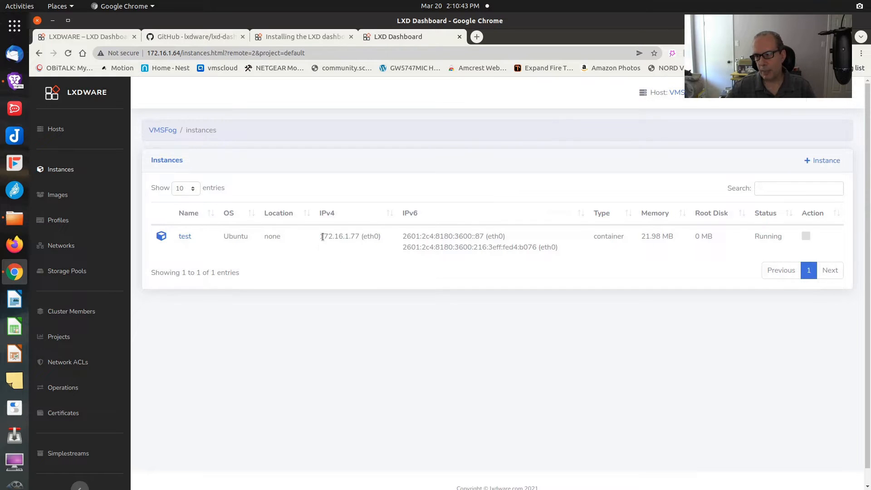
Highlight the test instance's IPv4 address 172.16.1.77, then view the host's images
drag(181, 236, 358, 236)
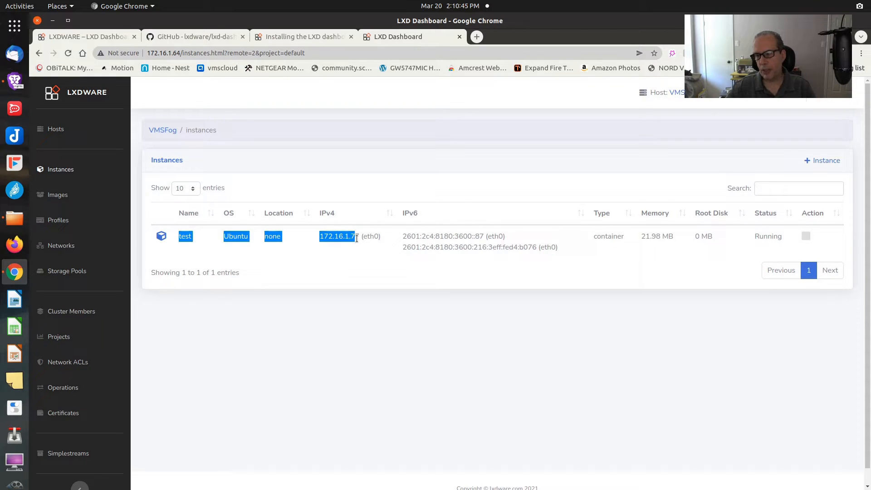
mouse_move(331, 254)
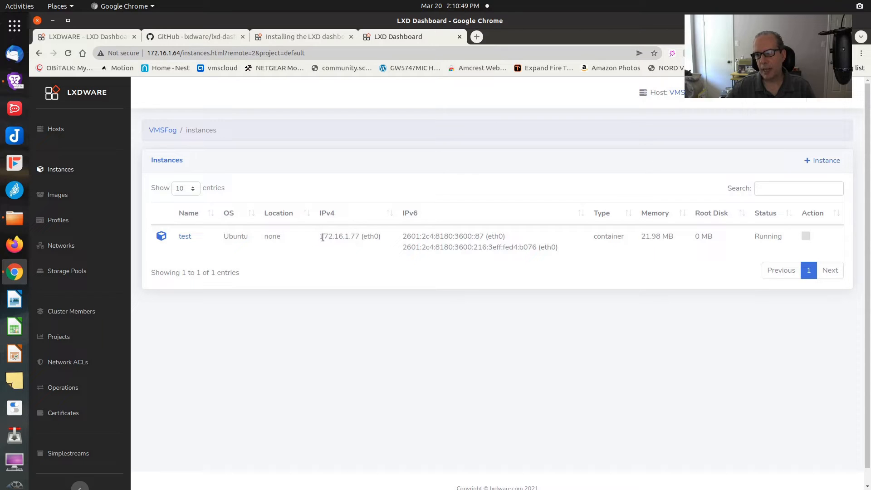
drag(178, 236, 360, 236)
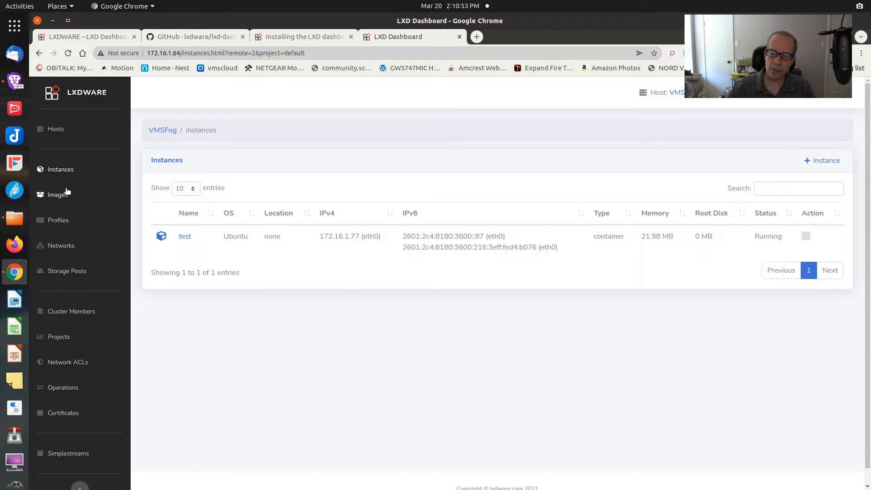
mouse_move(60, 169)
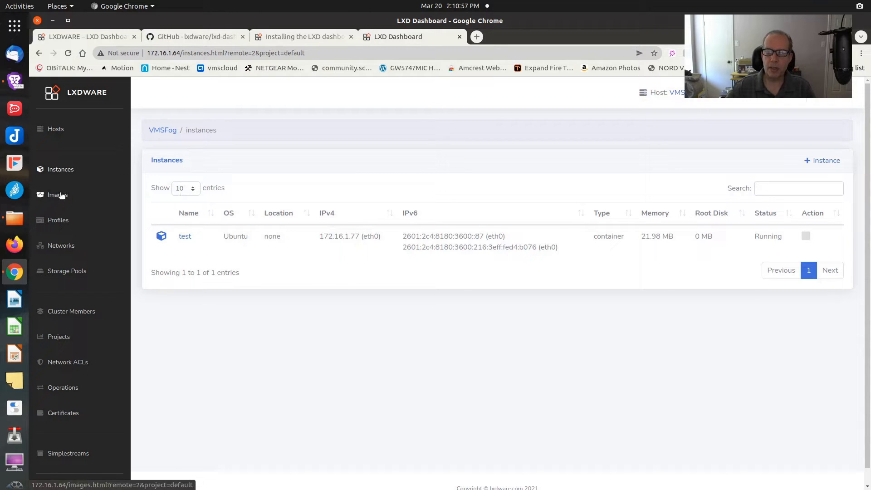
click(58, 194)
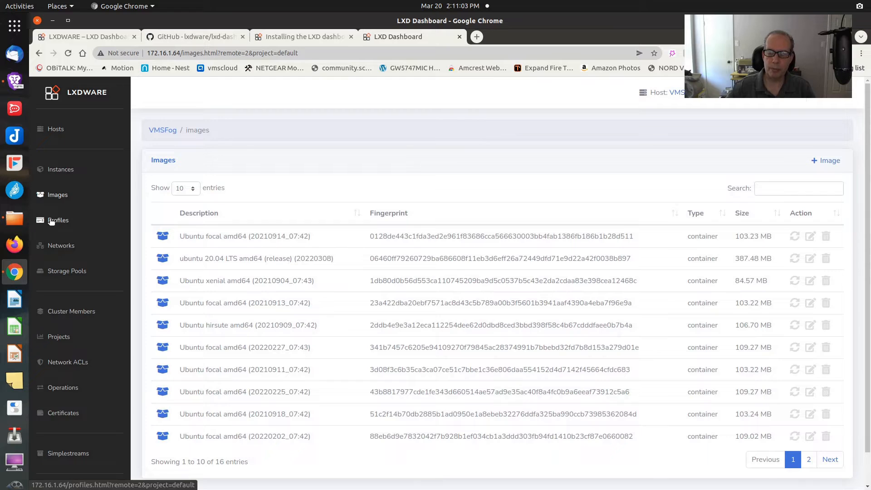
Browse the VMSFog host's profiles, networks and storage pools showing the 'default' dir pool
click(58, 220)
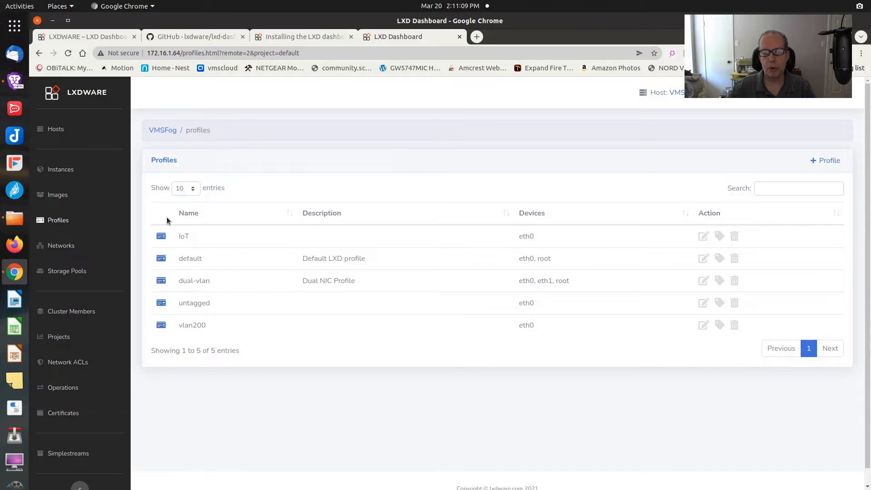
mouse_move(86, 263)
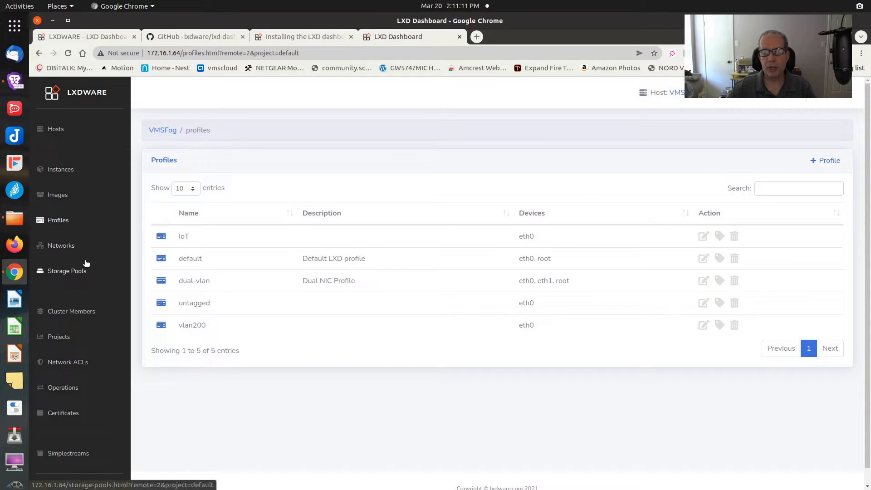
click(61, 245)
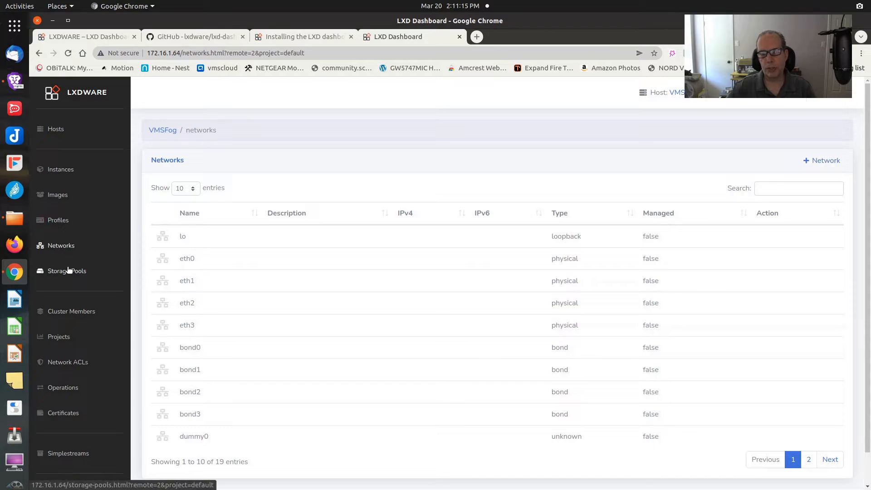
mouse_move(70, 273)
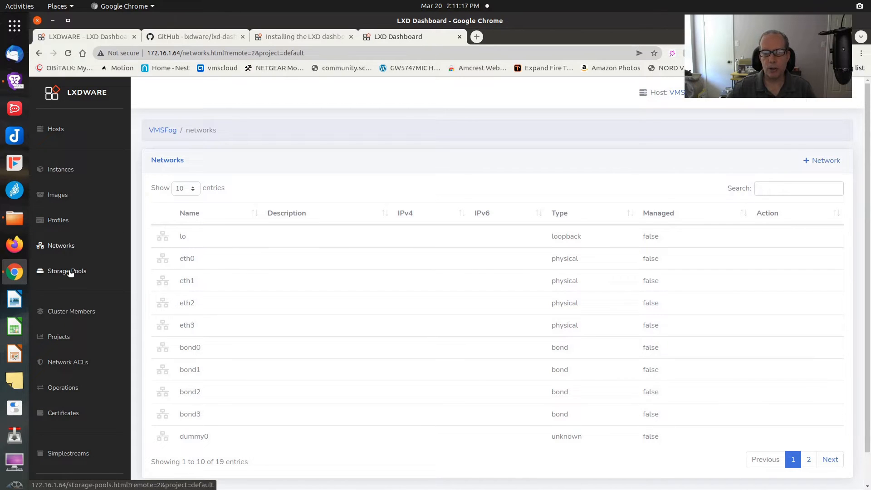
click(67, 271)
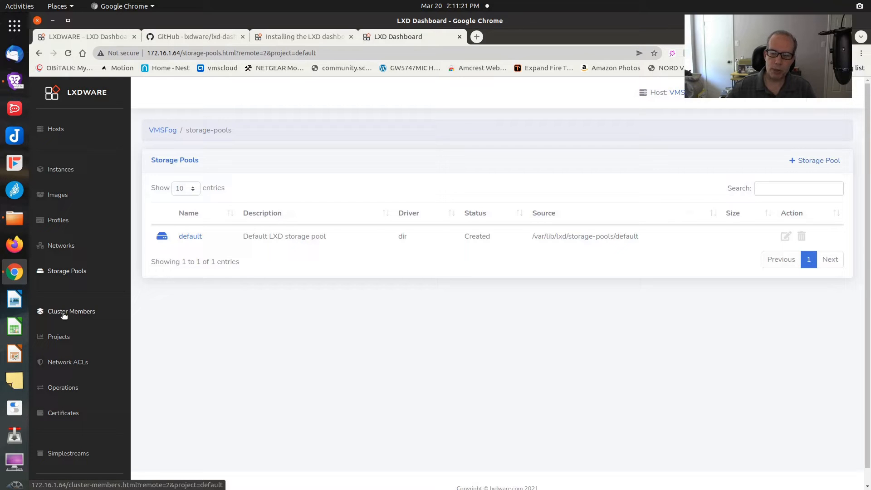
Browse cluster members, projects, network ACLs and operations, ending on the 8 client certificates
click(71, 312)
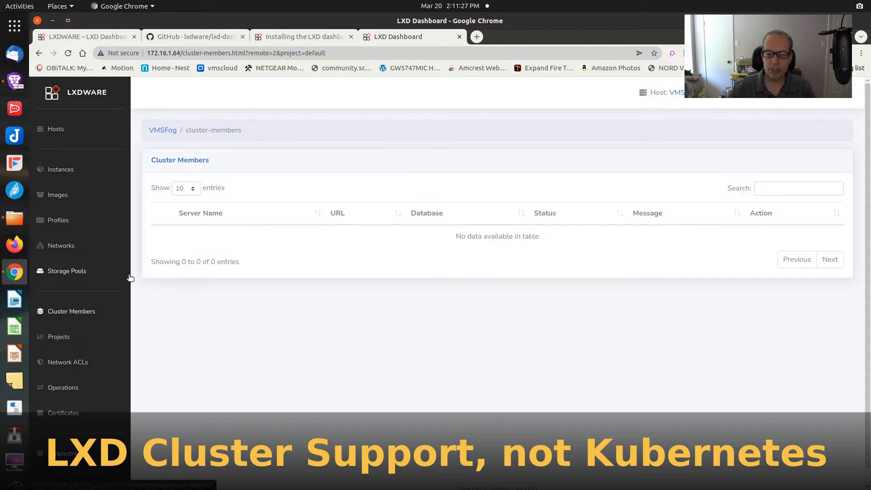
mouse_move(178, 315)
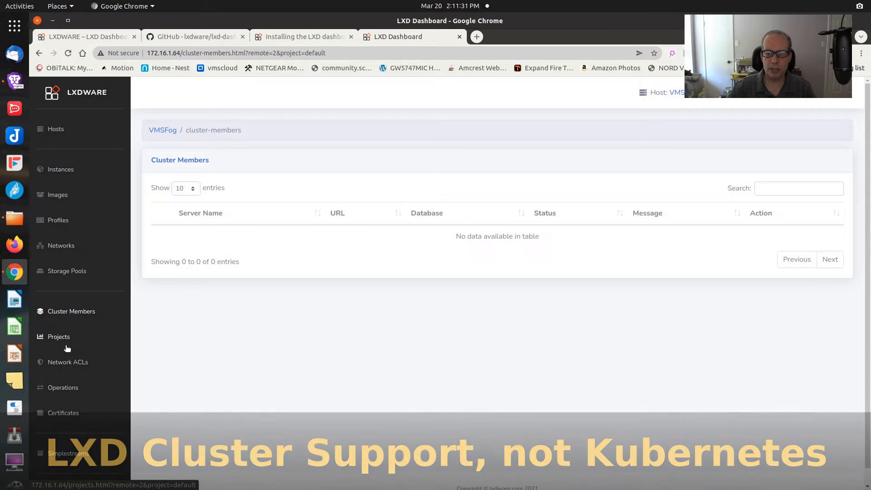
click(58, 337)
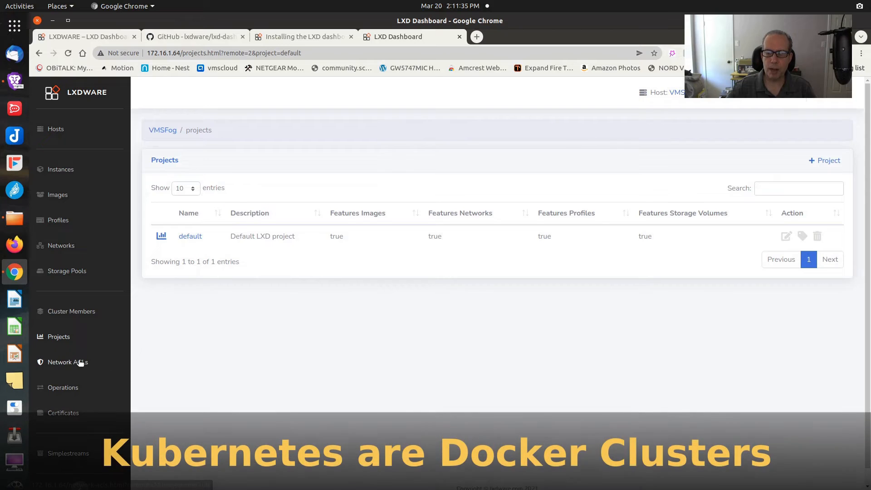
click(68, 362)
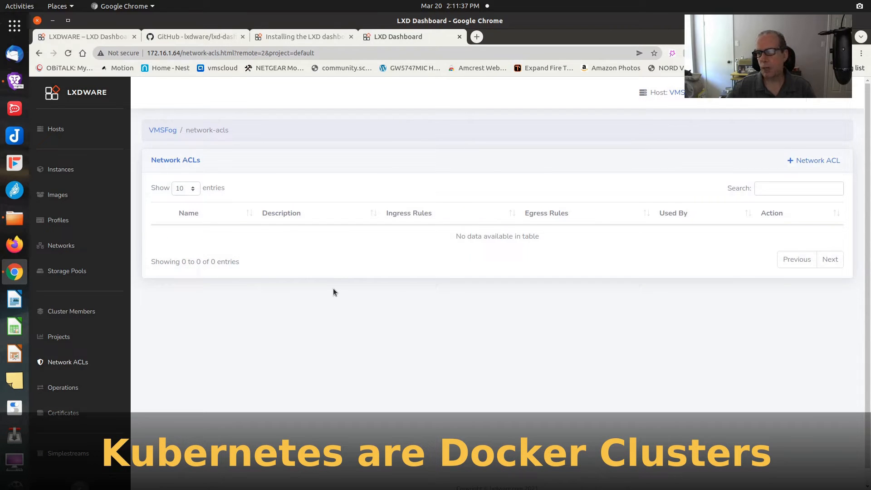
mouse_move(285, 271)
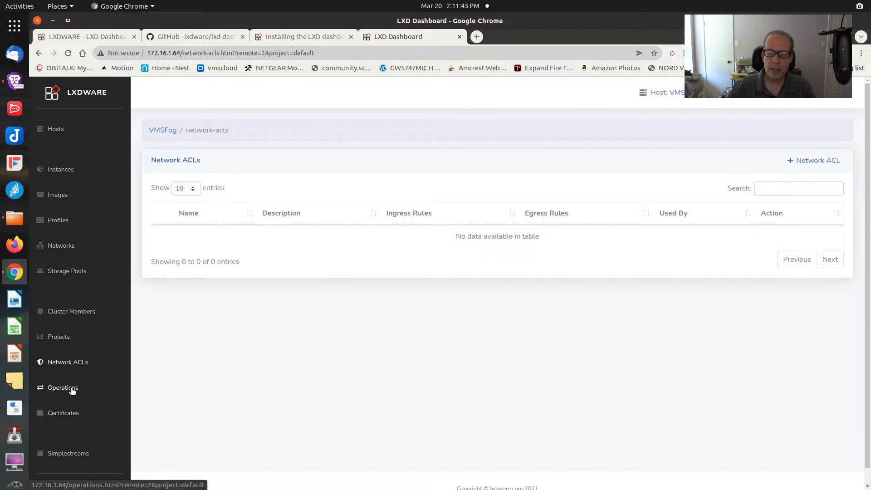
click(62, 387)
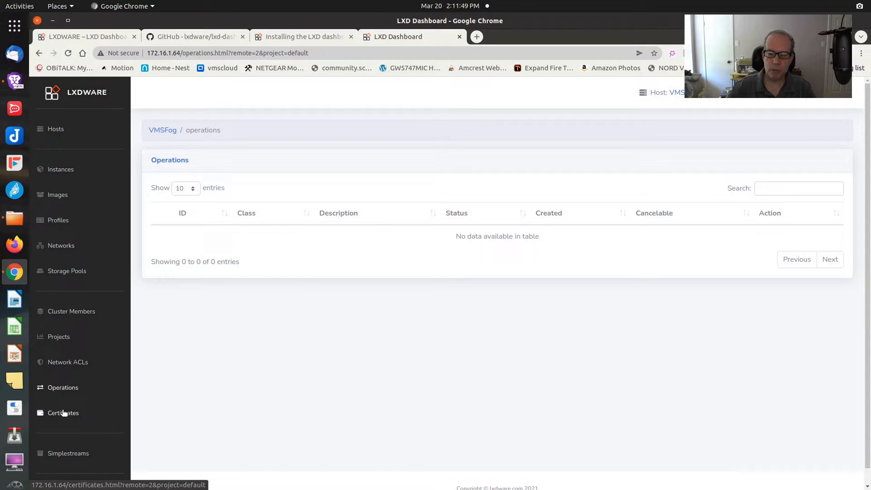
click(64, 413)
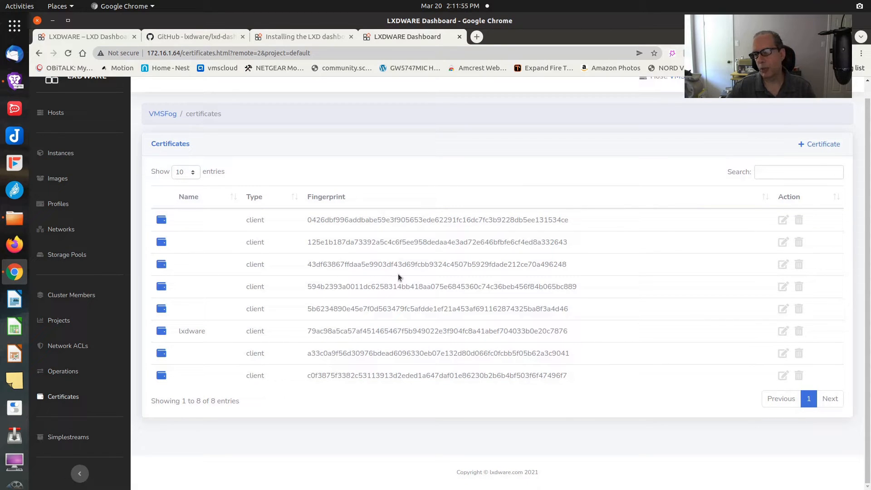
mouse_move(438, 296)
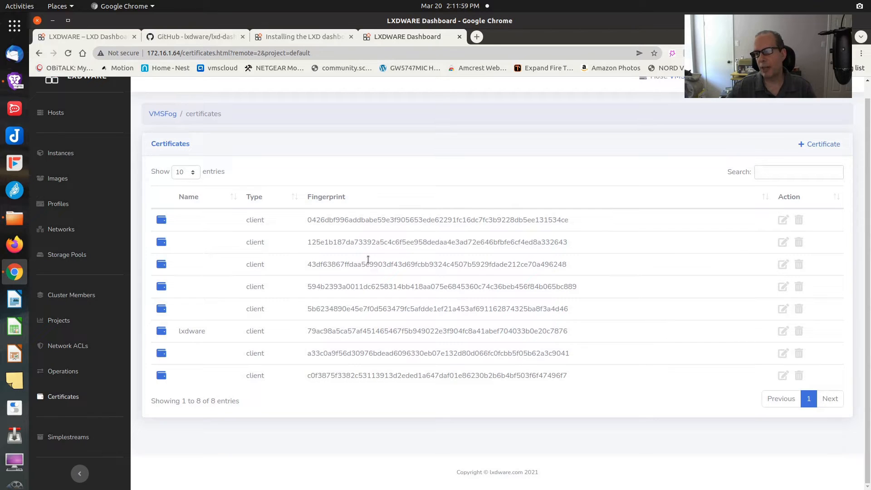
mouse_move(173, 334)
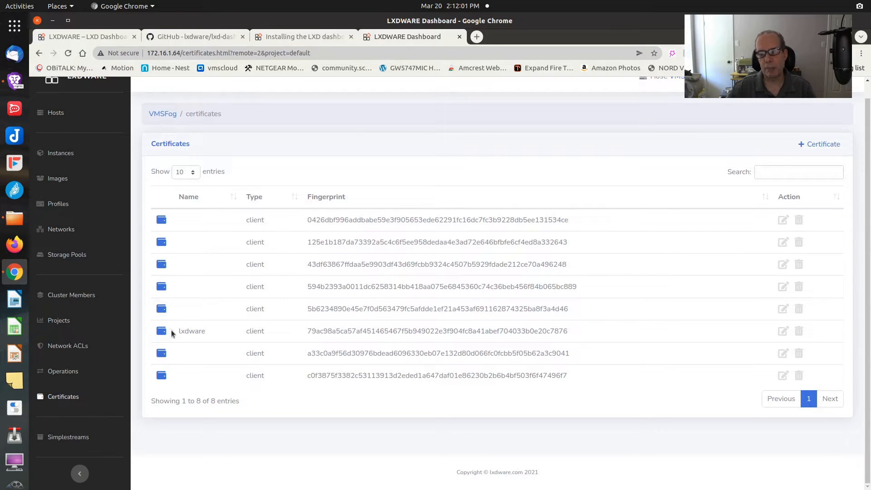
mouse_move(73, 443)
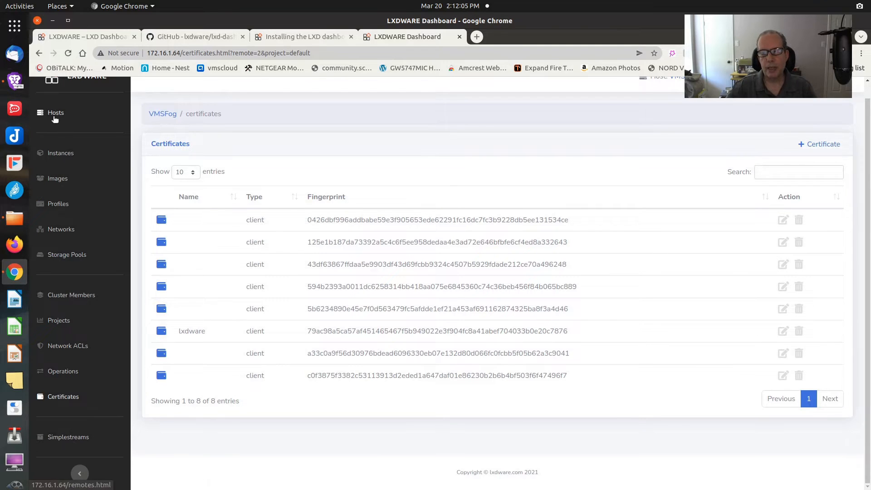
Navigate from the remote hosts list to the VMSFog host's instances and into the test instance
click(55, 113)
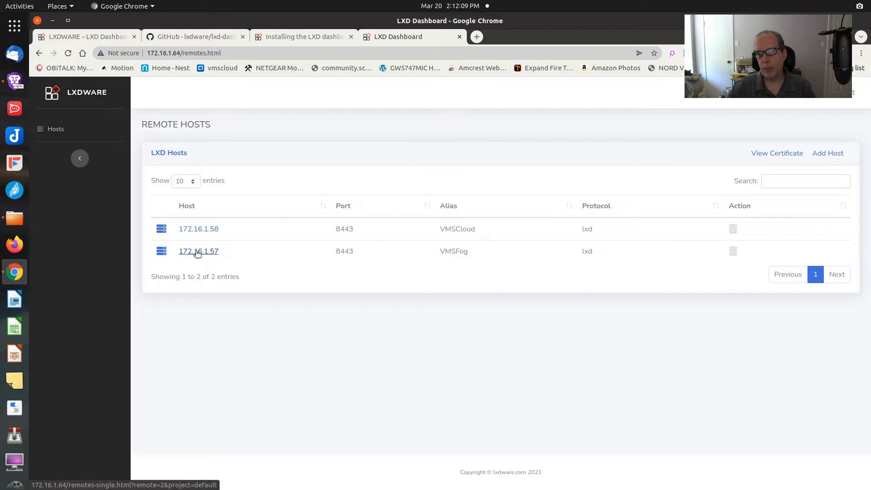
click(198, 251)
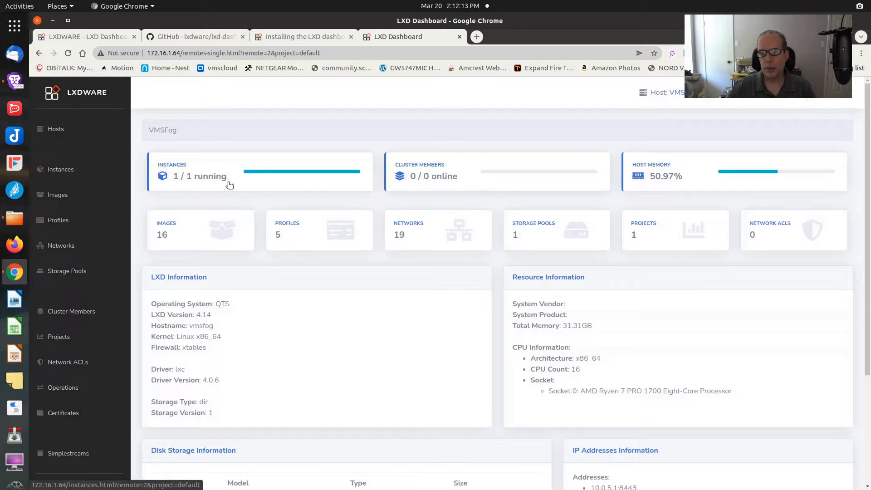
mouse_move(187, 301)
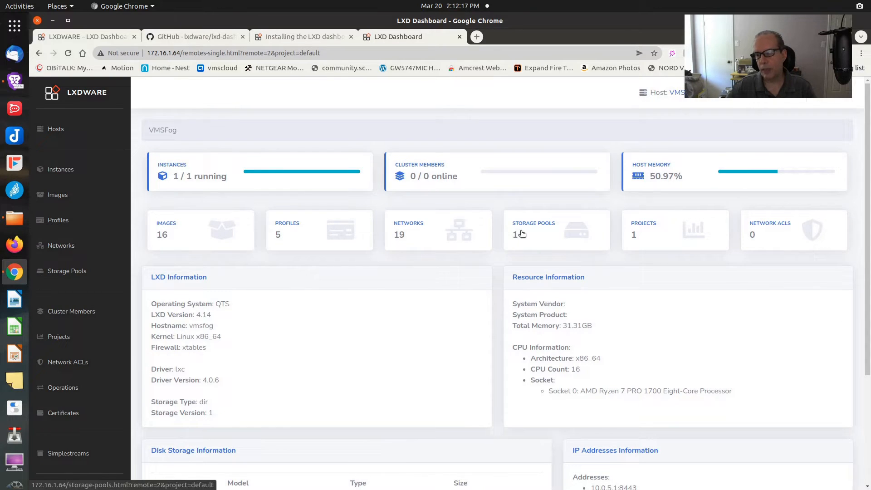
mouse_move(168, 235)
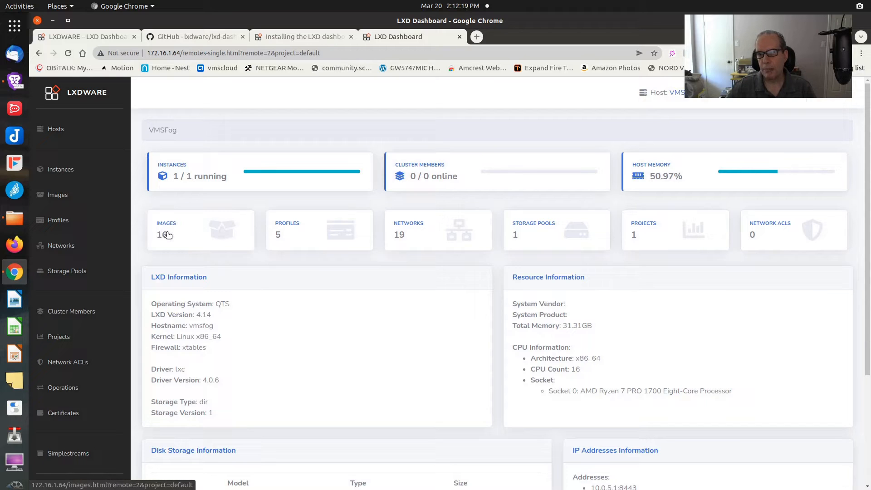
click(60, 168)
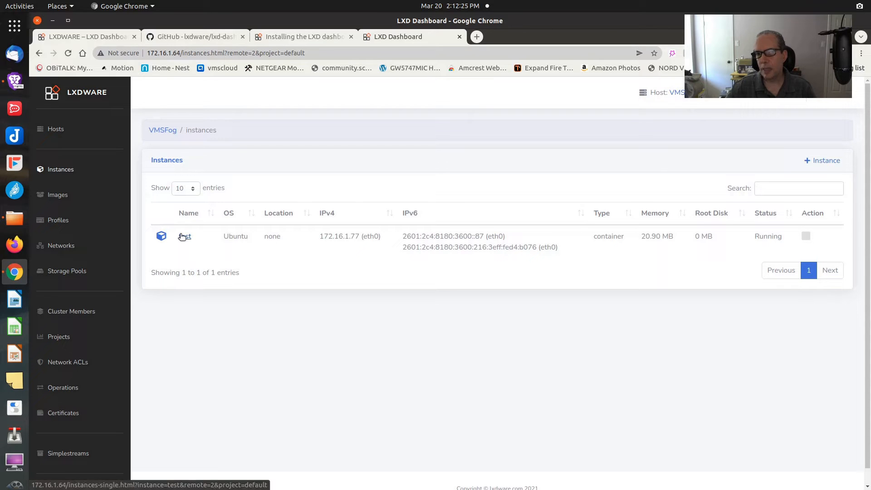
click(186, 236)
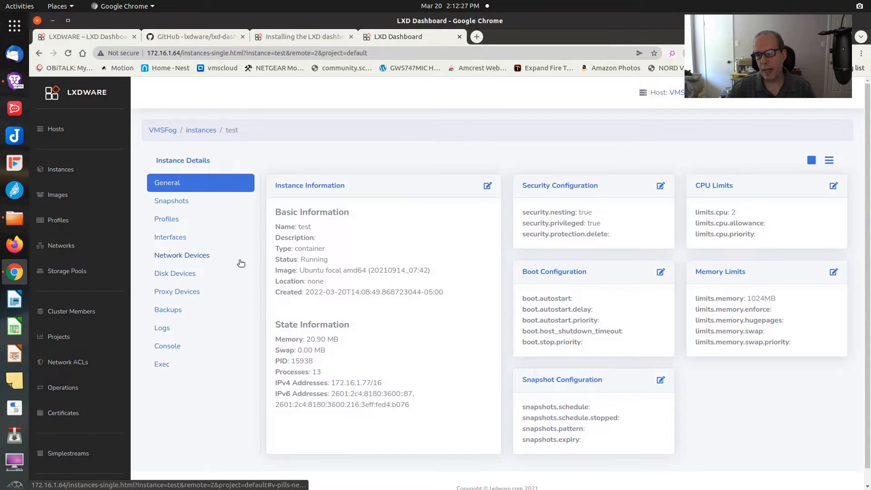
Browse the test instance's empty Backups and Snapshots lists, then switch to its Exec terminal
click(168, 309)
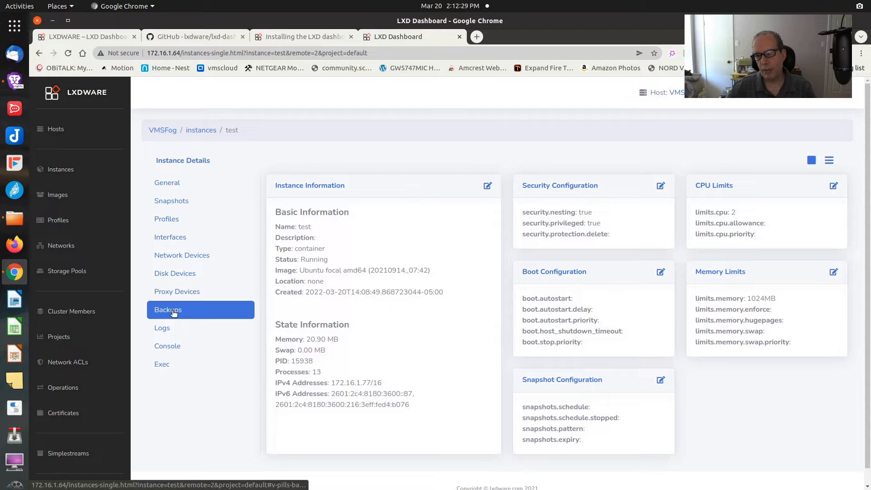
click(167, 310)
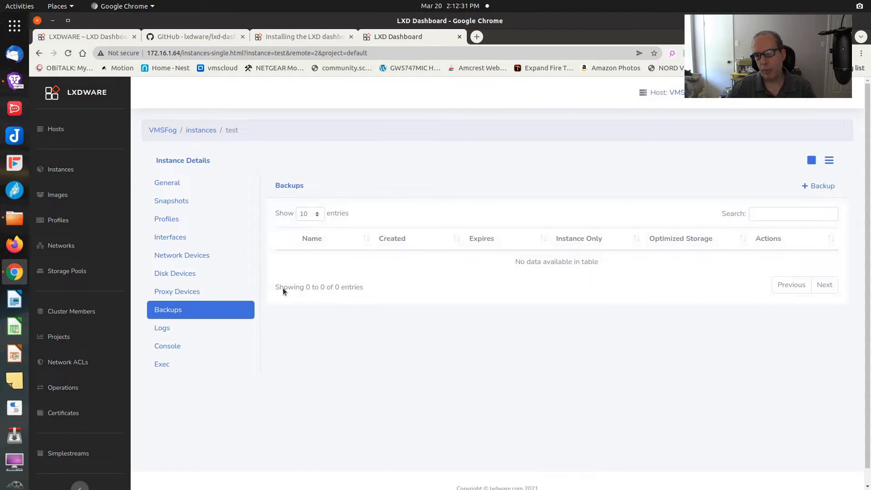
click(172, 200)
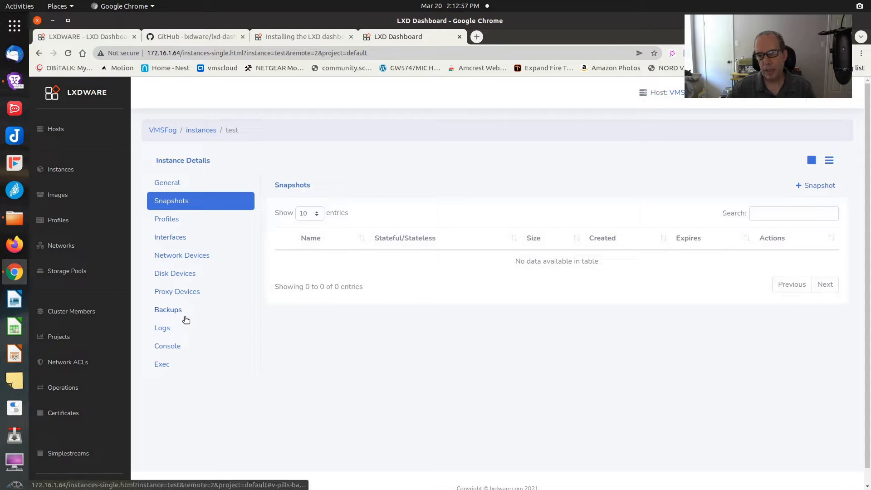
click(162, 365)
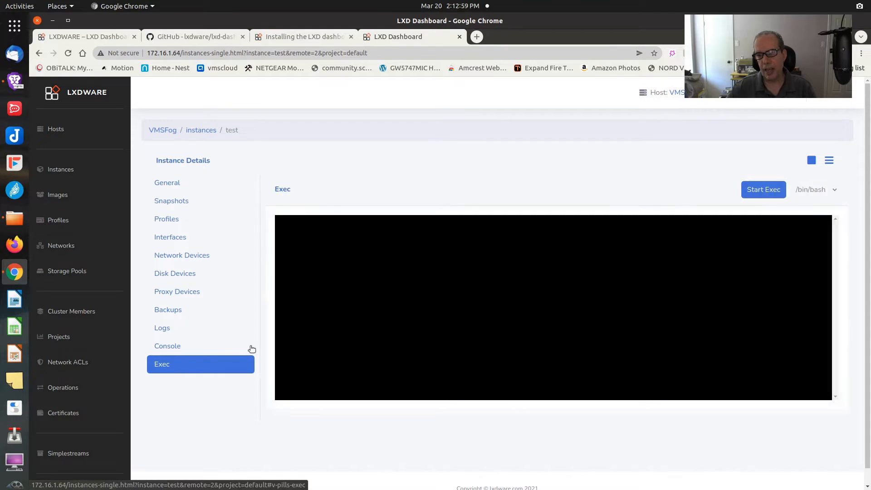
Start Exec, accept the LXD server's self-signed certificate via Advanced > Proceed, and dismiss the error
click(764, 189)
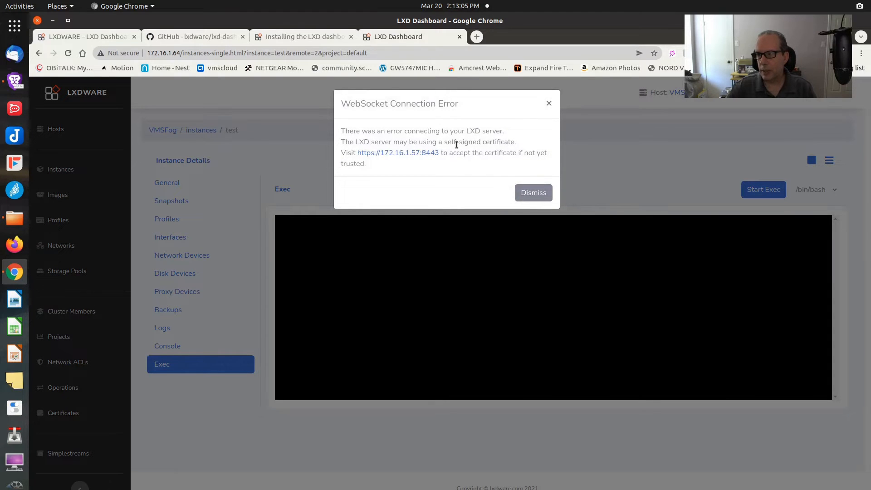
click(397, 152)
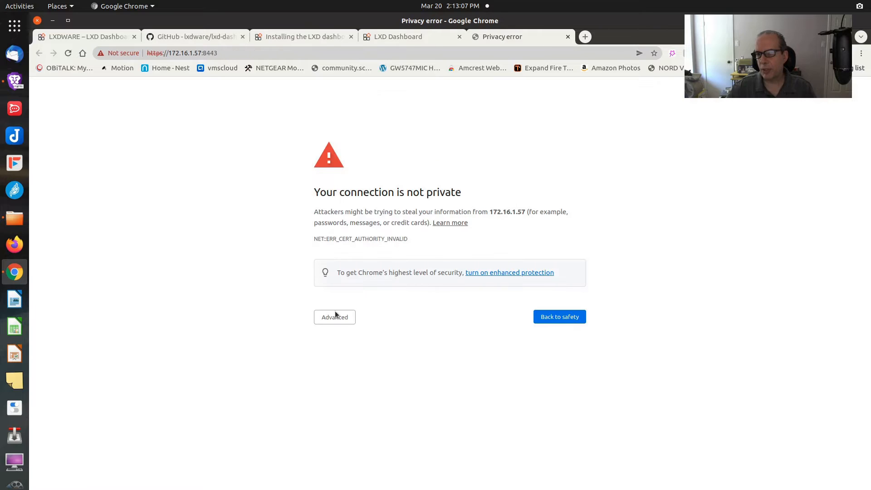
click(334, 317)
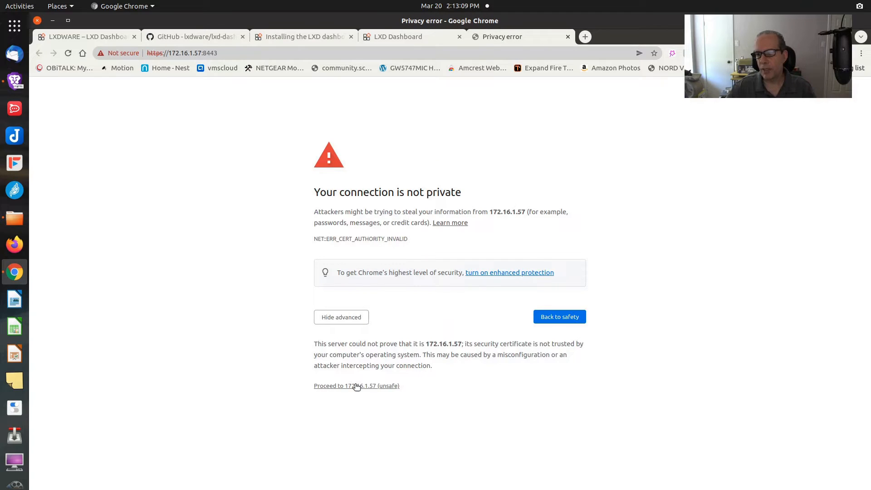
click(357, 386)
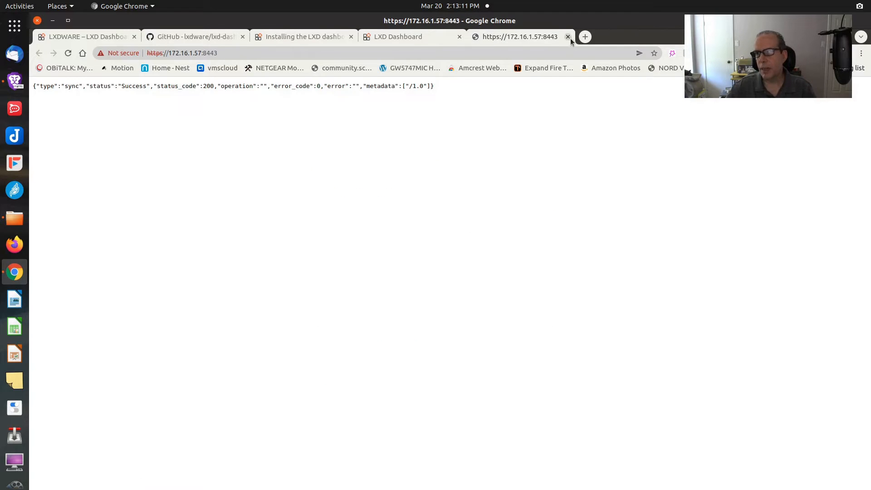
click(567, 36)
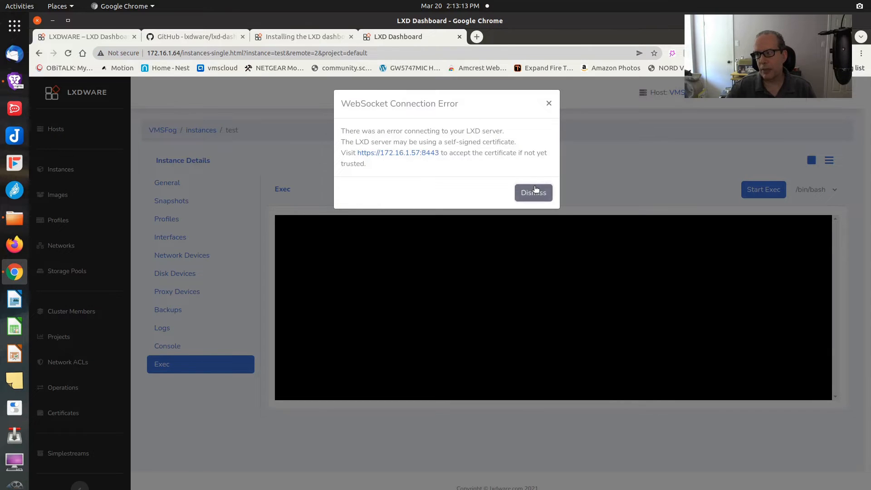
click(534, 192)
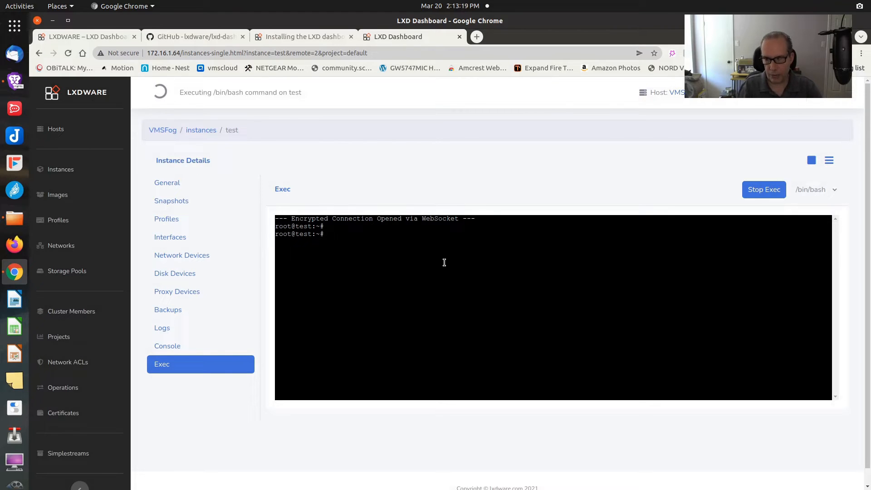
Run adduser scott in the container terminal, accepting the default user details
text(a)
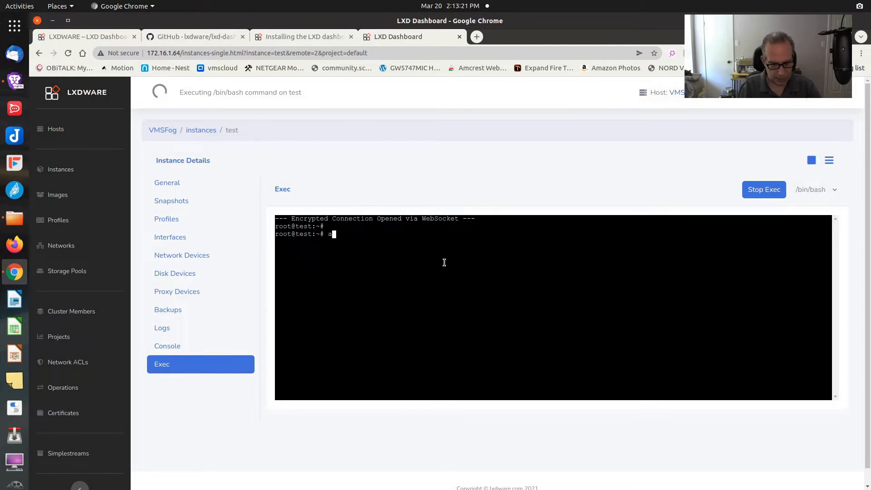
text(dduser scott)
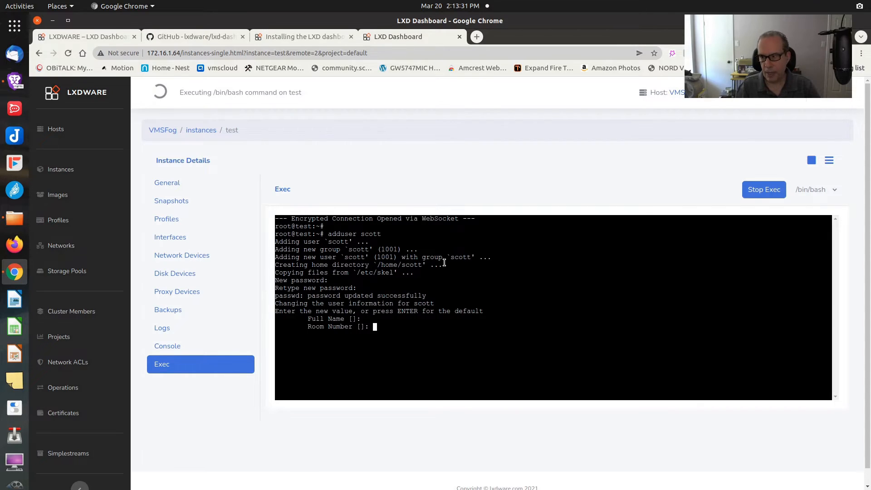
key(Return)
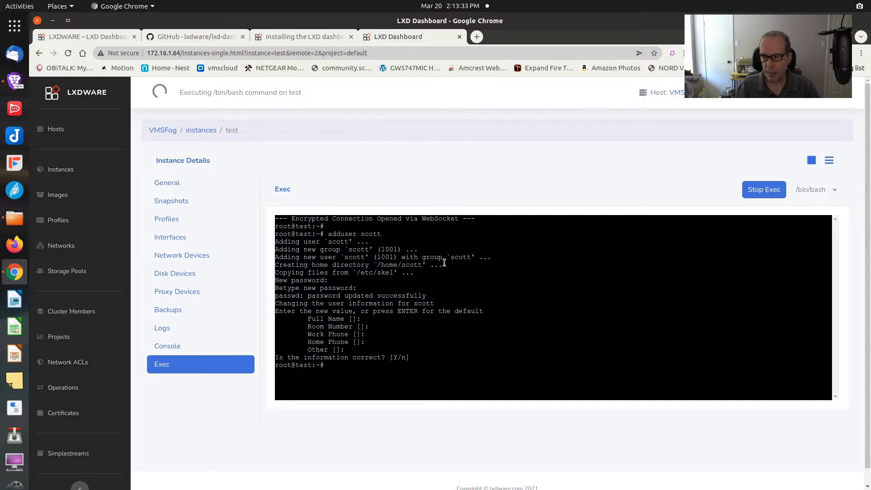
Add scott to the sudo group with usermod -aG sudo scott, exit the shell and stop exec
text(usermod -aG)
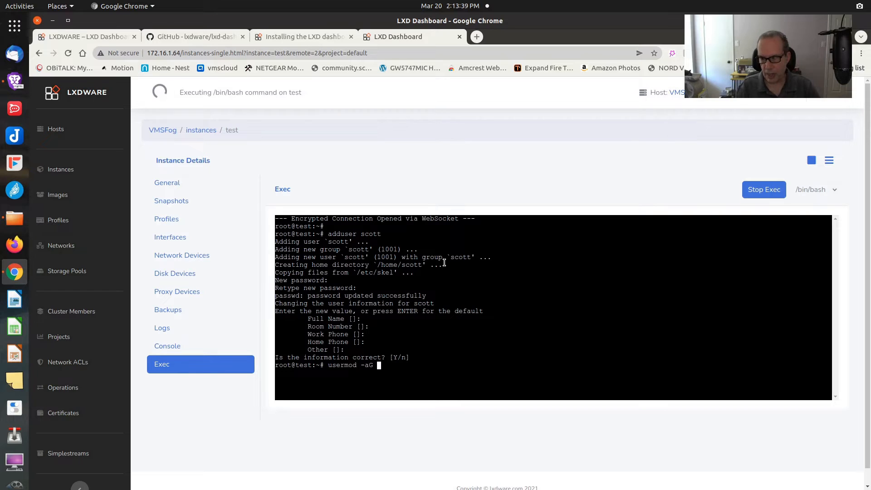
text(sudo scott)
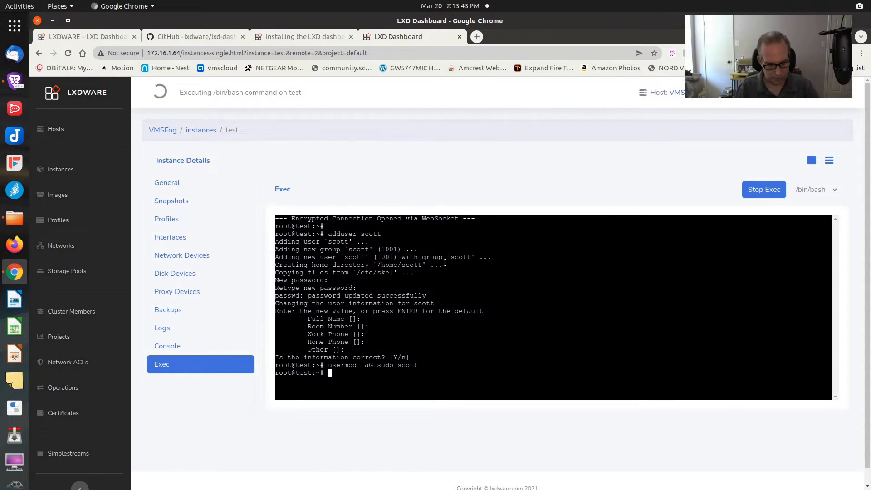
text(exit)
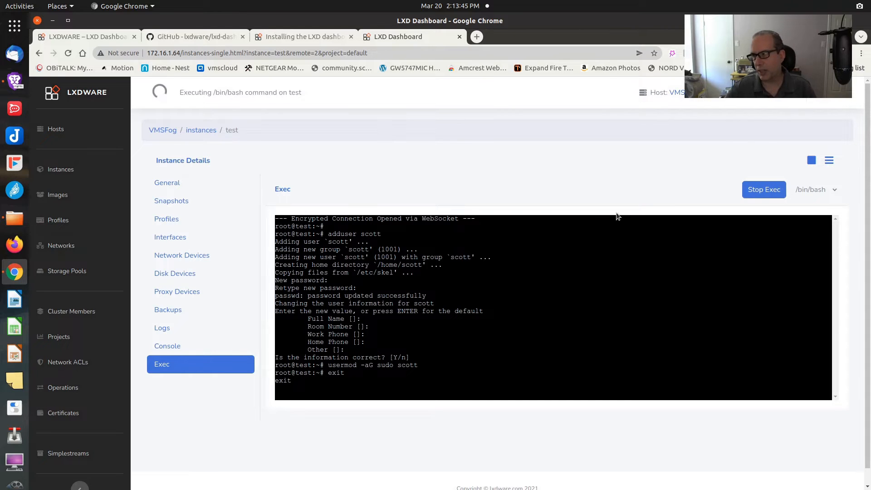
click(764, 189)
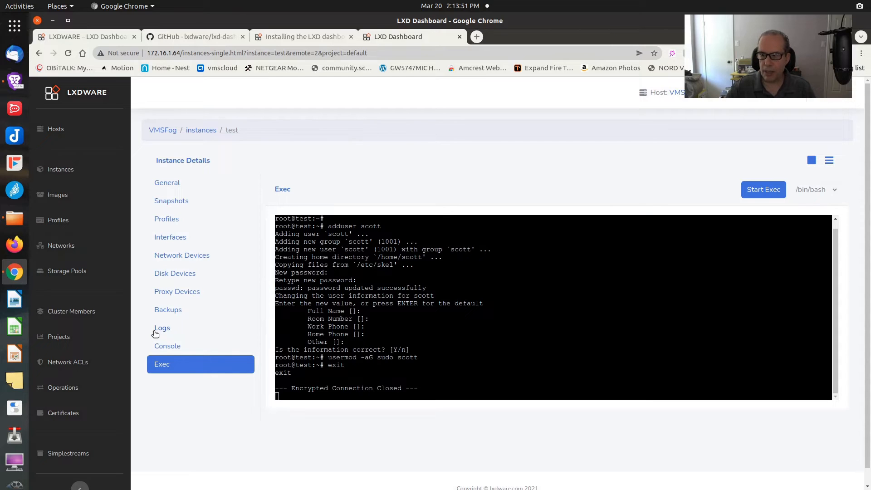
Start the test instance's console session and enter scott at the login prompt
click(167, 346)
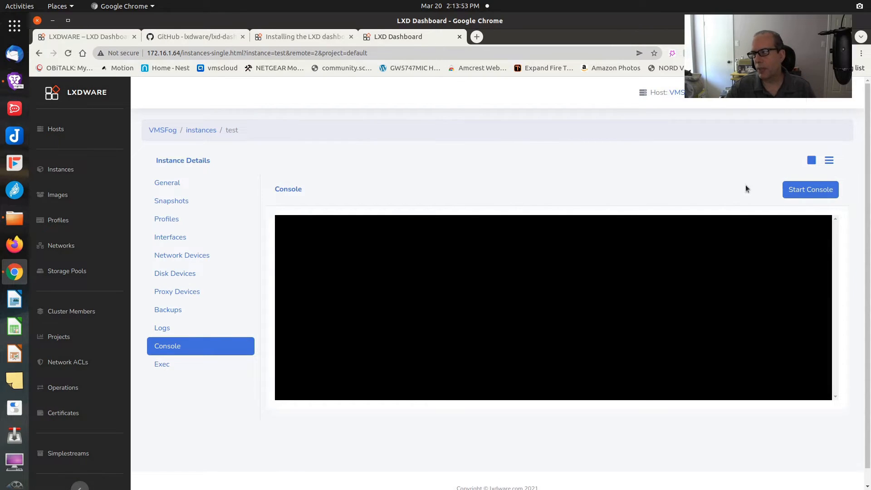
click(812, 190)
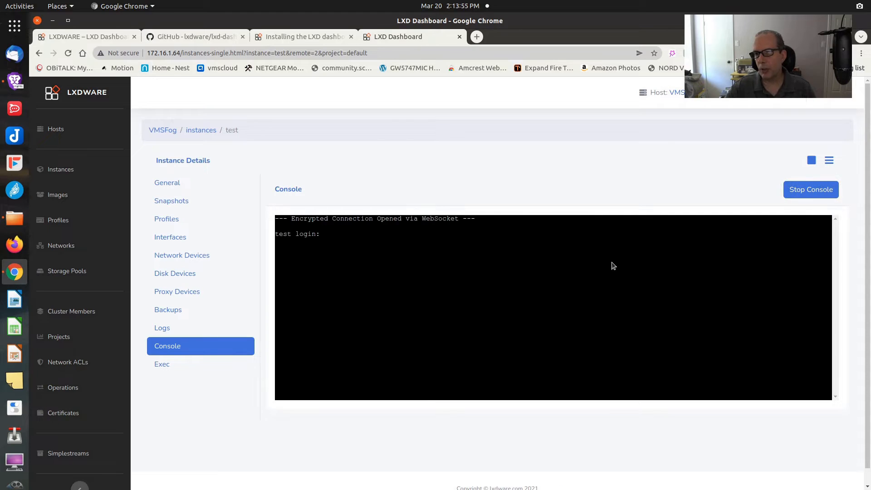
click(558, 278)
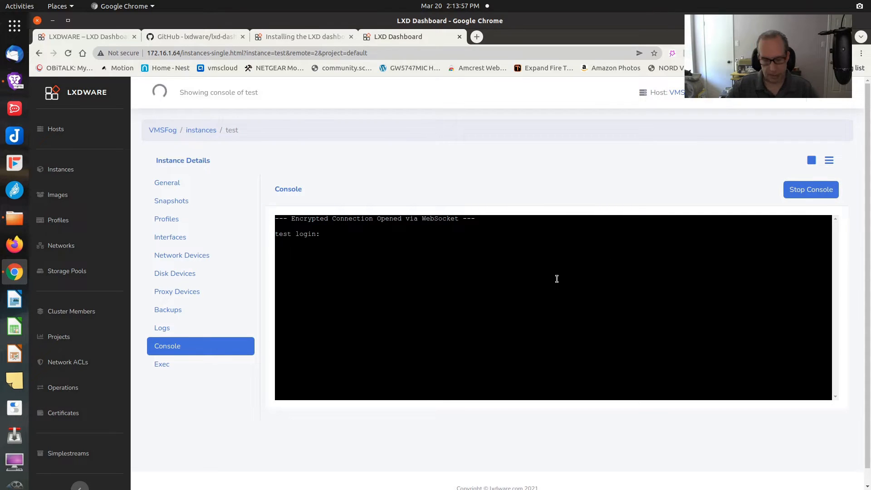
text(scott)
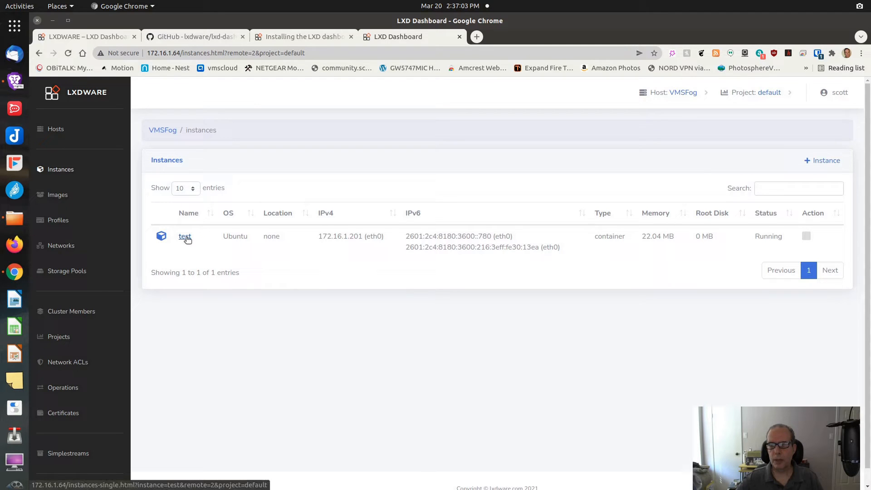
Open the test instance's details and go to its Snapshots list
click(185, 236)
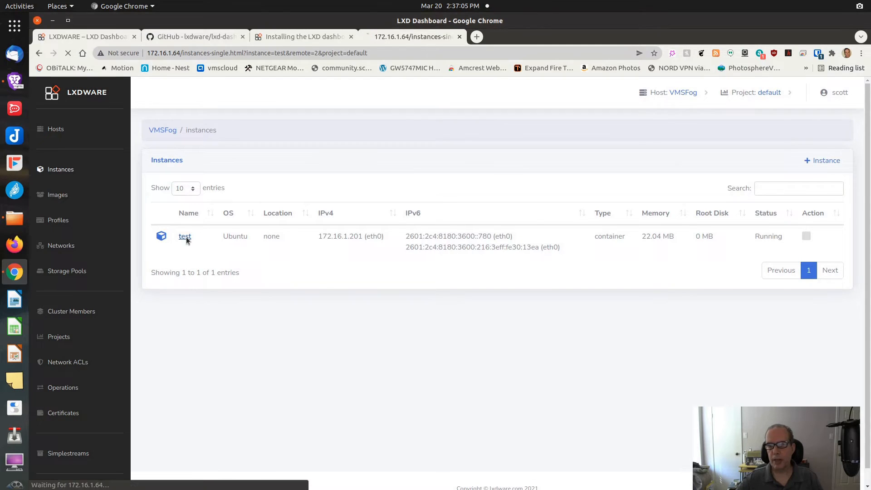
click(185, 236)
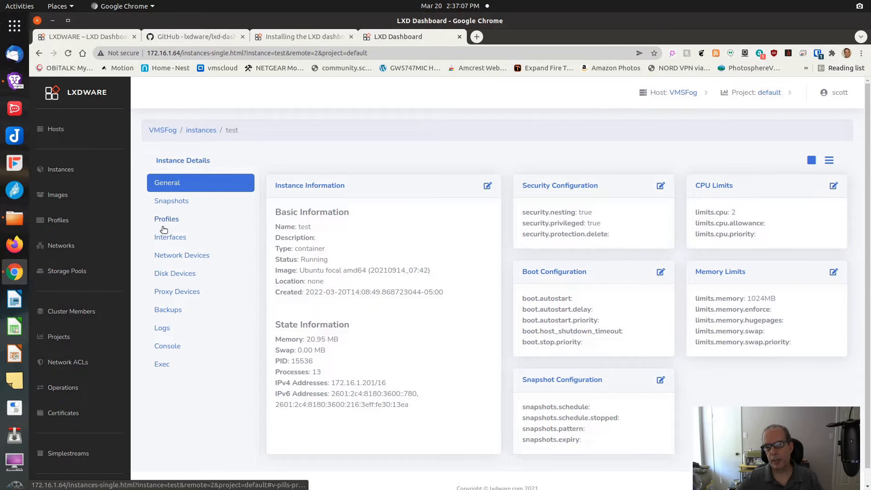
click(171, 201)
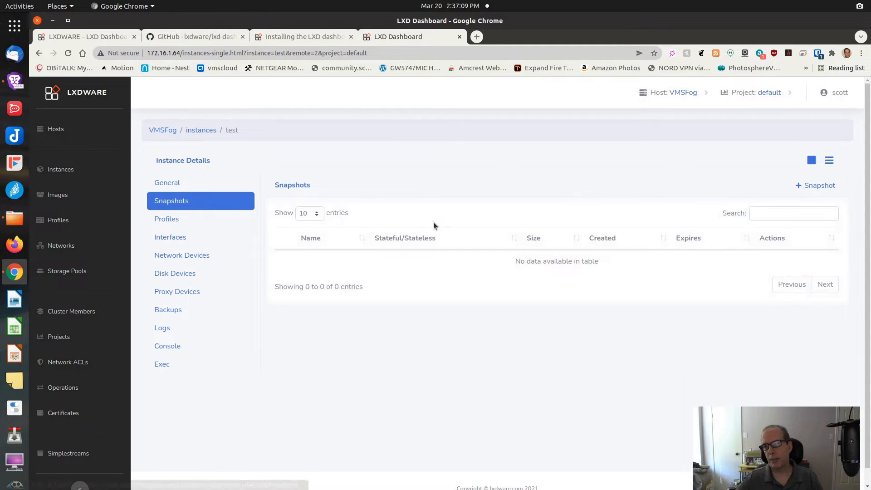
Create a new stateless snapshot of the test instance named install
click(815, 185)
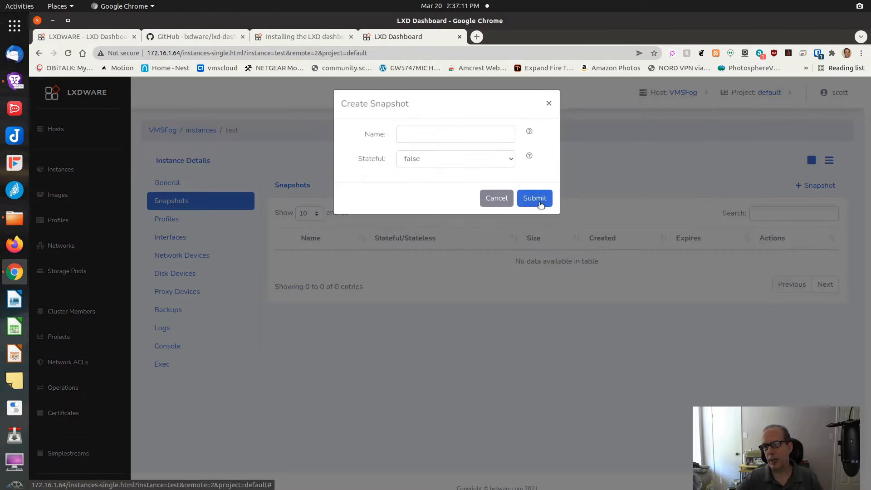
click(456, 135)
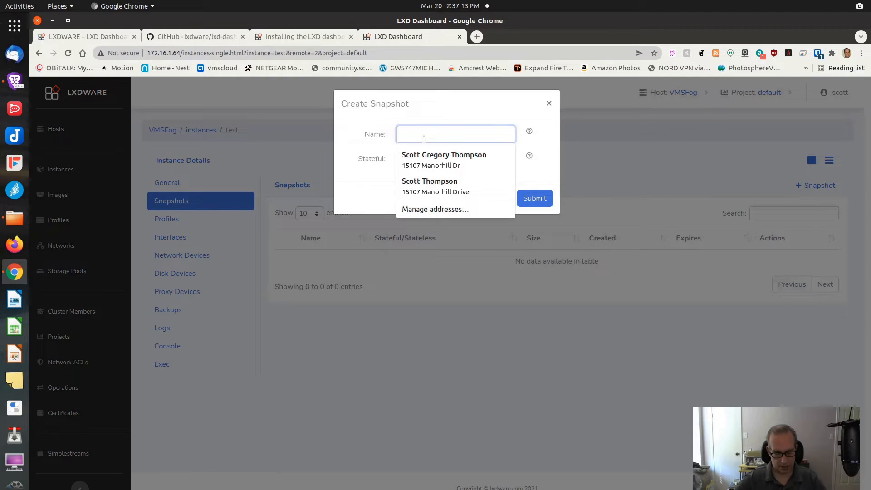
text(install)
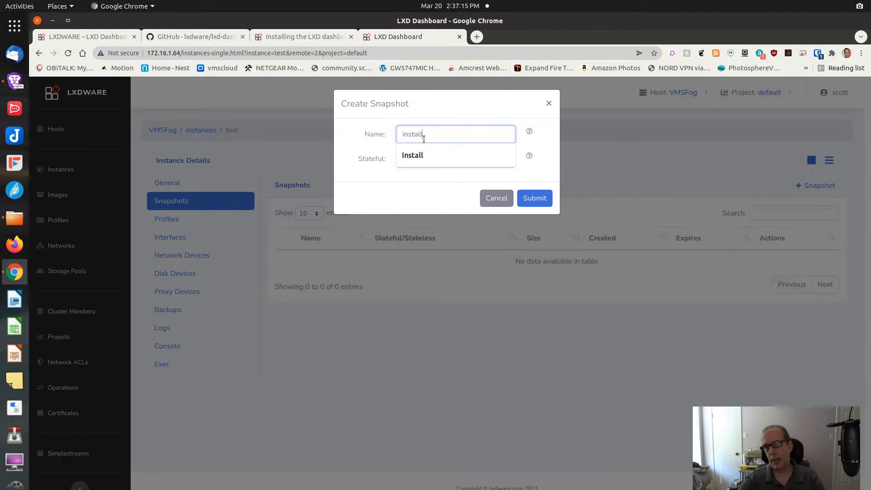
click(412, 155)
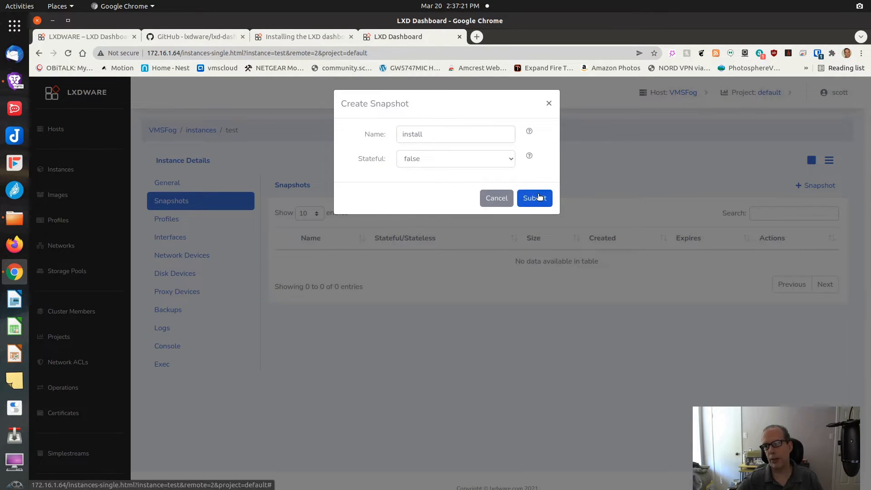
click(535, 198)
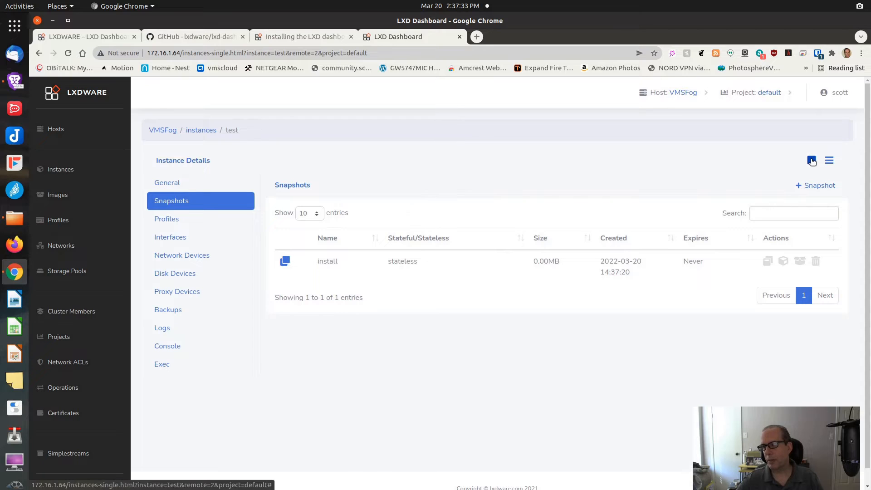
click(811, 160)
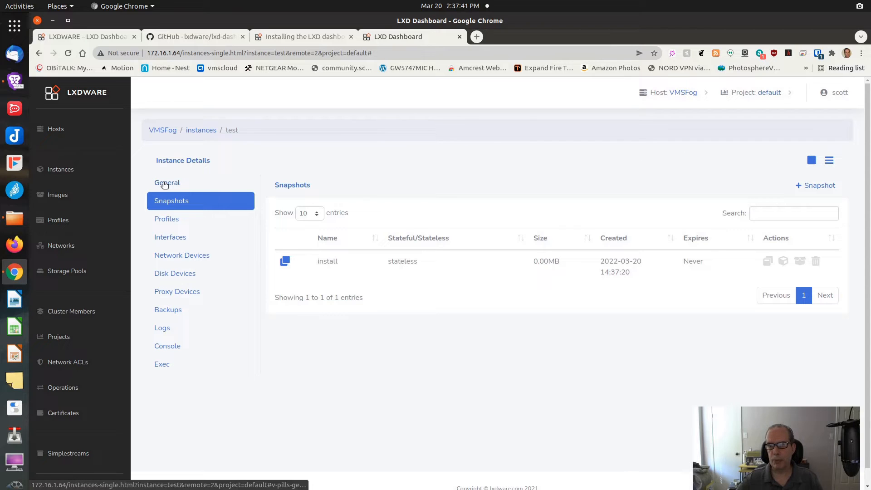
mouse_move(178, 184)
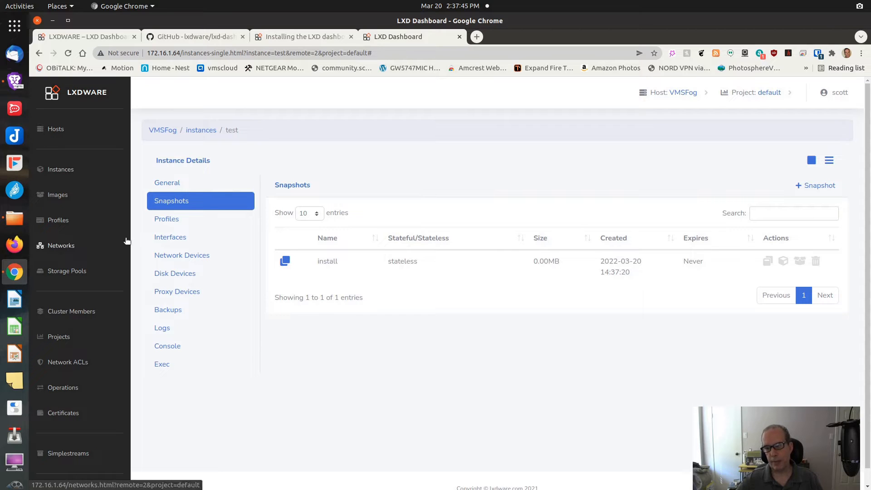
Start a console session on the test instance and log in as scott
click(167, 346)
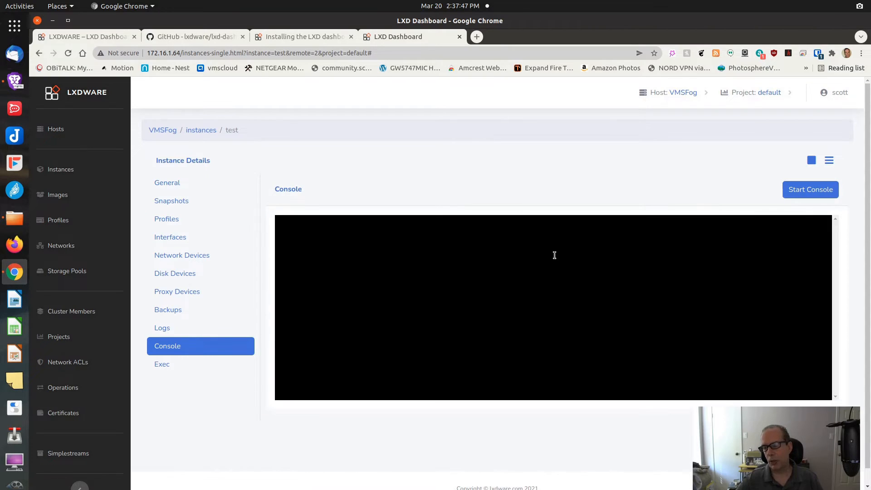
click(811, 189)
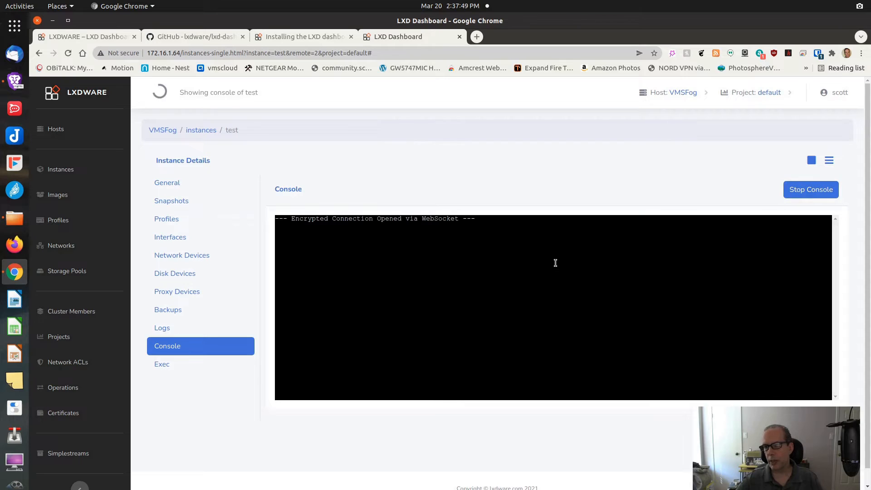
text(scott)
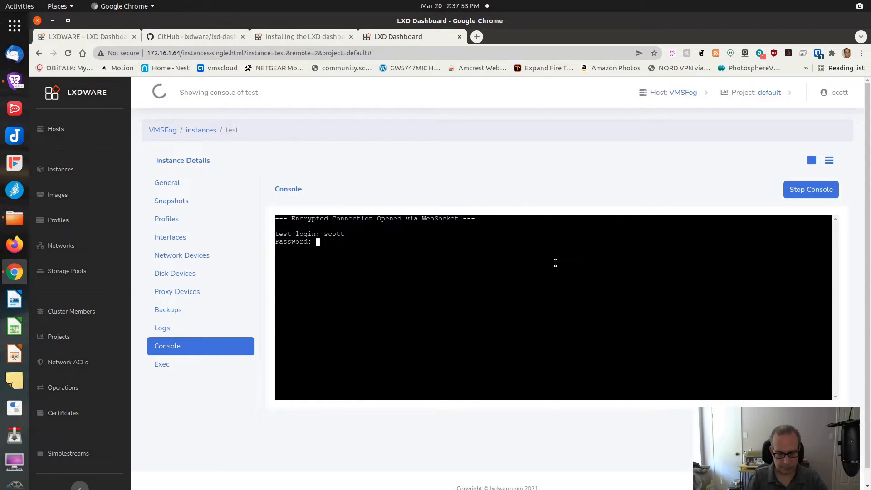
key(Return)
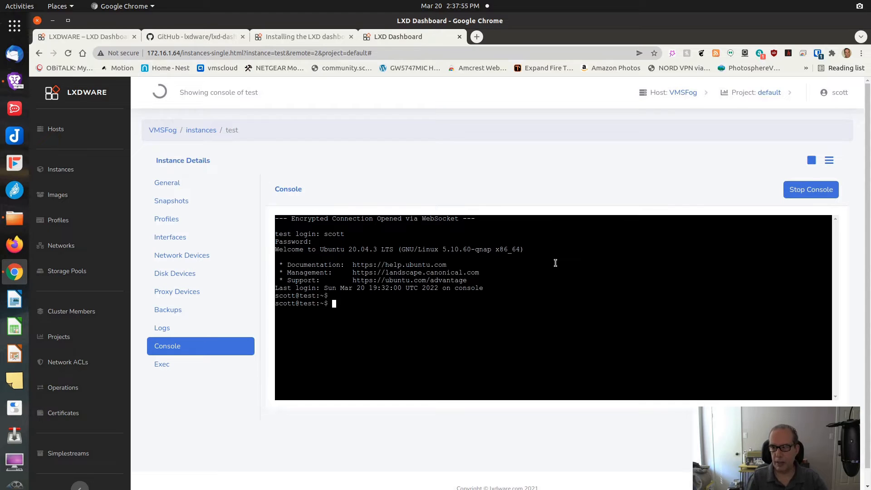
Install net-tools with sudo apt, run ifconfig to confirm eth0 at 172.16.1.201, then stop the console
text(ifconfig)
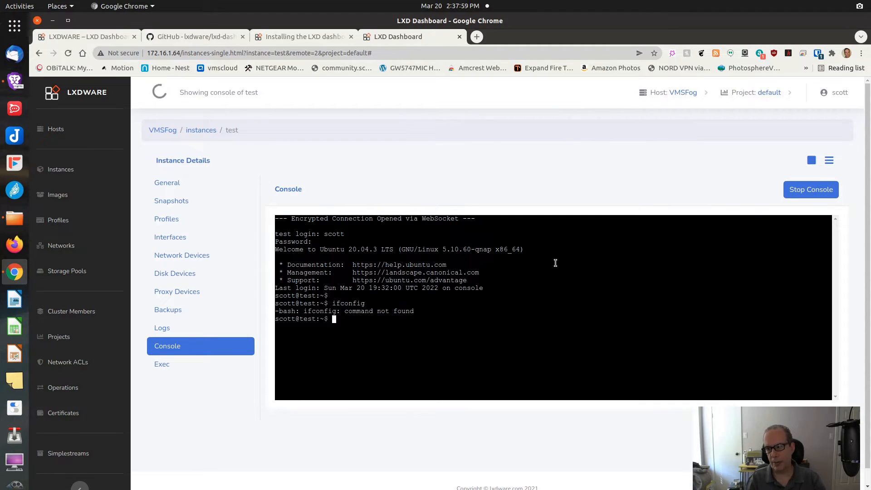
text(sudo apt install net-tools)
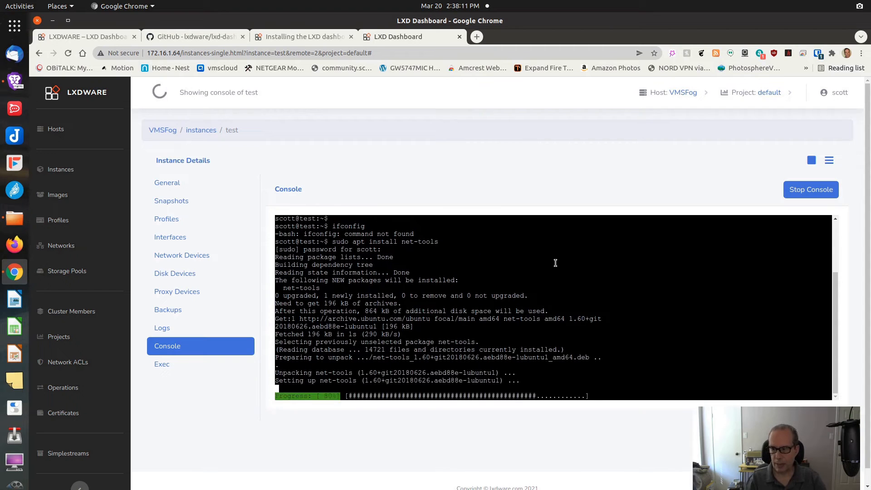
text(ifco)
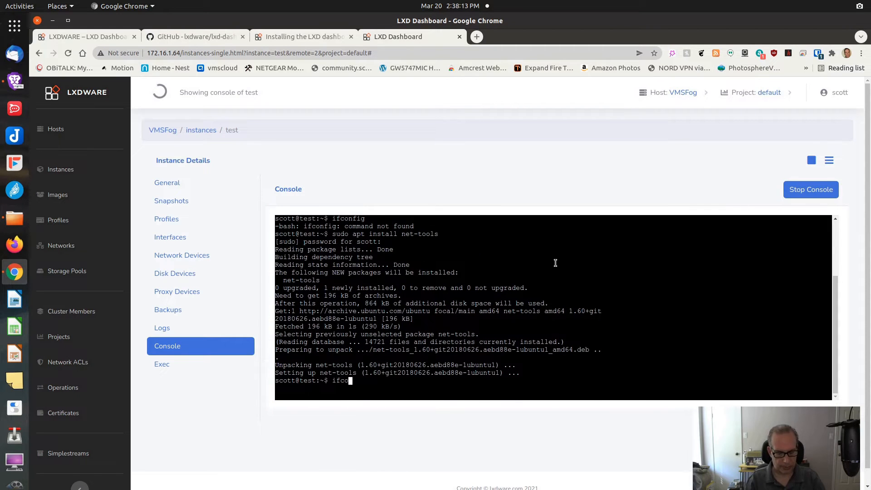
key(Return)
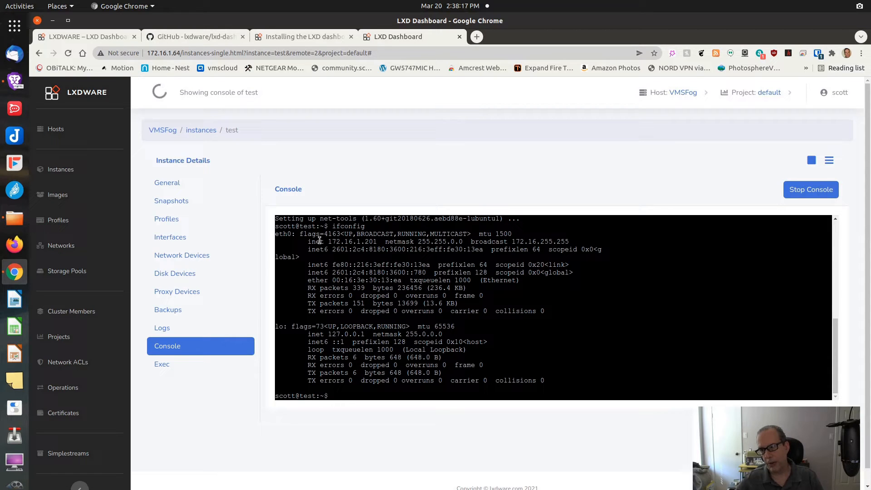
double_click(352, 242)
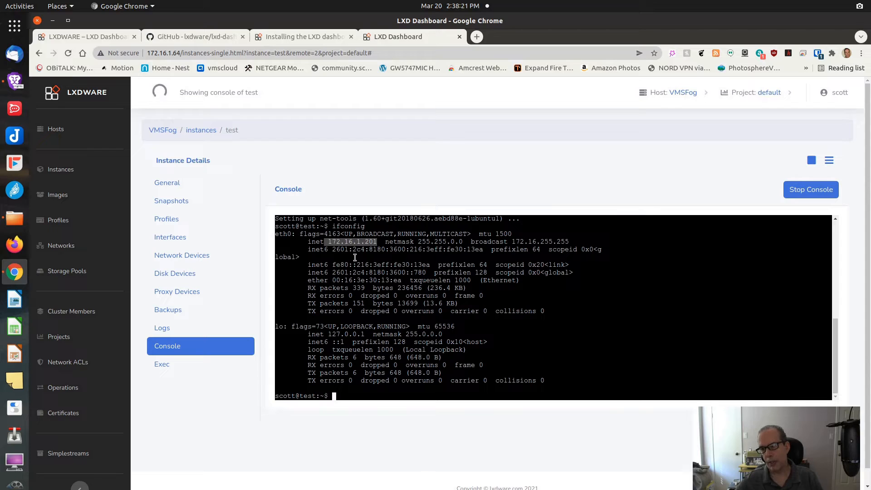
click(812, 189)
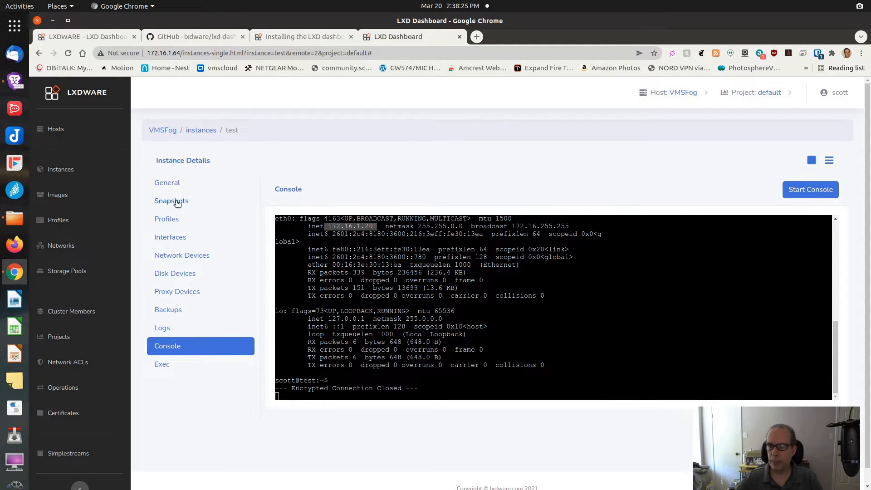
Create a second stateless snapshot of the test instance named after-net-tools
click(171, 201)
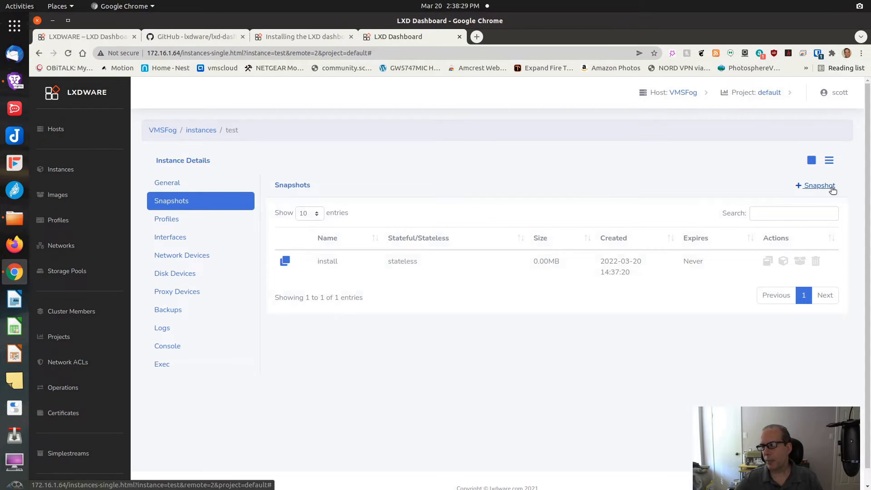
click(816, 185)
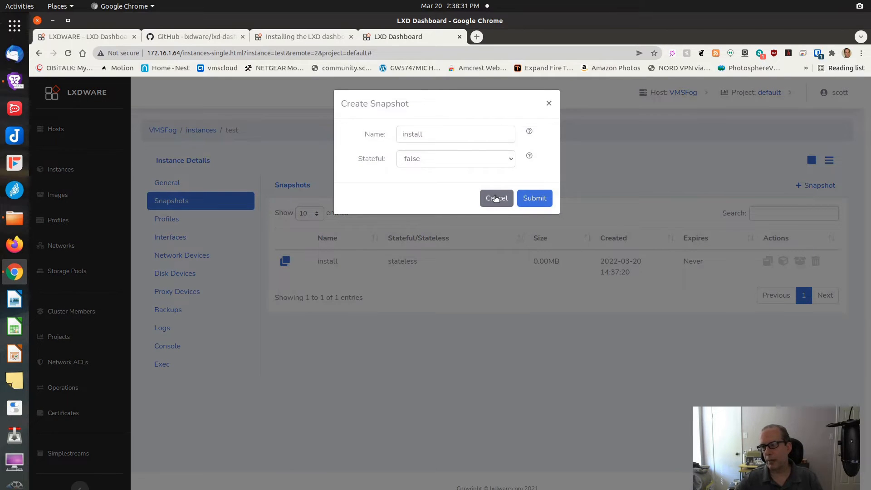
click(455, 135)
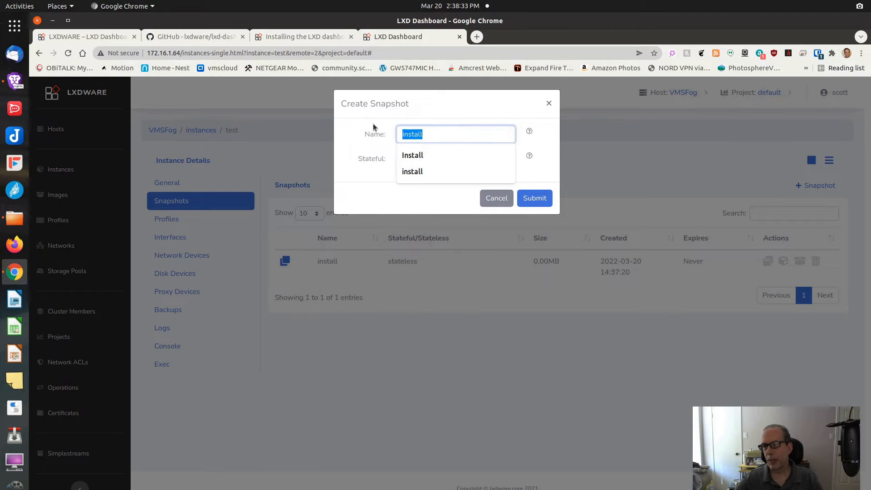
text(after)
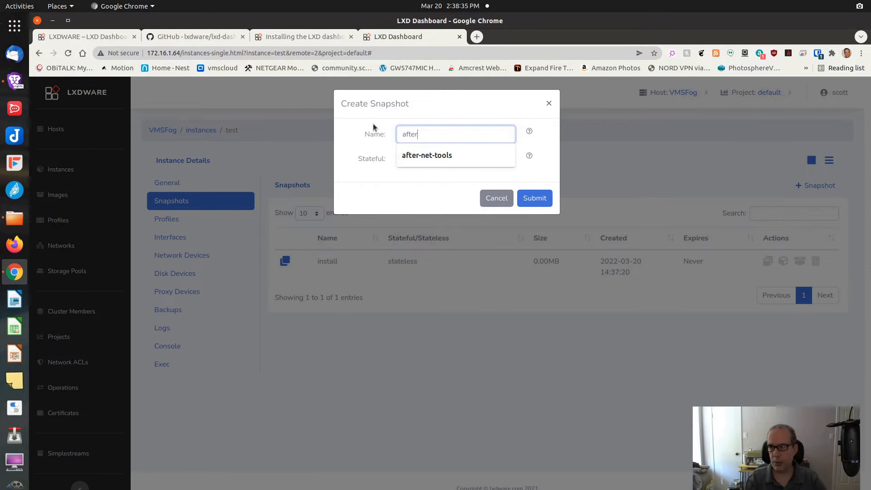
click(426, 156)
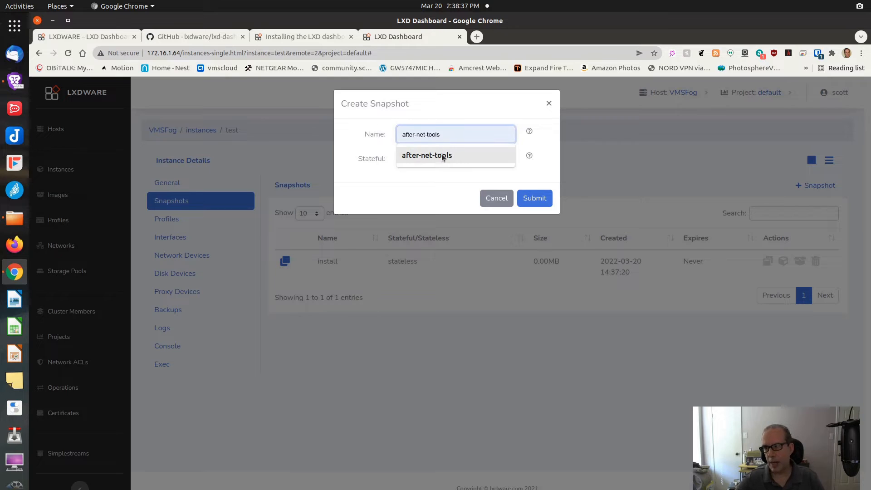
click(535, 198)
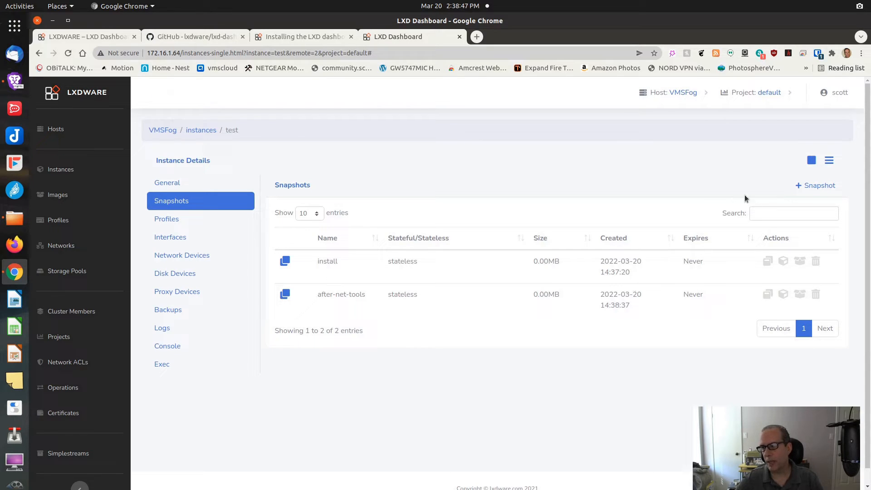
mouse_move(777, 180)
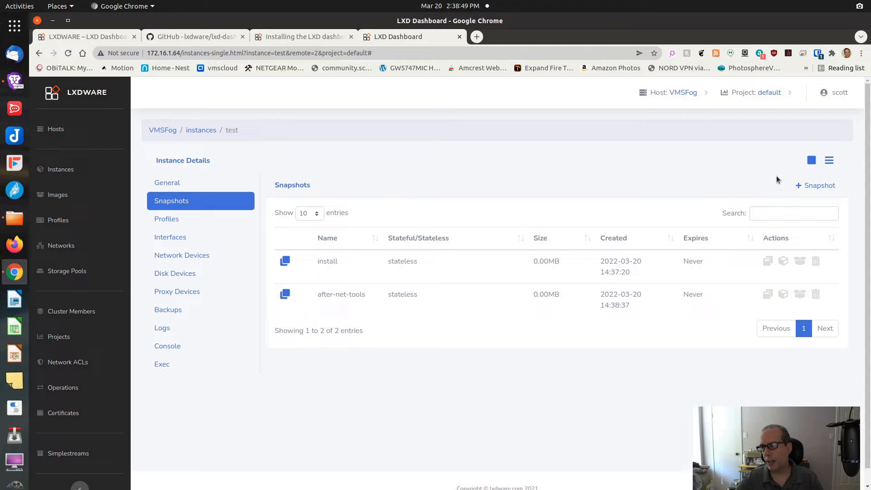
mouse_move(773, 267)
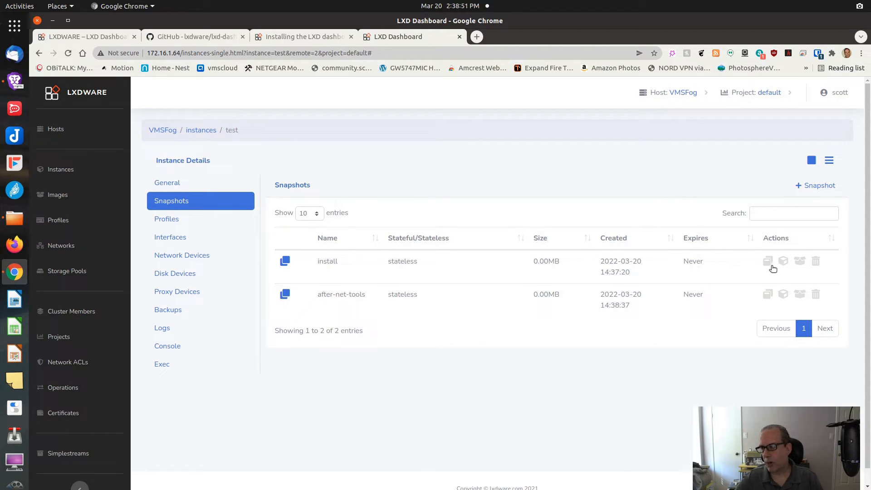
mouse_move(768, 261)
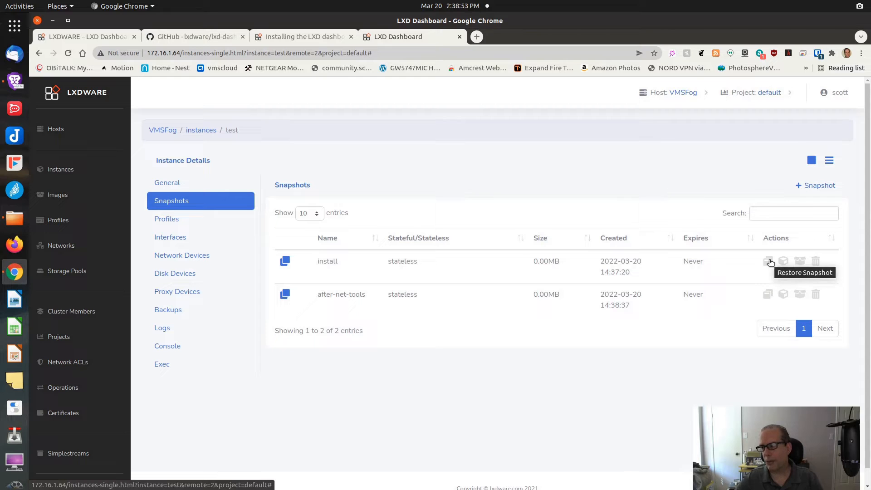
Restore the test instance to its install snapshot from the Snapshots table
click(768, 261)
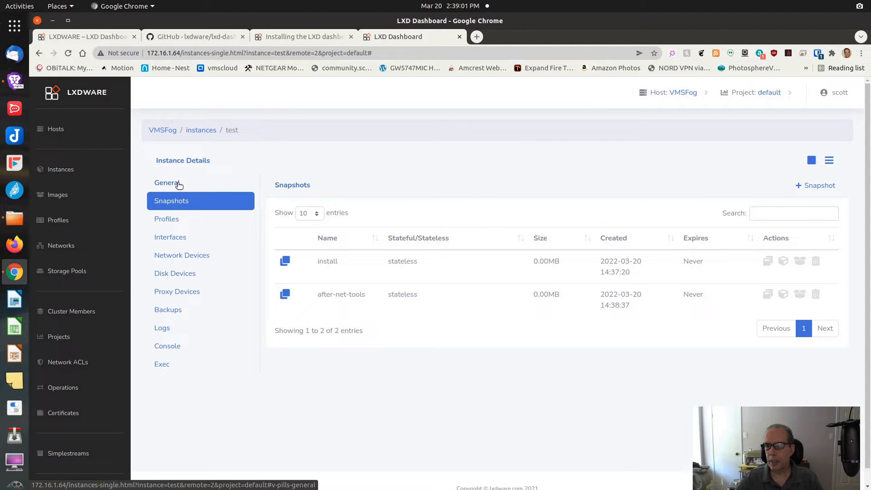
mouse_move(185, 344)
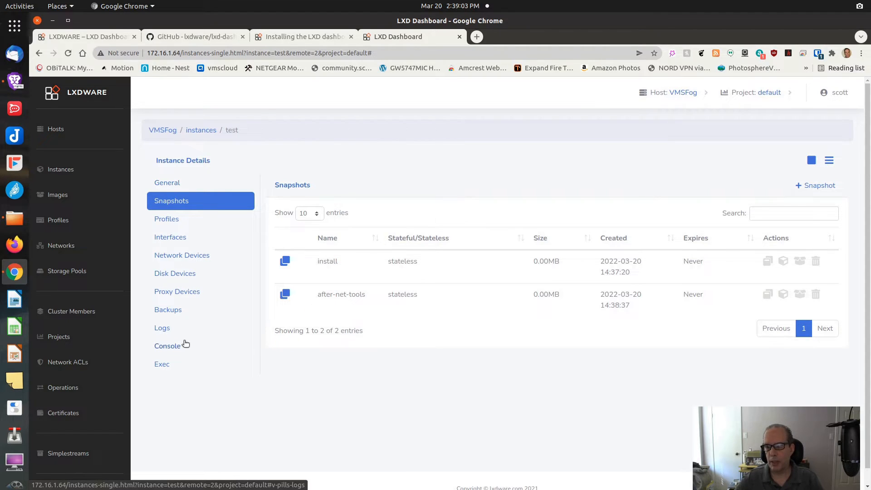
Log into the console as scott, run ifconfig to see command not found, then stop the console
click(167, 346)
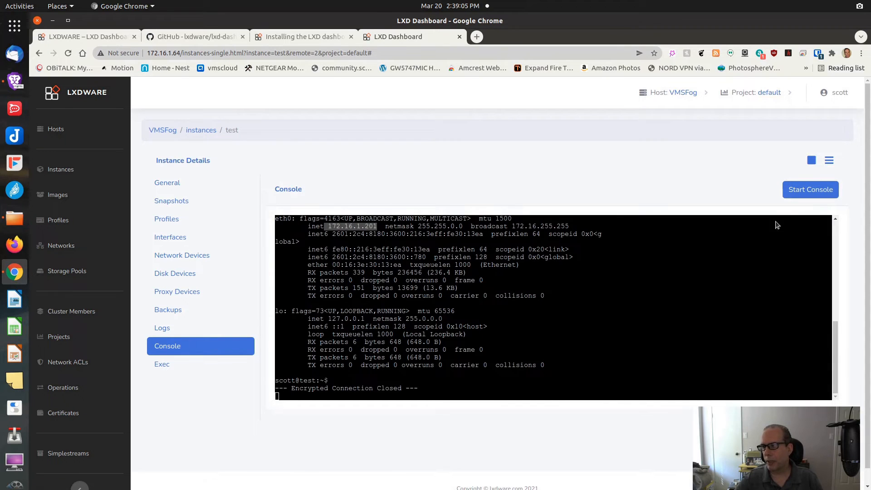
click(811, 188)
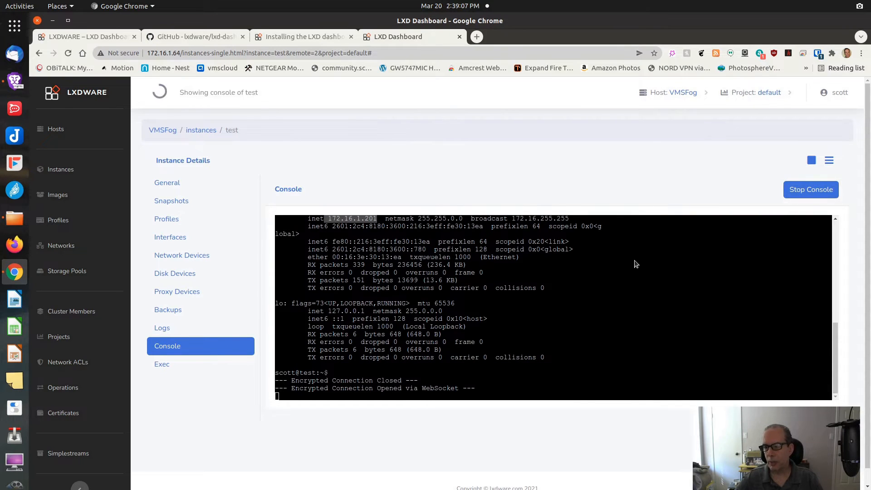
text(st login: s)
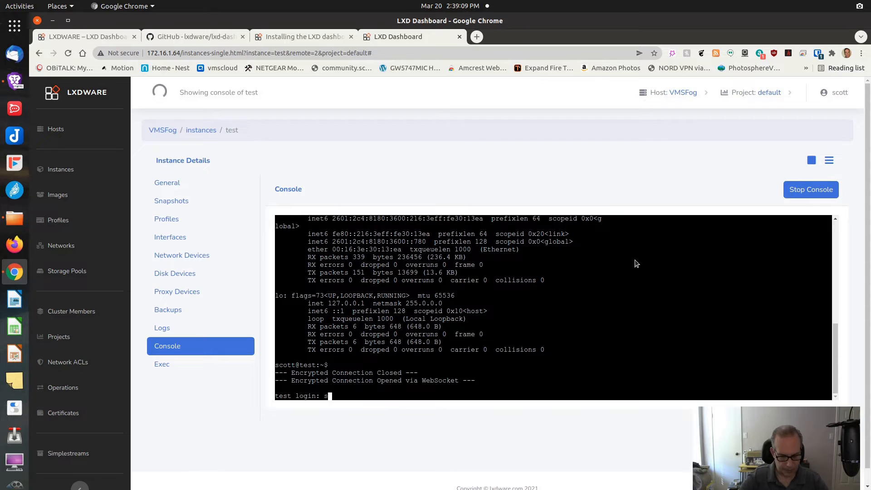
text(cott)
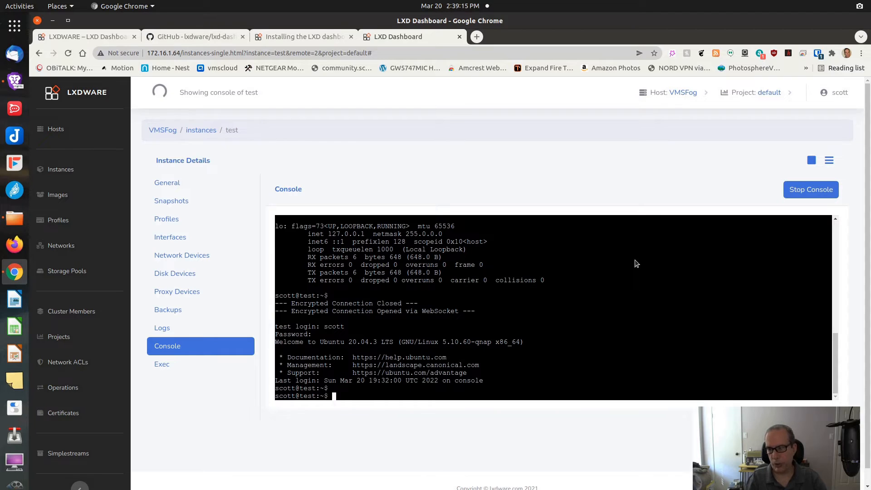
text(ifconfig)
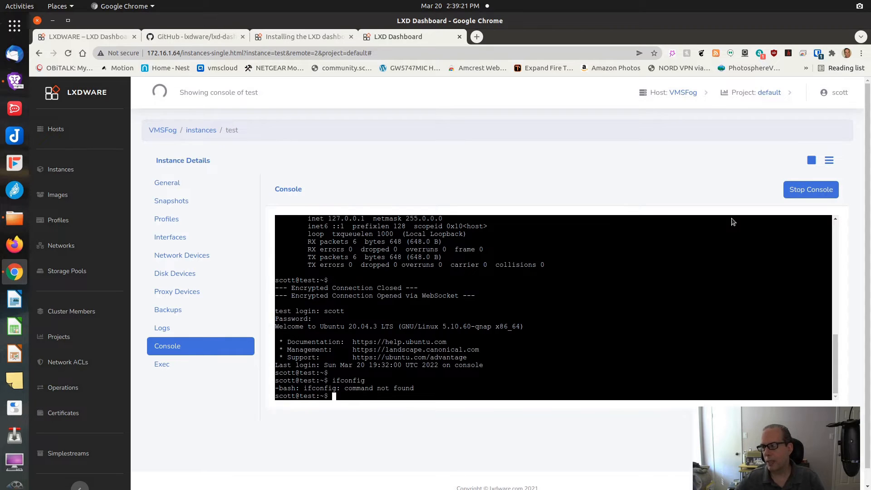
click(812, 188)
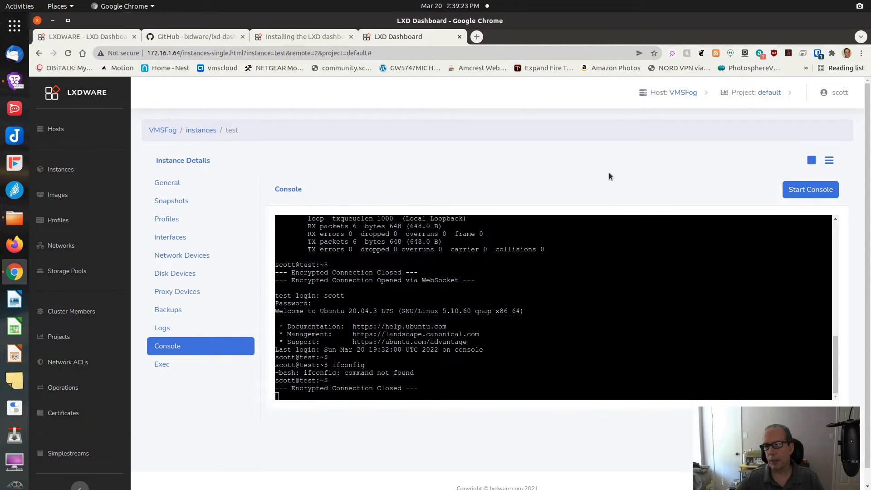
mouse_move(180, 219)
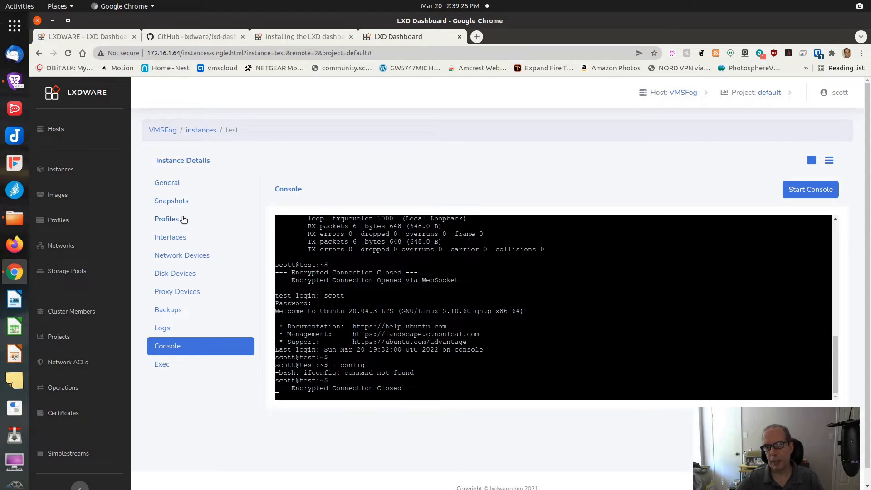
Return to the snapshot list, act on a snapshot row, and show the test instance's Profiles
click(172, 200)
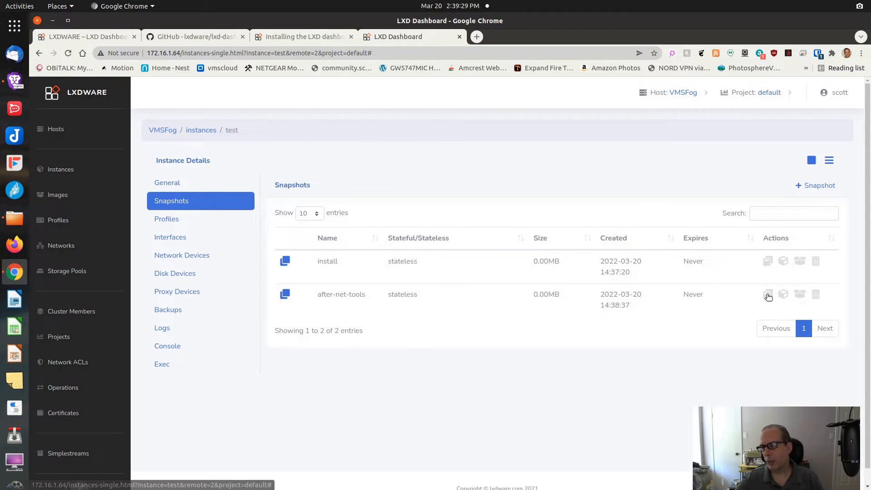
mouse_move(768, 295)
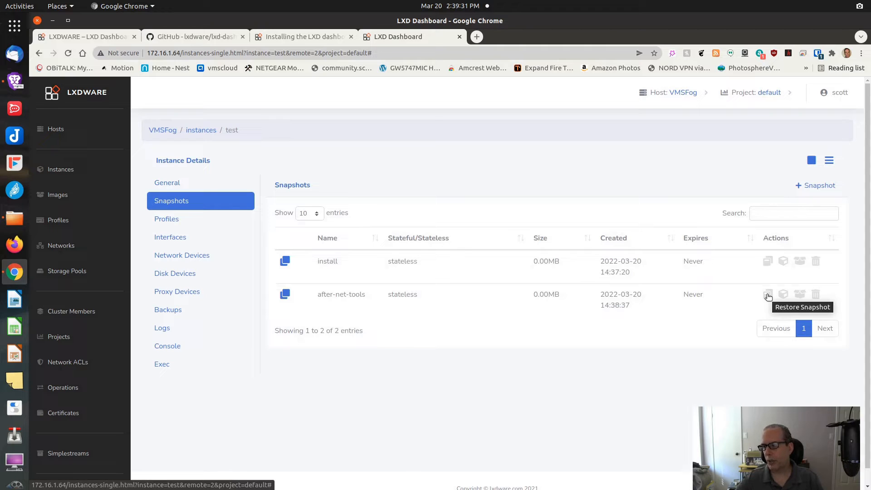
click(768, 294)
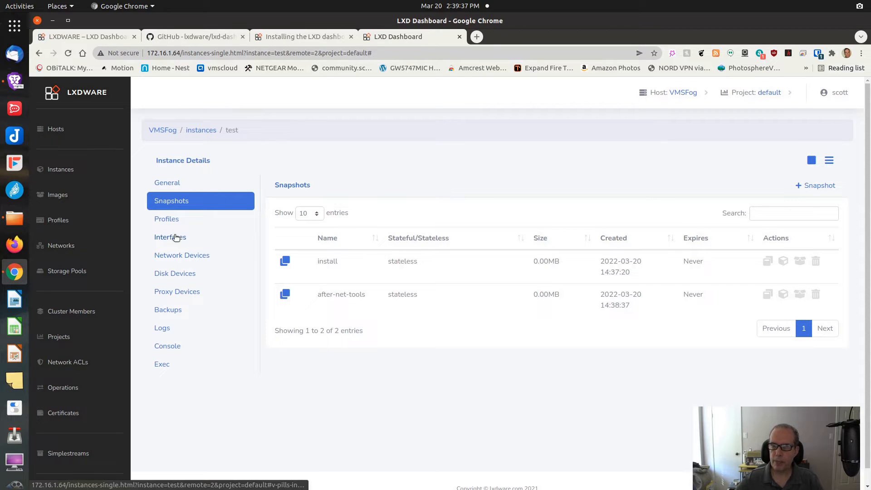
click(167, 219)
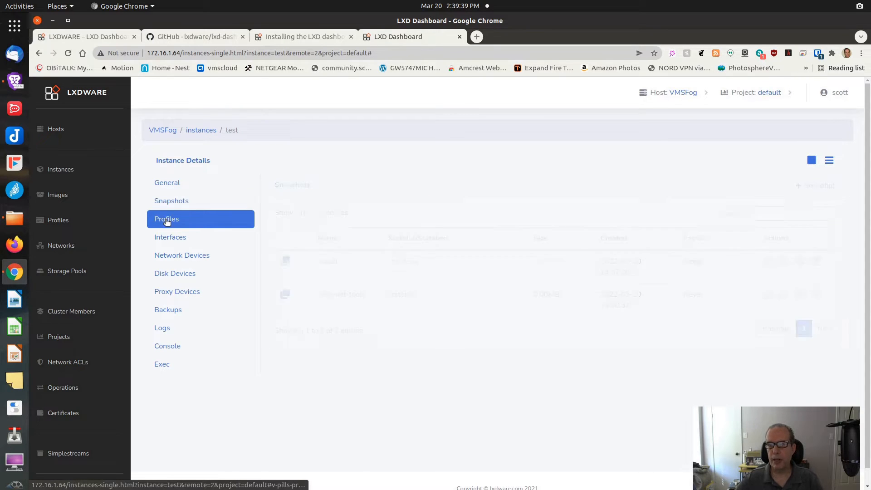
Detach the untagged profile from the test instance and attach the vlan200 profile instead
click(167, 219)
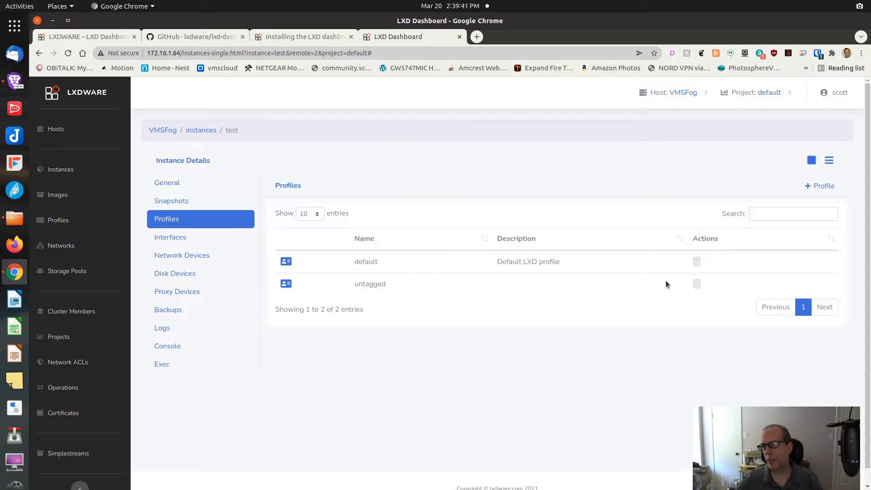
mouse_move(584, 335)
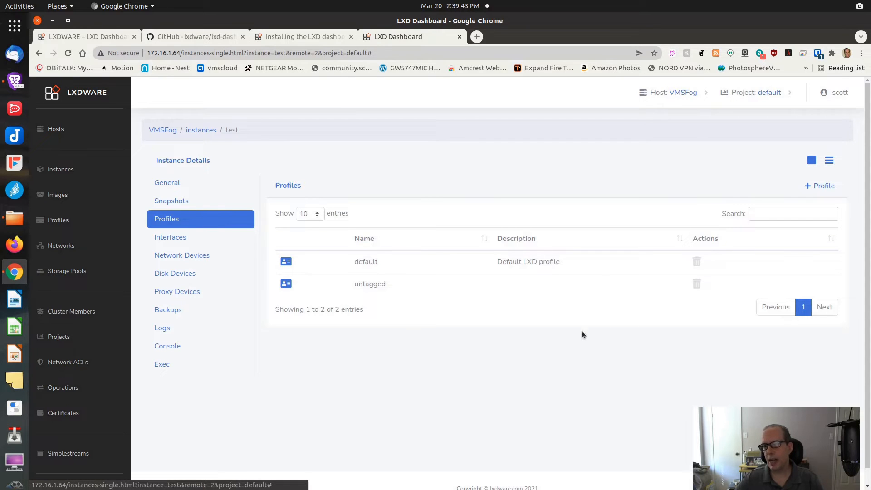
click(697, 284)
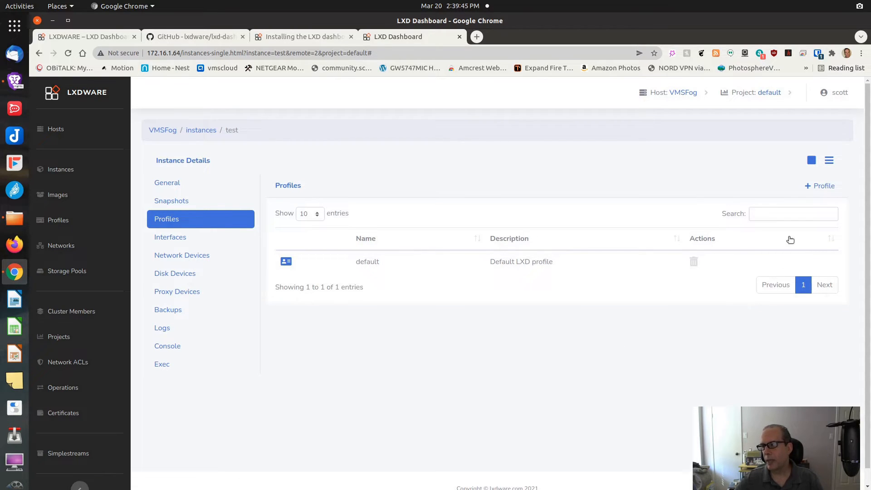
click(819, 186)
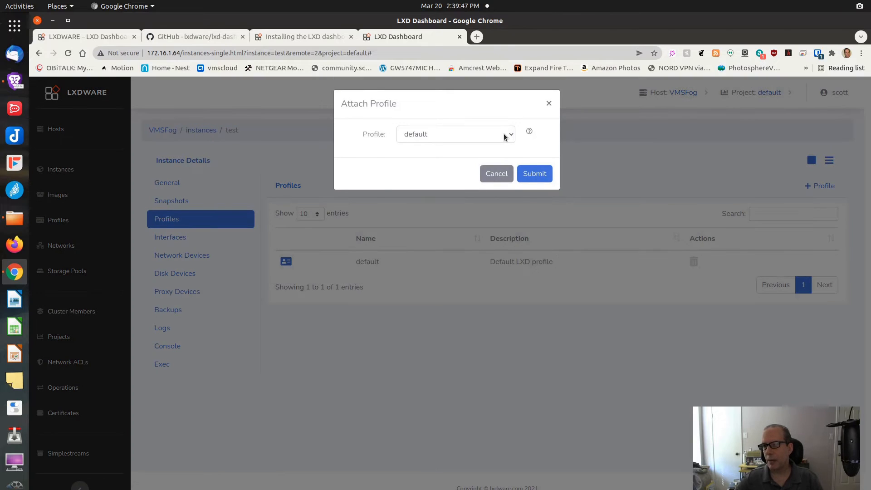
click(456, 134)
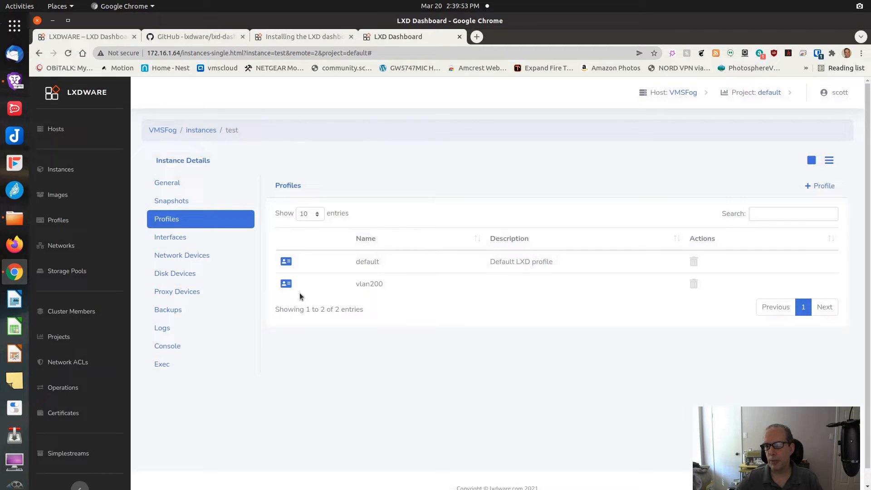
mouse_move(659, 296)
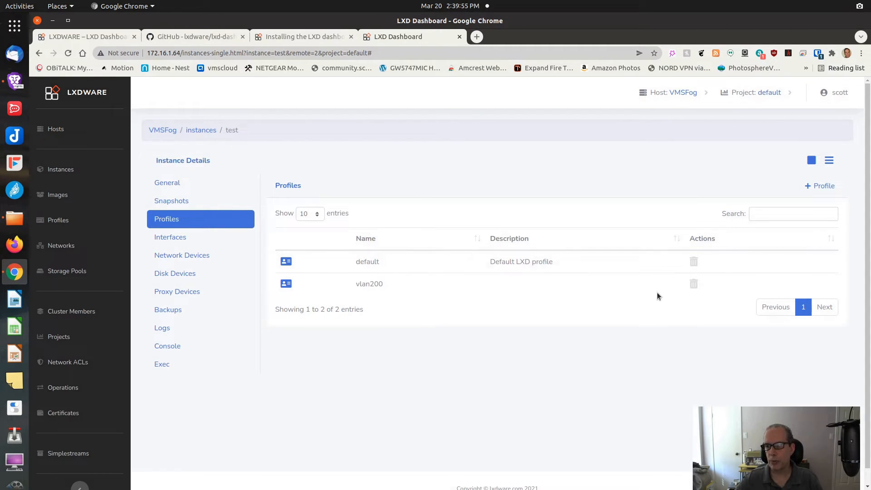
mouse_move(492, 232)
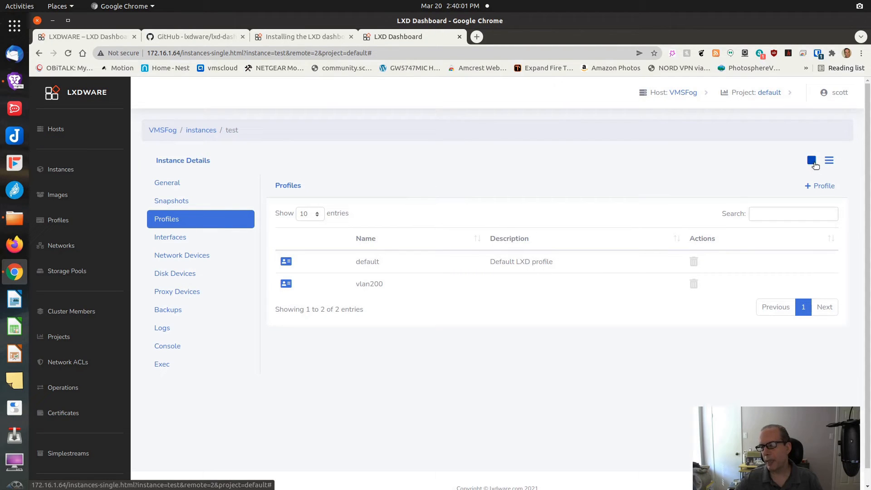
click(812, 160)
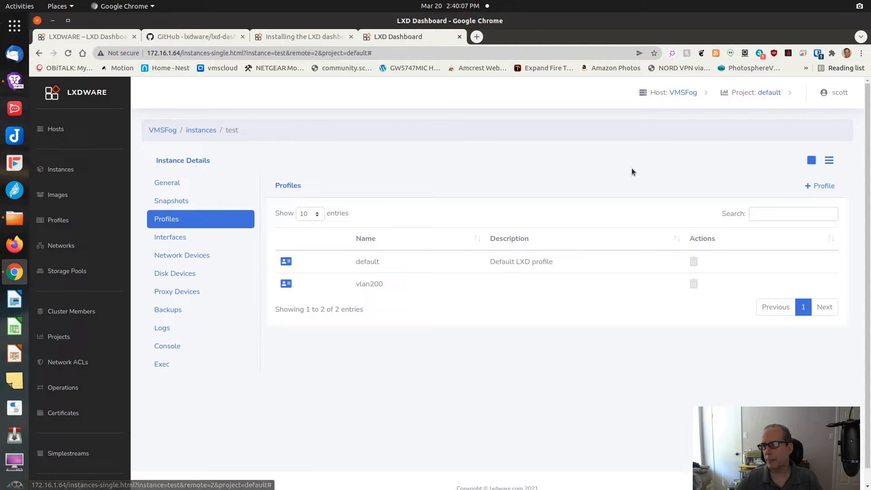
mouse_move(167, 183)
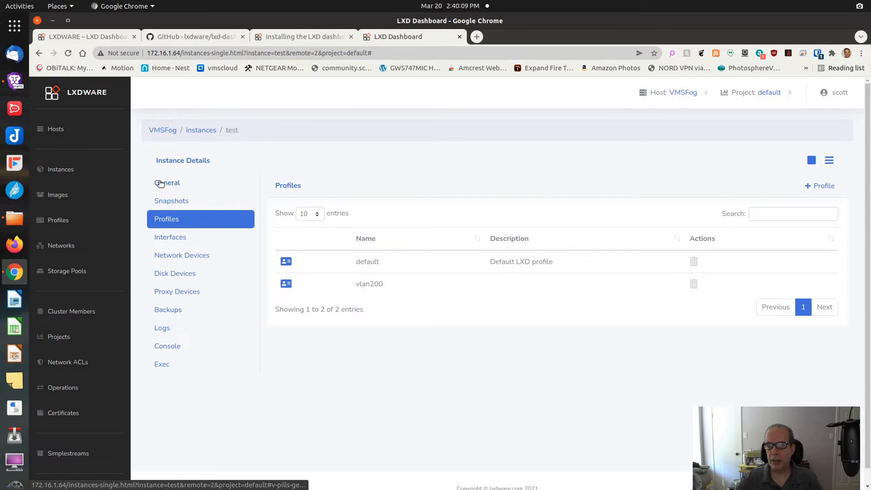
Start a console session on the test container and check its IPv4 address with ifconfig
click(167, 183)
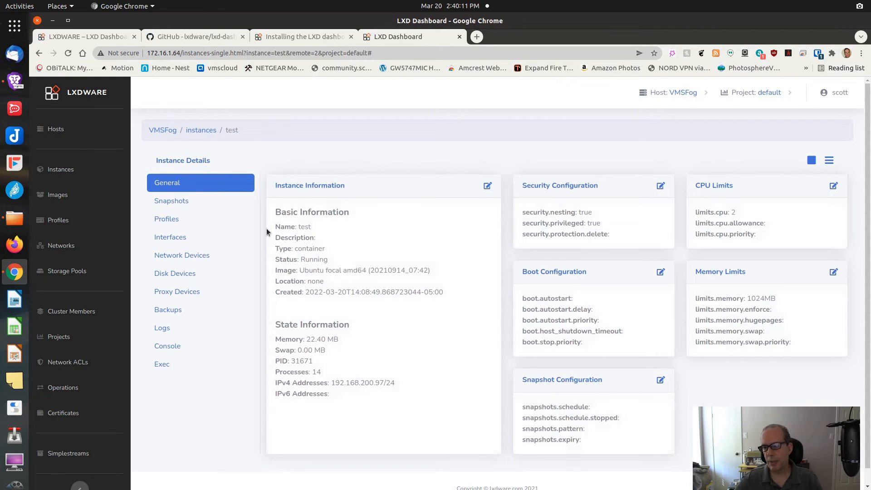
mouse_move(166, 320)
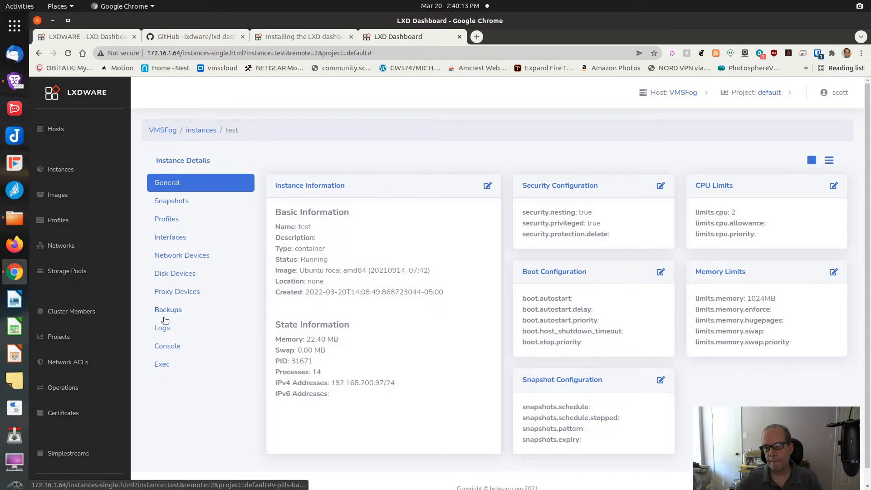
click(167, 345)
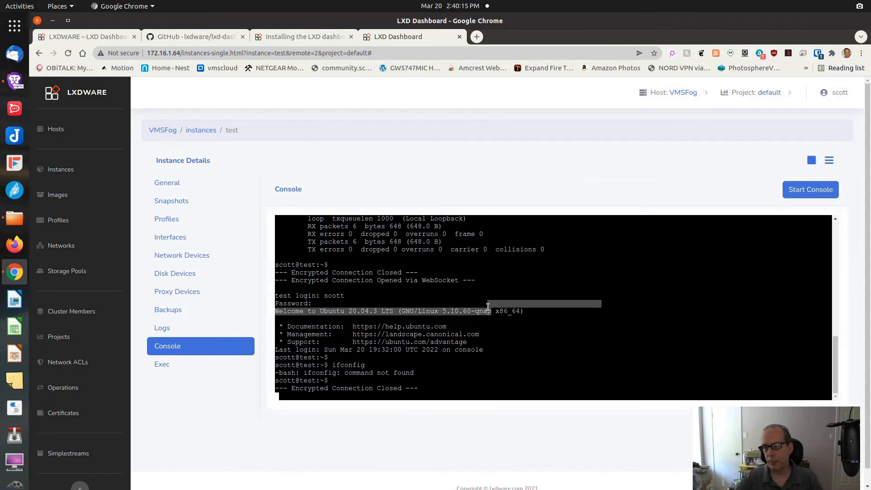
click(811, 189)
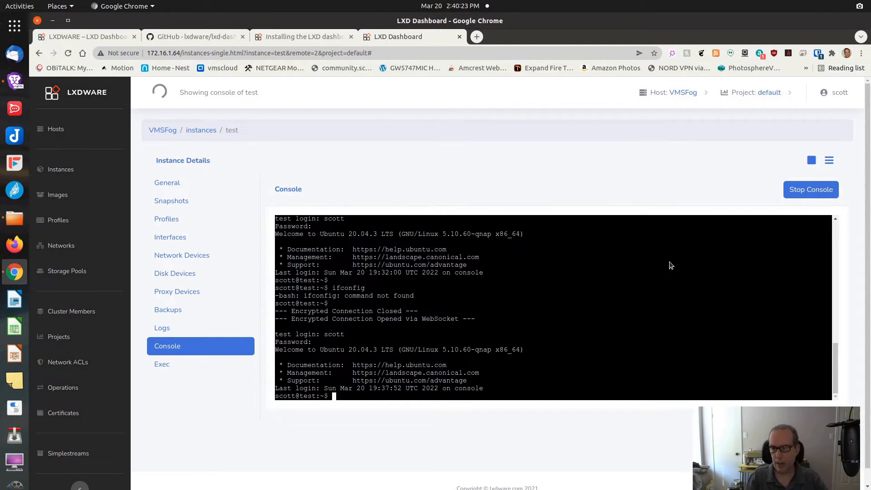
text(ifco)
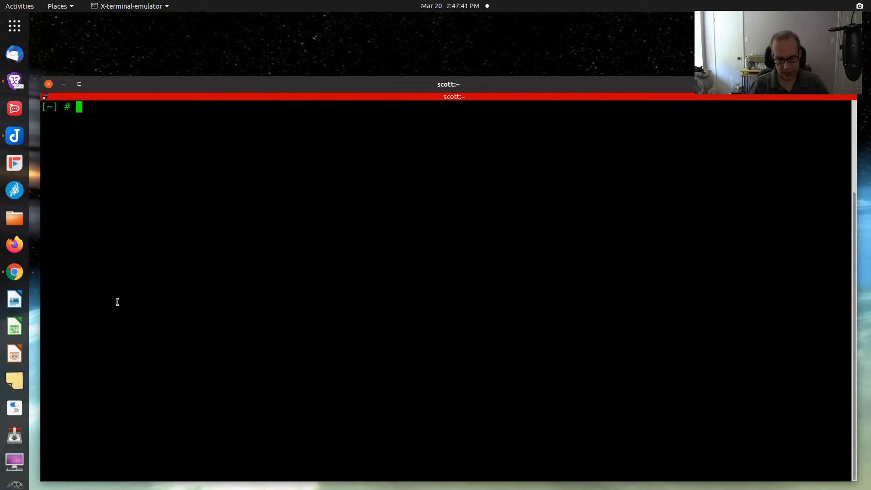
Get a root bash shell inside the LXD-Dashboard container with lxc exec
text(lxc list)
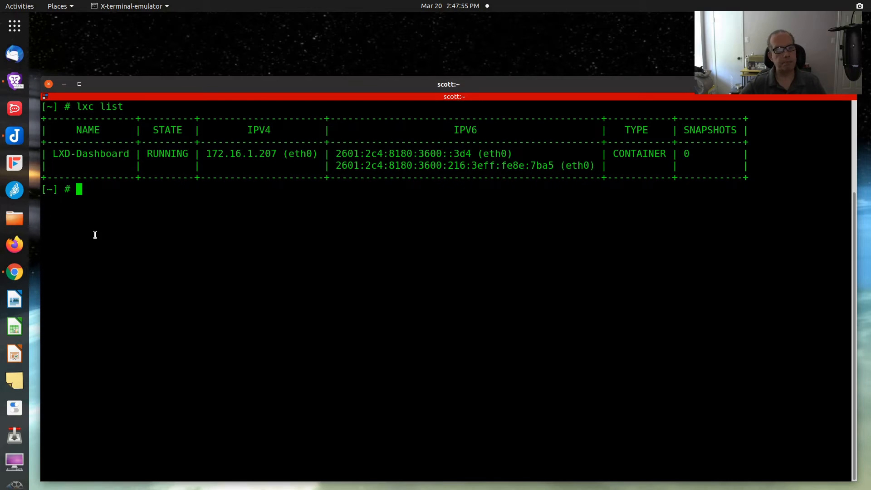
text(lxc)
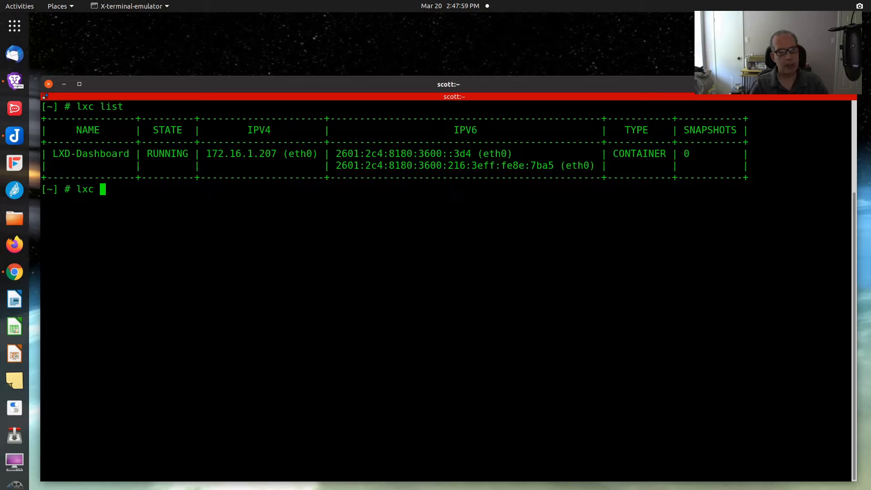
text(exec)
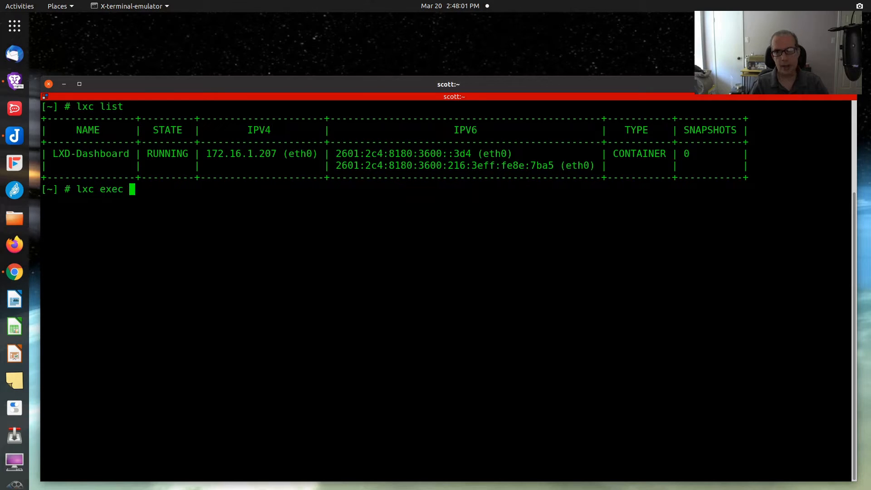
text(LX)
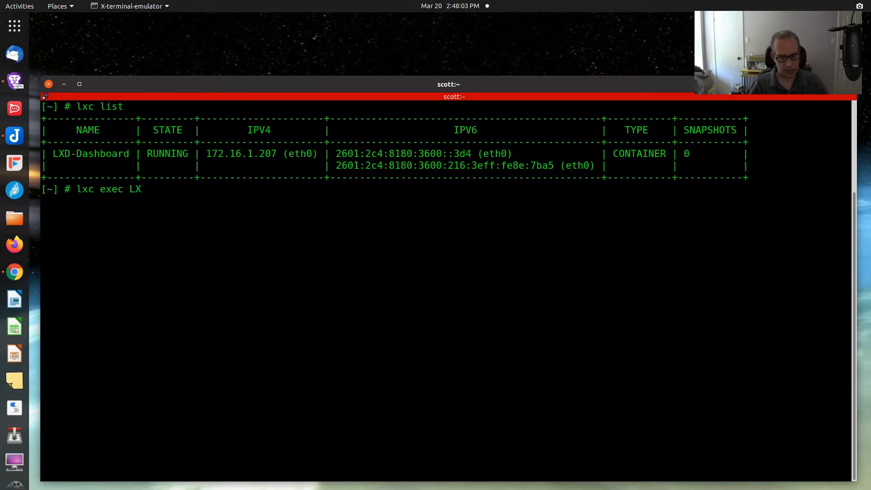
text(D-Dashboard)
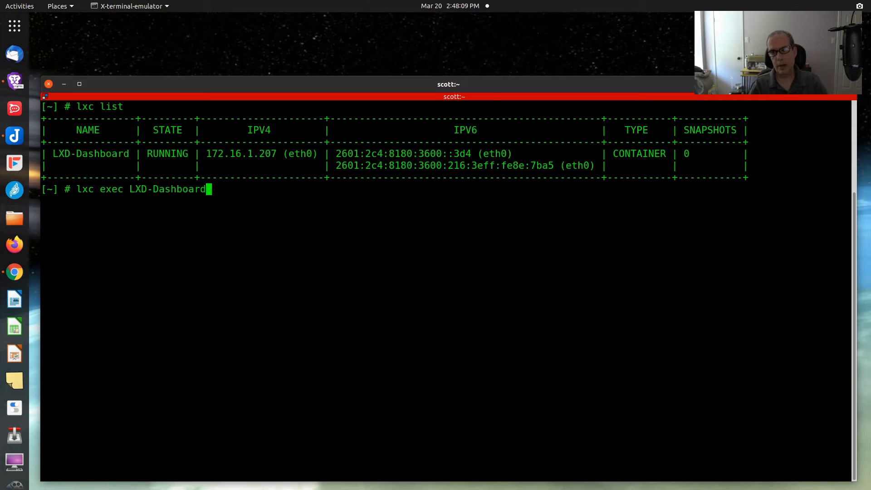
text(bas)
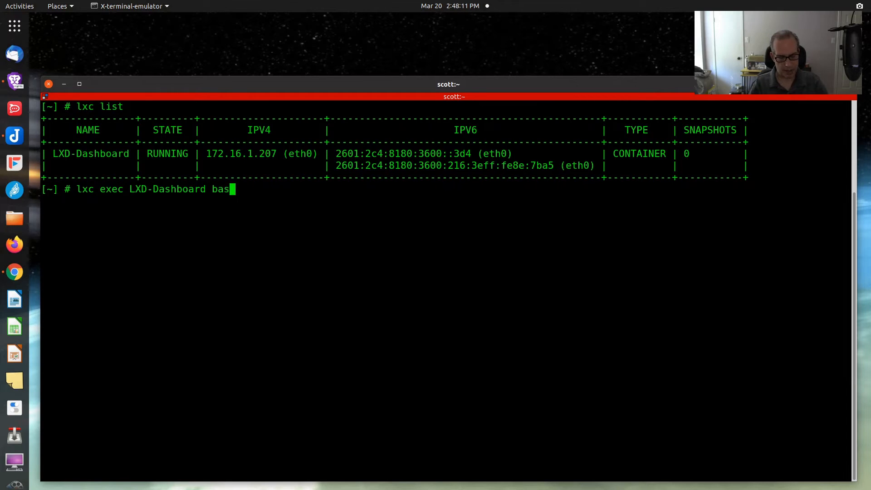
key(Return)
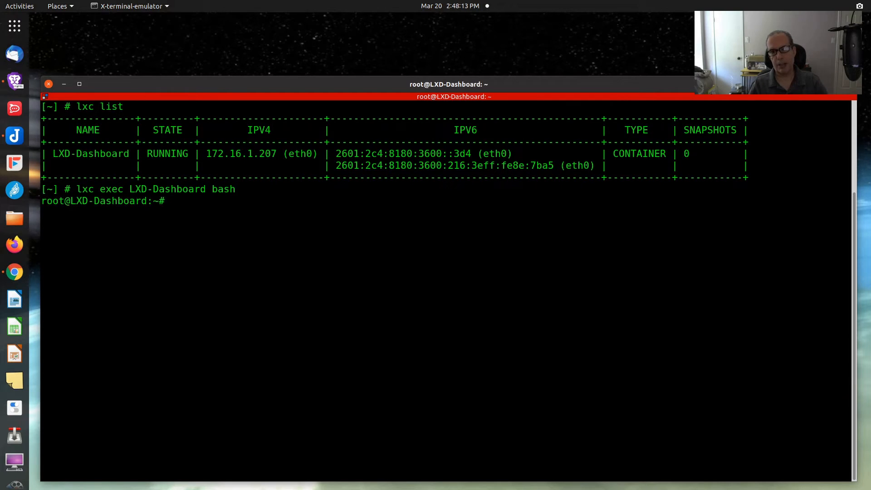
key(Return)
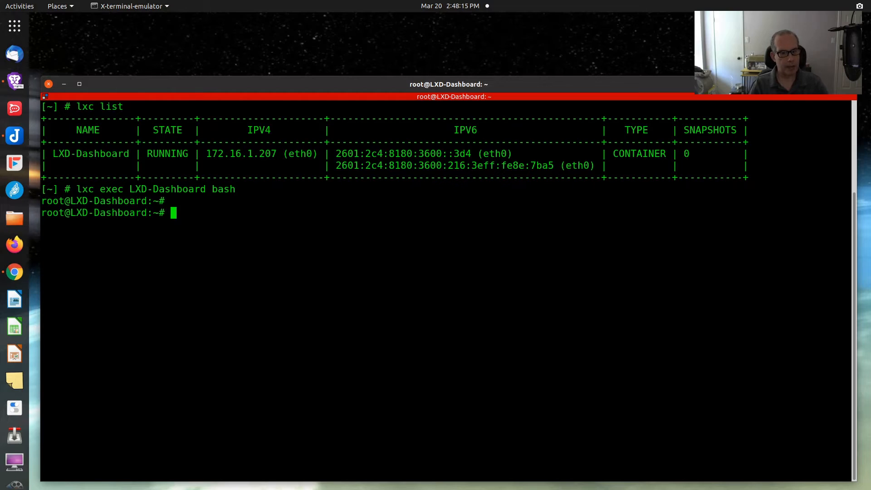
Create the user scott with adduser, accepting the default details
text(su)
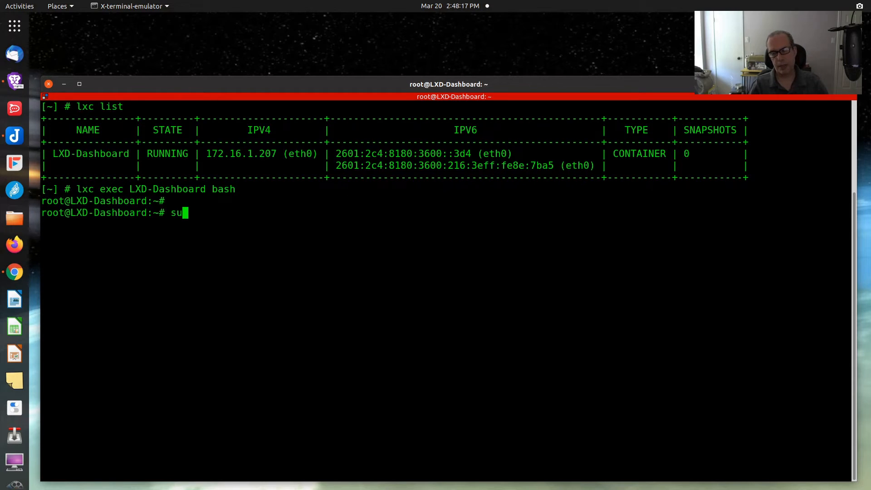
text(apt ins)
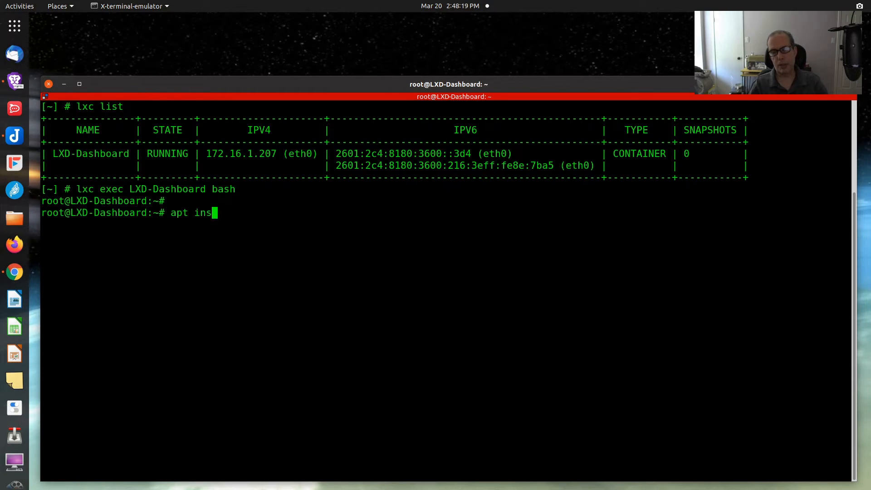
key(BackSpace)
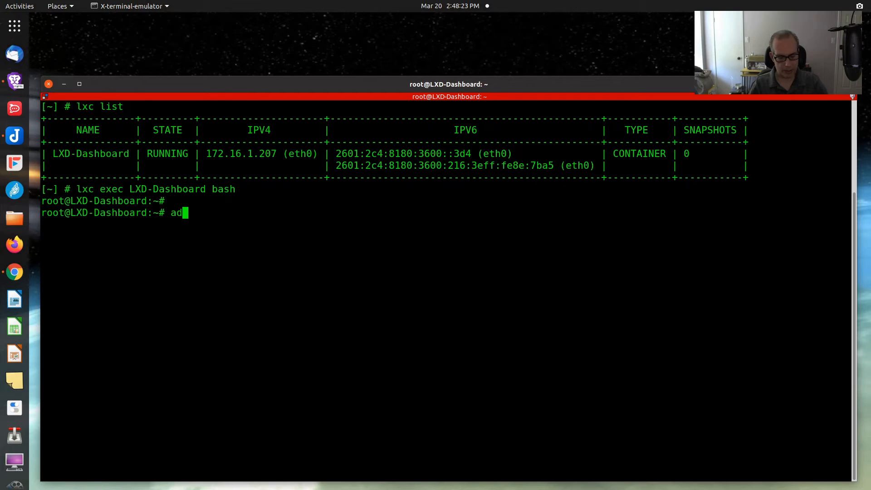
text(duser scott)
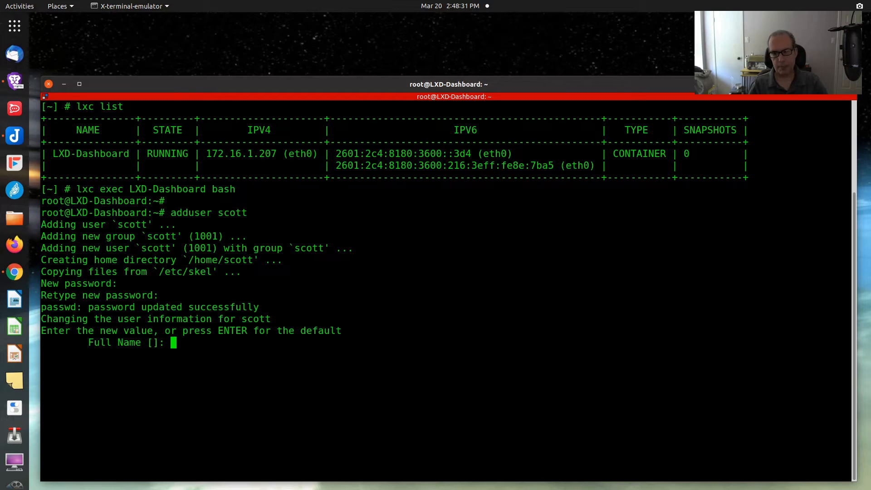
key(Return)
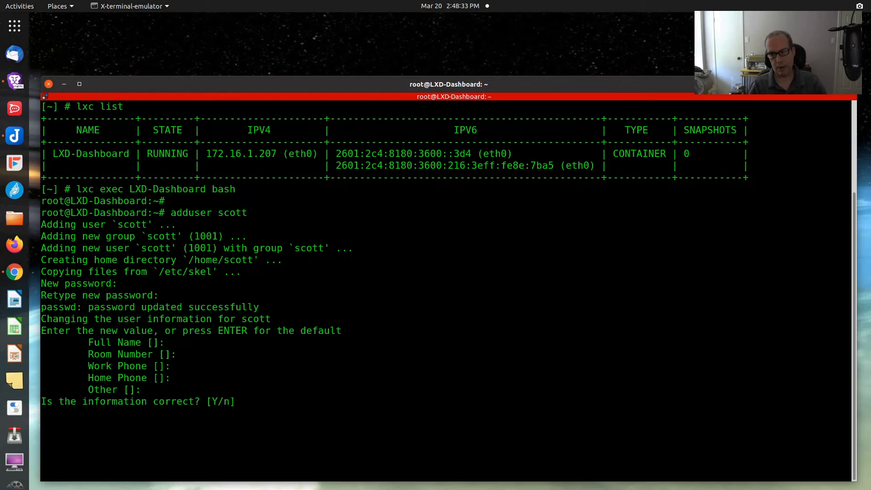
text(y)
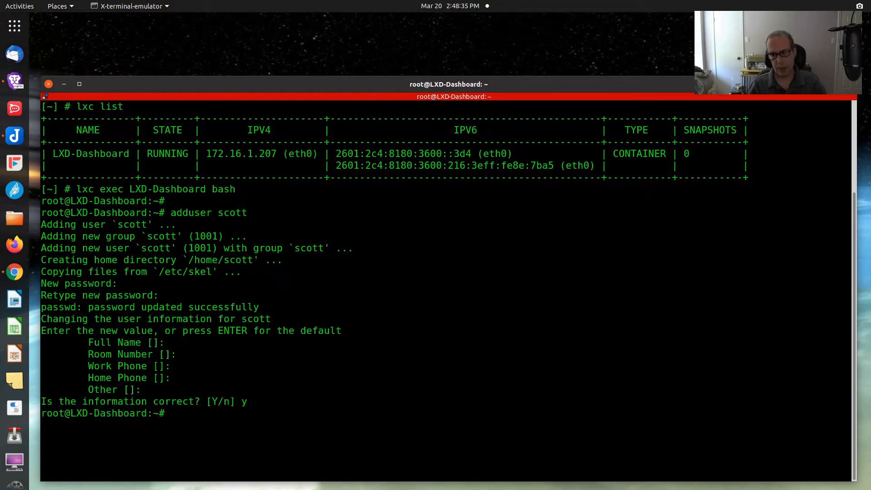
Add scott to the sudo group with usermod -aG and clear the screen
text(user)
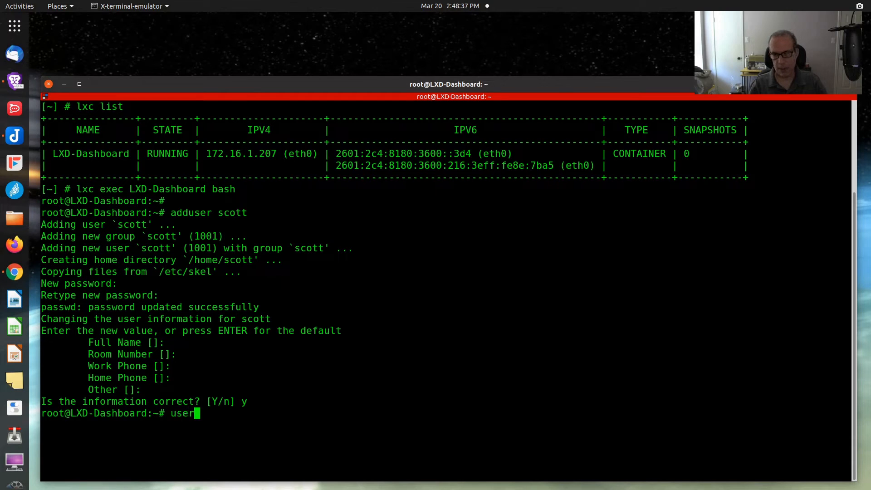
text(mode)
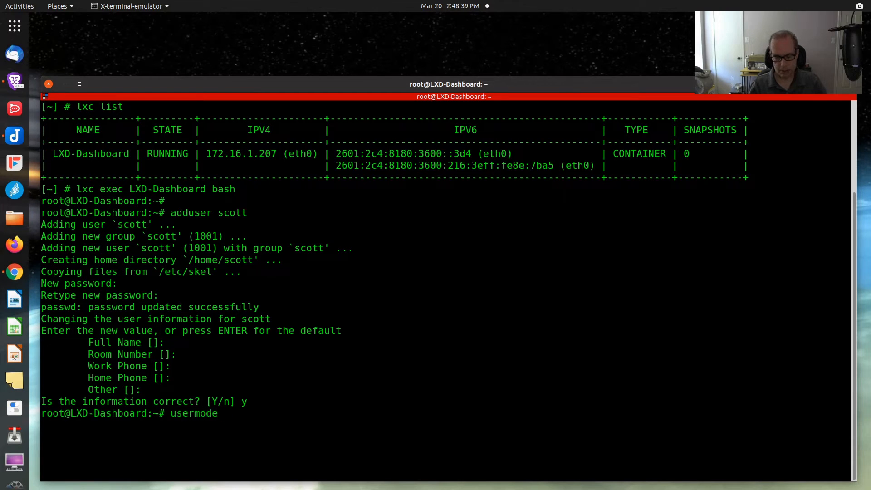
text(-a)
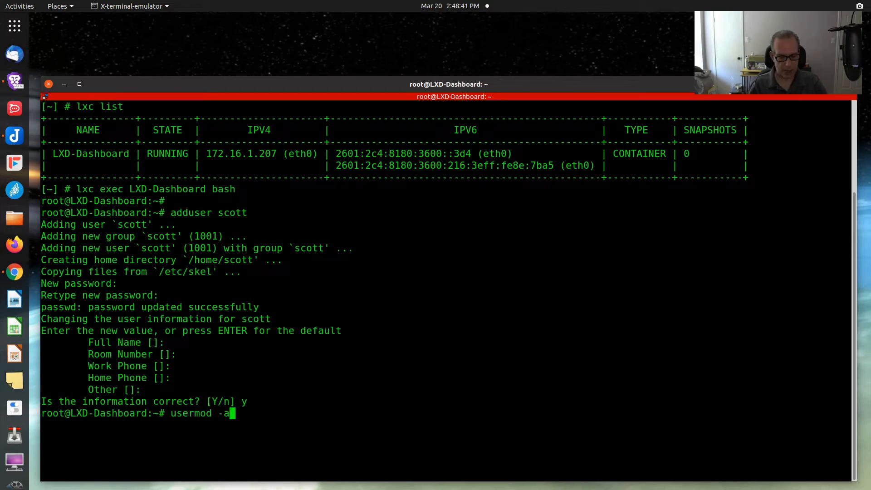
text(G sudo scott)
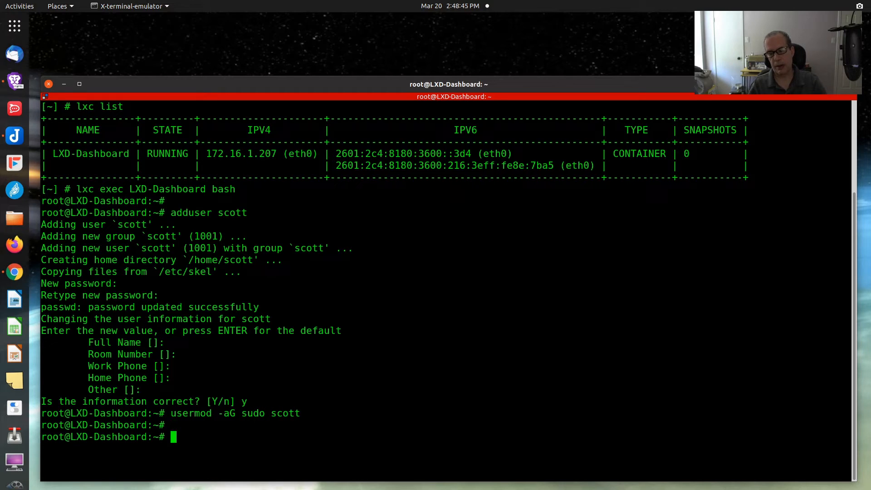
text(cle)
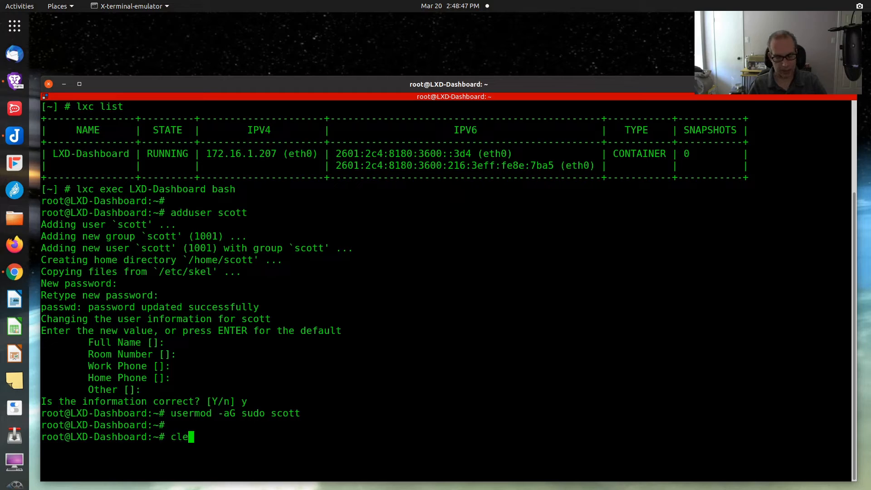
key(Return)
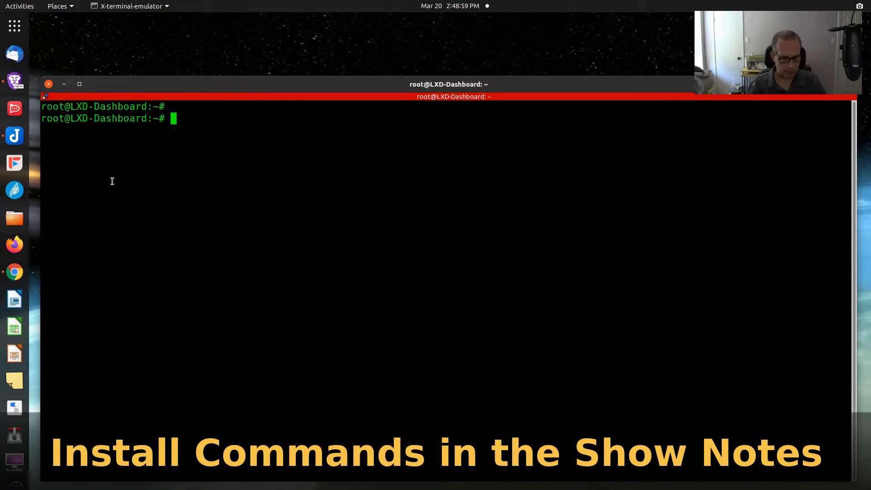
Run apt update and install nginx php-fpm php-curl sqlite3 php-sqlite3, then attempt the wget download
text(apt update && apt install nginx php-fpm php-curl sqlite3 php-sqlite3 -y)
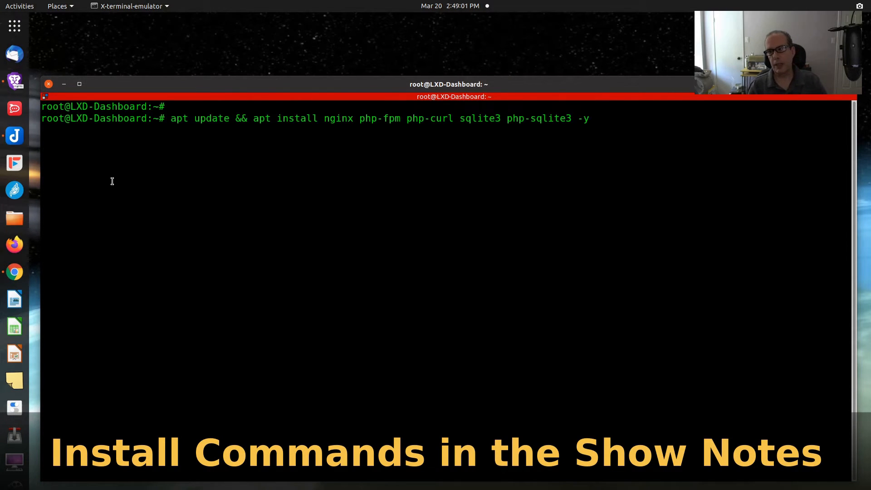
key(Return)
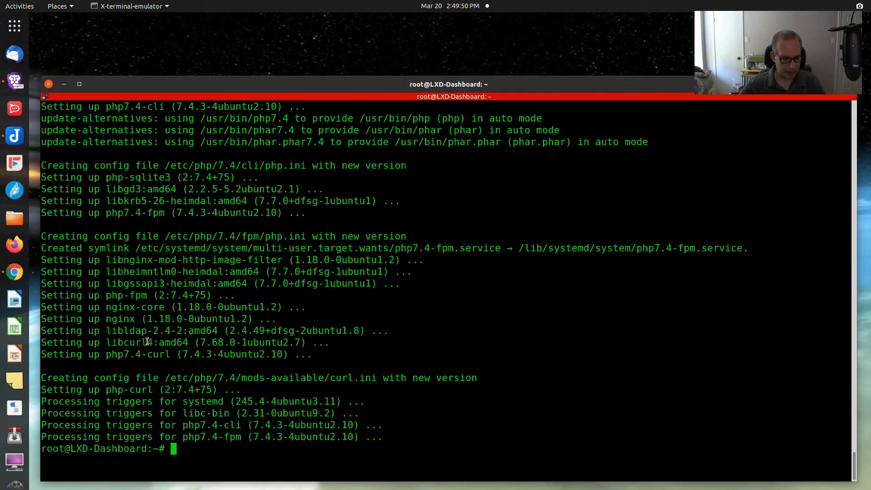
text(wget https://github.com/lxdware/lxd-dashboard/archive/v2.2.0.tar.gz)
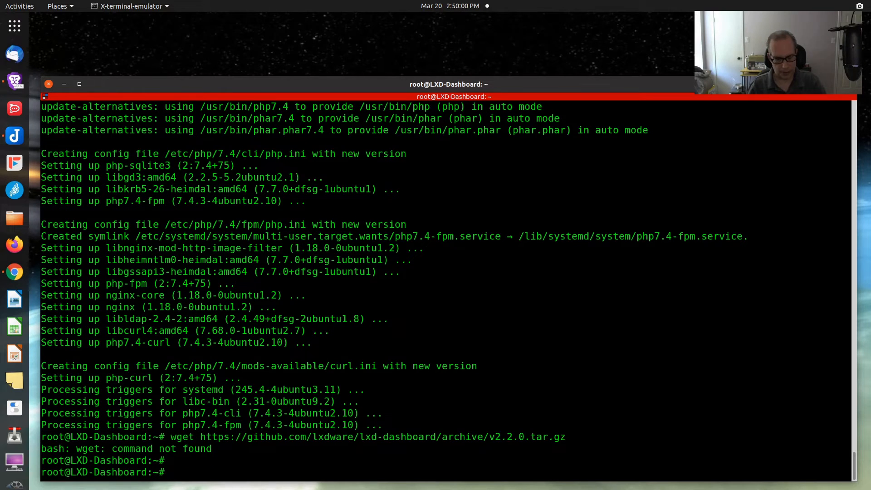
Install wget, fetch and extract v2.2.0.tar.gz, and copy its default file to /etc/nginx/sites-available/
text(sudo)
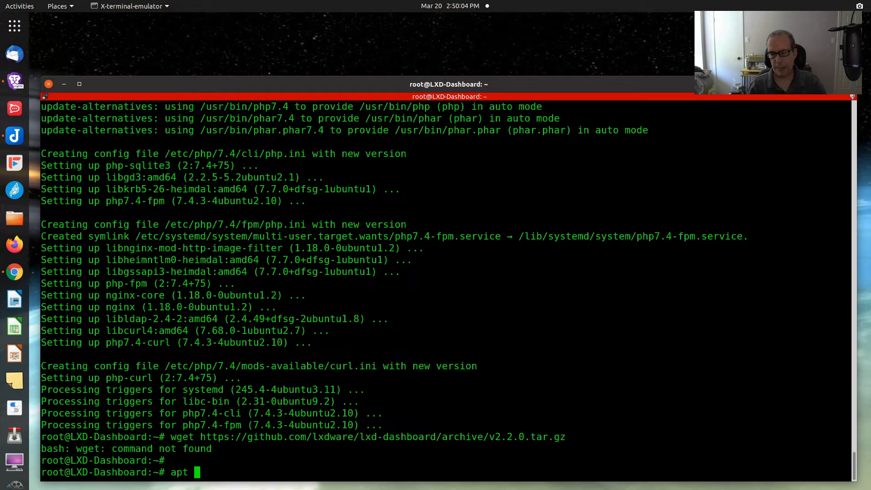
text(install)
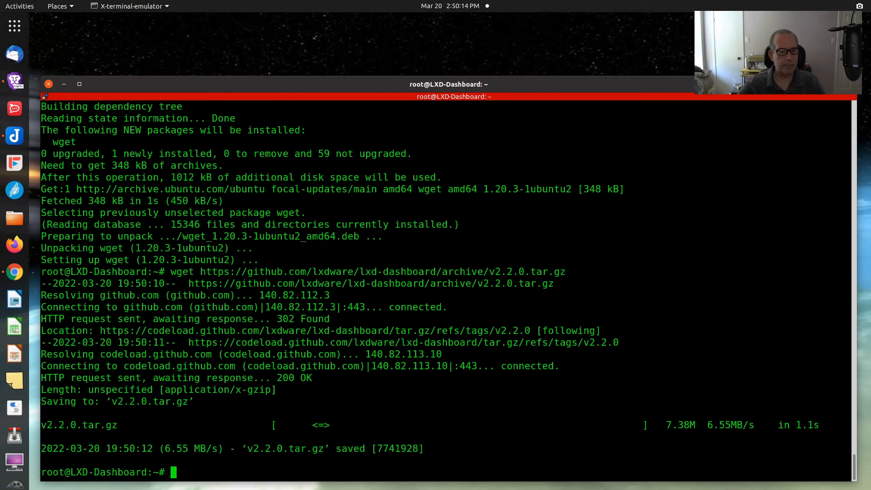
text(tar -xzf v2.2.0.tar.gz)
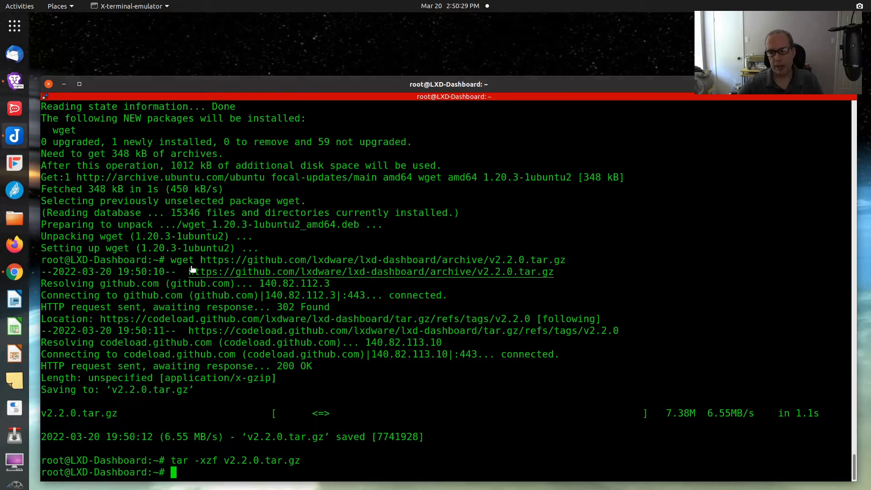
text(cp -a lxd-dashboard-2.2.0/default /etc/nginx/sites-available/)
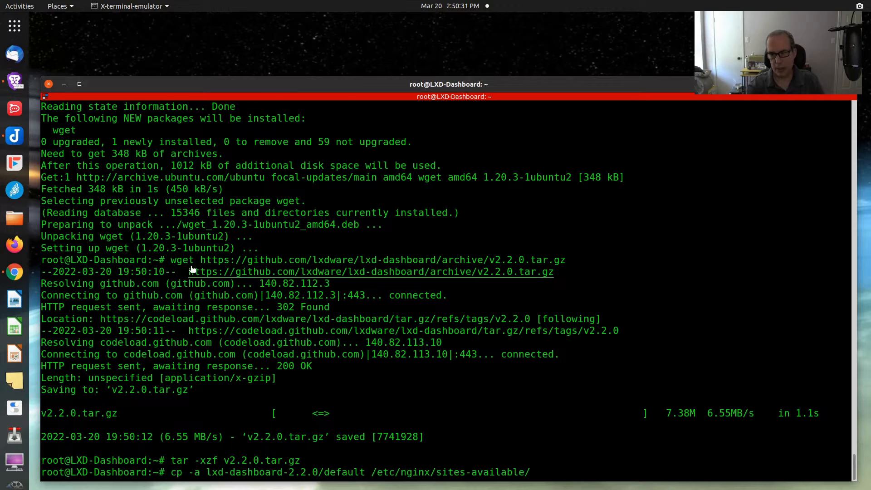
key(Return)
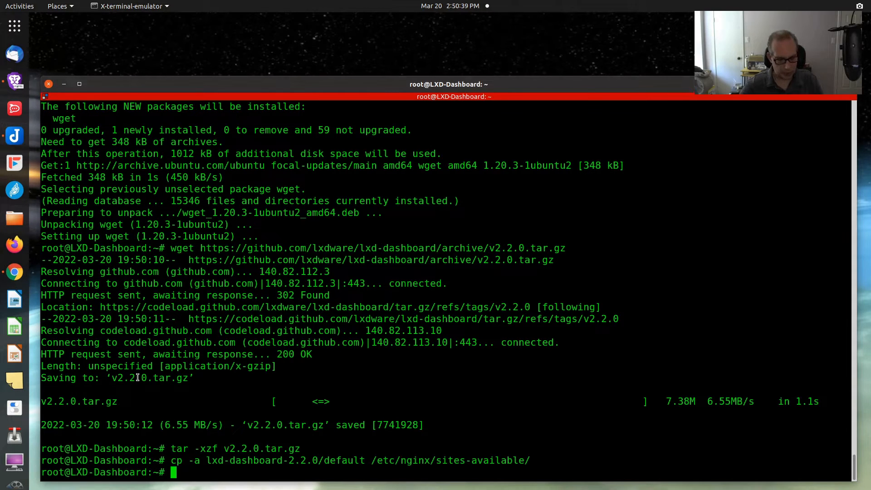
Copy lxd-dashboard into /var/www/html, chown the lxdware and html paths to www-data, restart nginx and exit
text(cp -a lxd-dashboard-2.2.0/lxd-dashboard /var/www/html/)
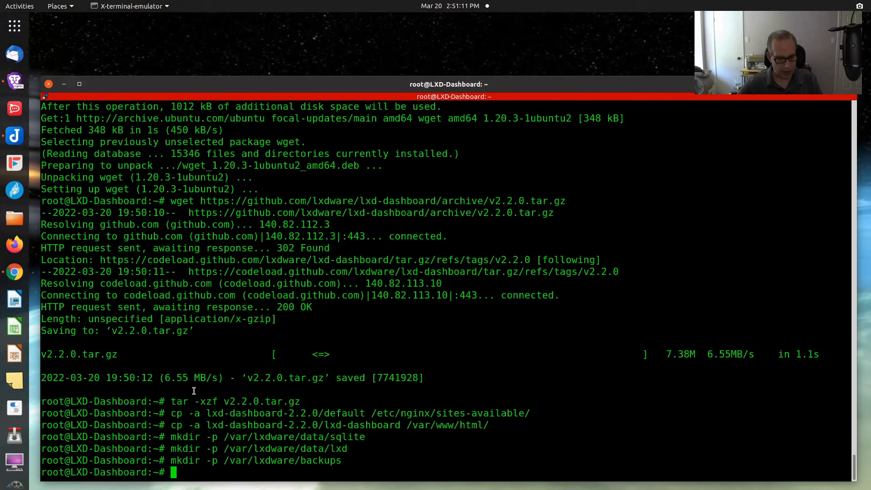
key(Return)
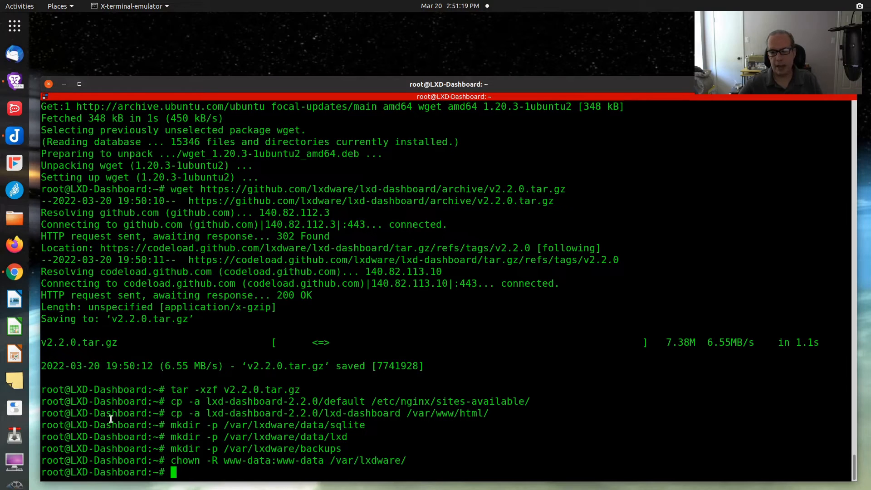
text(chown -R www-data:www-data /var/www/html)
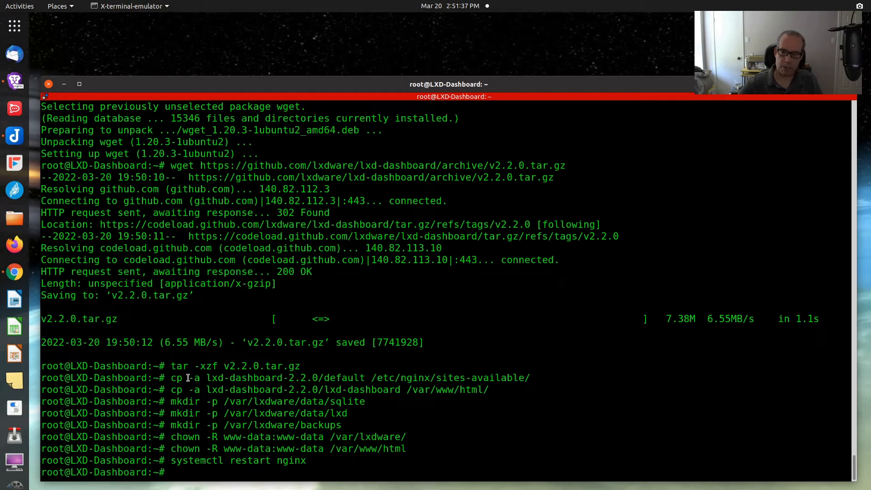
text(exit)
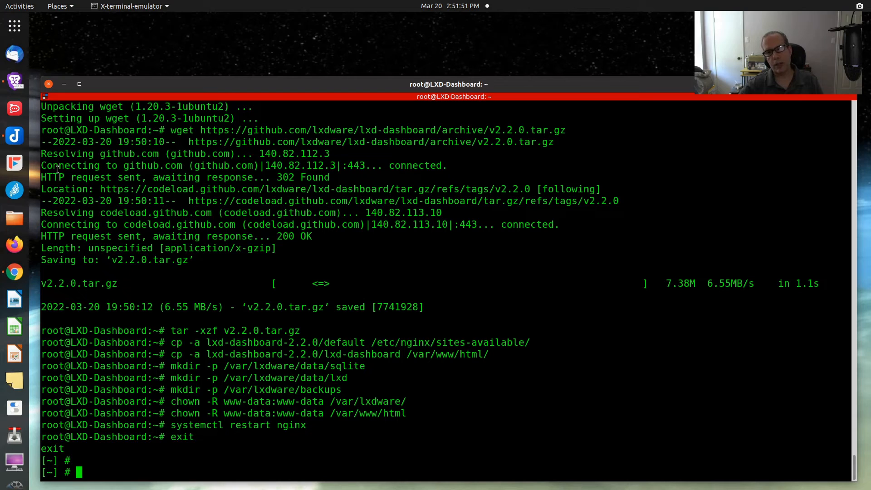
Open a new browser tab and run lxc list to read the dashboard container's IP
click(13, 272)
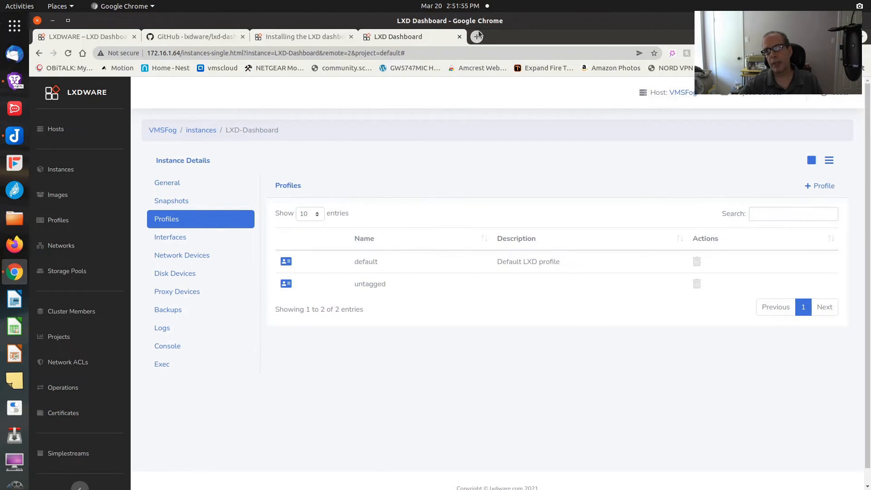
click(476, 36)
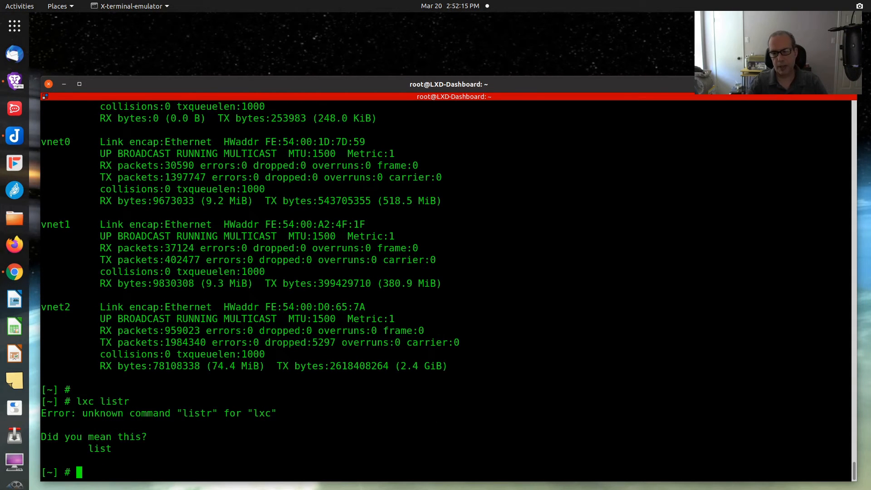
text(lxc list)
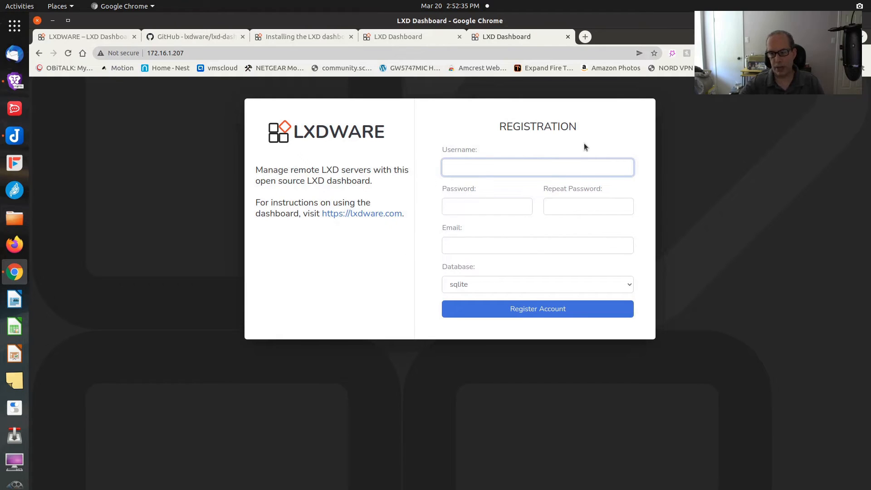
Register account scott with a password and suggested email, keeping sqlite as the database
text(scott)
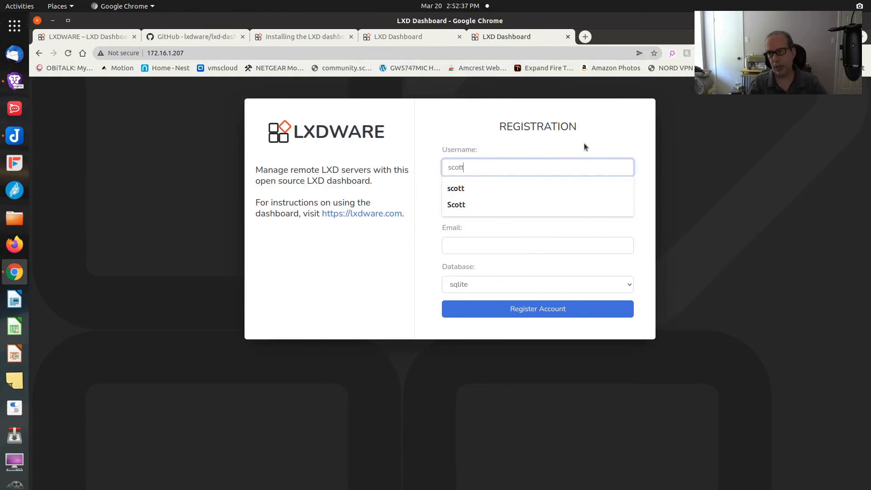
click(456, 189)
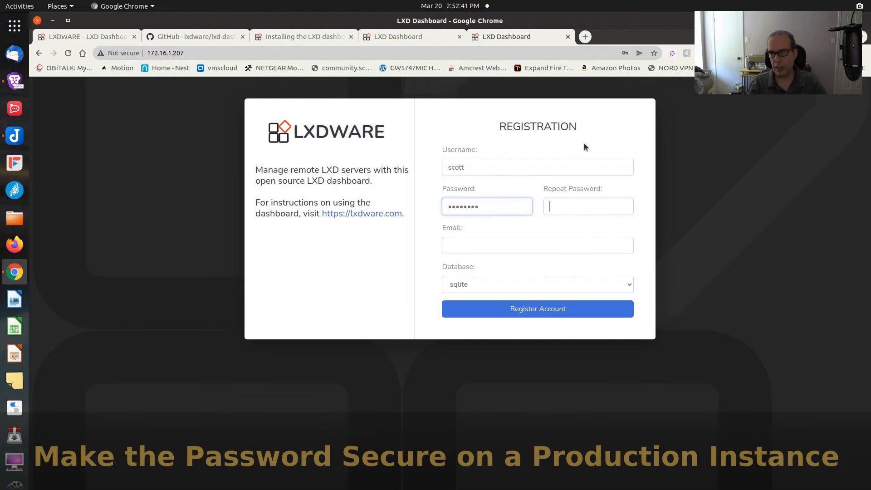
text(••••••)
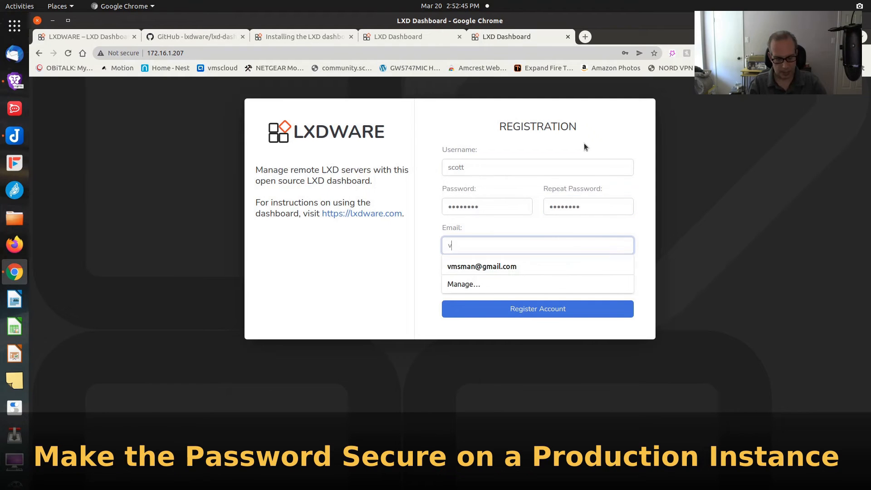
text(msman)
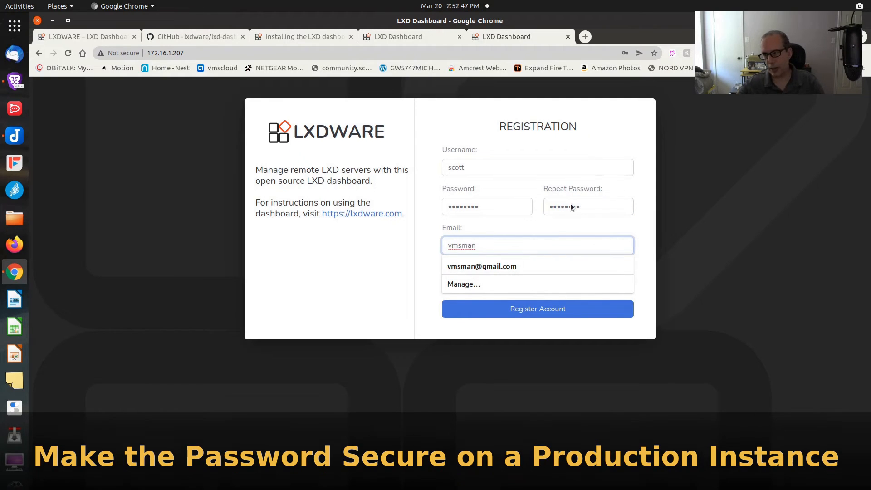
click(482, 267)
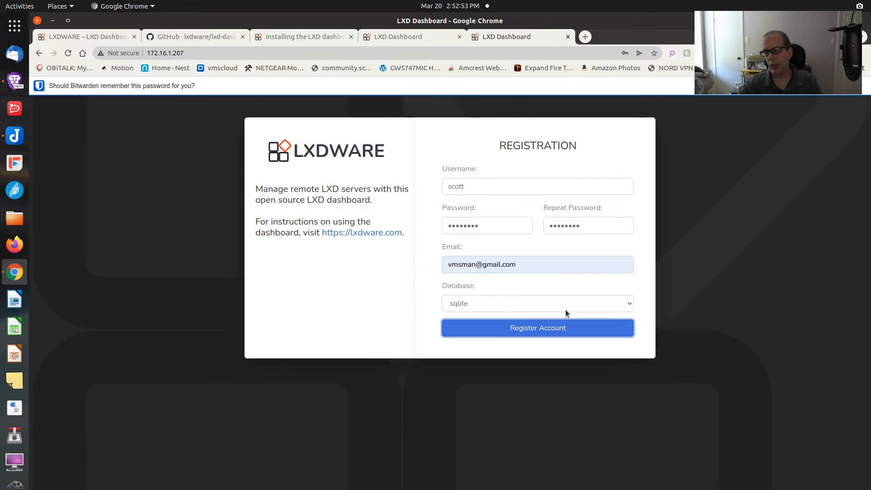
click(537, 328)
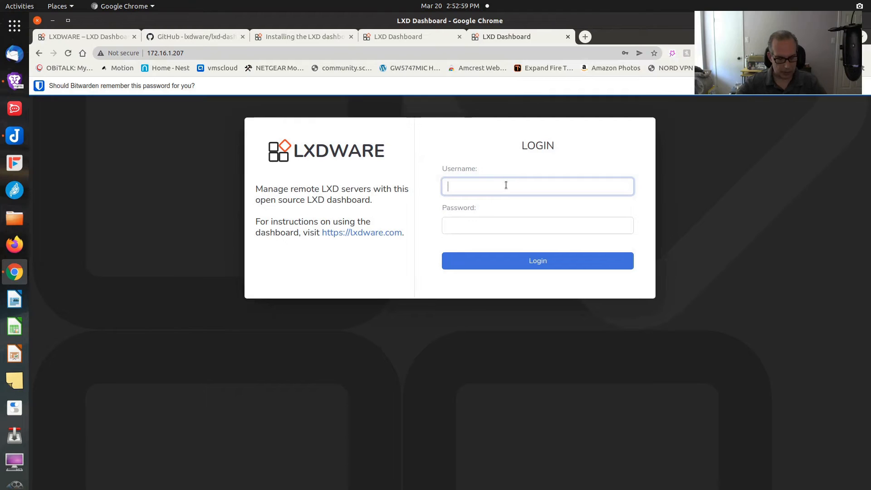
Log in as scott to reach the empty Remote Hosts page
text(scott)
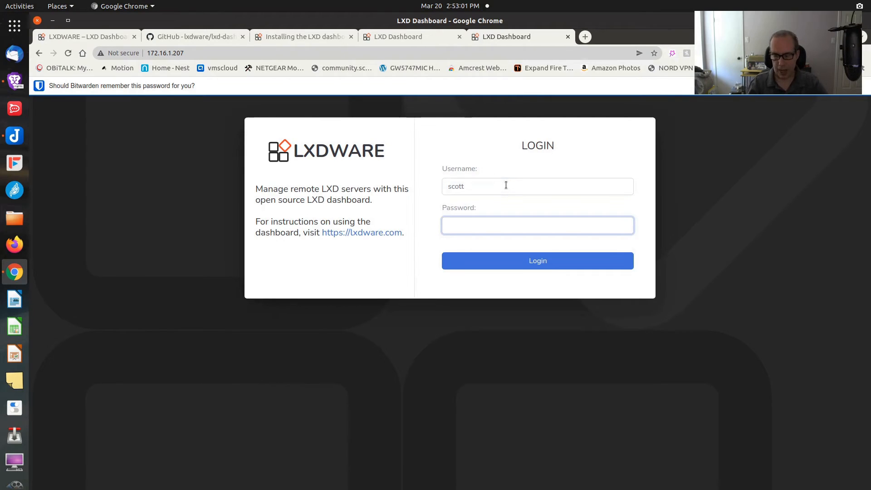
text(password)
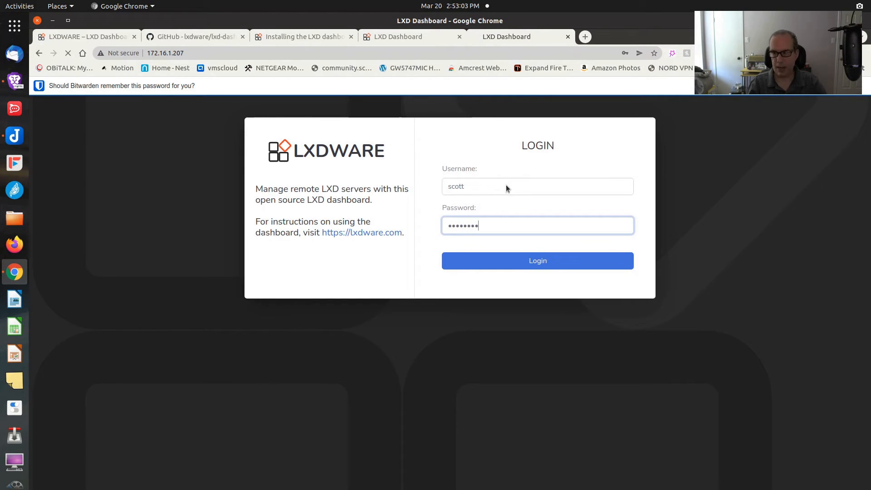
click(537, 261)
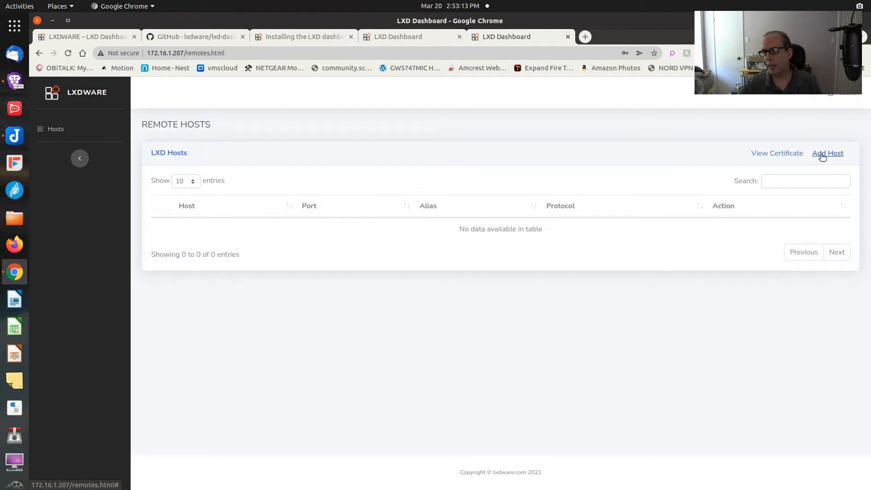
Submit host 172.16.1.57 port 8443 alias VMSFog and dismiss the not-trusted warning
click(828, 152)
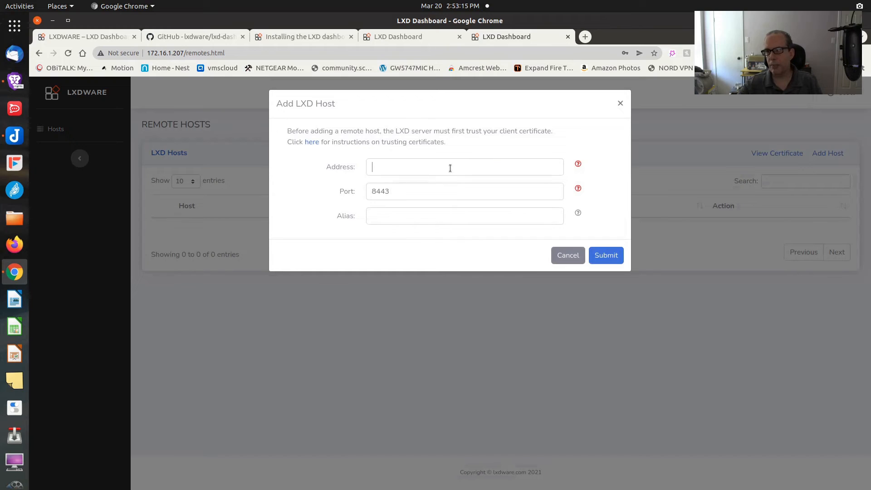
text(172.16.1.57)
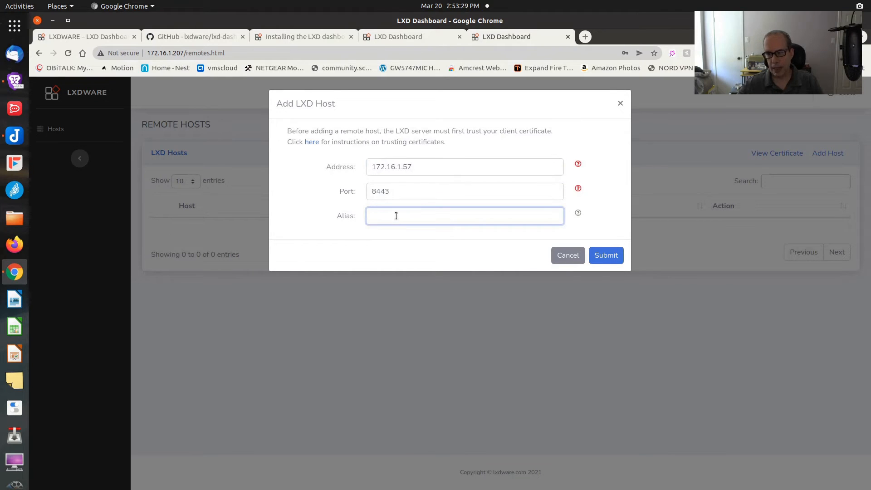
text(V)
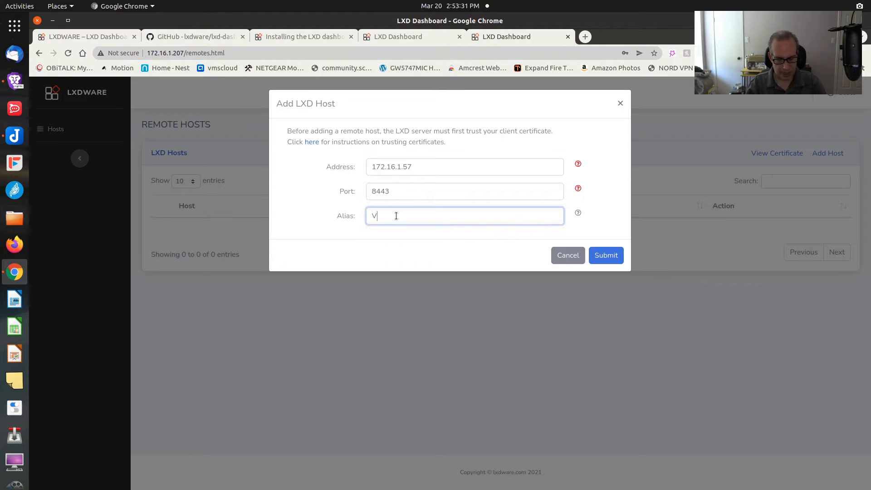
text(MSFog)
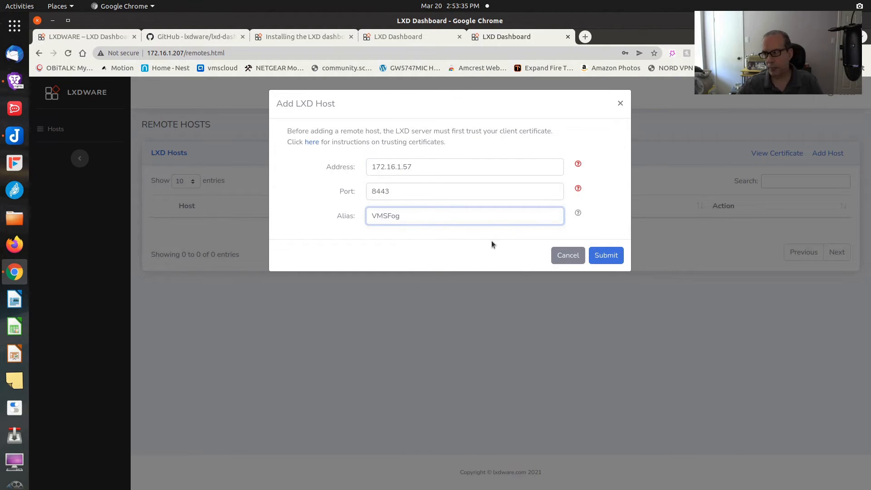
click(607, 256)
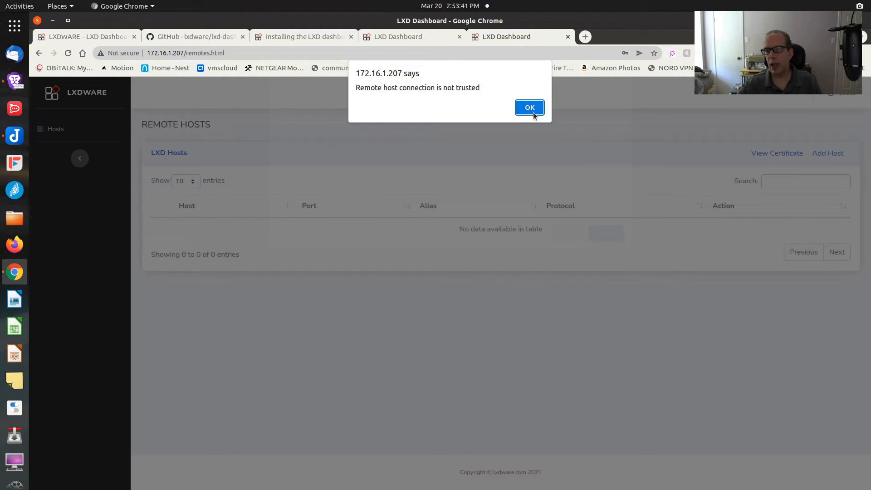
click(530, 107)
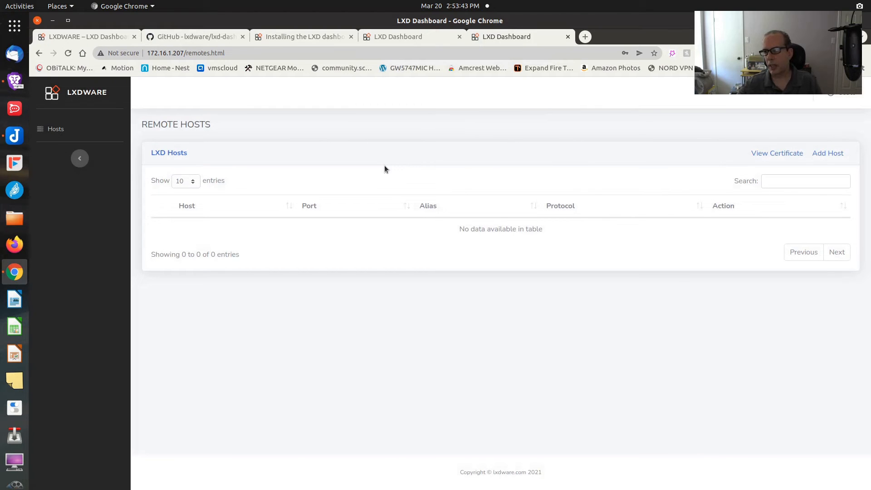
mouse_move(468, 181)
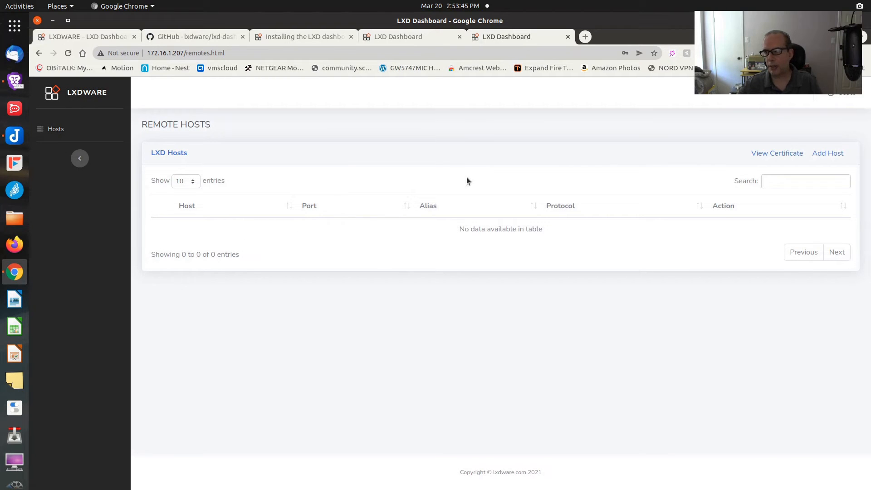
click(777, 152)
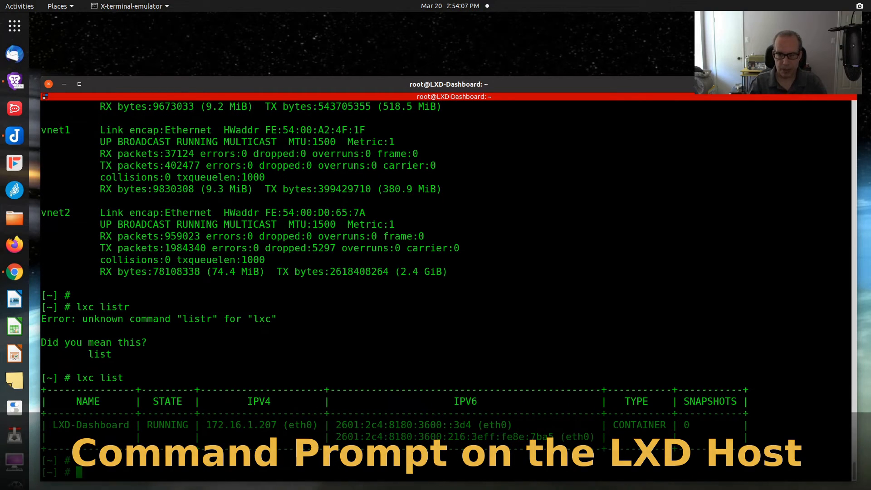
Change the working directory to /share/Container on the LXD host and begin the vi command
text(cd /share)
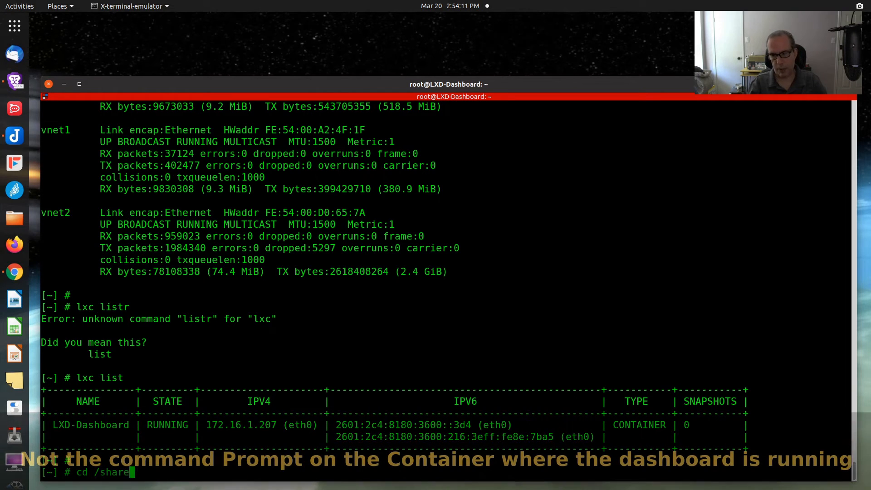
text(/Cop)
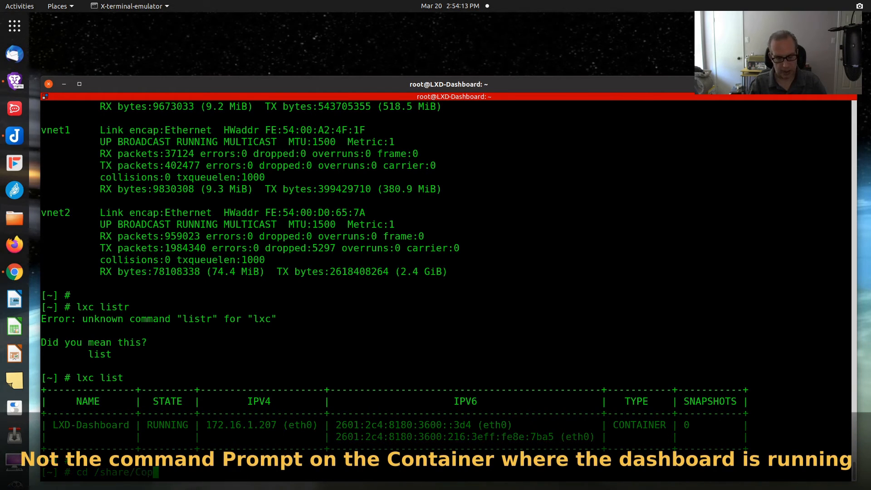
text(ontainers)
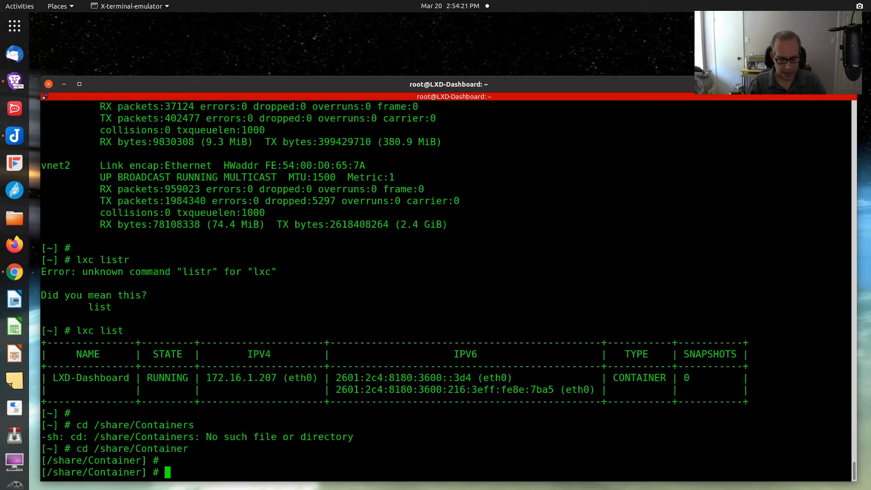
text(vi)
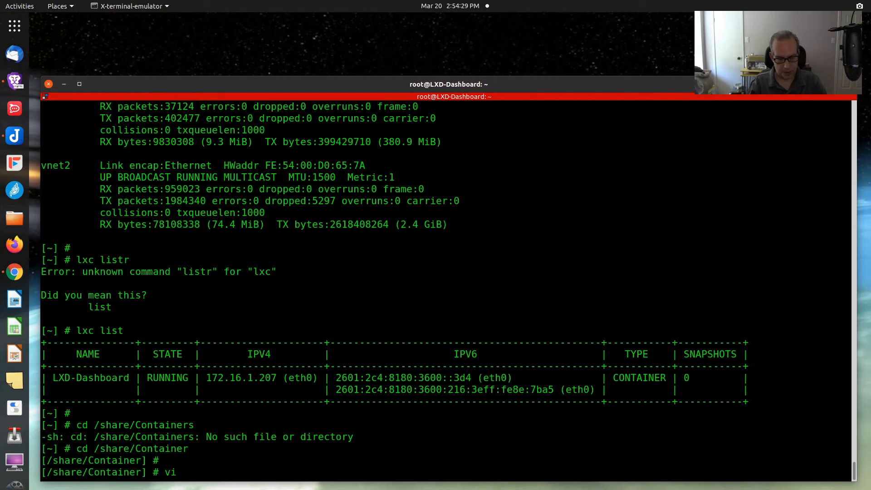
Create cert.crt in vi, paste the dashboard's client certificate into it, and save with :wq
text(cert)
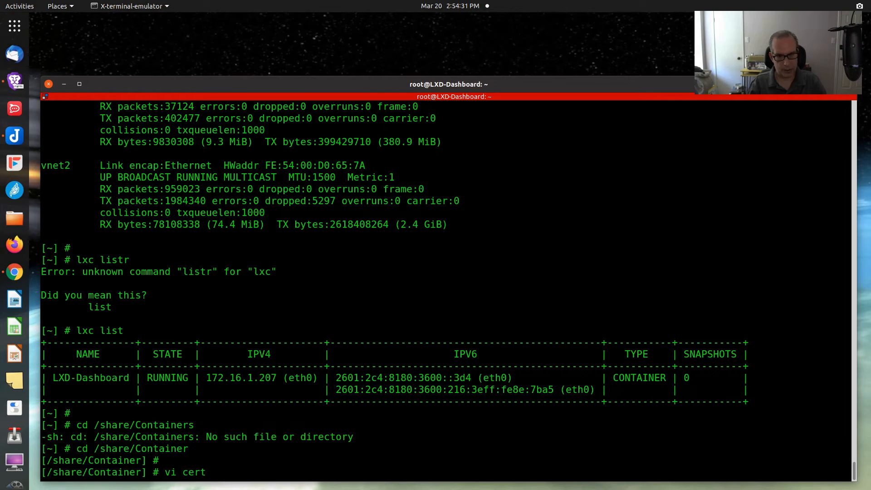
text(.cr)
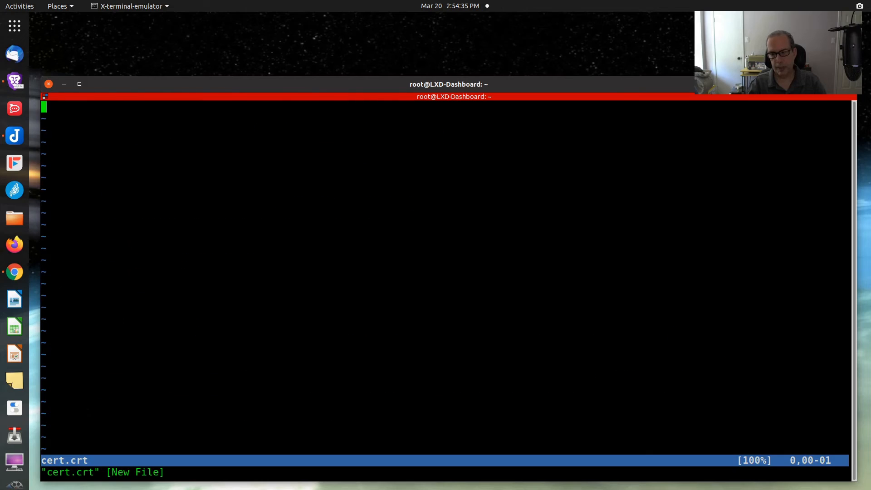
key(i)
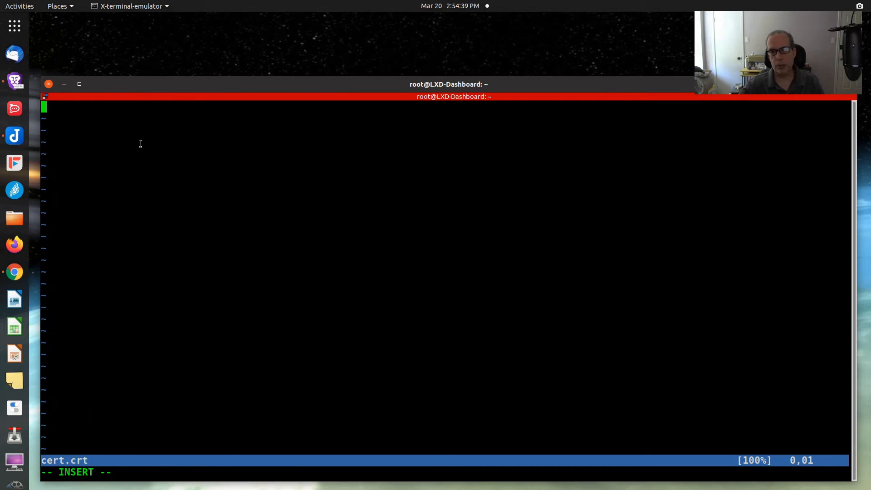
right_click(140, 145)
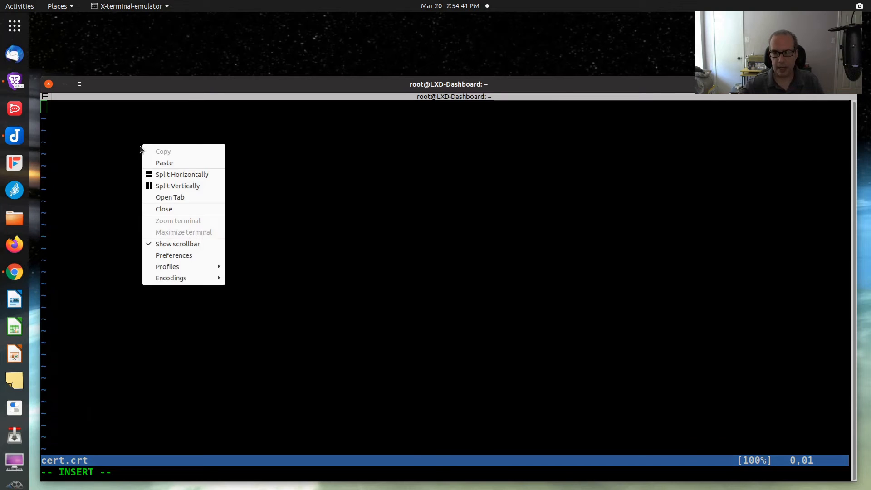
click(164, 163)
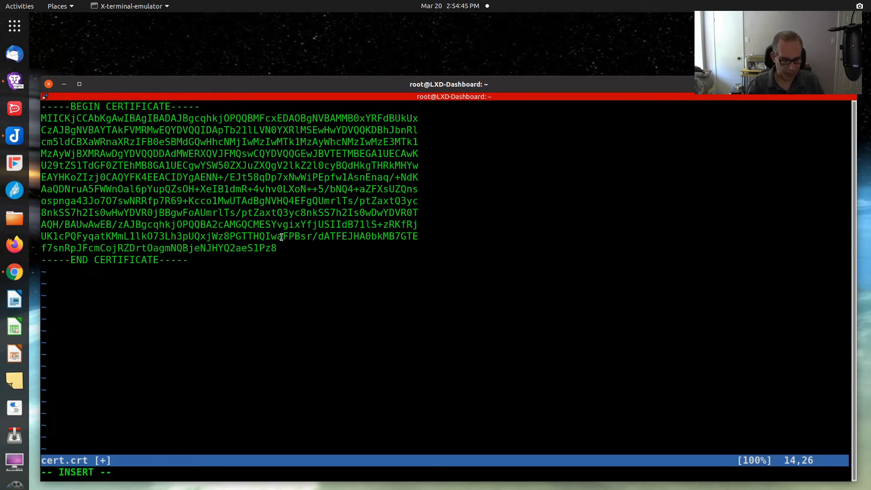
key(Escape)
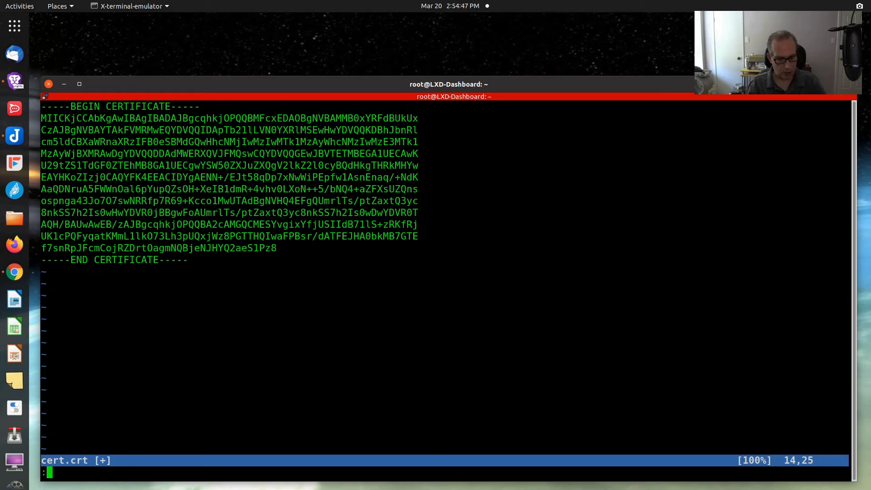
text(:w)
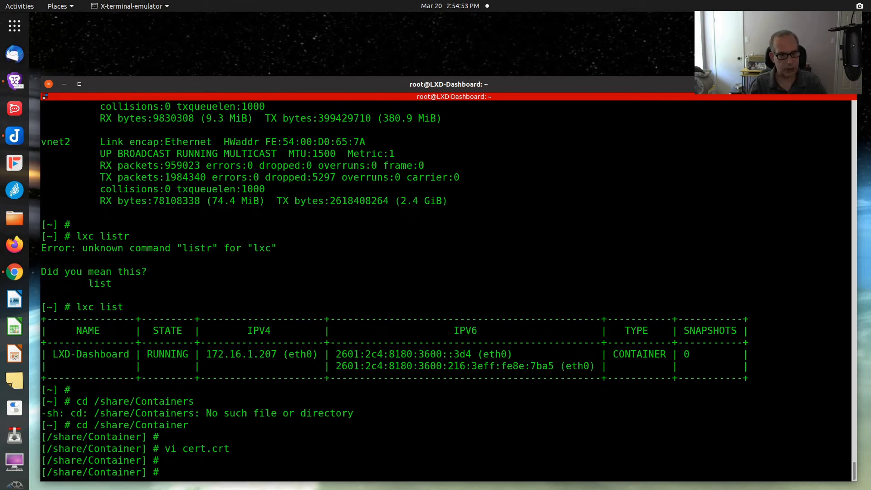
Add cert.crt to the LXD server's trust list with lxc config trust add cert.crt
text(lxc co)
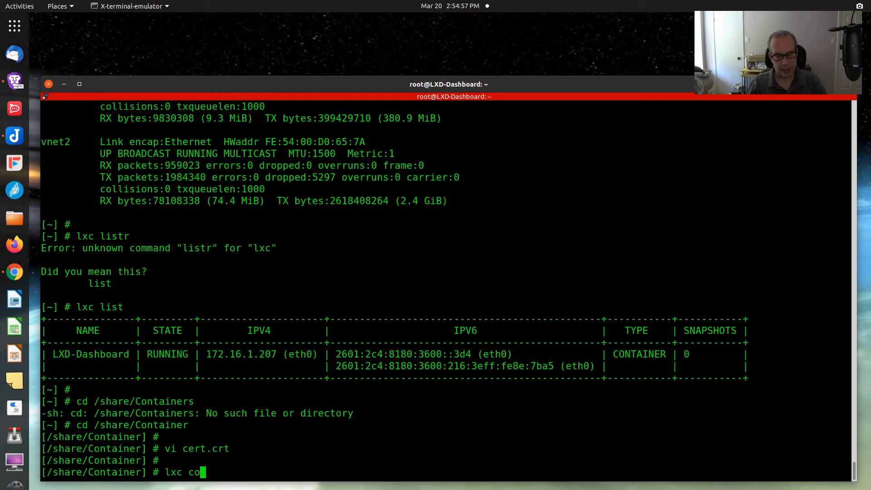
text(nfig)
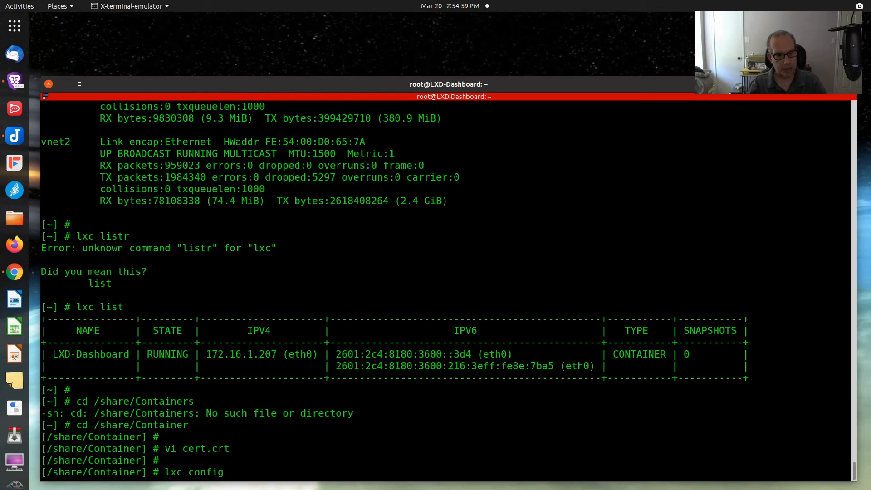
text(trust)
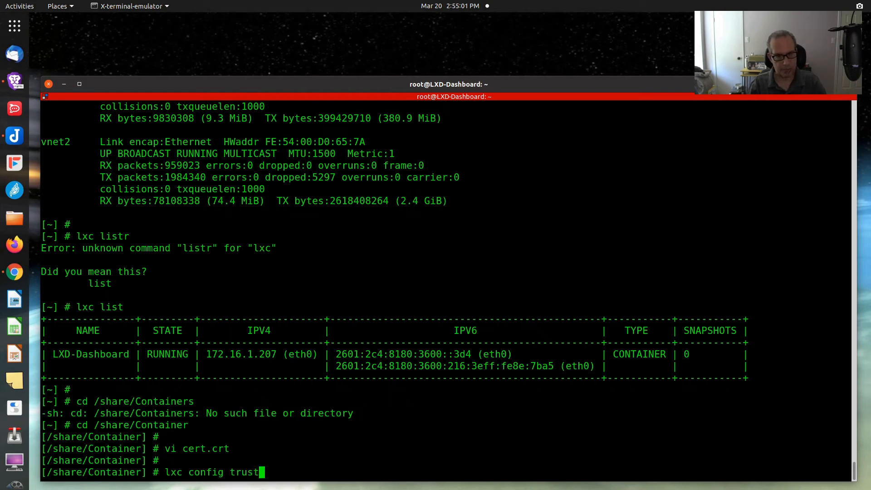
text(add ce)
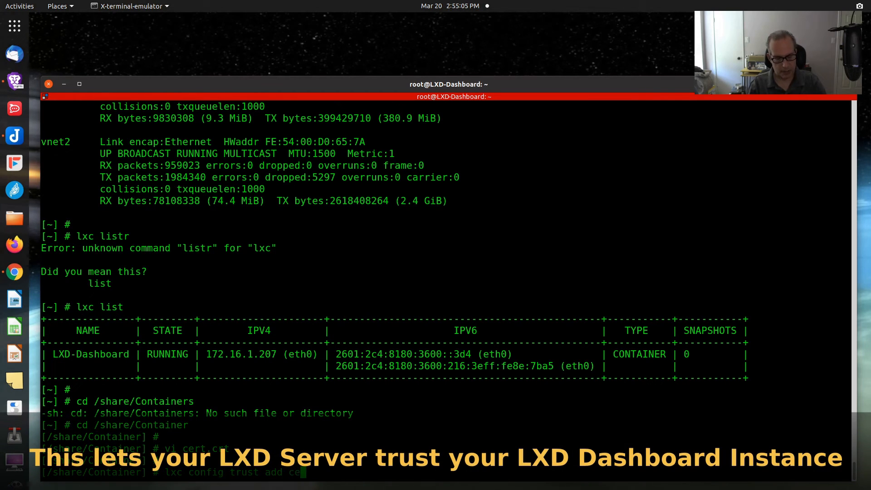
text(rt.)
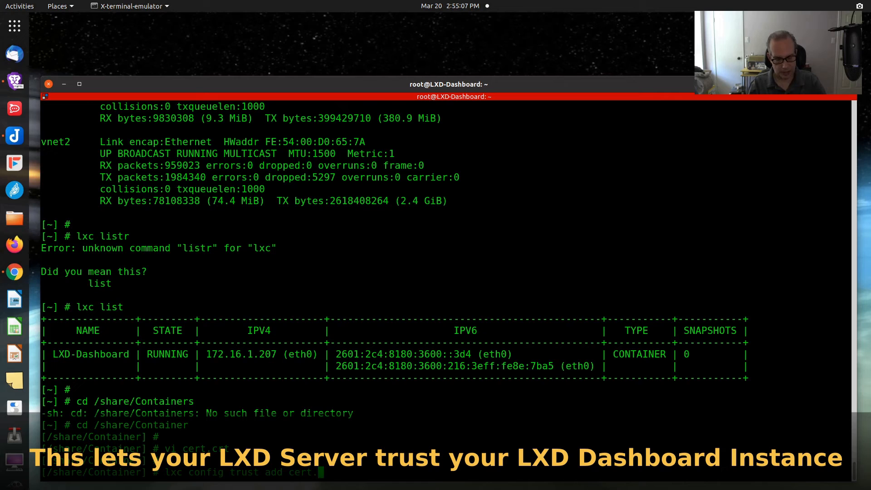
text(crt)
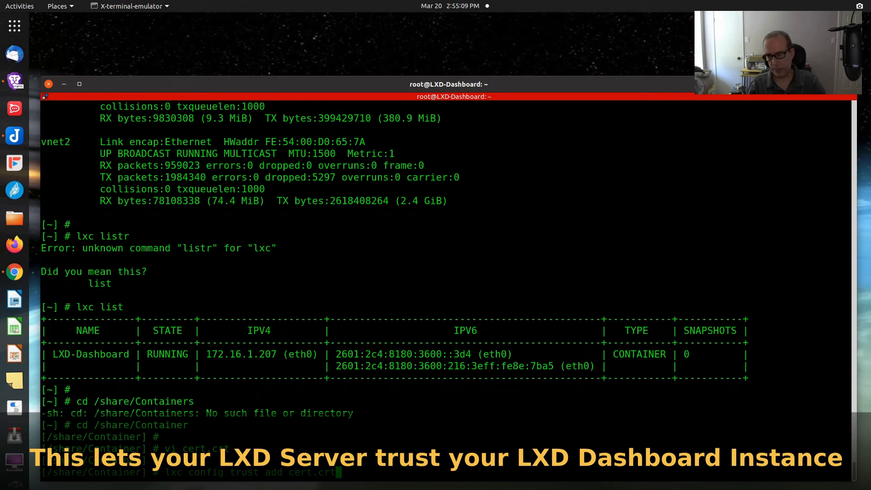
key(Return)
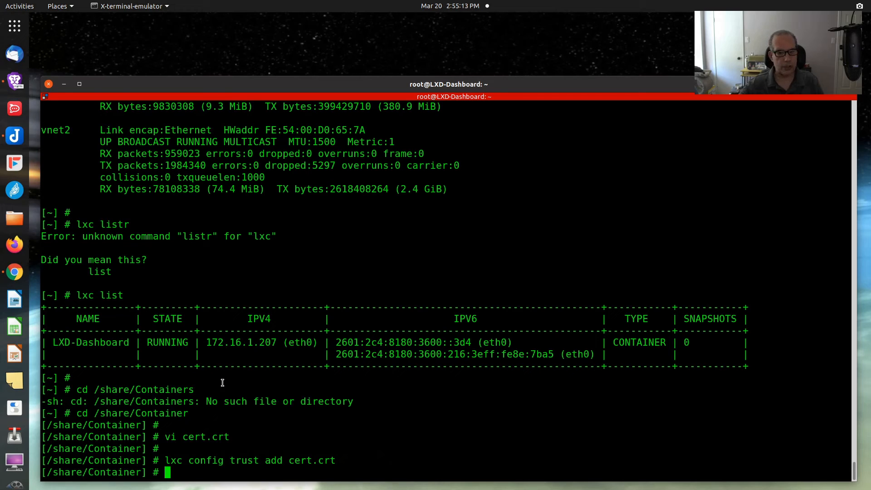
mouse_move(332, 379)
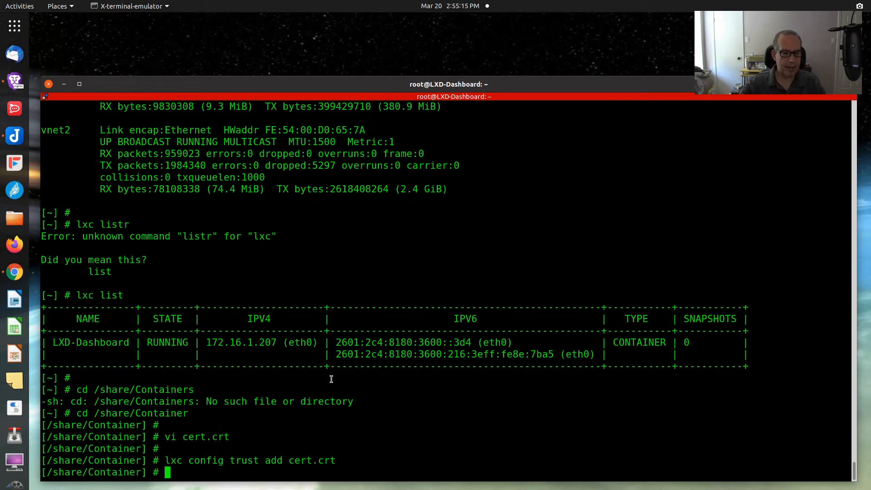
Set core.https_address to [::] with lxc config set and return to the dashboard
text(lxc)
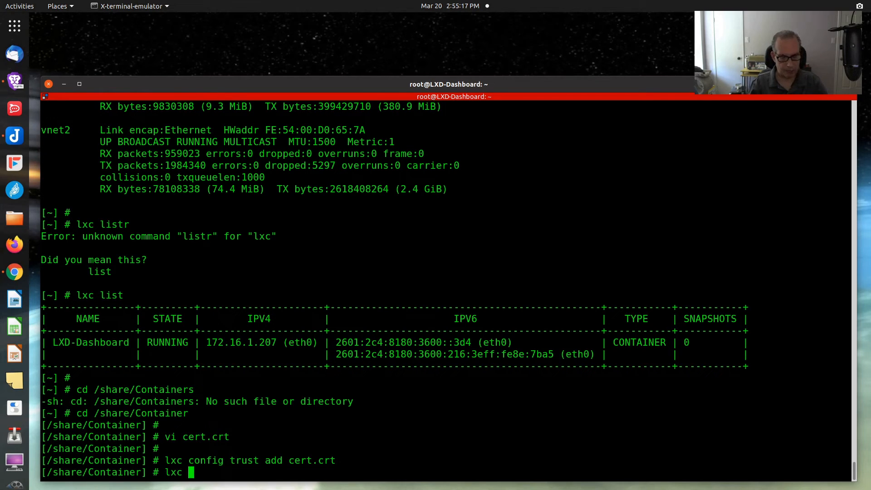
text(config set core)
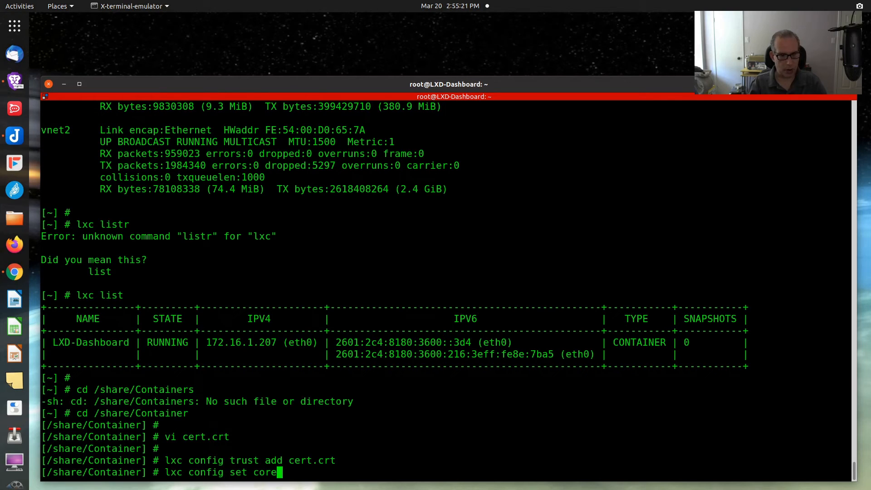
text(.h)
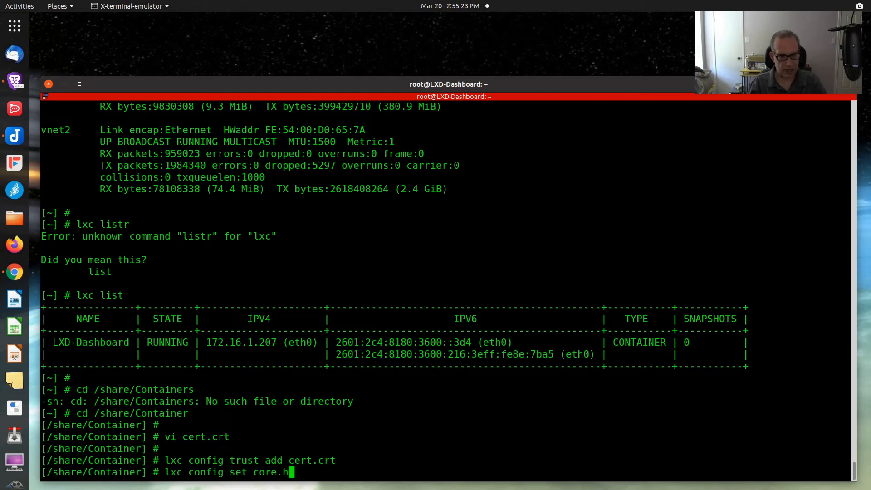
text(ttps_)
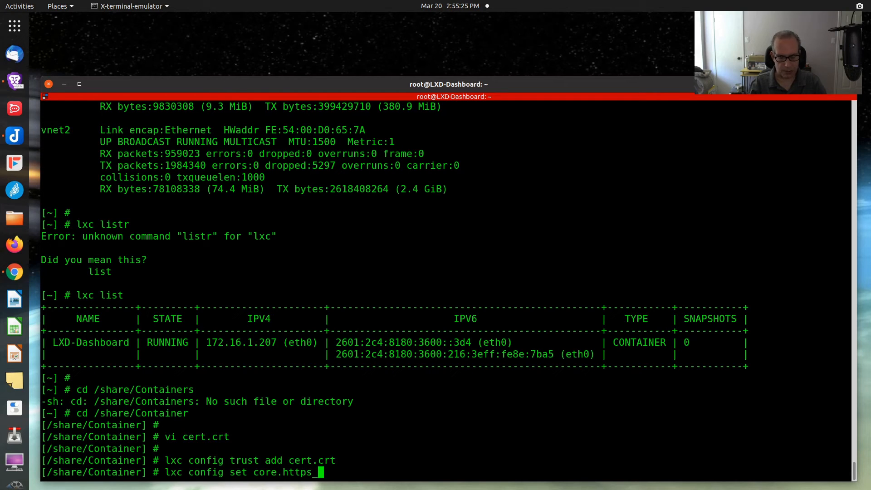
text(_add)
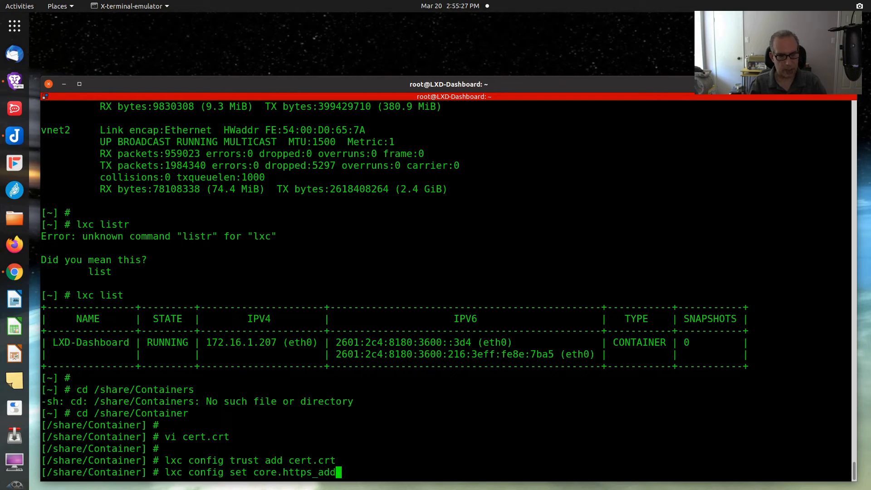
text(ress)
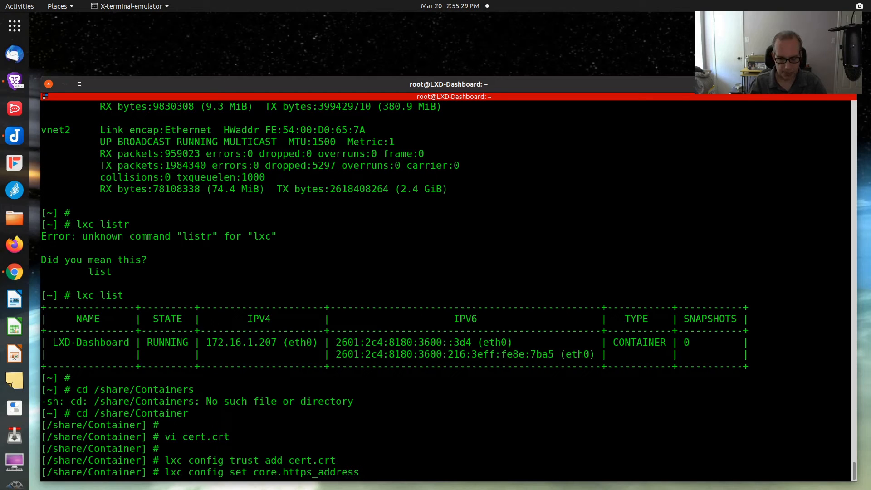
text([)
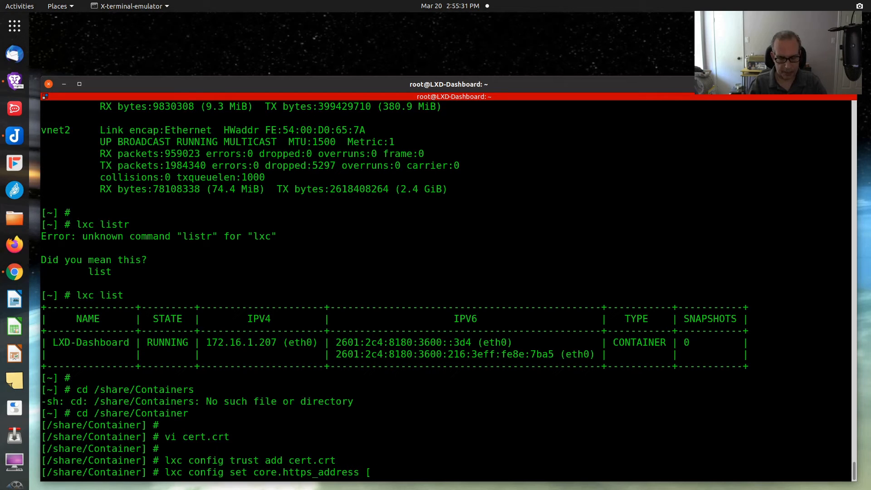
text(::)
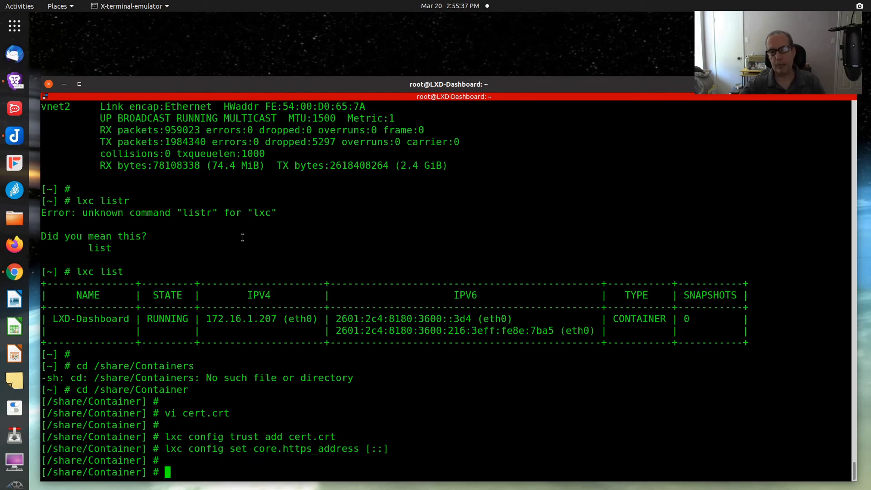
click(15, 272)
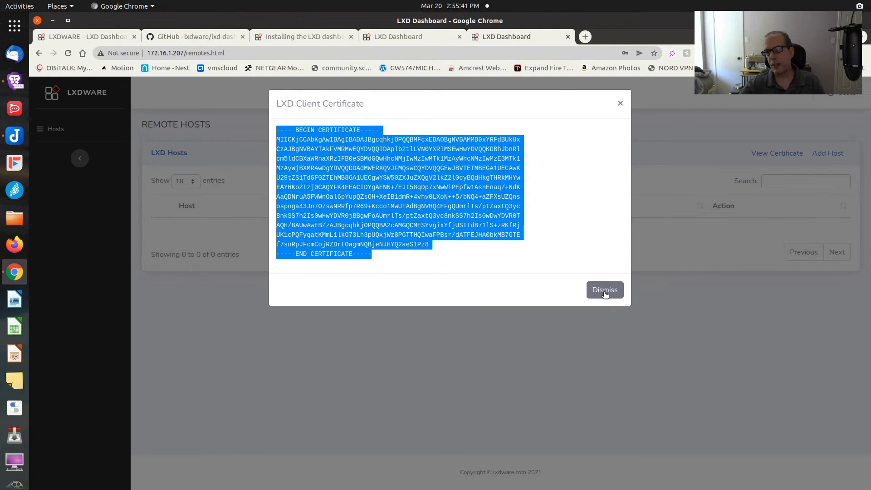
Dismiss the certificate dialog, list host 172.16.1.57 and view its LXD-Dashboard container details
click(605, 290)
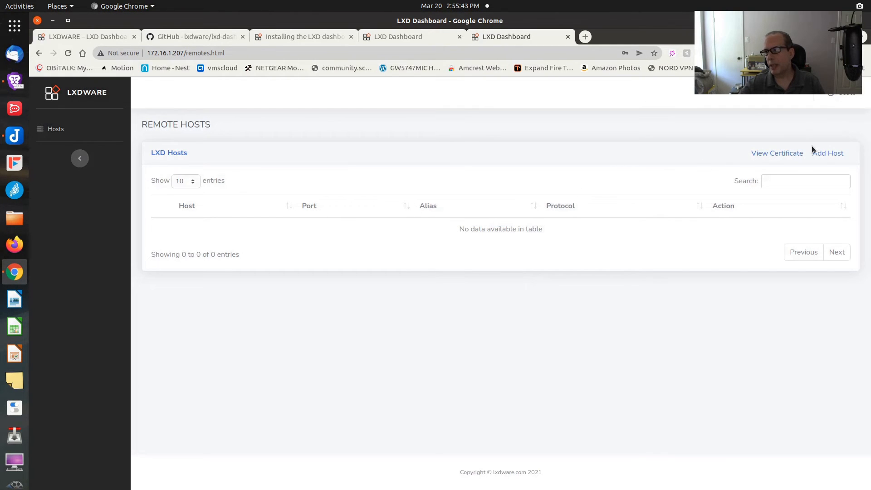
click(828, 152)
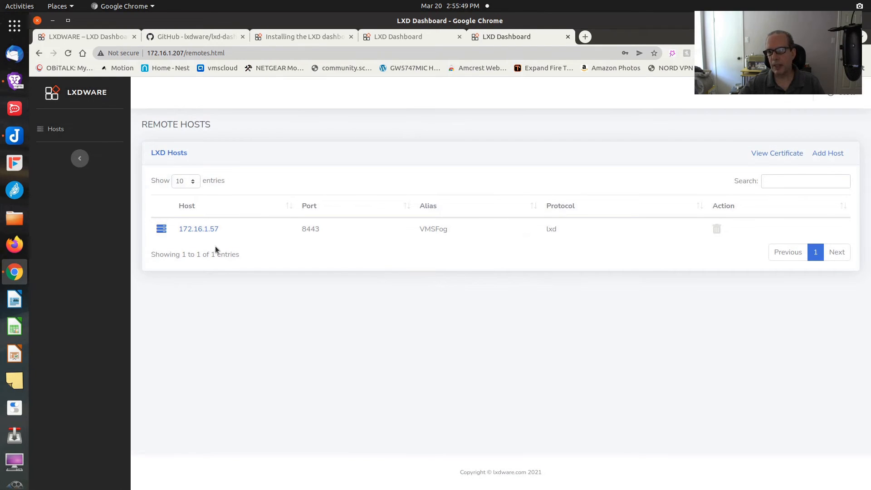
mouse_move(198, 231)
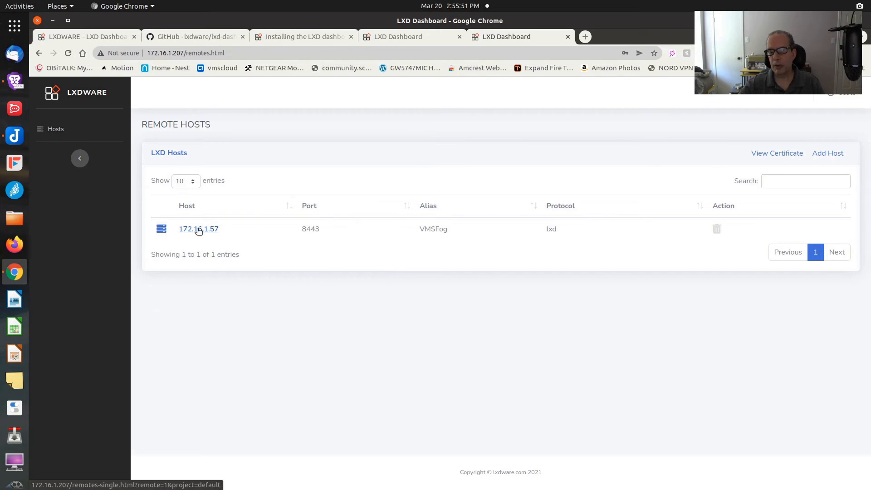
click(198, 229)
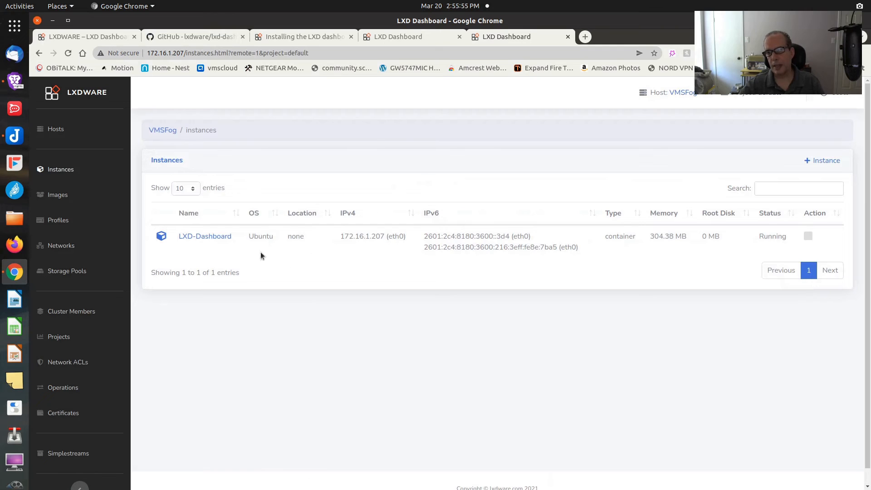
mouse_move(199, 242)
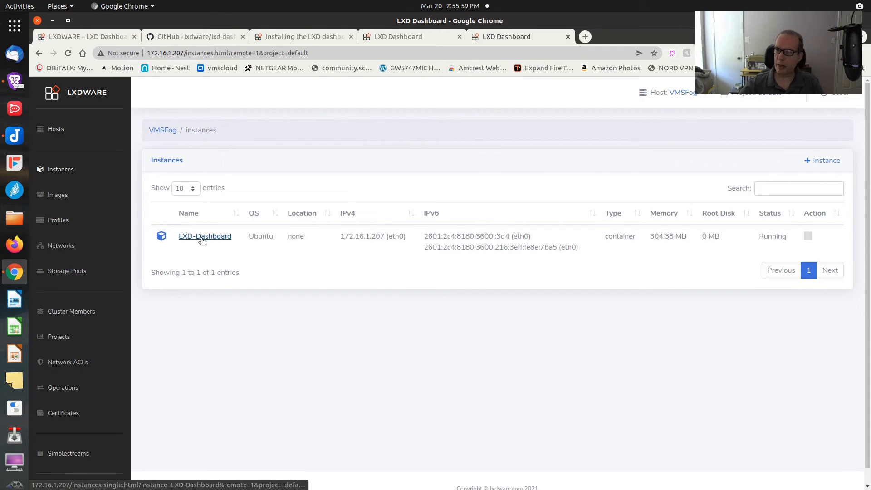
click(205, 236)
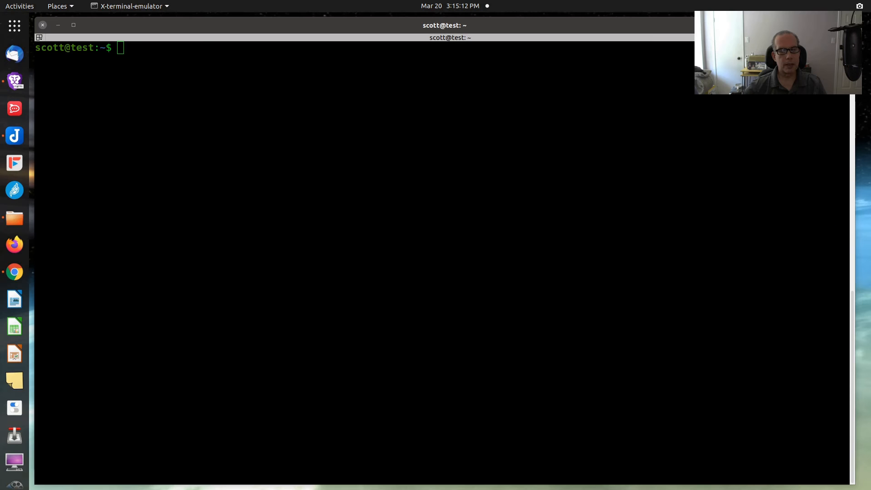
mouse_move(164, 330)
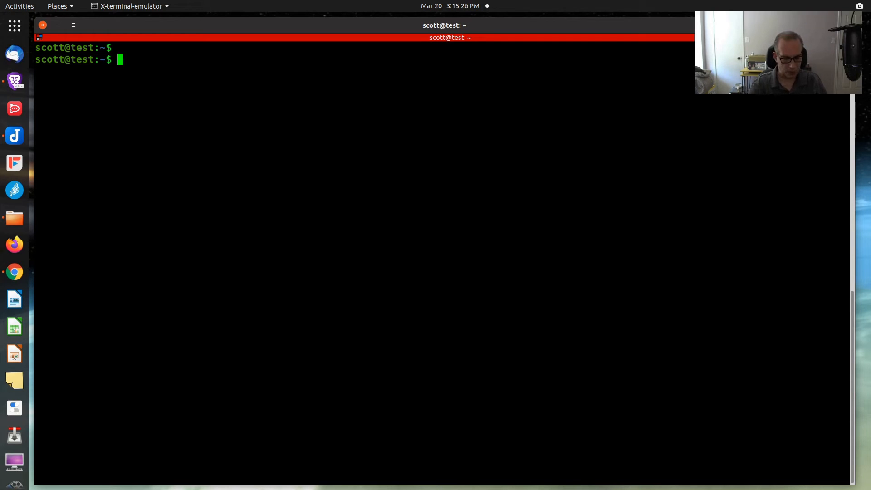
Attempt the get.docker.com script, then install curl with sudo apt after it fails
text(curl -sSL https://get.docker.com | sh)
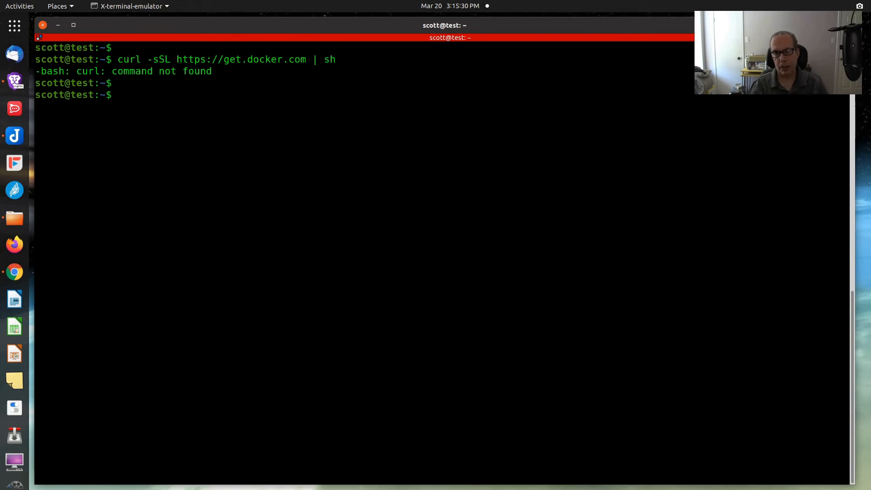
text(sudo apt)
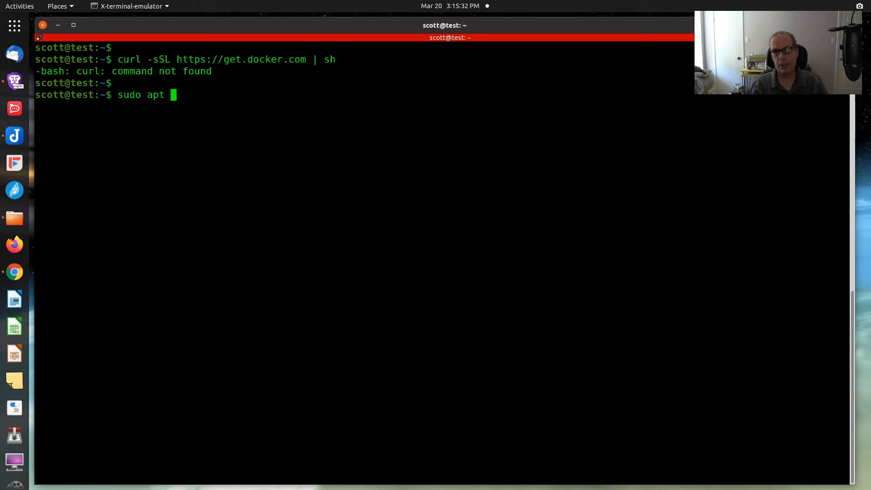
text(install)
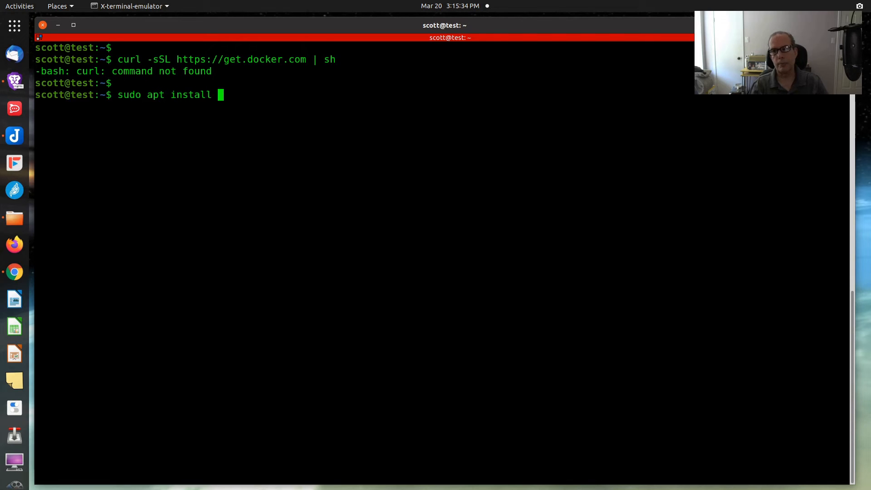
text(curl)
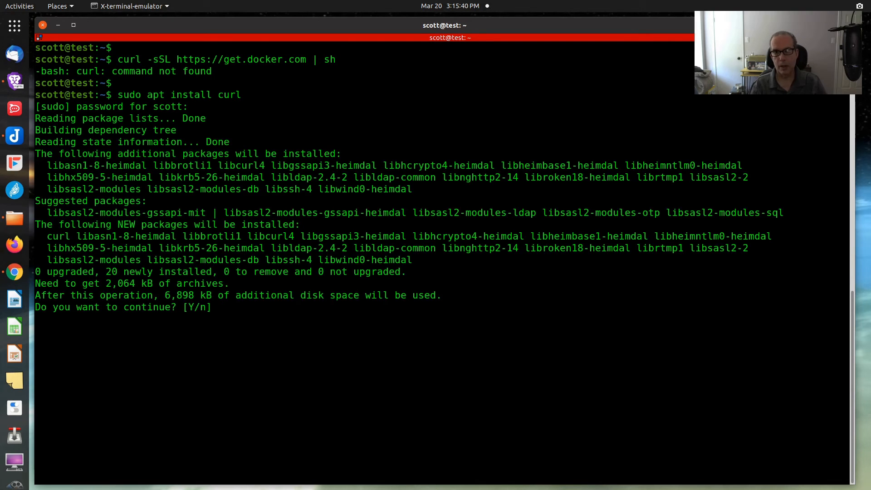
text(y)
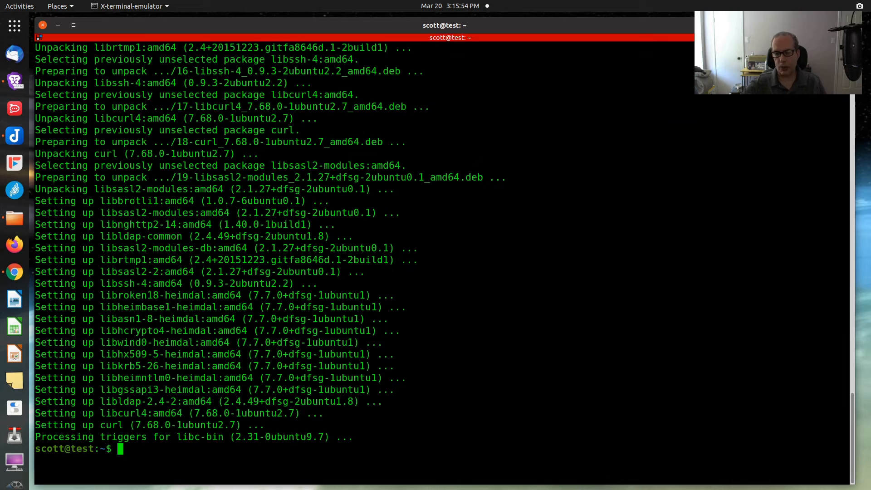
Install Docker via the get.docker.com script and add the user to the docker group with usermod -aG
text(curl -sSL https://get.docker.com | sh)
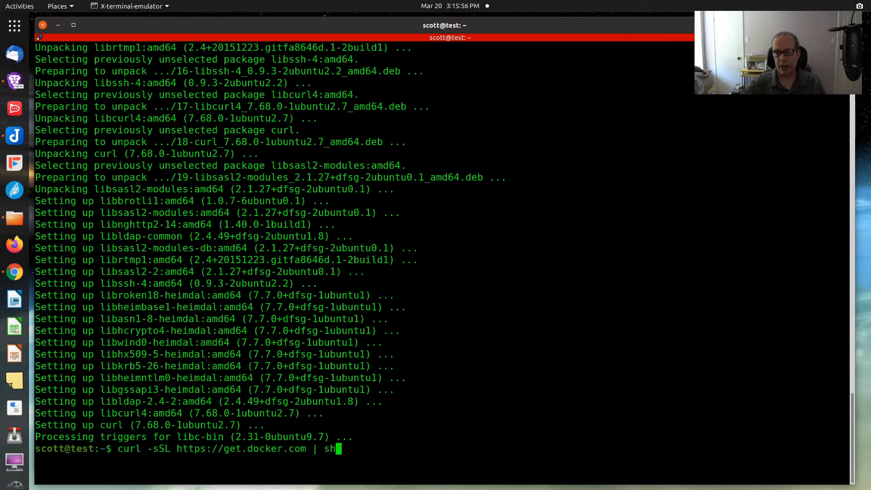
key(Return)
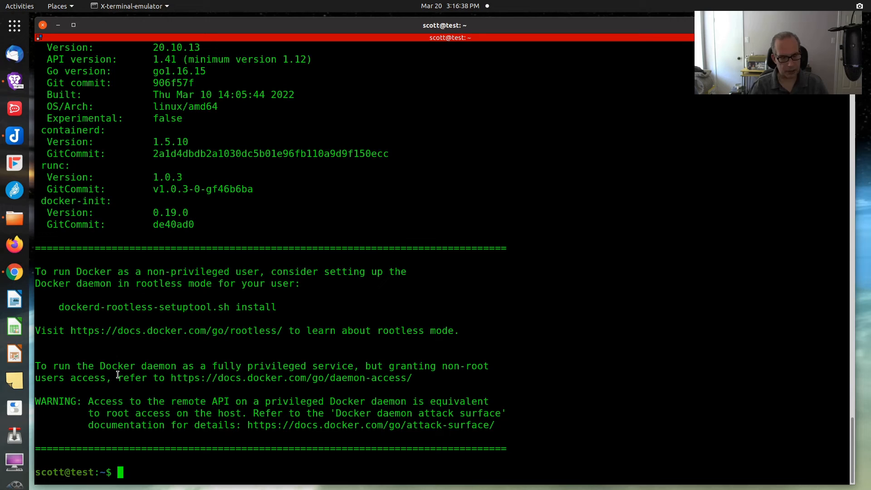
text(sud)
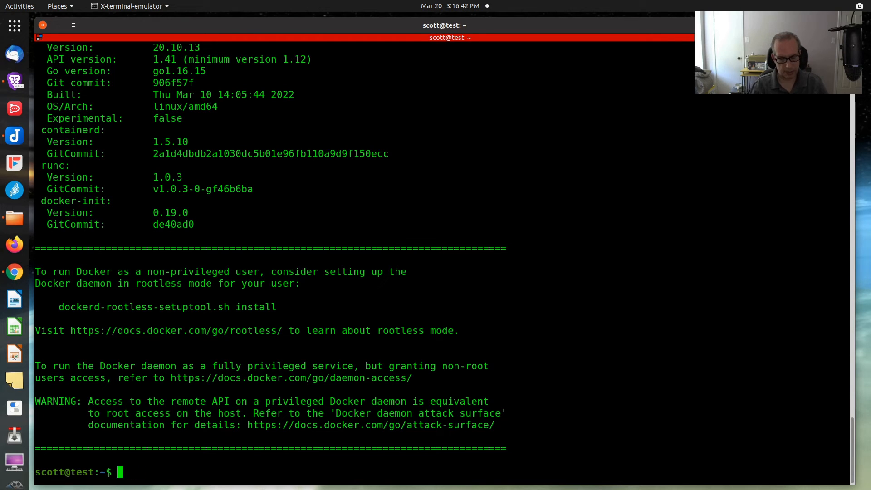
text(sudo u)
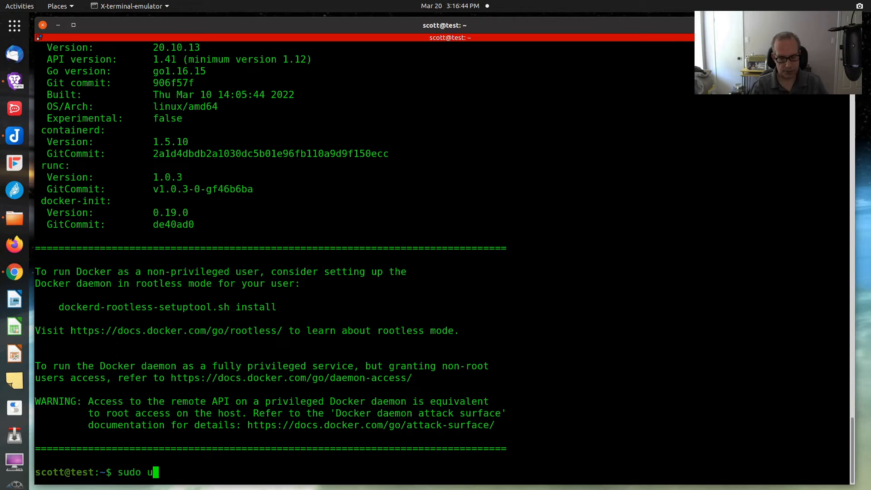
text(sermod -)
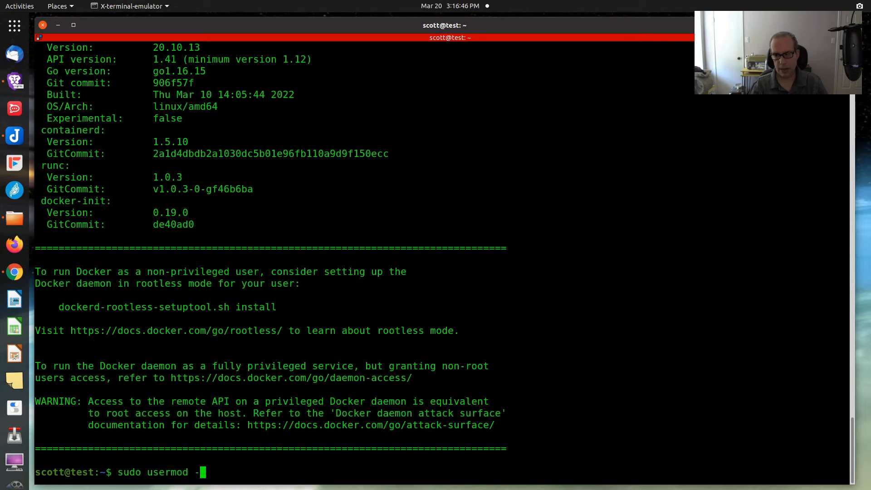
text(aG)
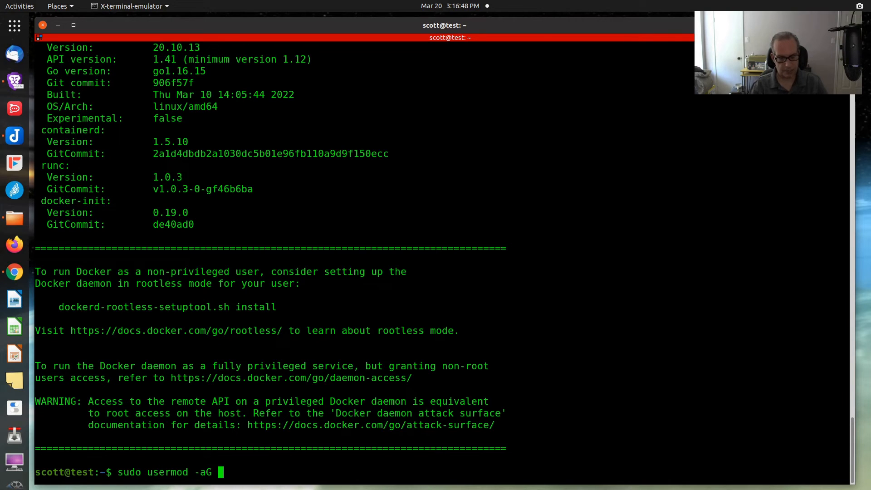
text(docker scott)
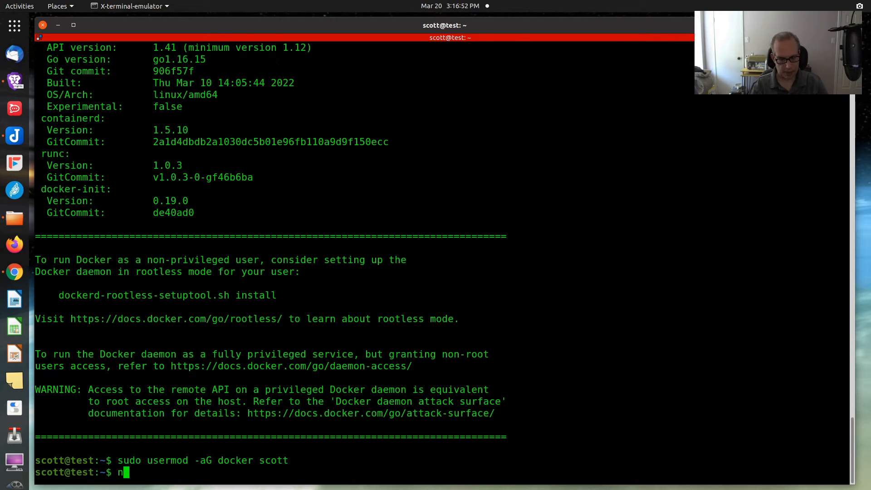
Activate the docker group with newgrp and verify membership with groups
text(ewgrp scott)
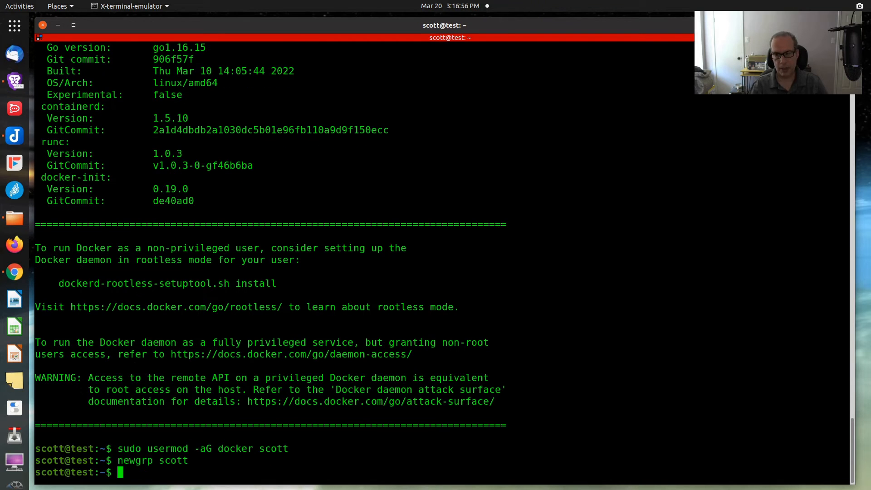
text(groups)
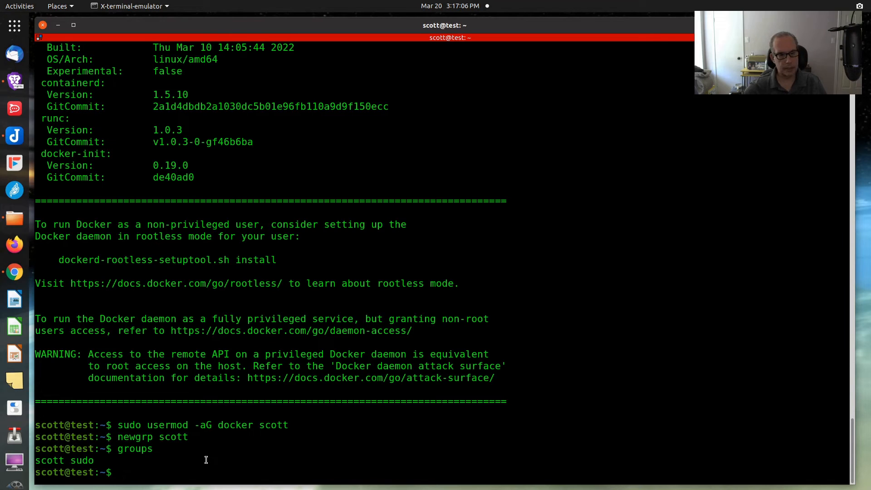
text(ne)
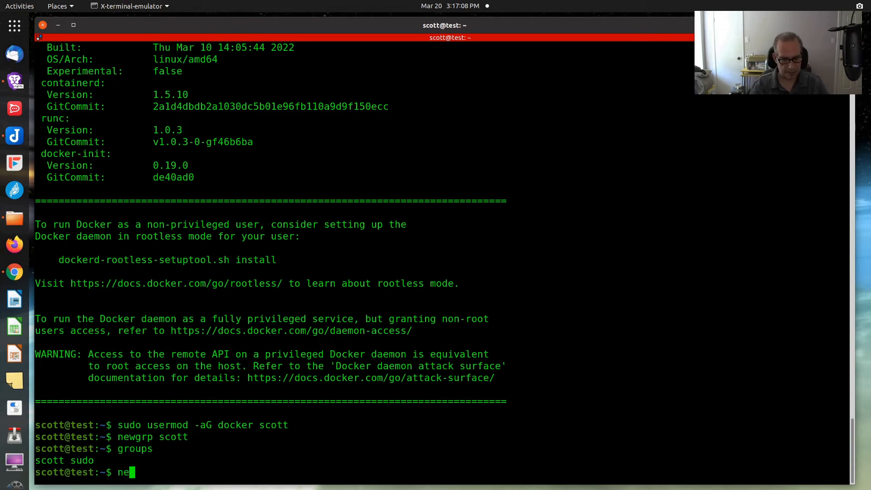
text(wgrp)
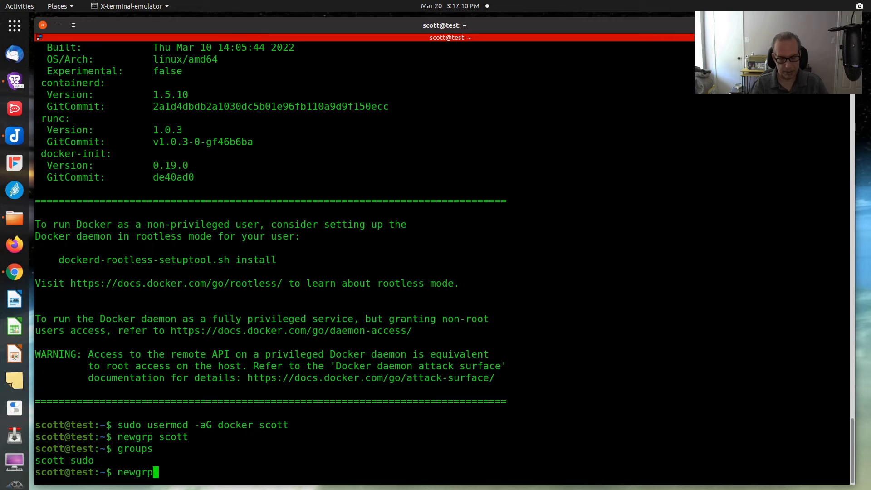
text(dockew)
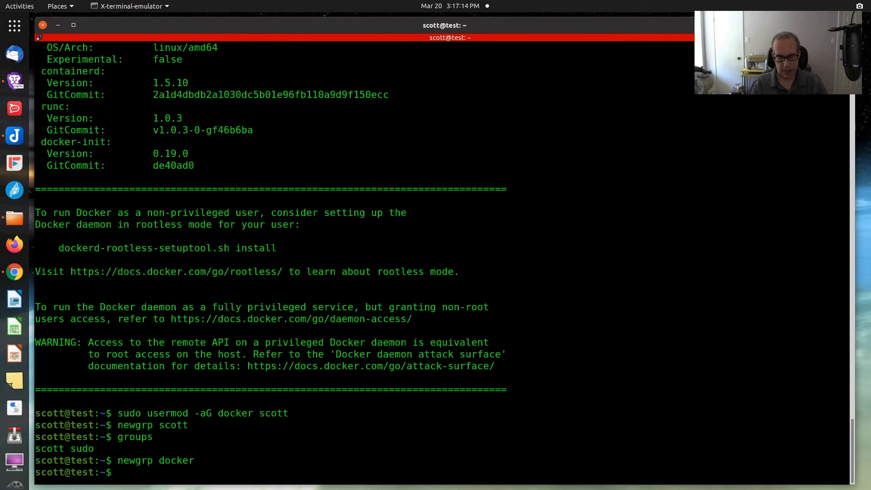
text(groups)
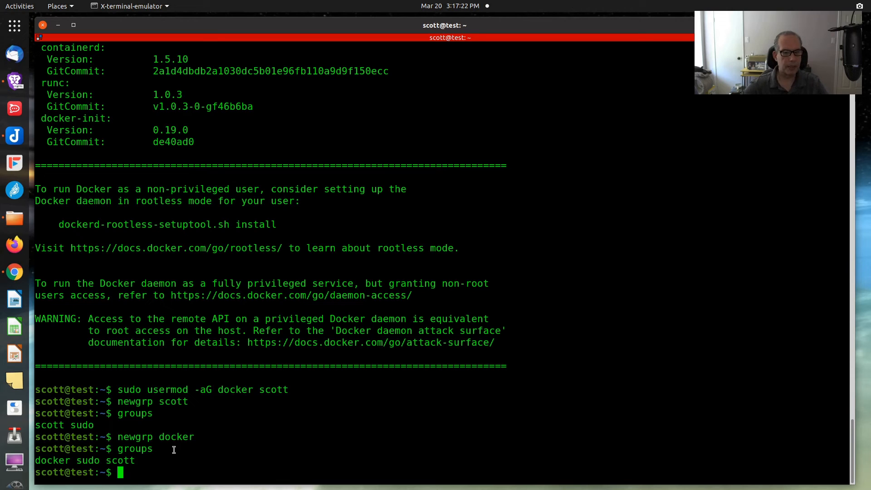
mouse_move(164, 417)
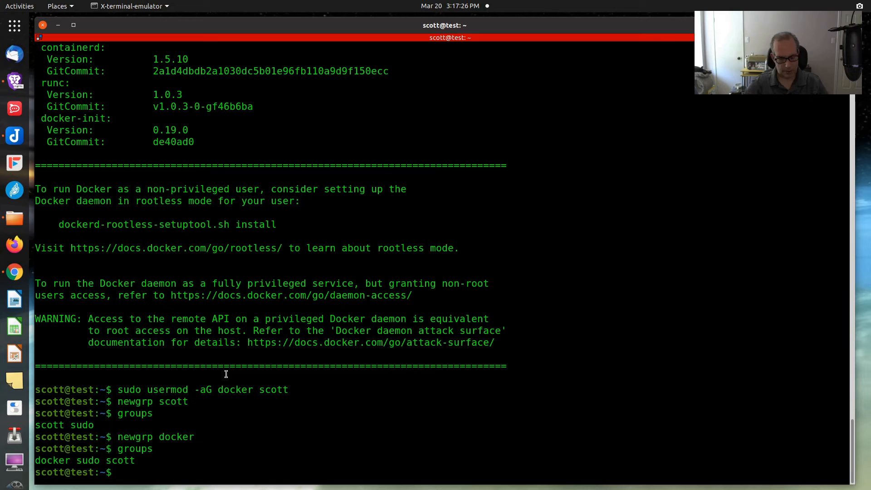
Install nano and docker-compose on the test host with sudo apt install
text(sudo apt i)
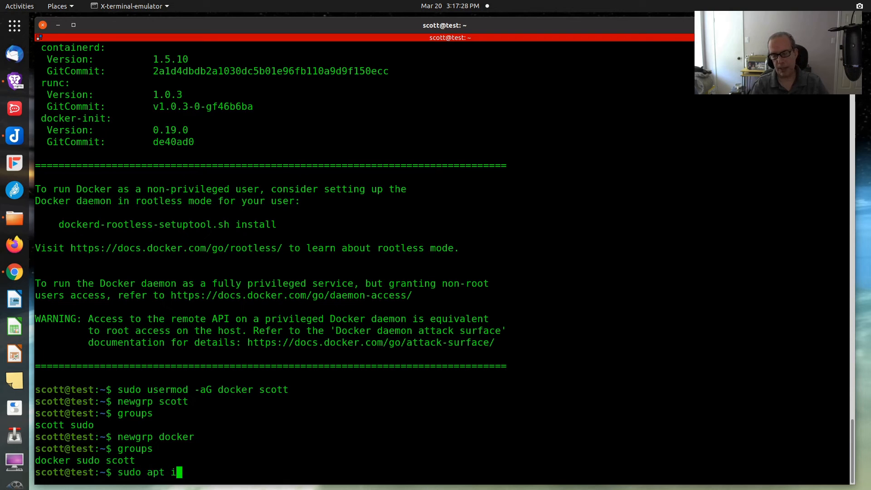
text(nstall nano)
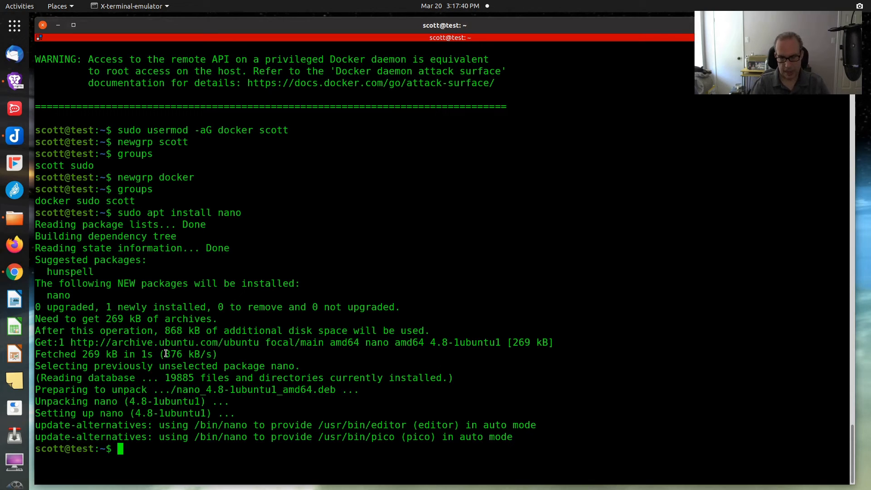
text(sudo apt)
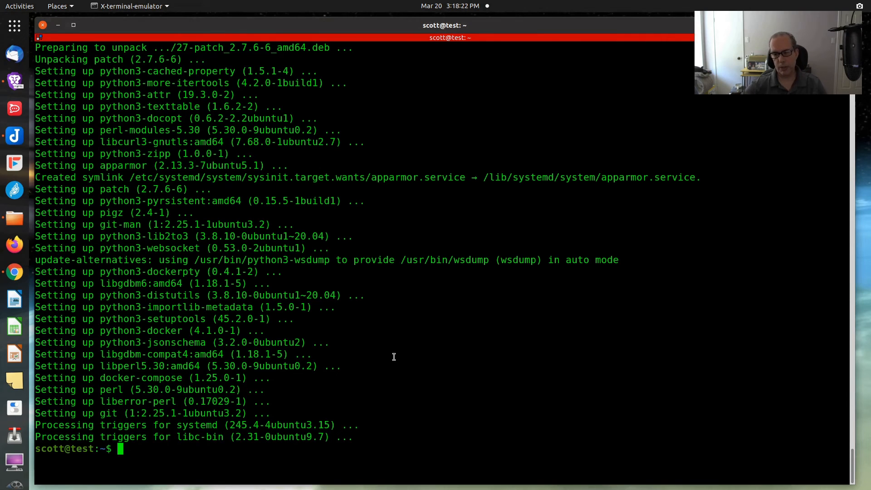
text(m)
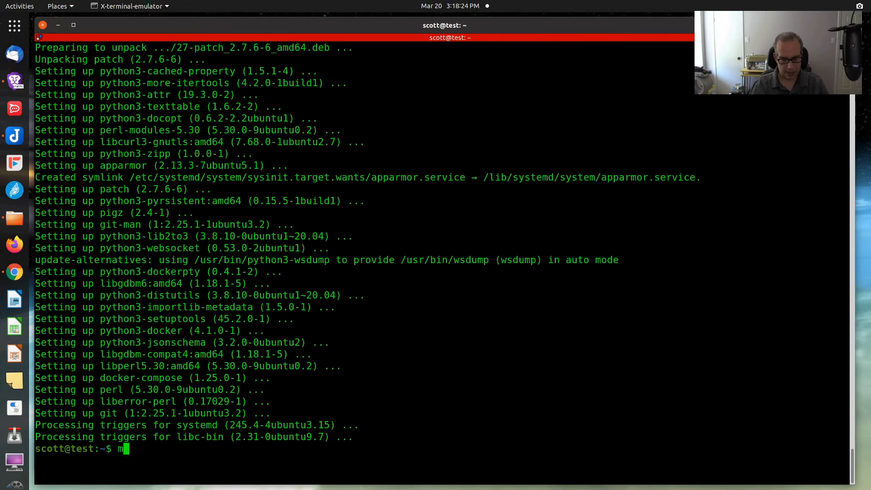
Create the docker directory and an lxdware subfolder with mkdir
text(kdir docker)
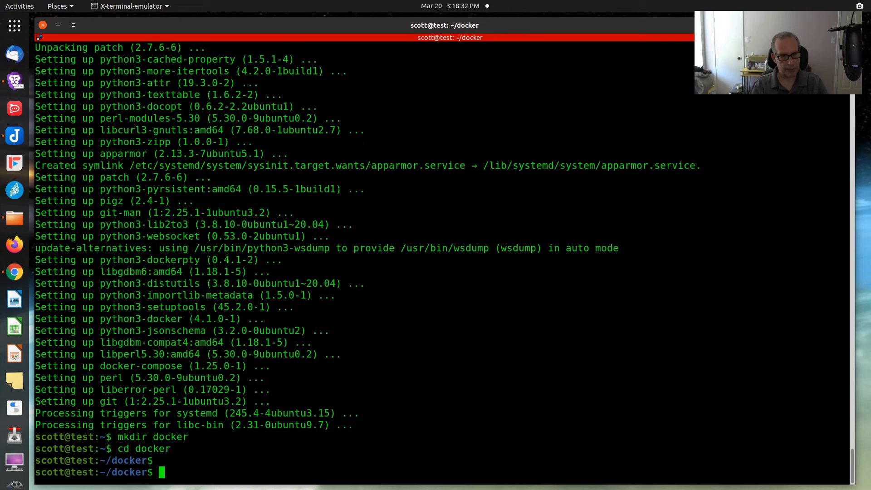
text(m)
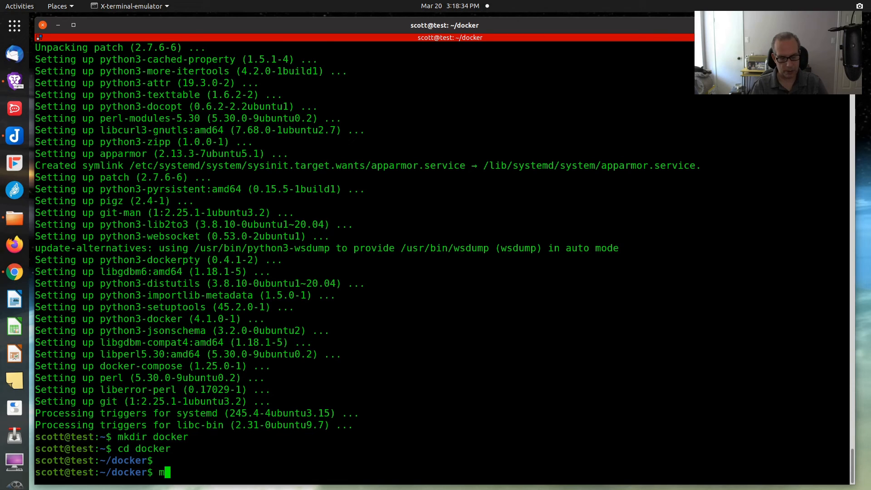
text(kdir)
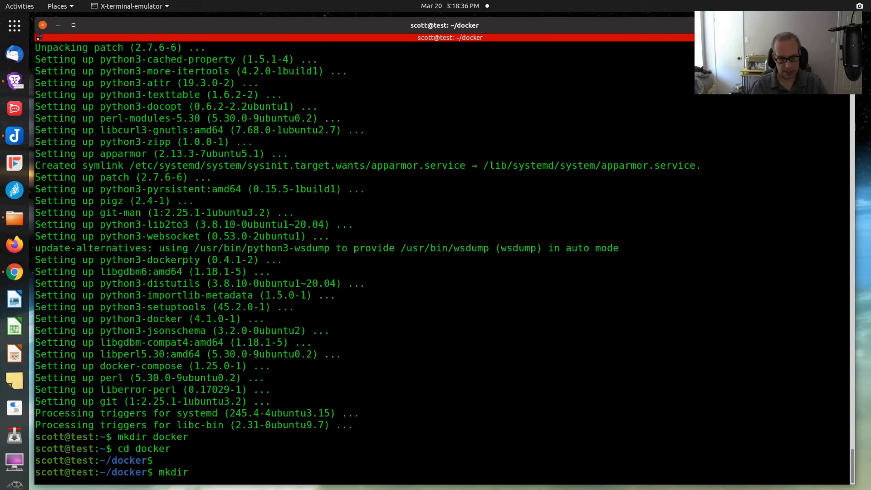
text(lxdware)
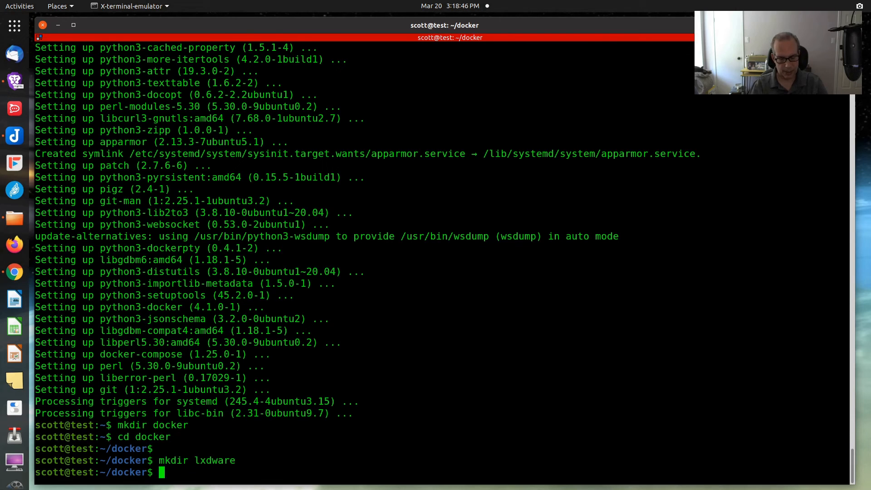
Prepare the nano docker-compose.yml command at the prompt
text(nano)
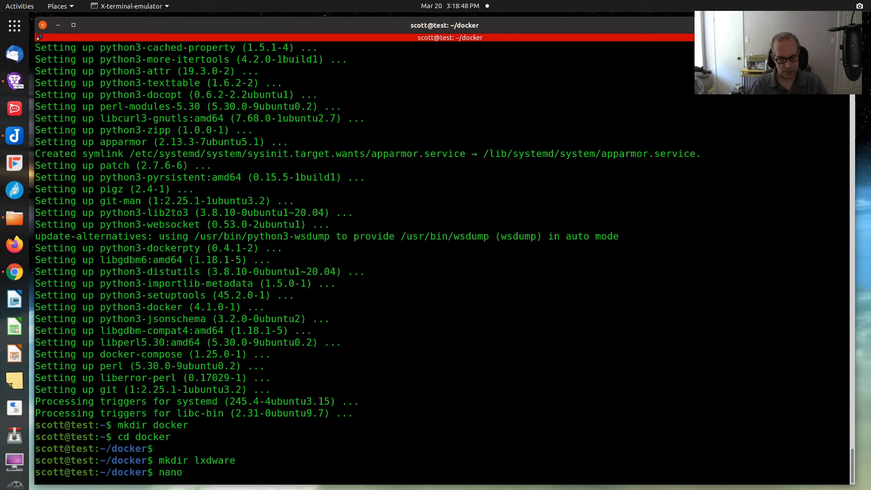
text(docke)
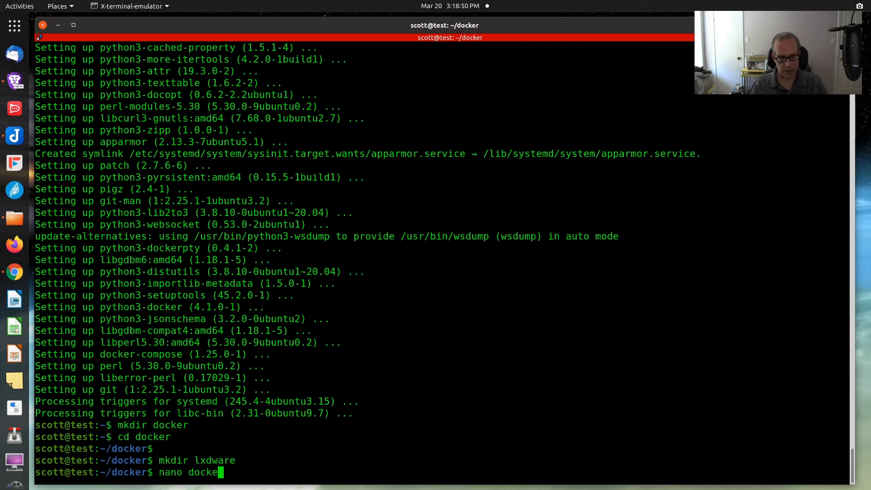
text(-co)
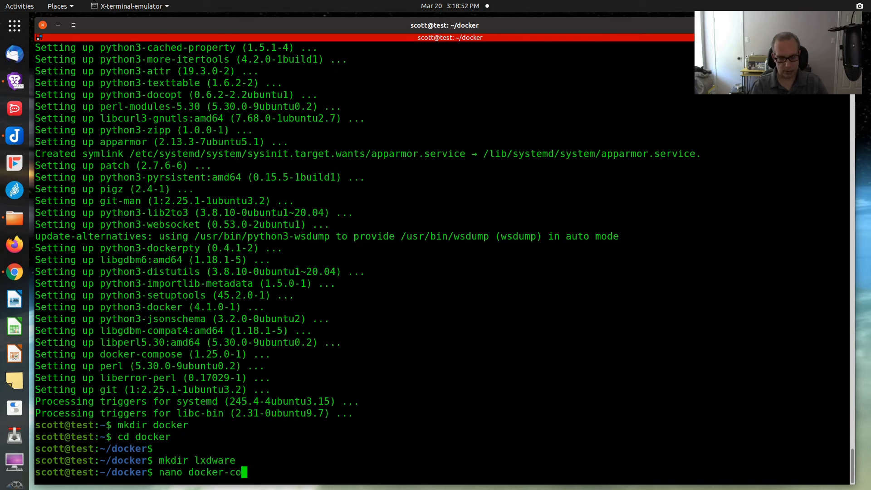
text(mpose)
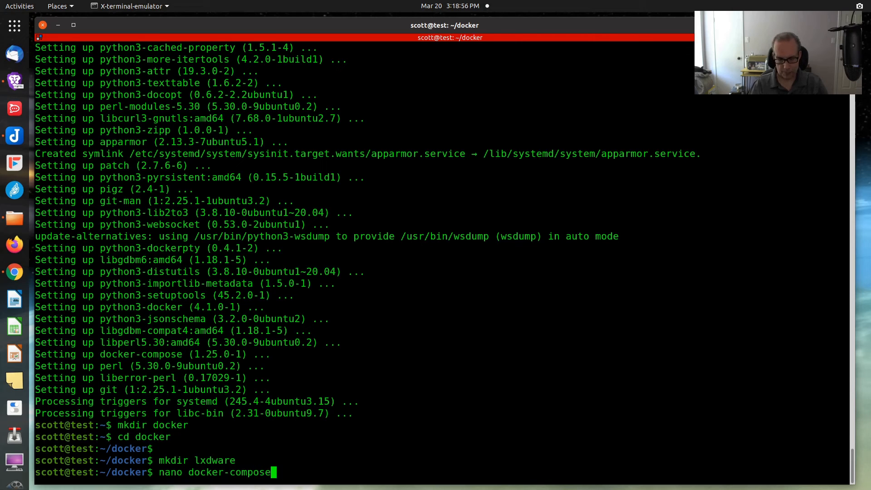
text(.yml)
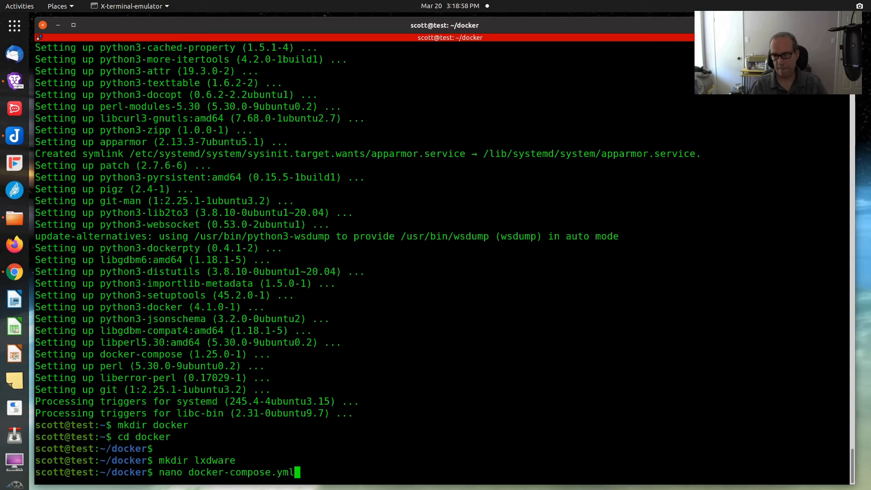
Write docker-compose.yml with the LXD-Dashboard service on port 8080:80 and the lxdware volume, then save and exit nano
key(Return)
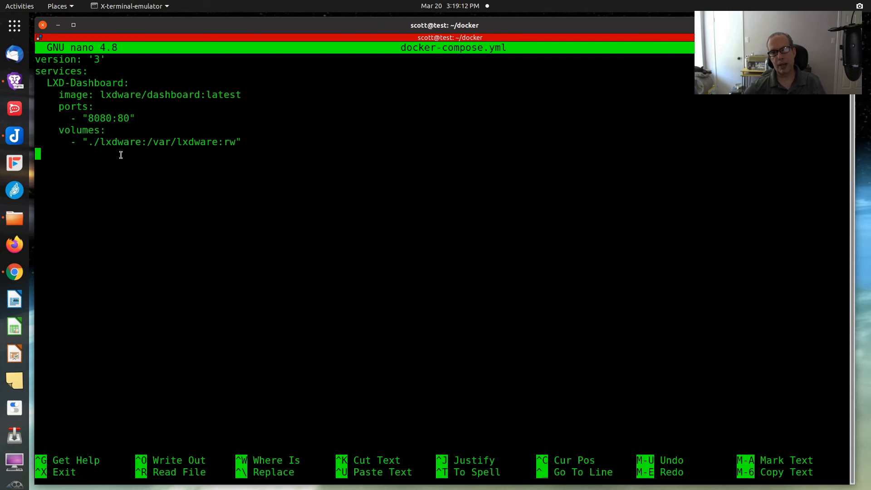
mouse_move(96, 124)
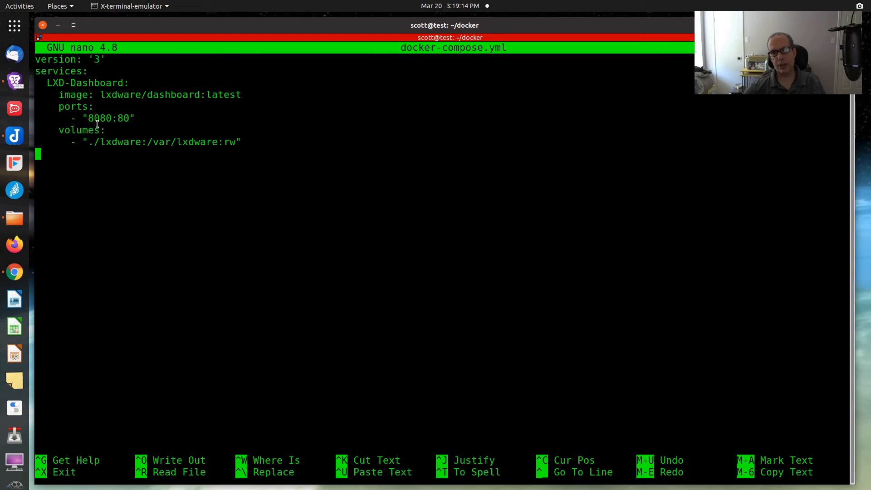
double_click(98, 118)
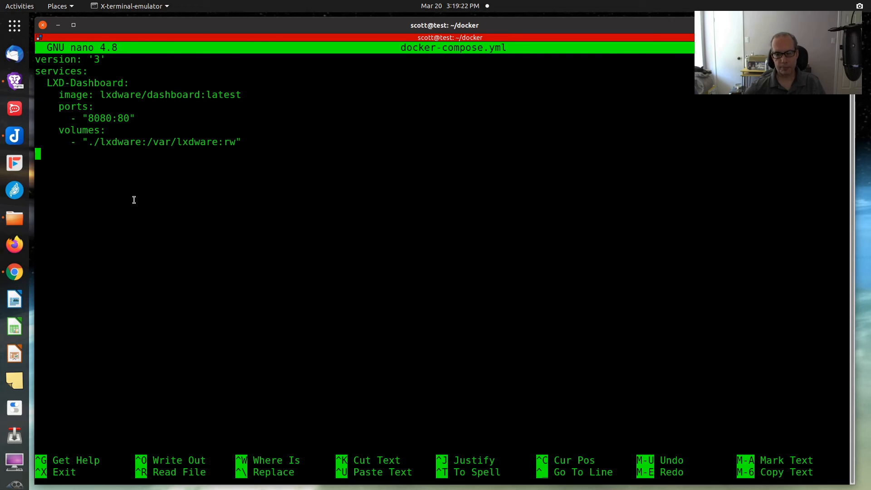
key(ctrl+x)
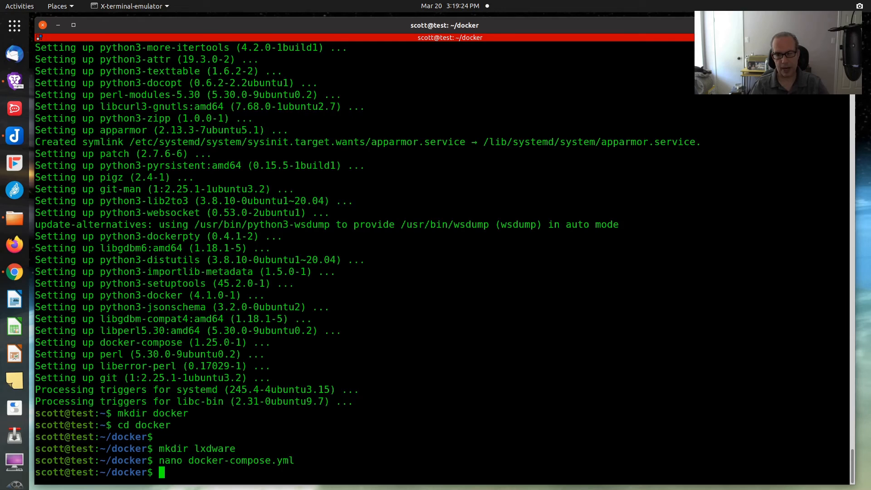
Run docker-compose up to pull lxdware/dashboard:latest and start the LXD-Dashboard container
text(docker)
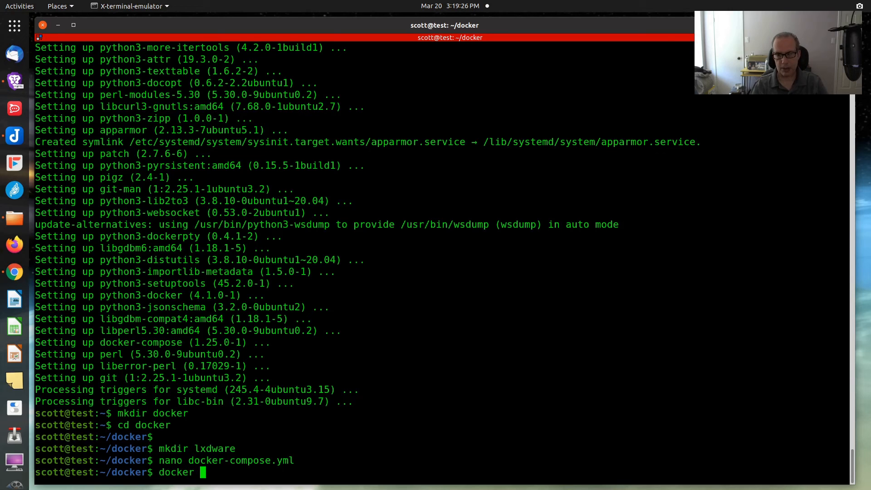
text(-com)
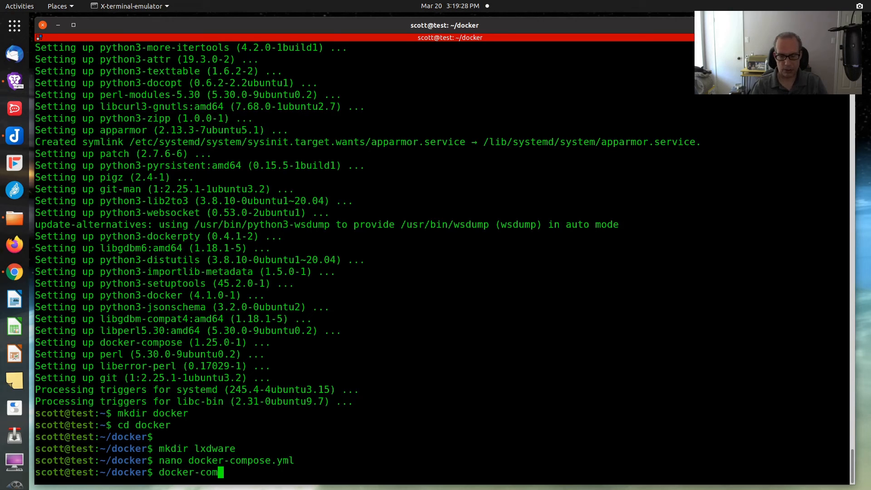
text(pose up)
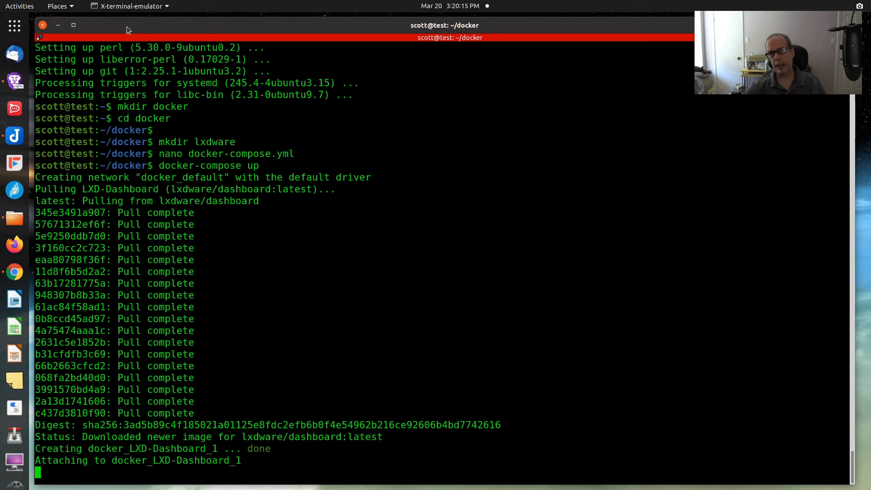
mouse_move(23, 216)
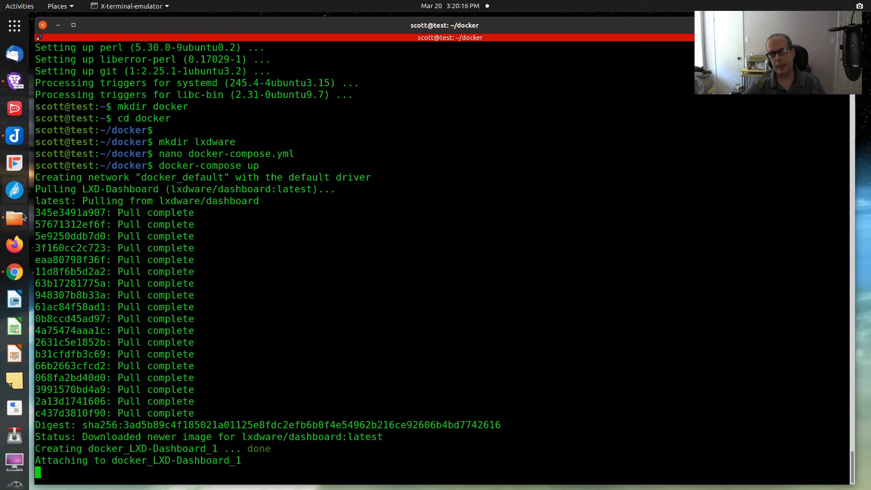
Return to the LXD Dashboard browser tab and show VMSFog's full instances list
click(15, 271)
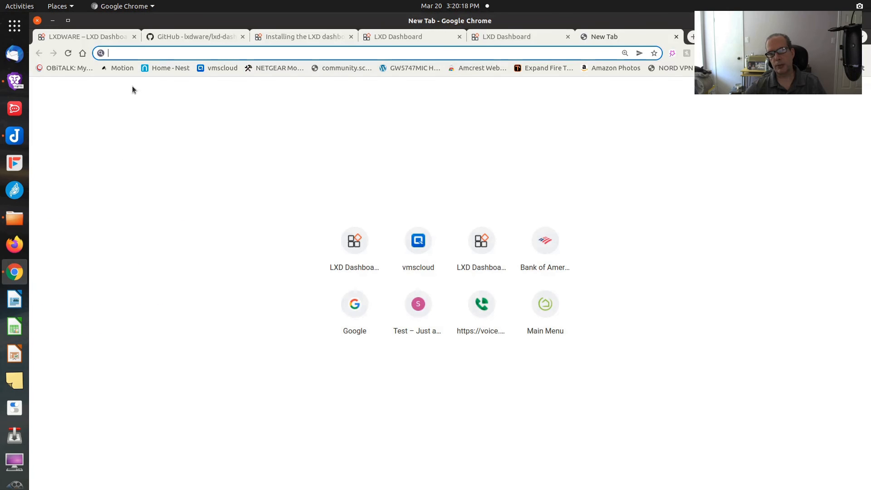
click(507, 37)
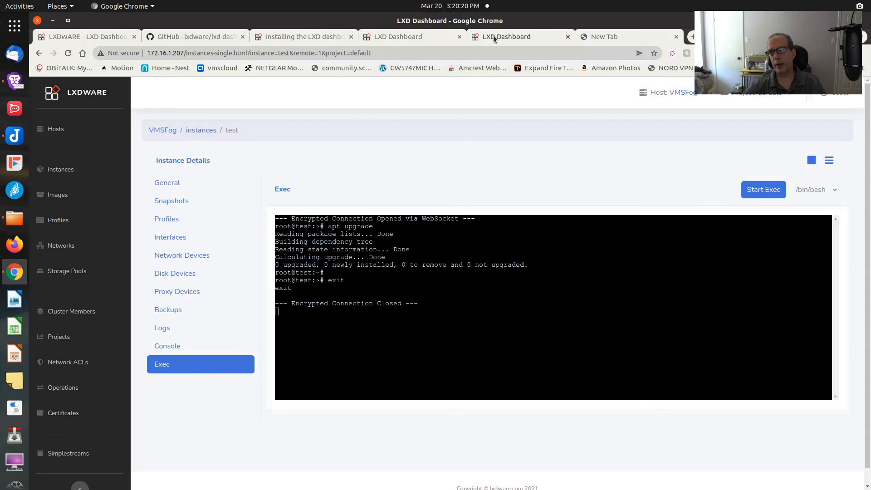
mouse_move(201, 132)
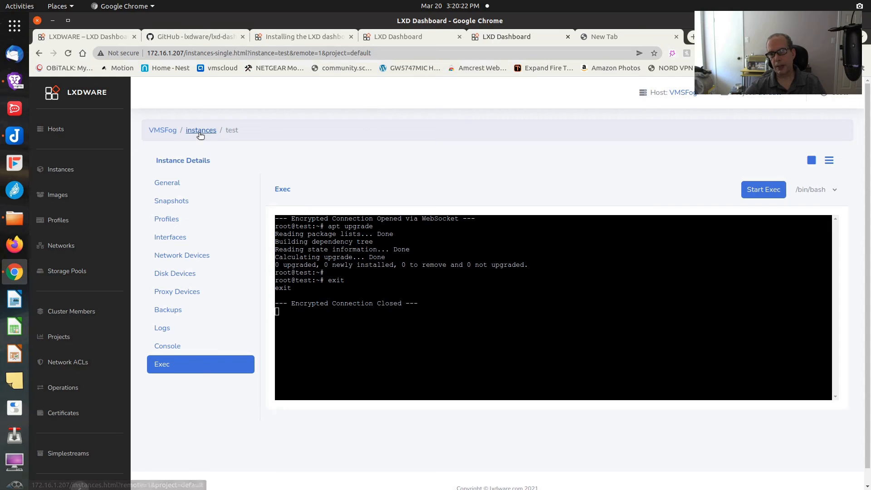
click(201, 130)
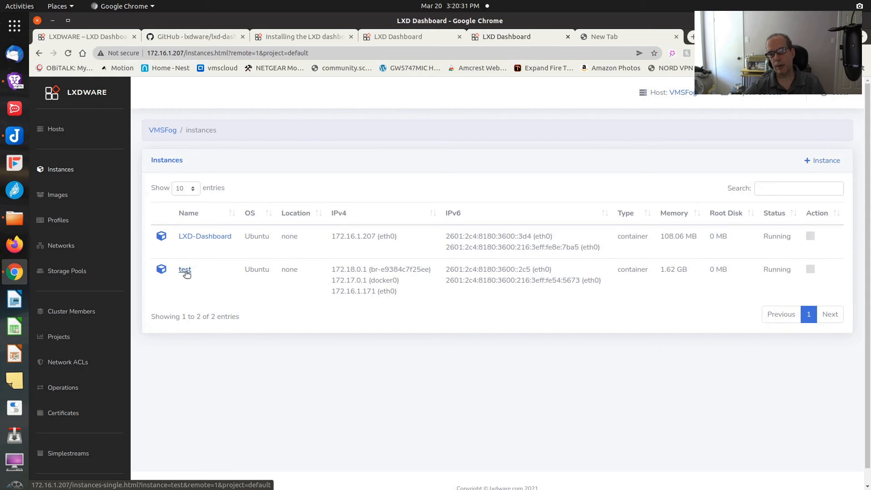
mouse_move(319, 295)
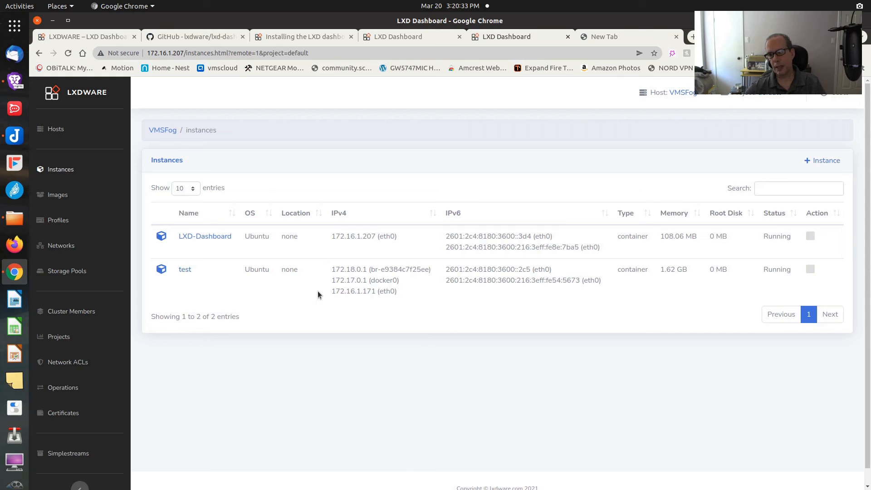
mouse_move(245, 270)
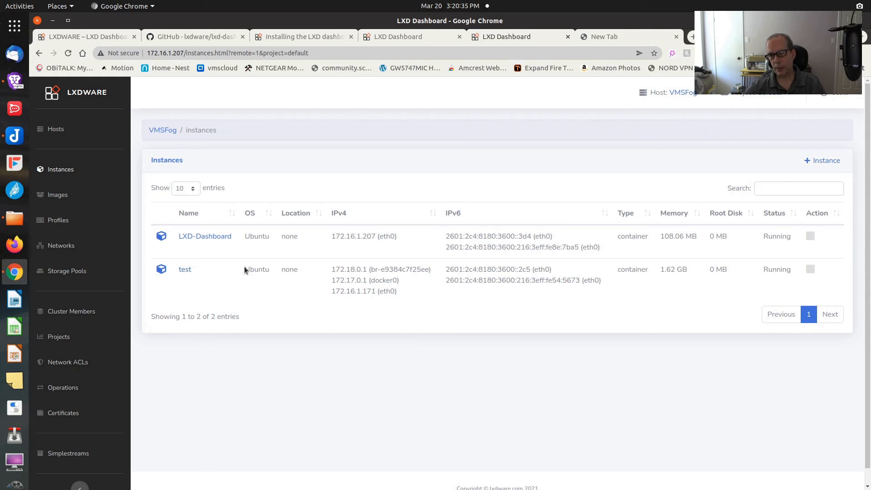
mouse_move(348, 291)
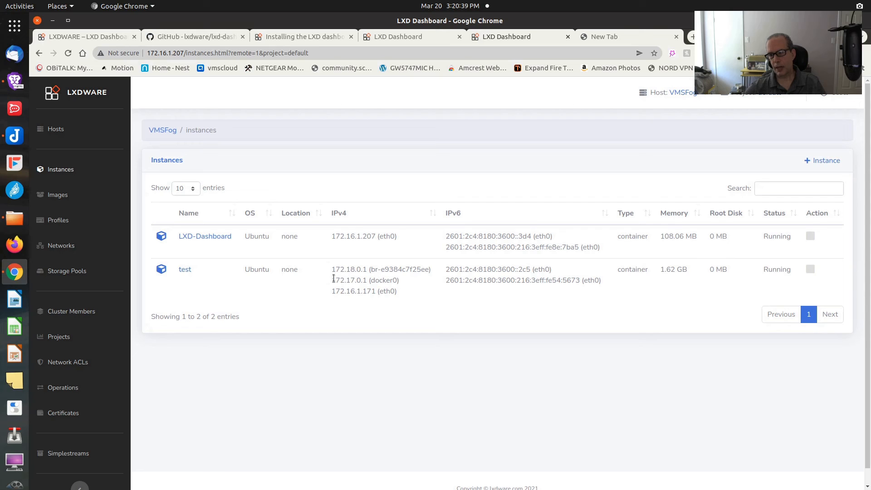
mouse_move(184, 270)
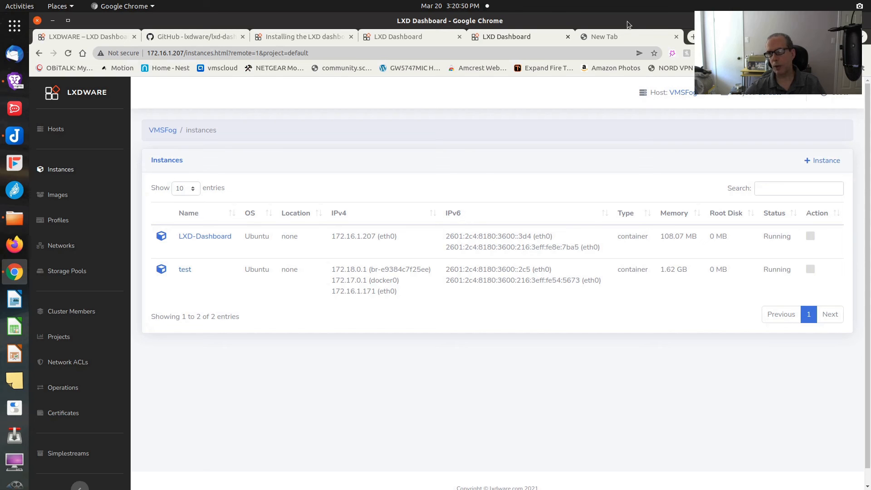
Load 172.16.1.171:8080 in a new tab to see the registration page, then return to the terminal
click(605, 36)
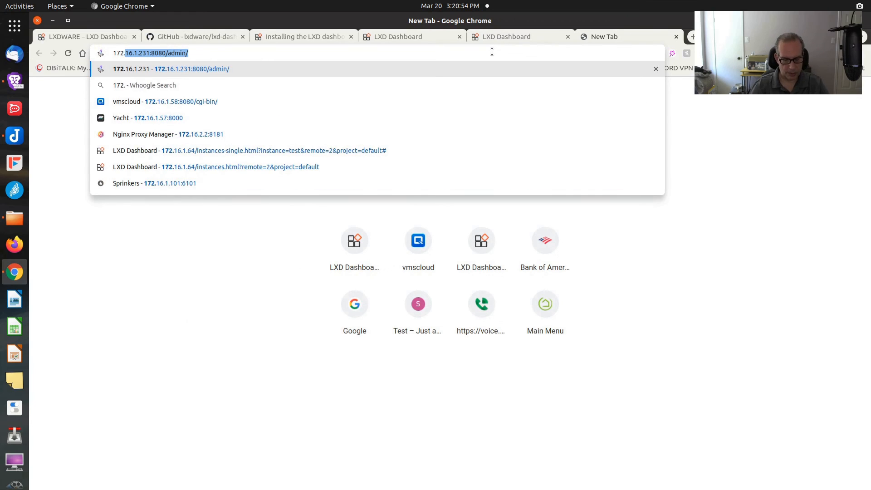
text(172.16.1.10)
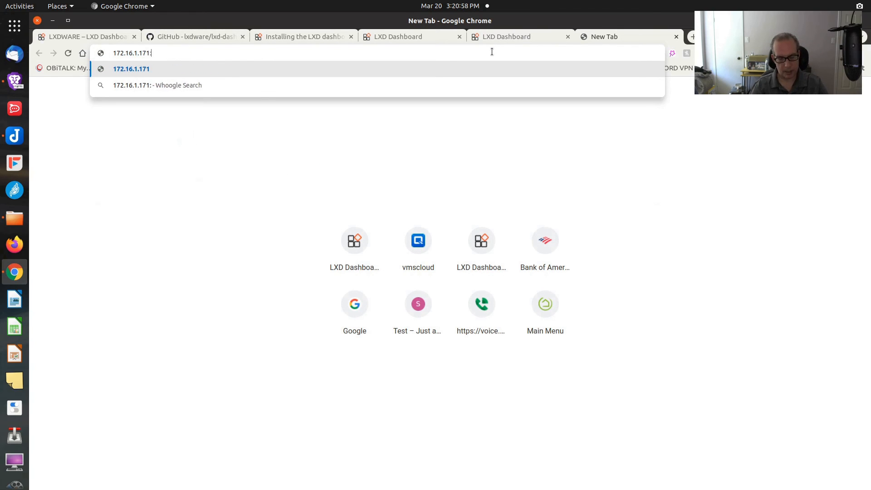
text(8080)
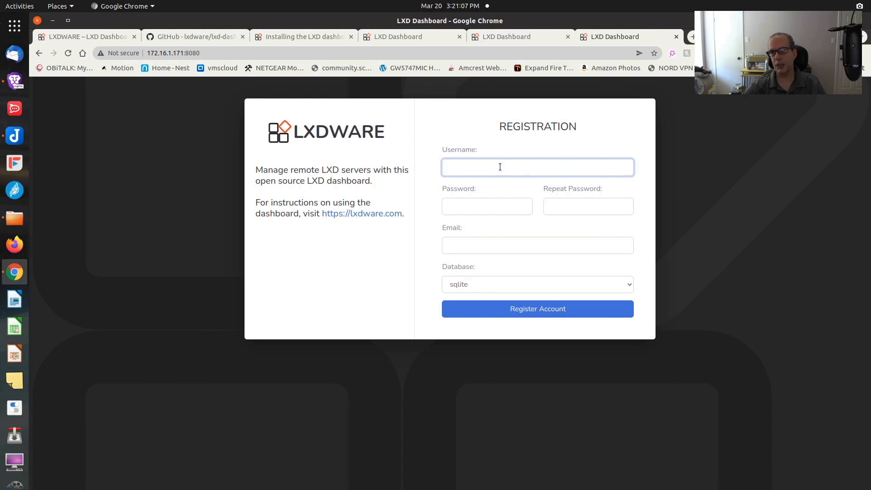
click(501, 167)
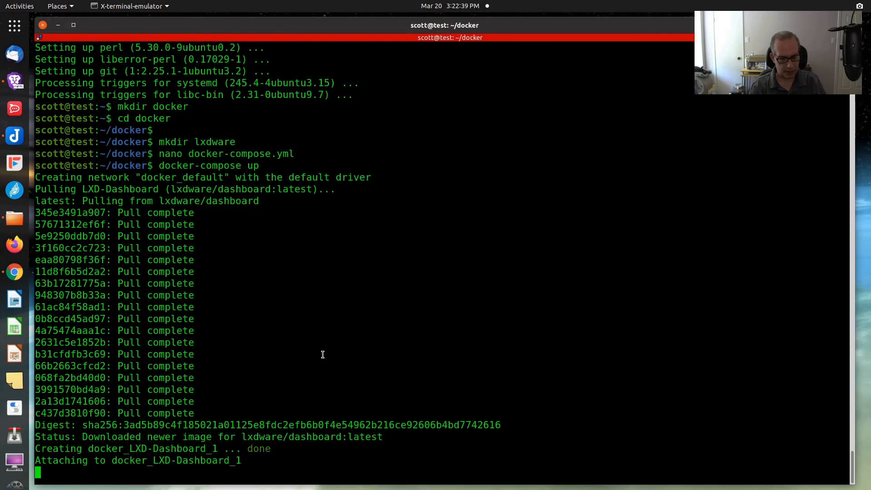
Stop the foreground container with Ctrl+C and relaunch it detached via docker-compose up -d
key(ctrl+c)
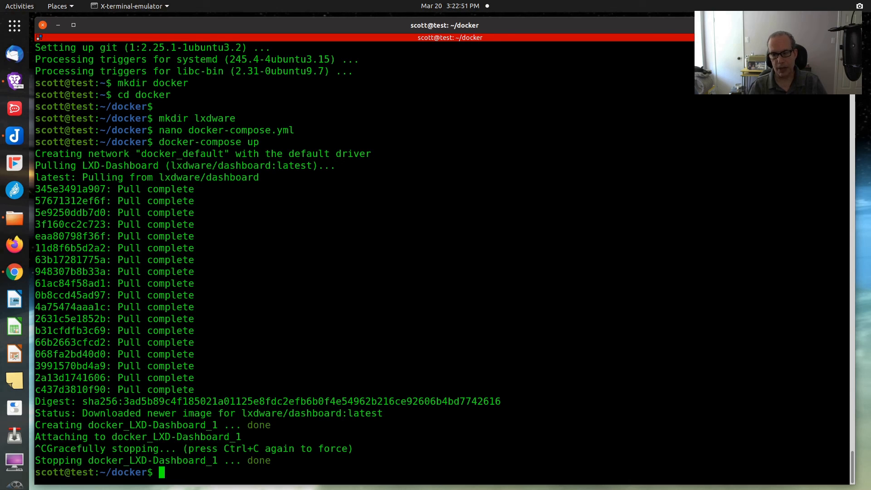
text(docker-compose up -)
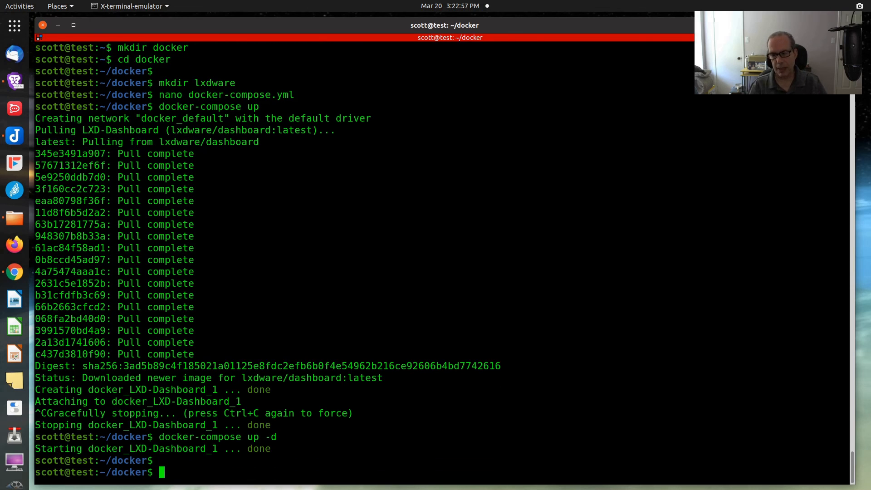
text(dock)
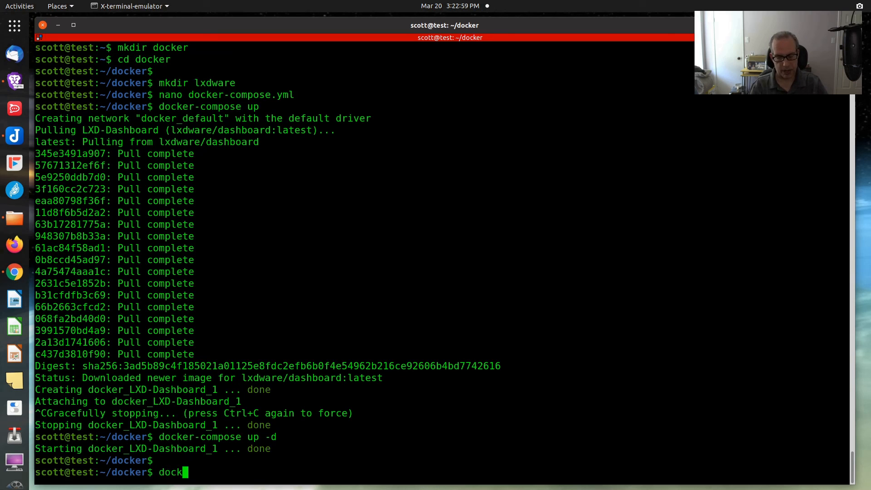